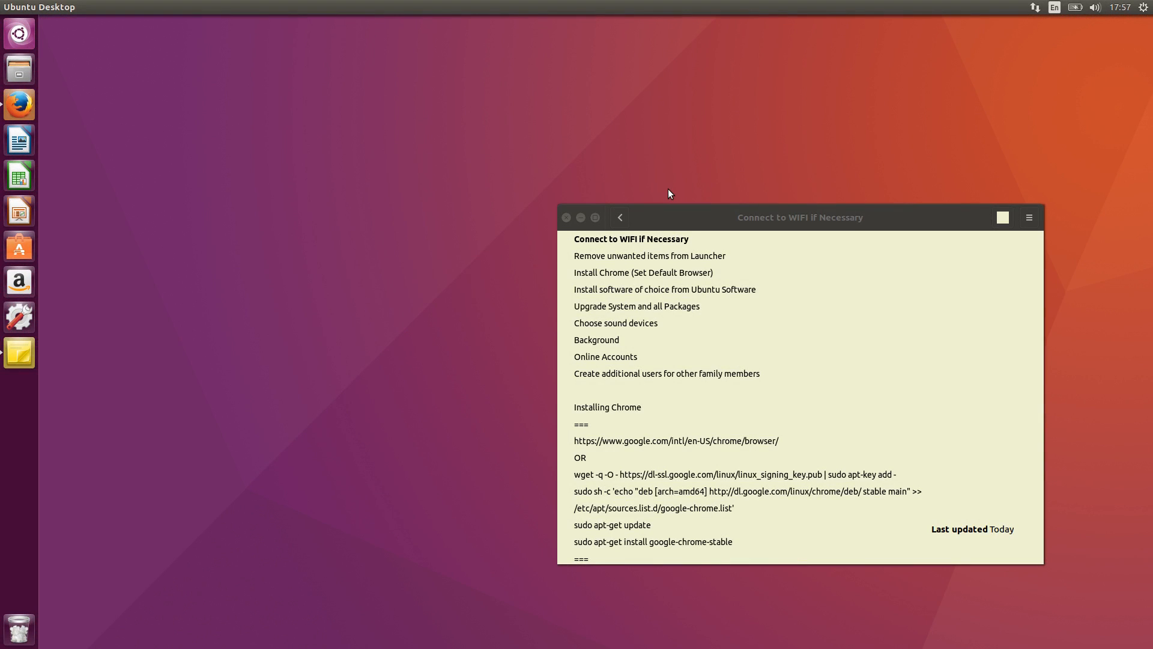
mouse_move(662, 209)
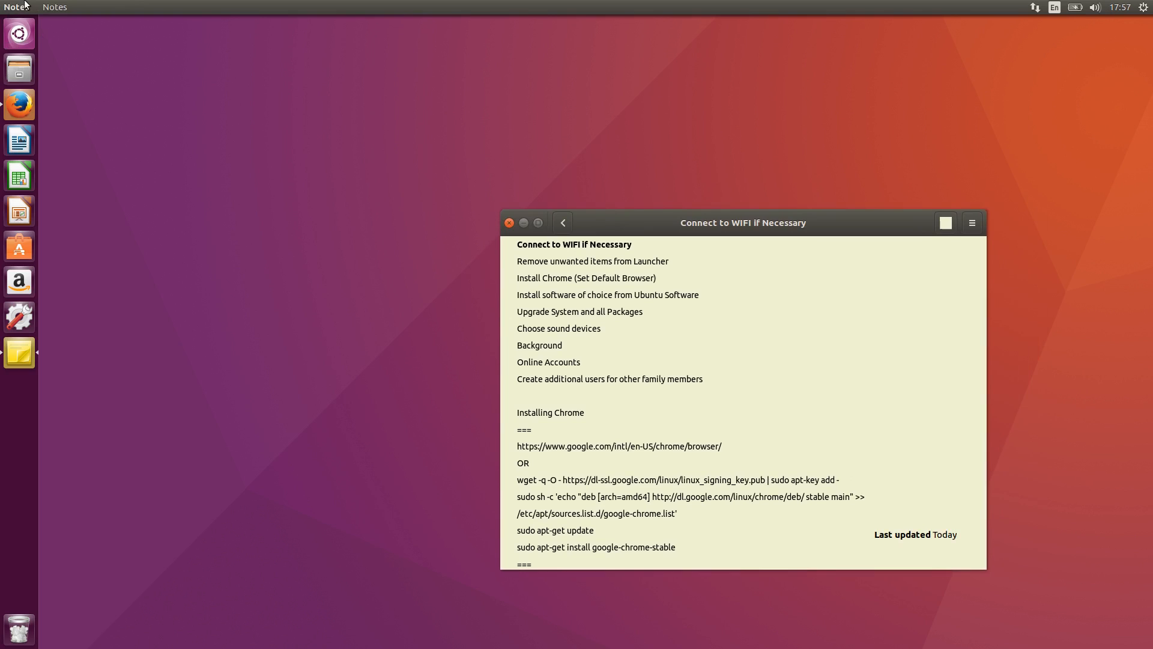
mouse_move(32, 265)
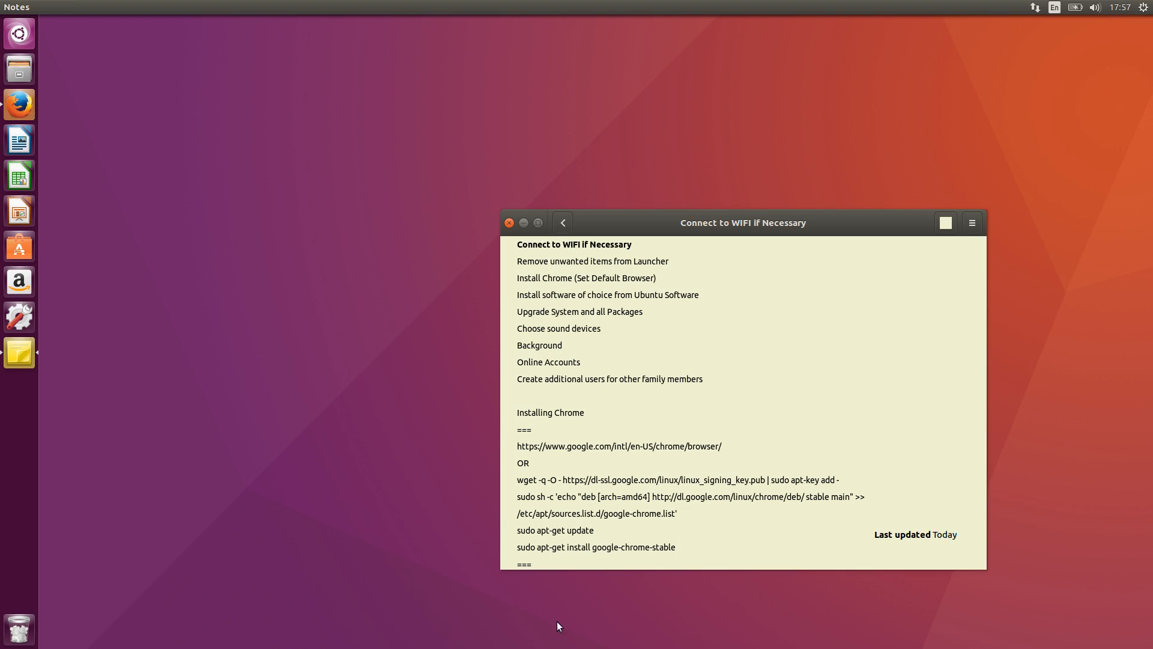
mouse_move(35, 355)
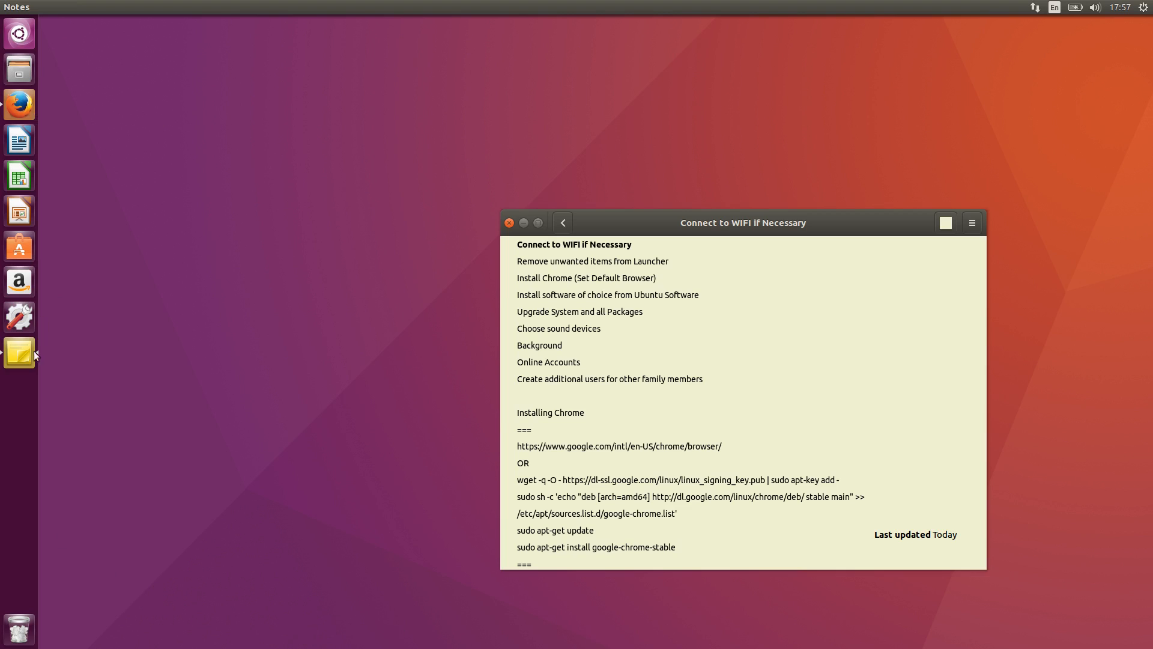
mouse_move(18, 67)
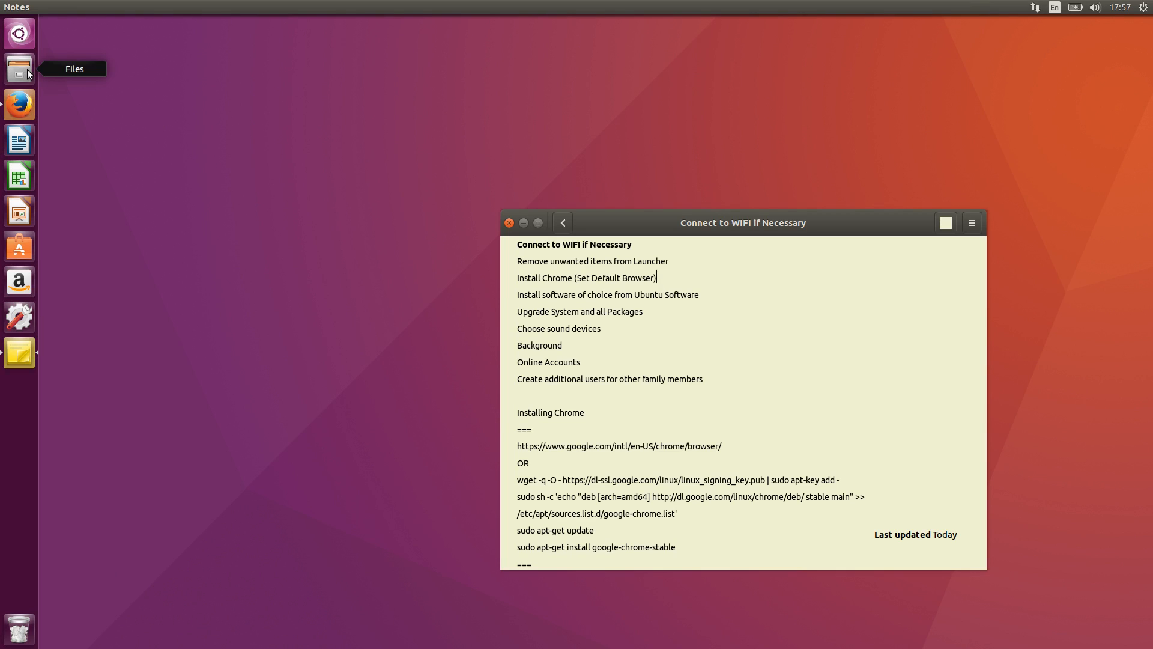
mouse_move(19, 175)
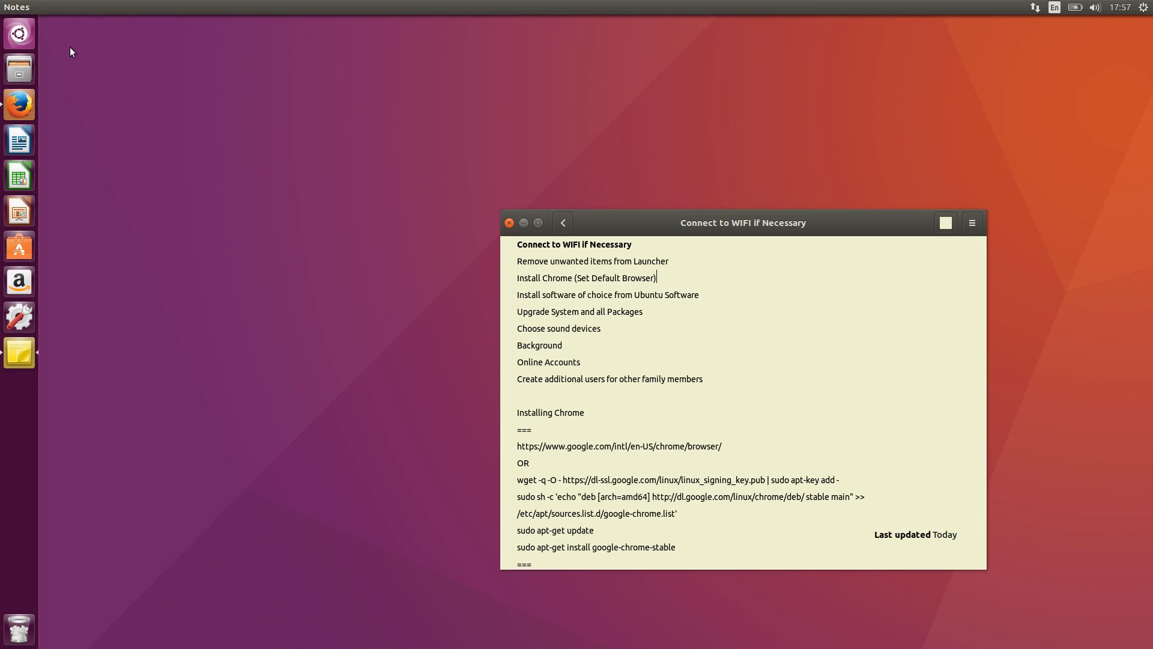
mouse_move(18, 33)
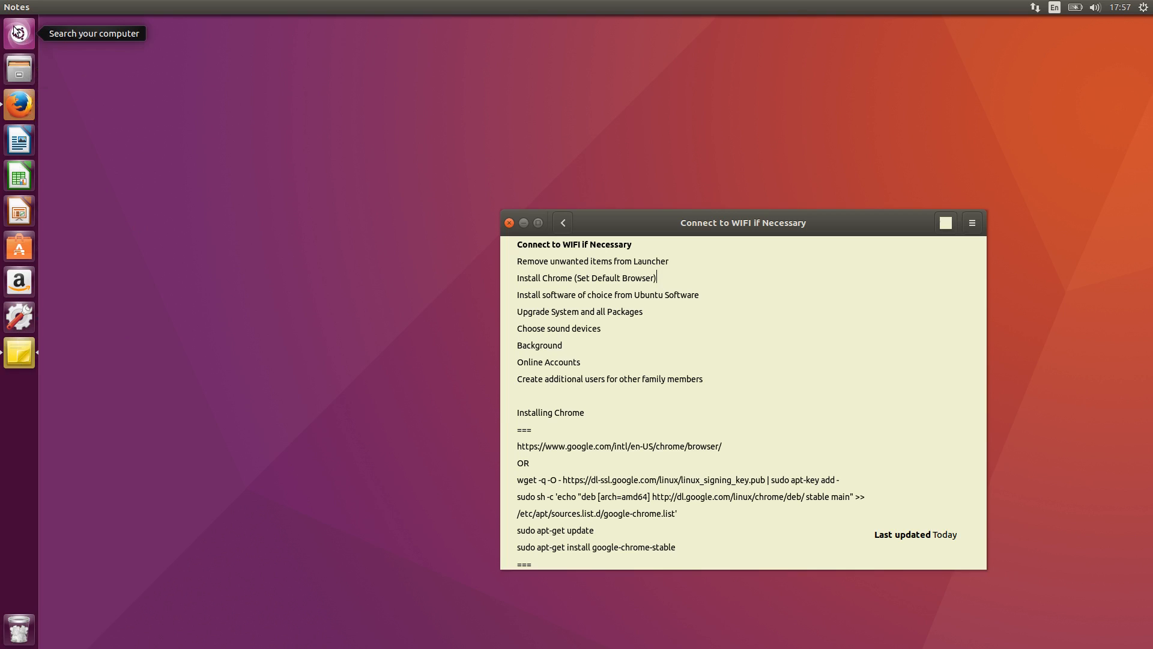
Step: Search the Dash for 'gi', listing Time & Date and gimp_gimp.png
click(19, 33)
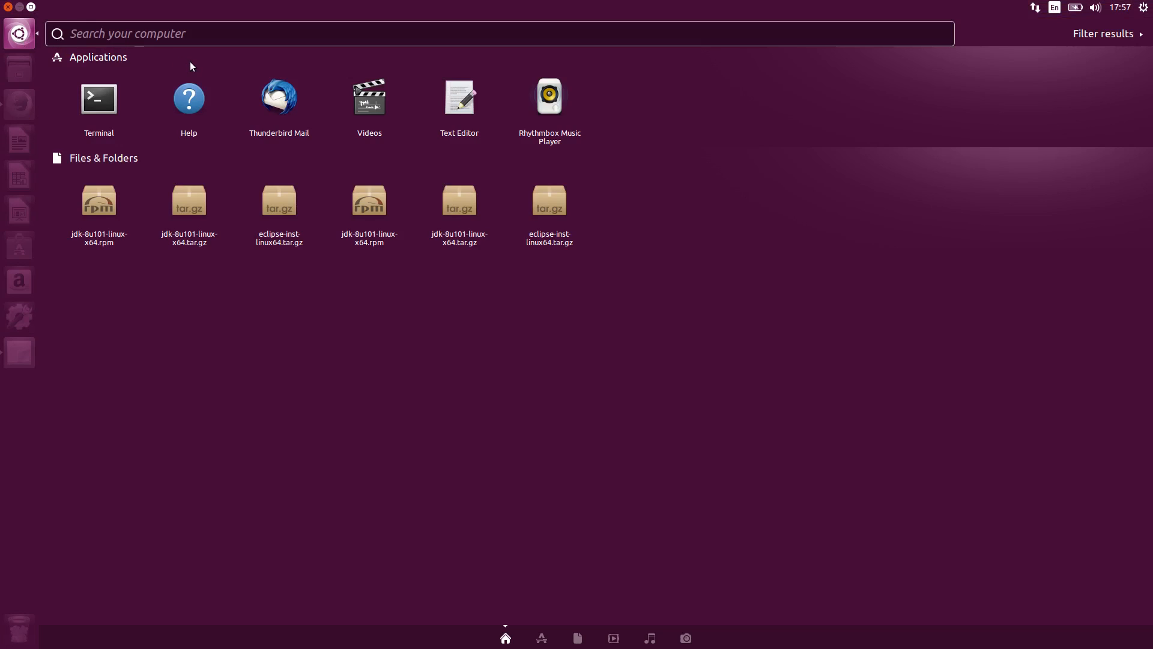
click(188, 199)
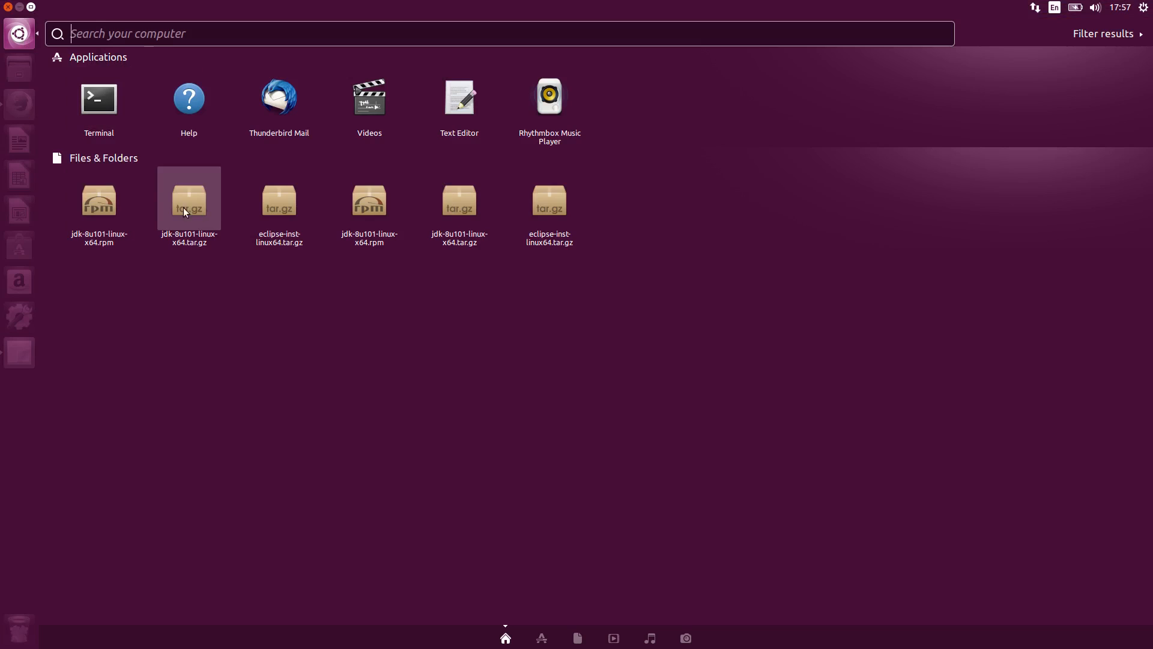
mouse_move(99, 99)
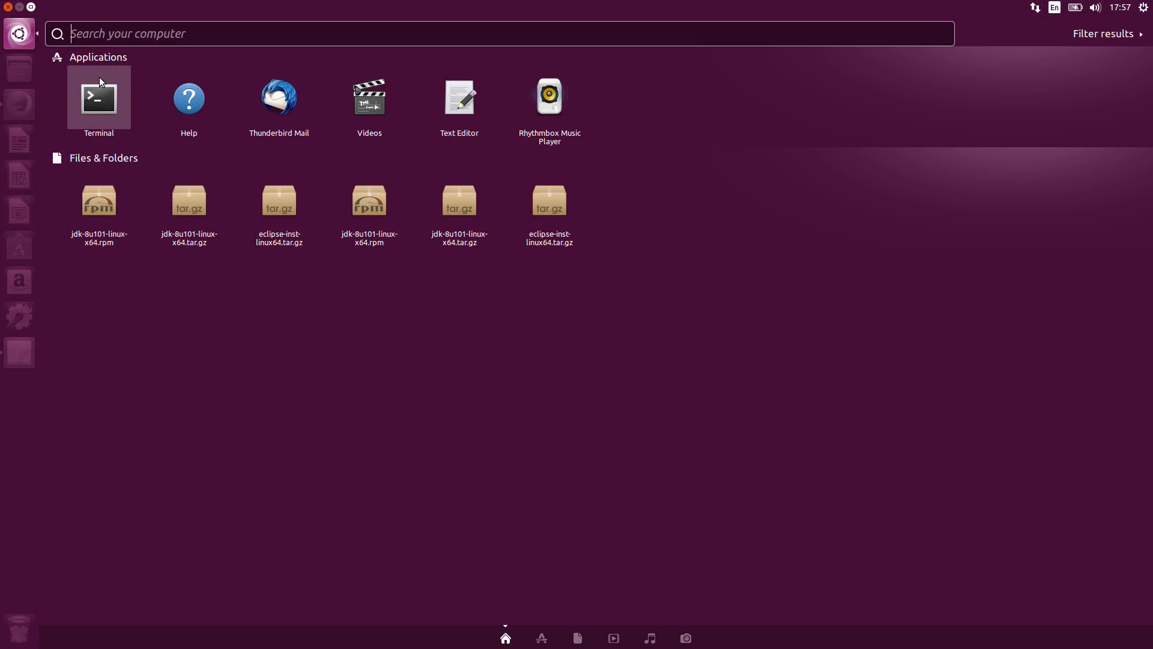
mouse_move(112, 33)
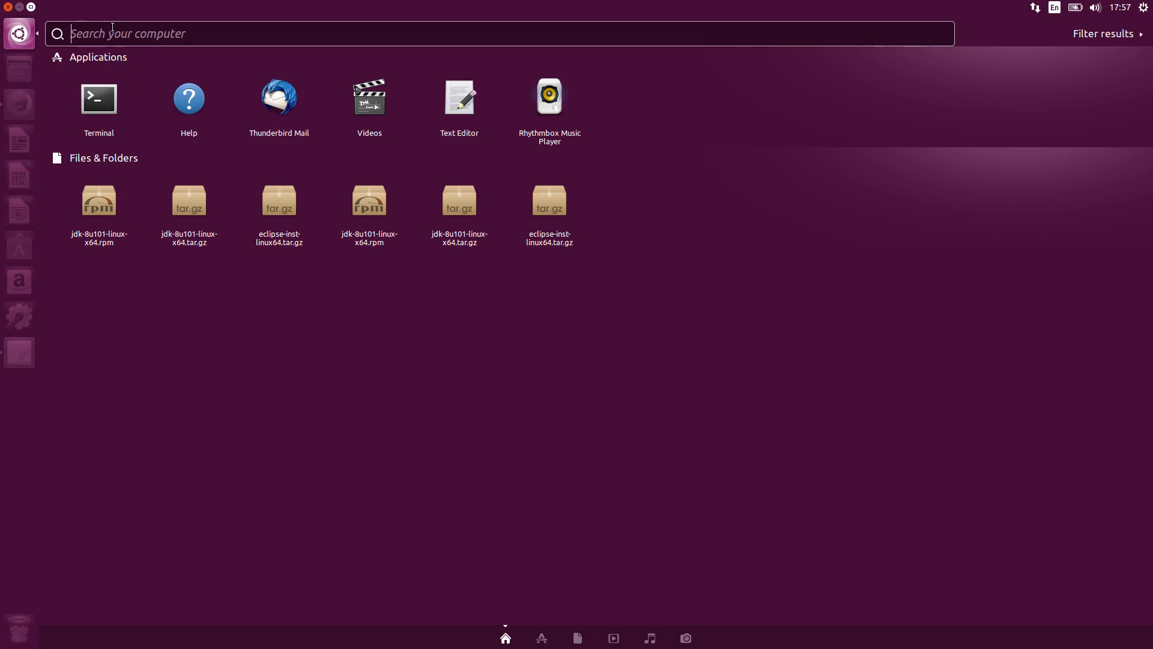
text(gi)
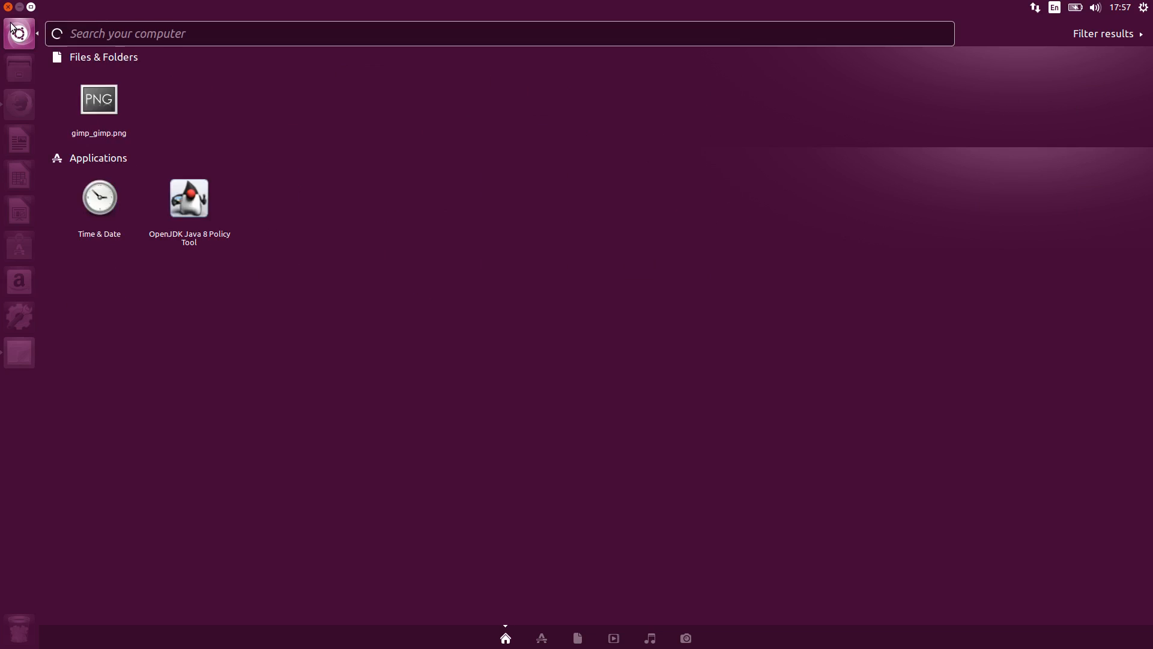
Step: Close the Dash and show the network menu with Wired connection 1
click(19, 351)
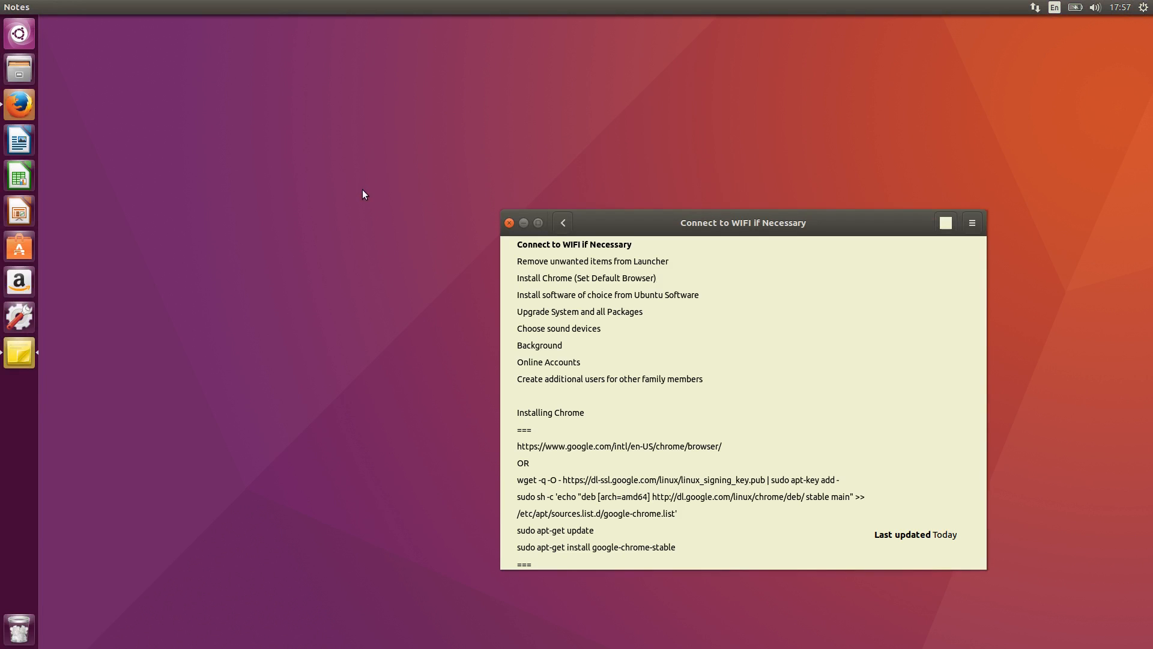
click(654, 278)
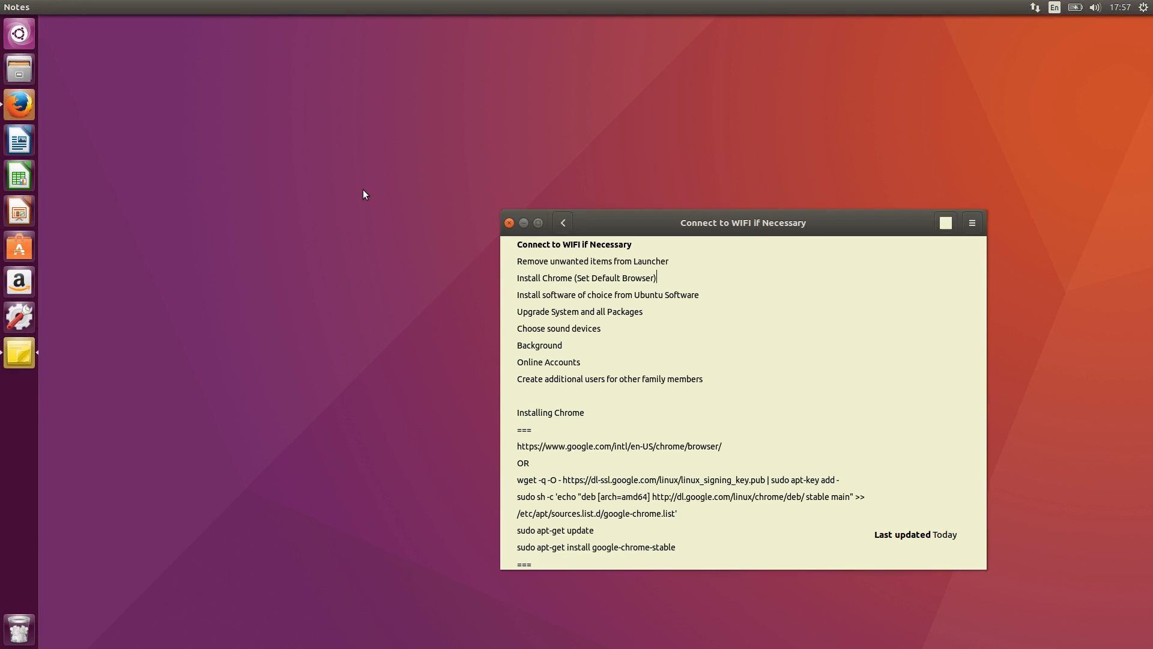
mouse_move(758, 129)
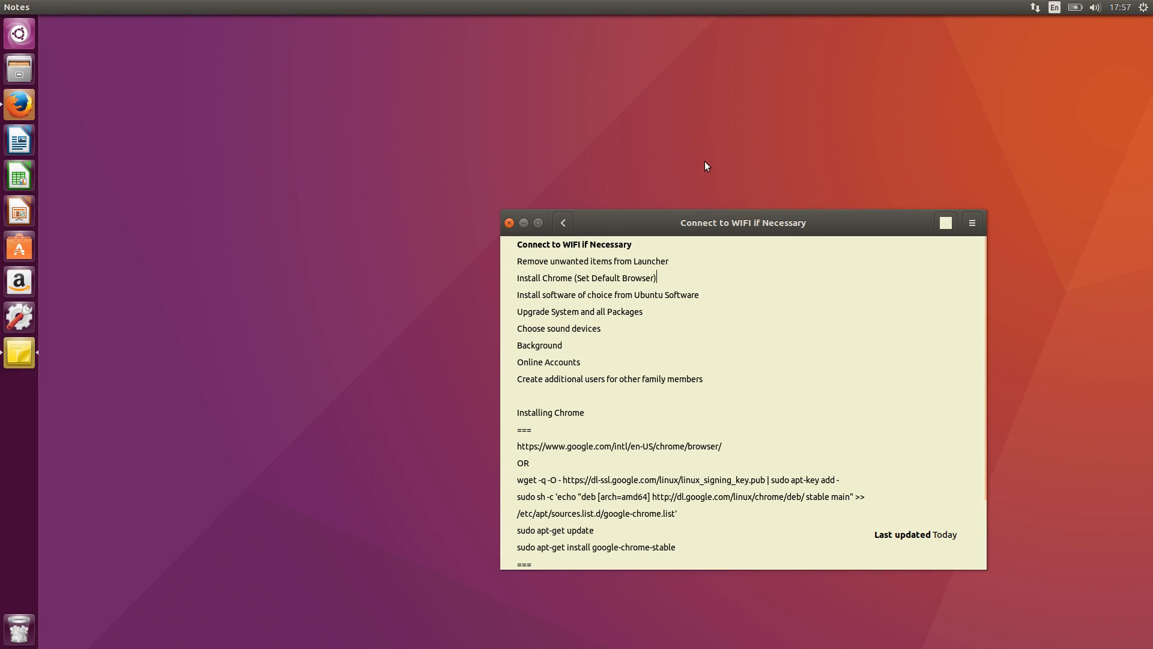
click(1034, 7)
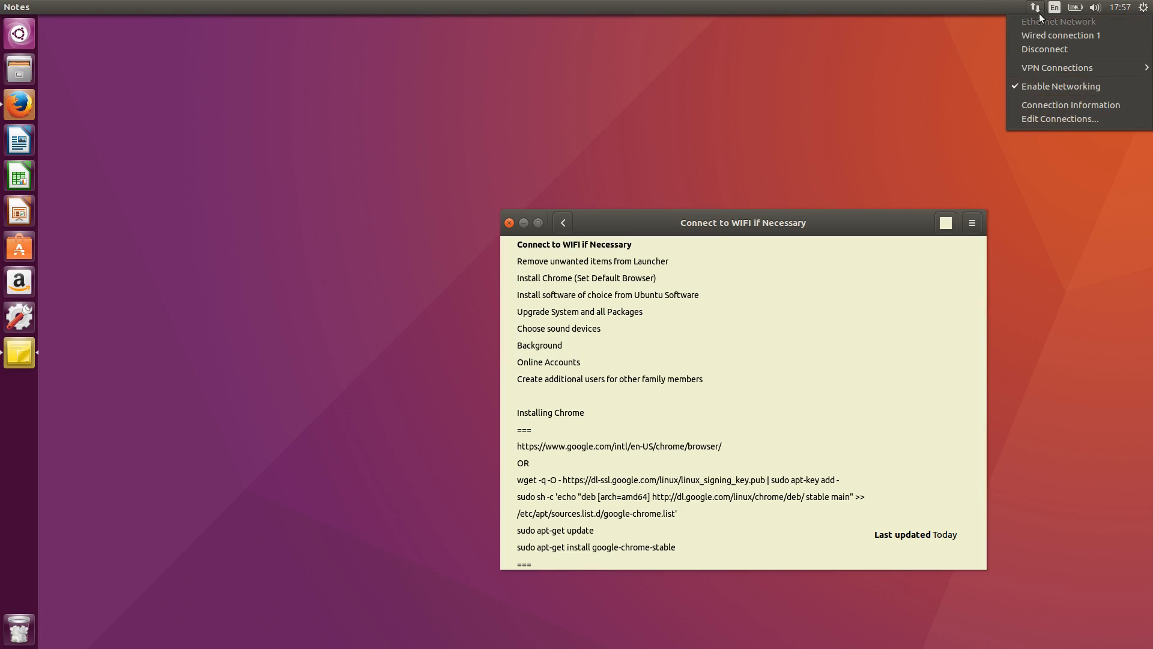
Step: View the En keyboard input options, then reopen the network menu
click(1054, 7)
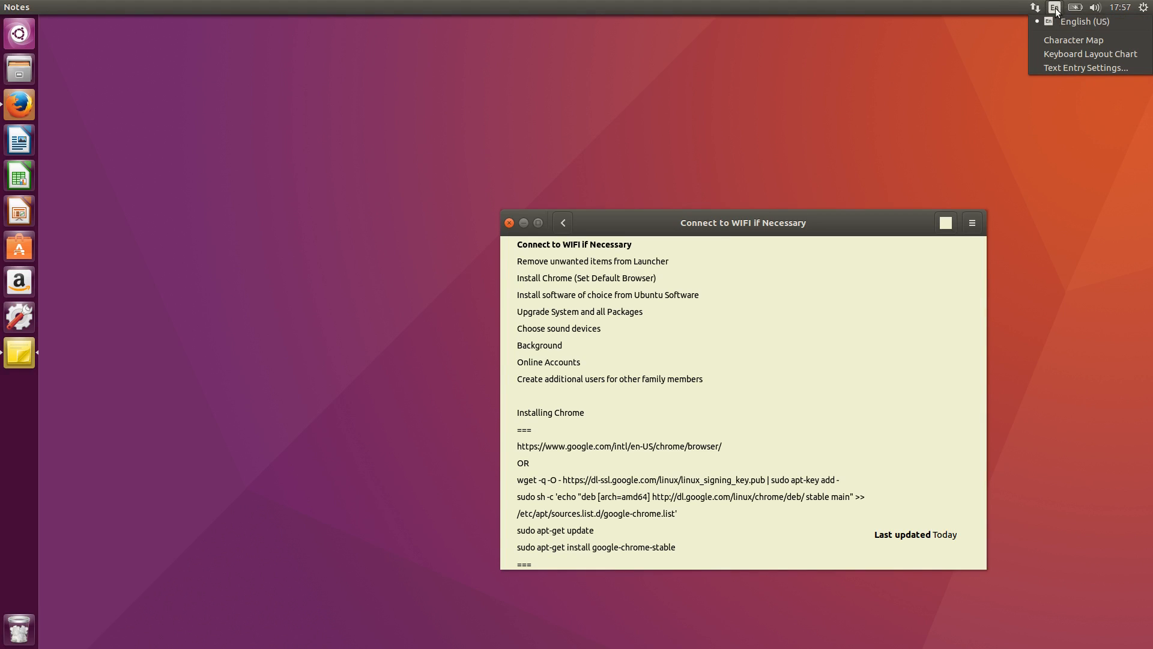
click(1034, 7)
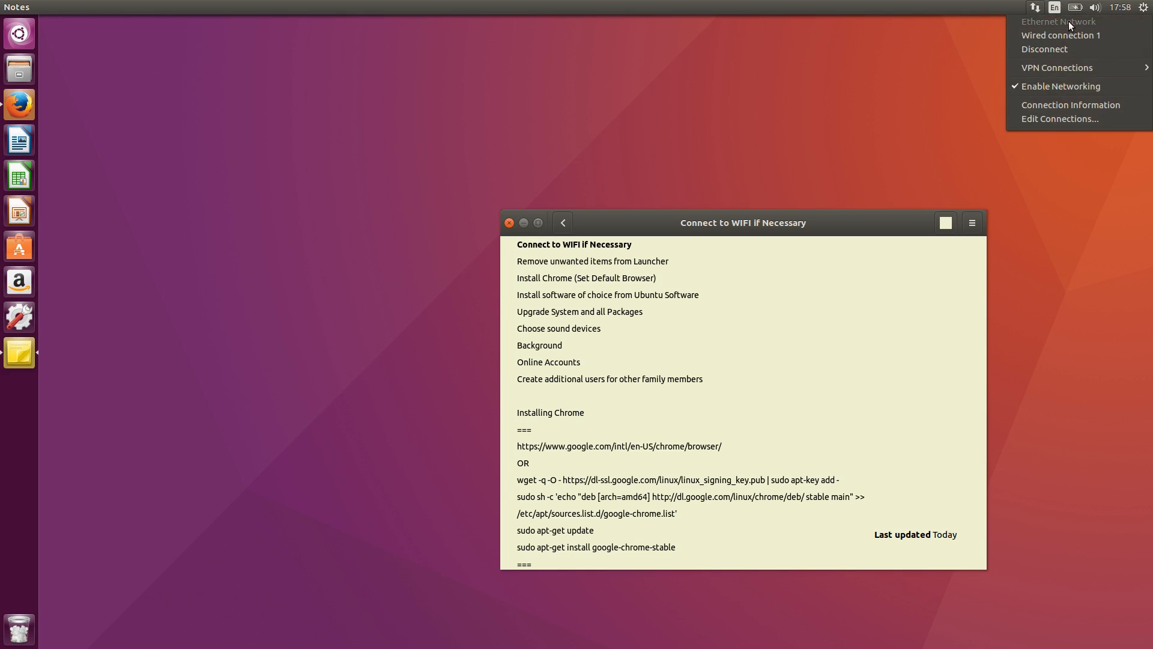
mouse_move(1080, 19)
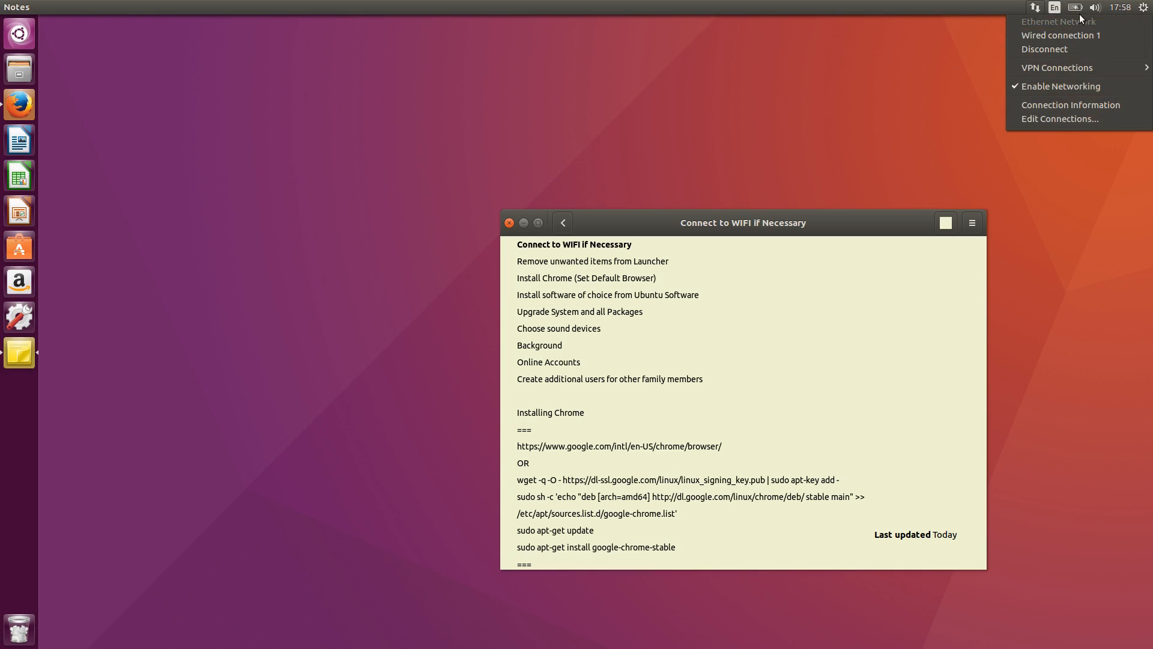
mouse_move(1061, 35)
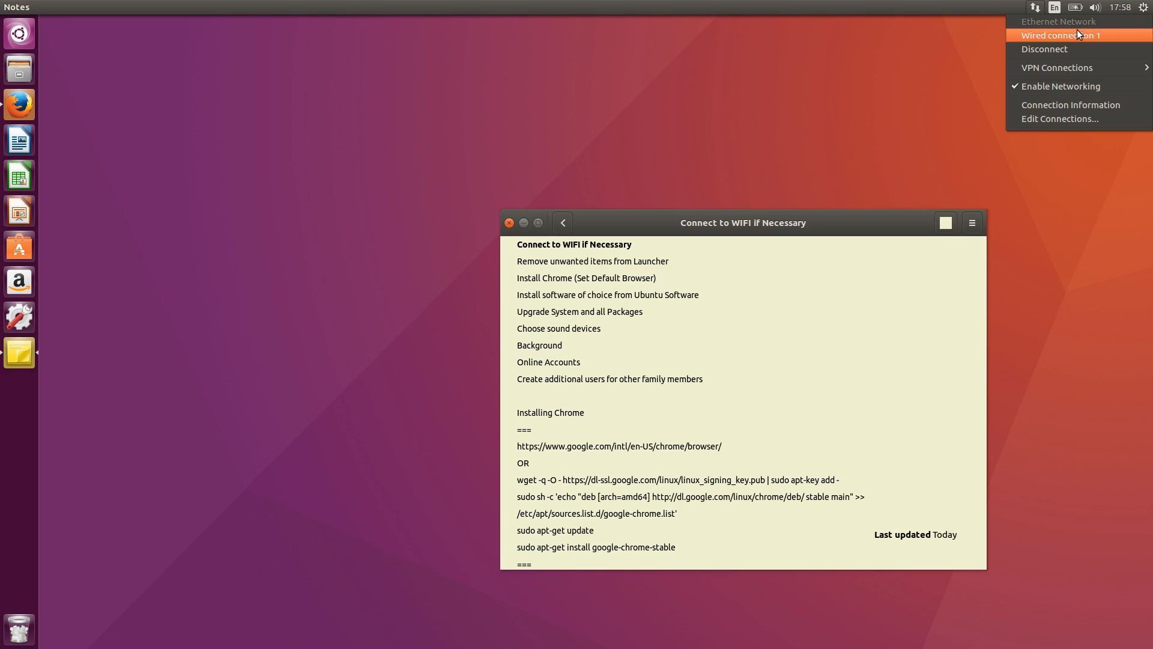
mouse_move(1086, 38)
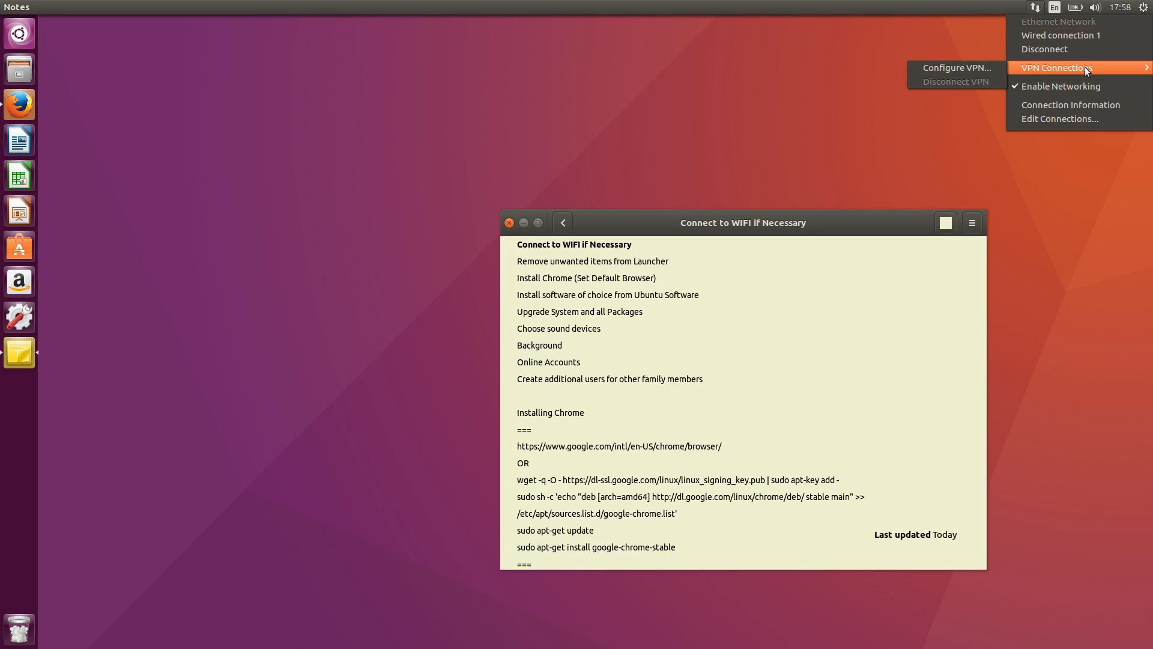
mouse_move(1057, 86)
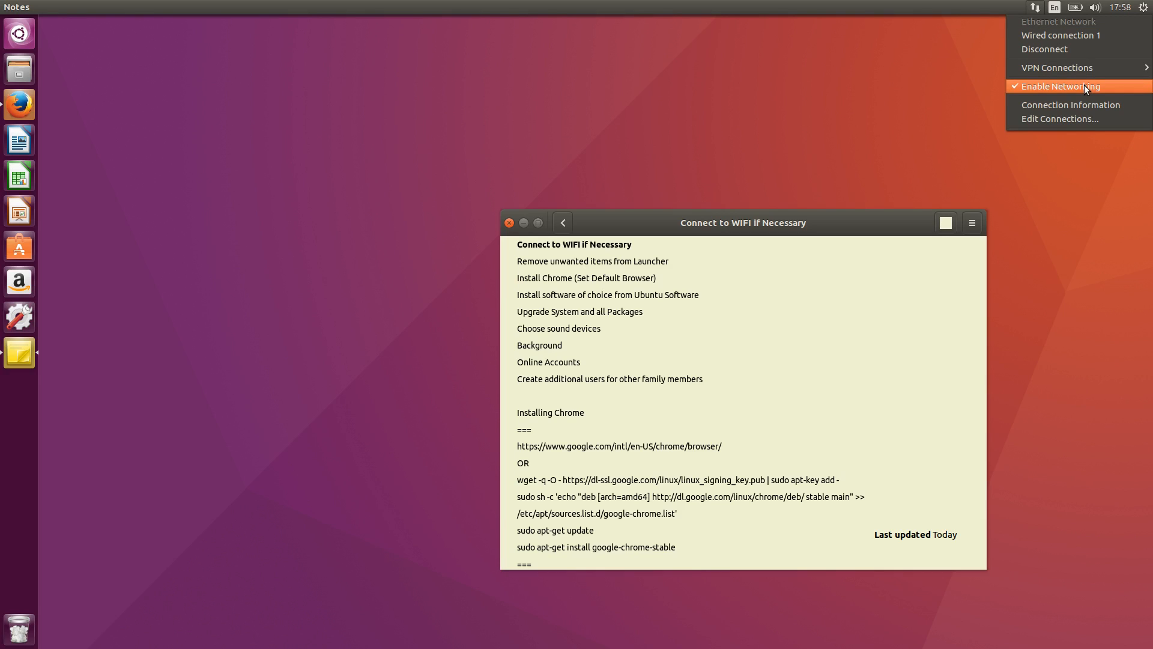
mouse_move(770, 225)
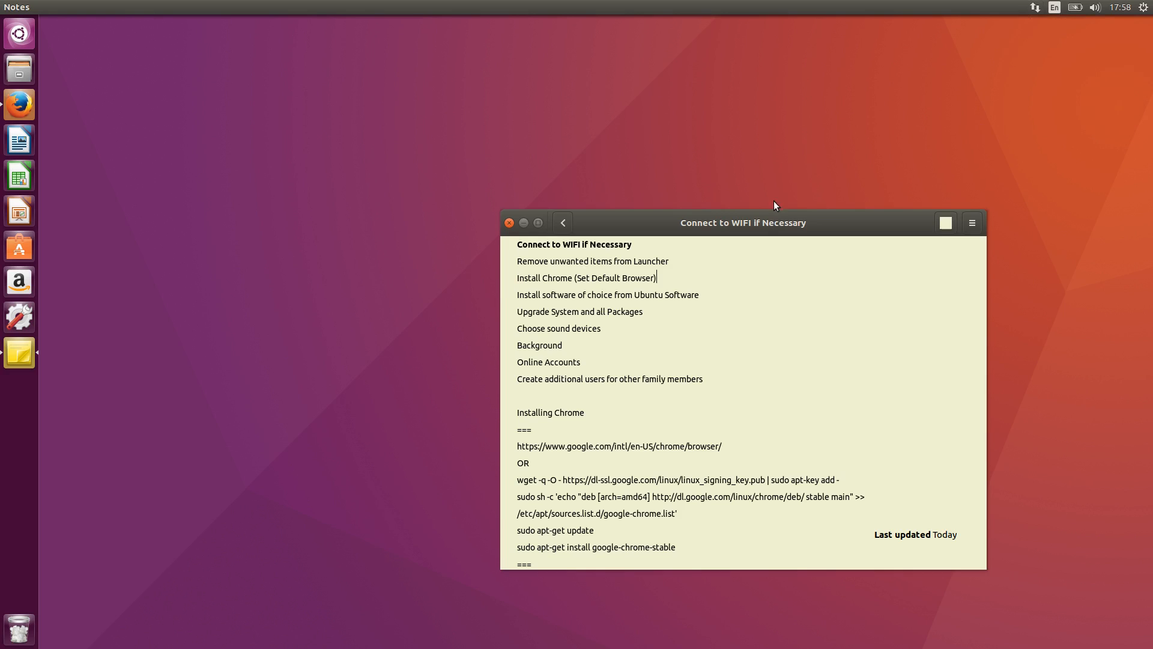
Step: Close the network menu by focusing the desktop, then refocus the checklist note
click(317, 171)
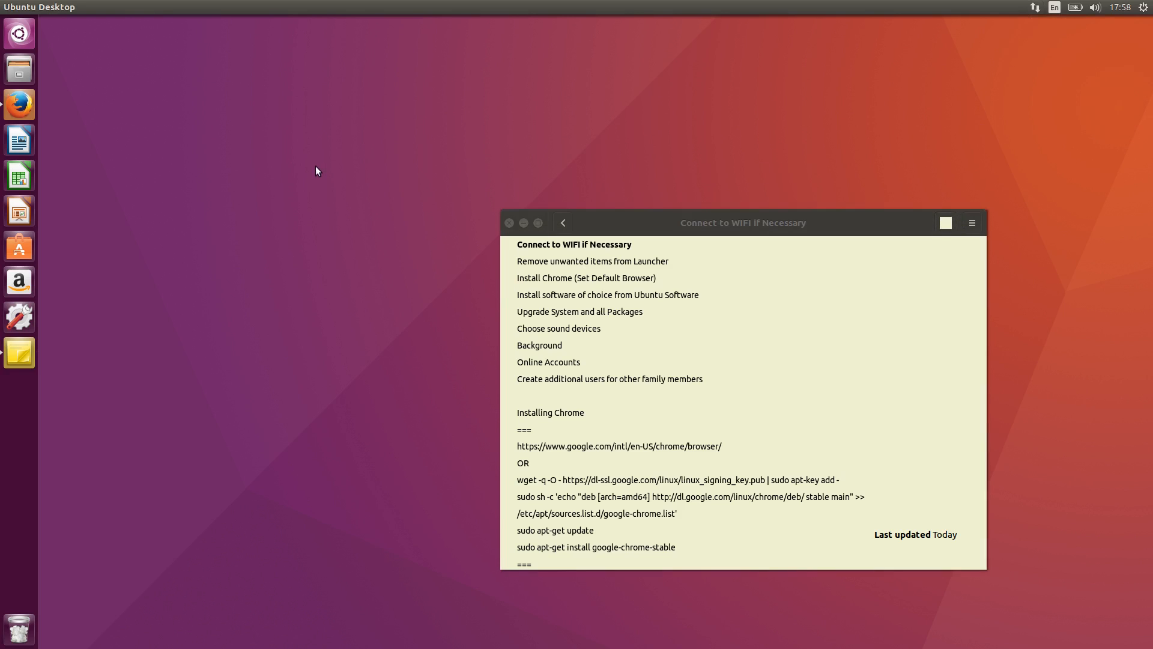
mouse_move(19, 316)
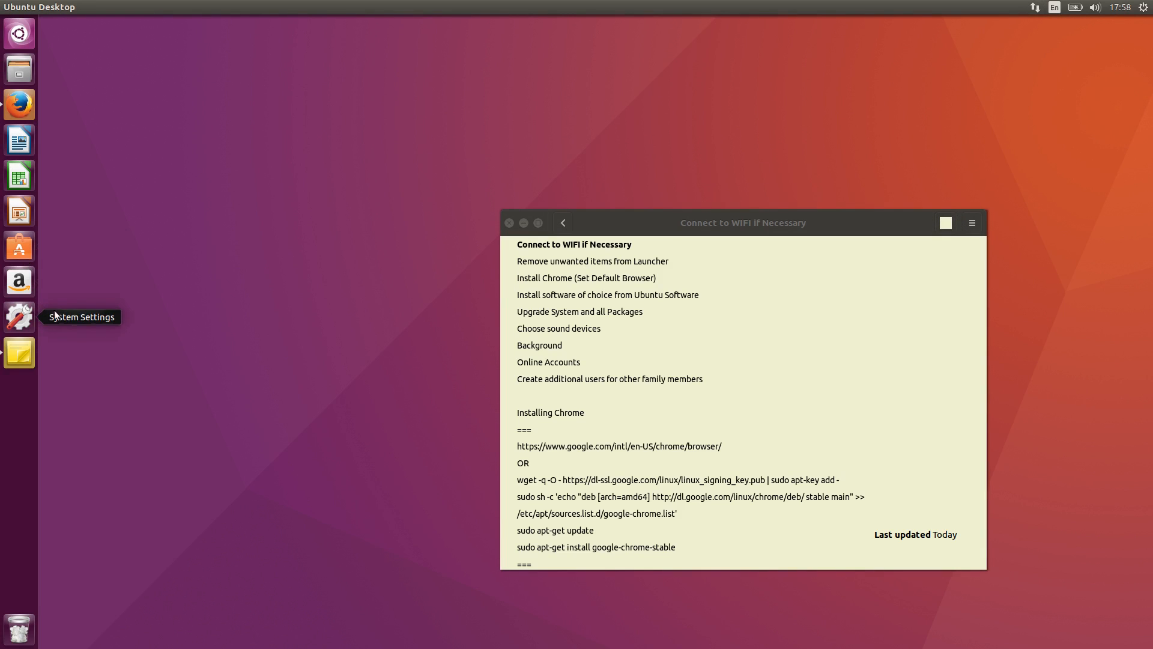
mouse_move(19, 68)
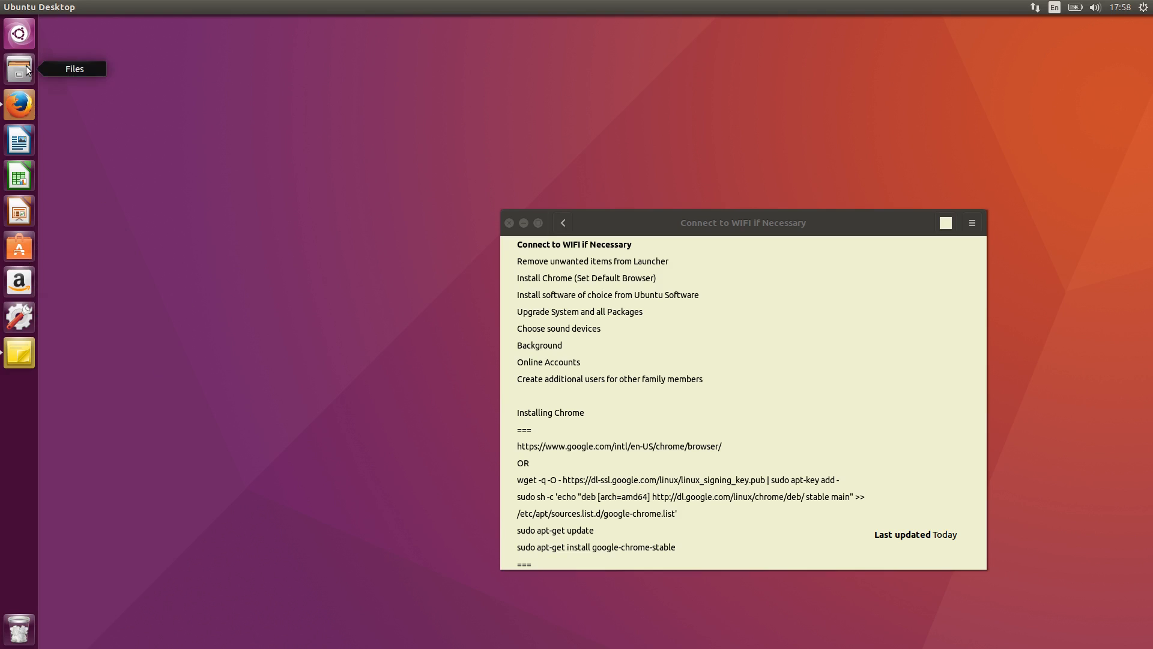
click(19, 68)
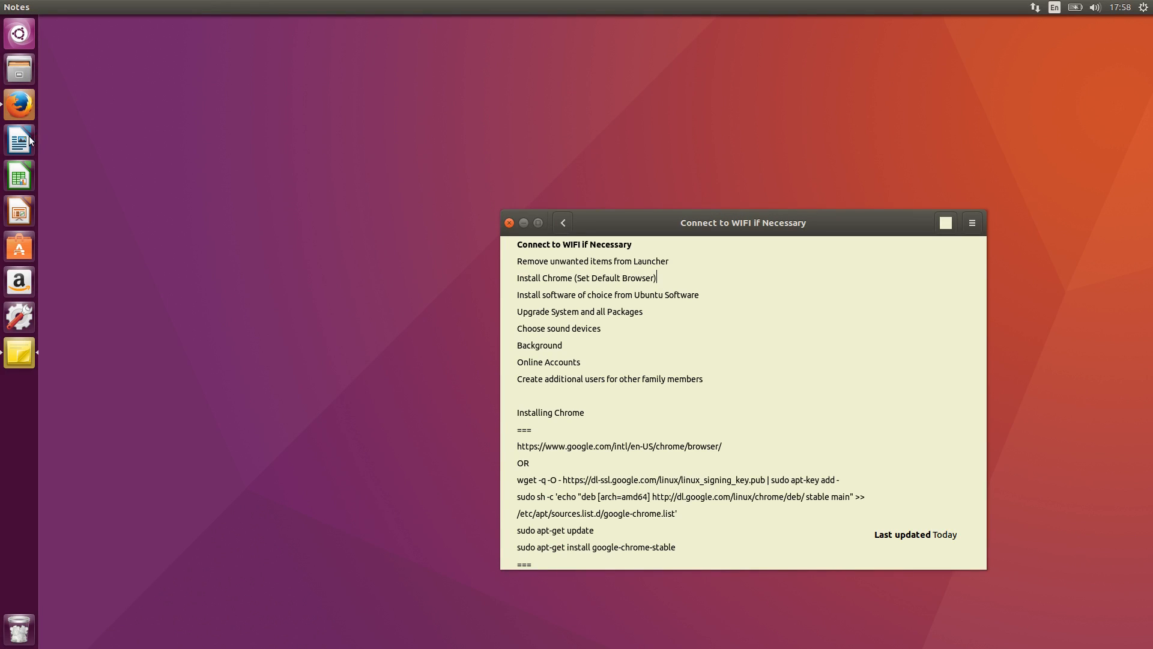
mouse_move(19, 140)
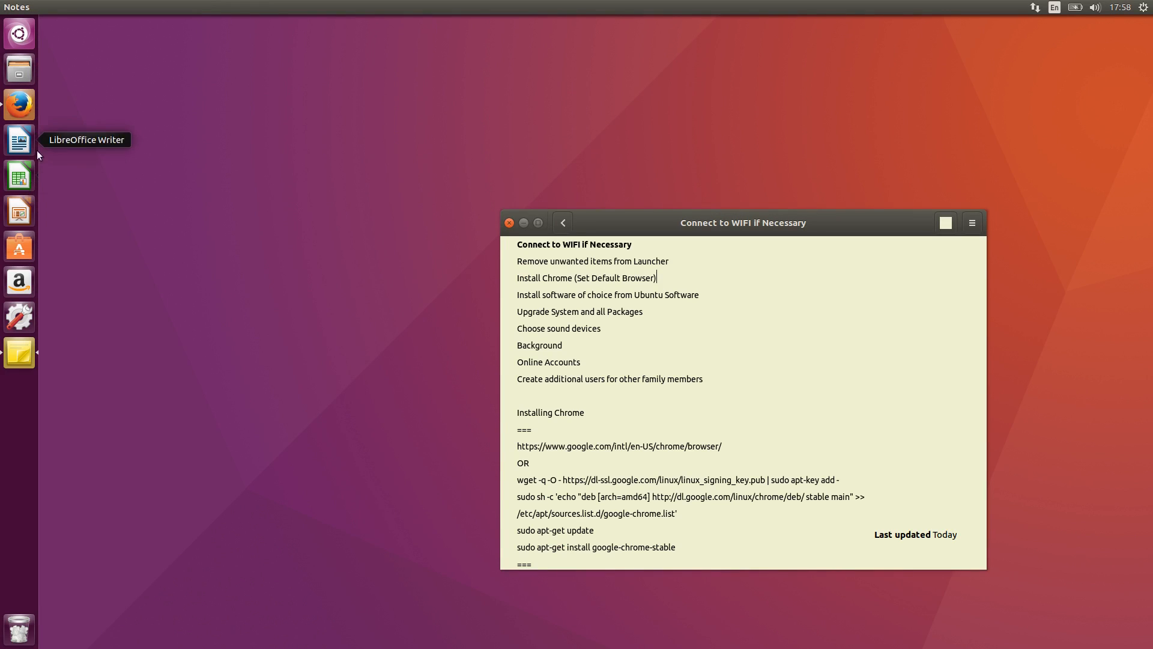
mouse_move(19, 246)
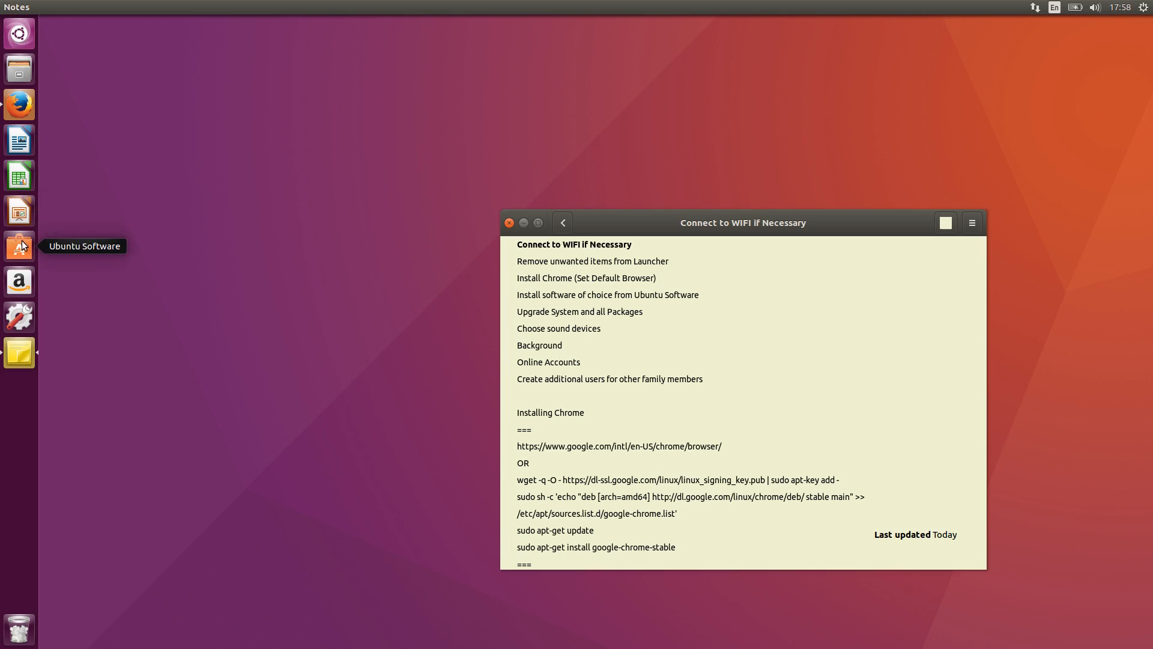
mouse_move(19, 316)
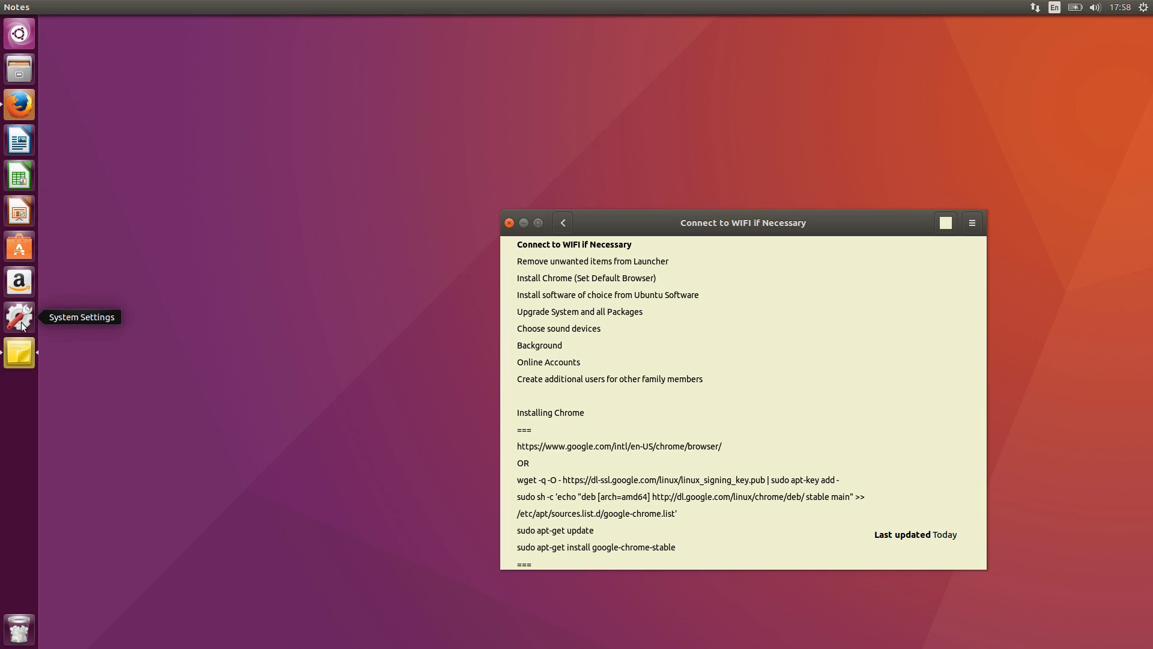
mouse_move(19, 351)
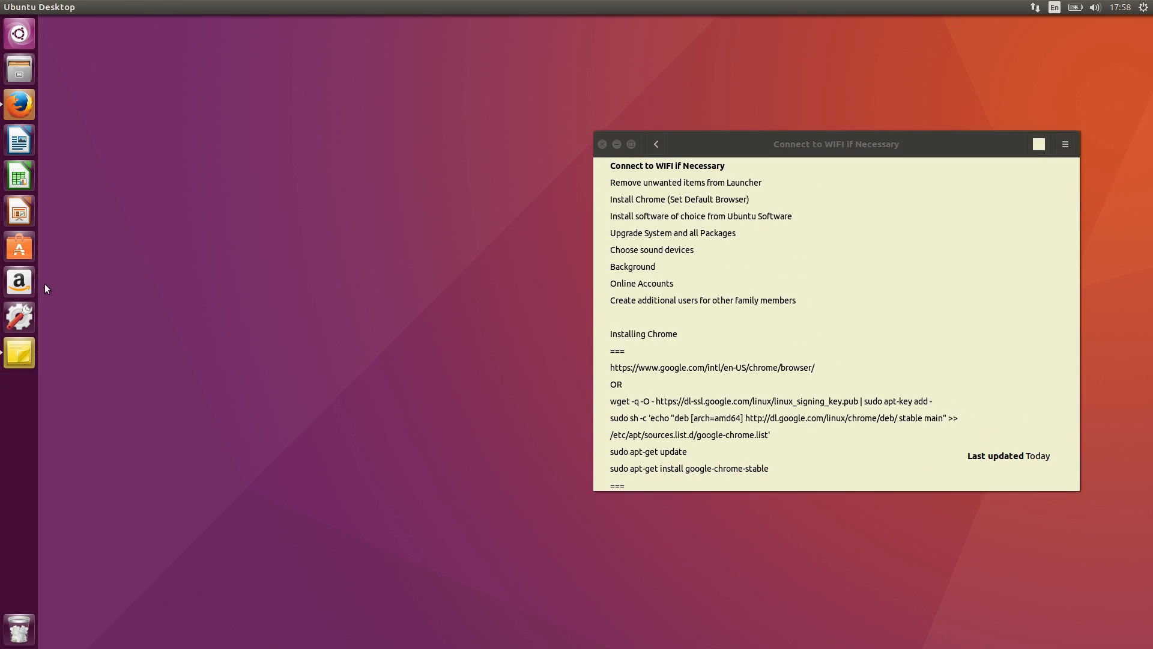
Step: Check the Amazon and Notes launcher menus, then unlock Amazon from the Launcher
right_click(19, 281)
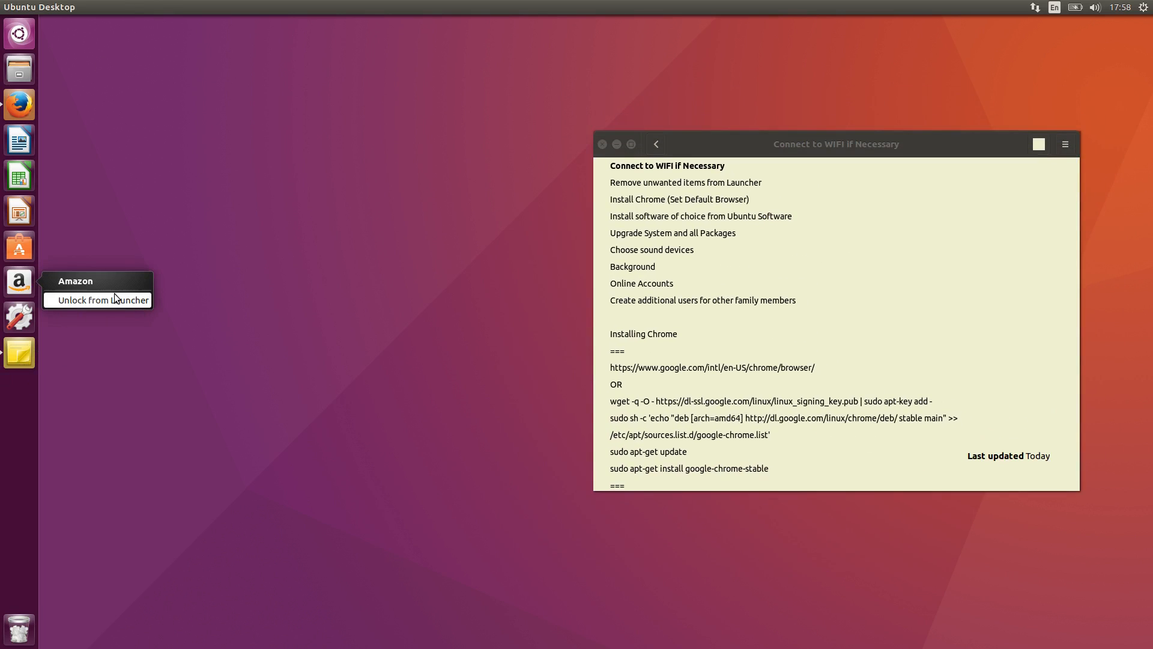
click(155, 300)
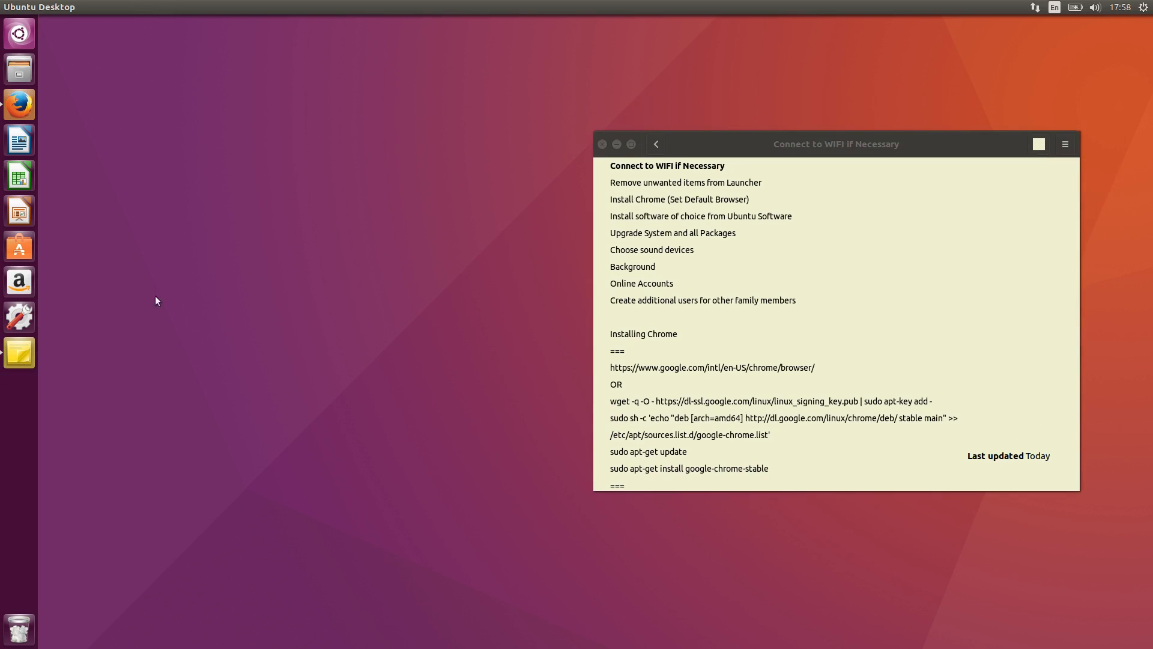
right_click(18, 352)
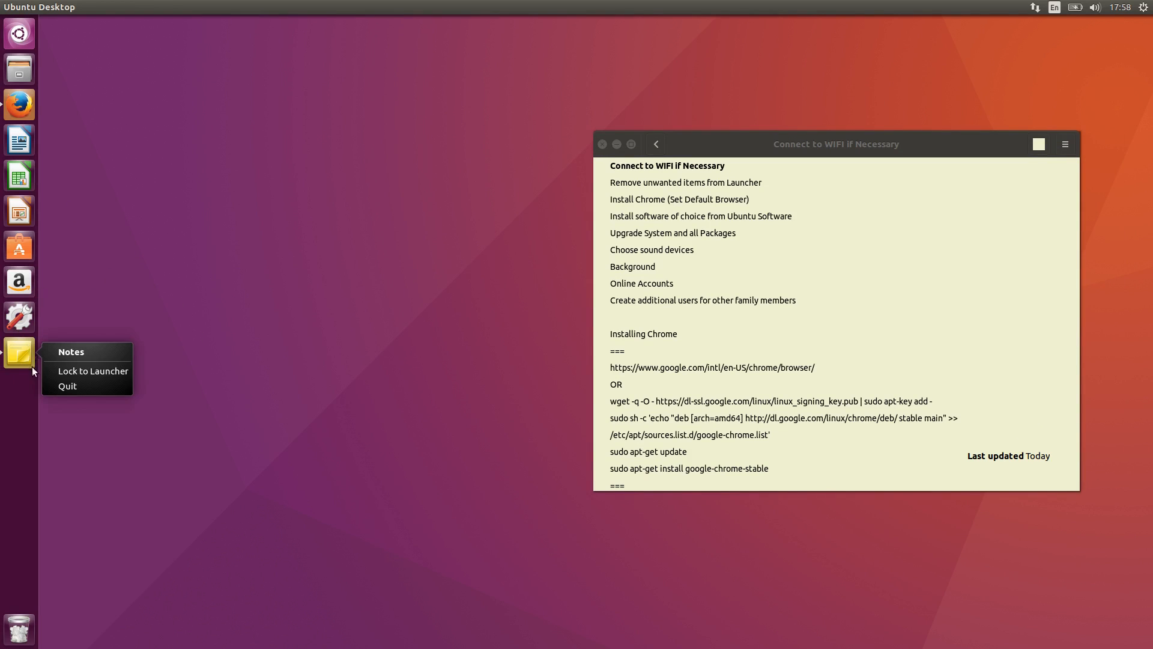
mouse_move(35, 352)
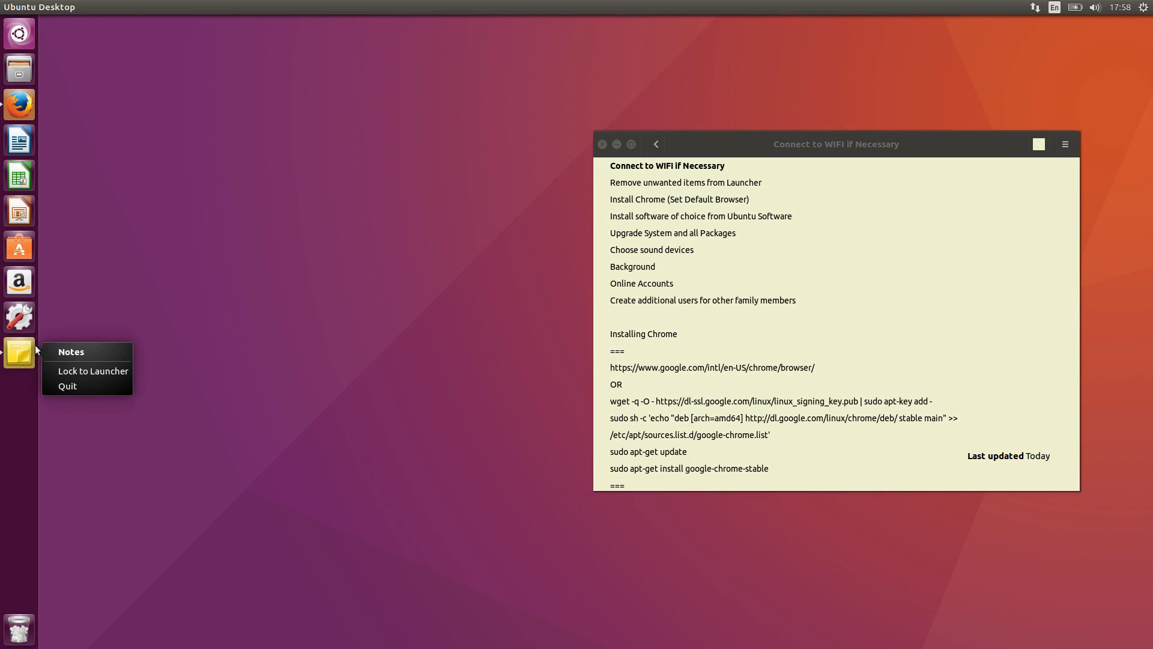
click(75, 386)
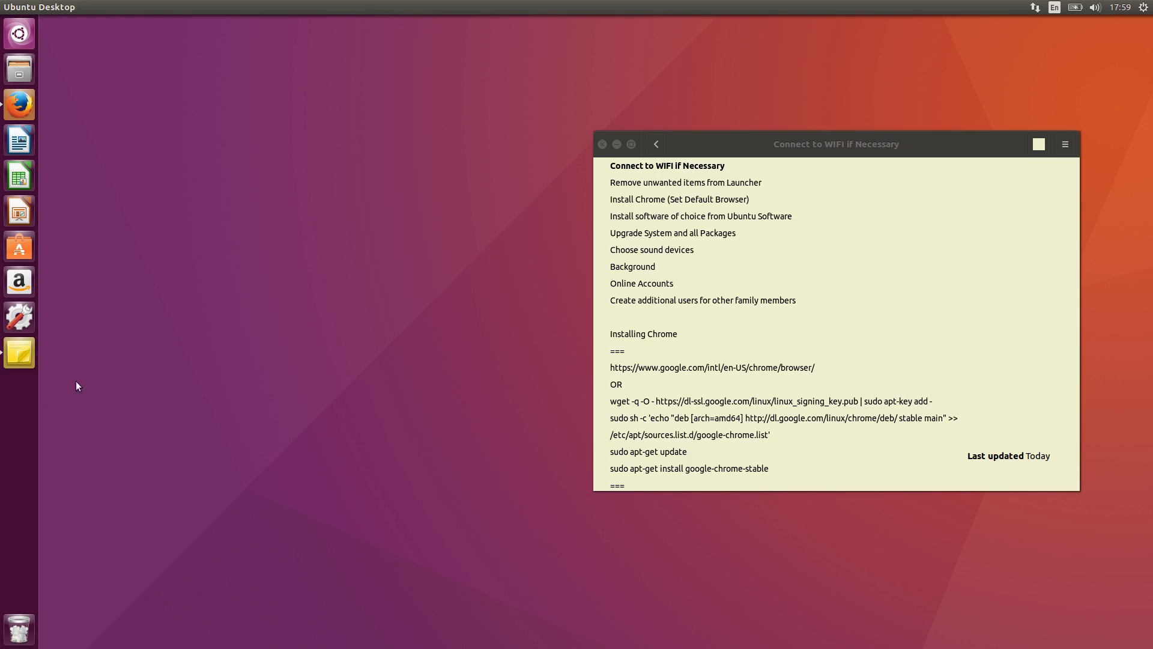
mouse_move(62, 317)
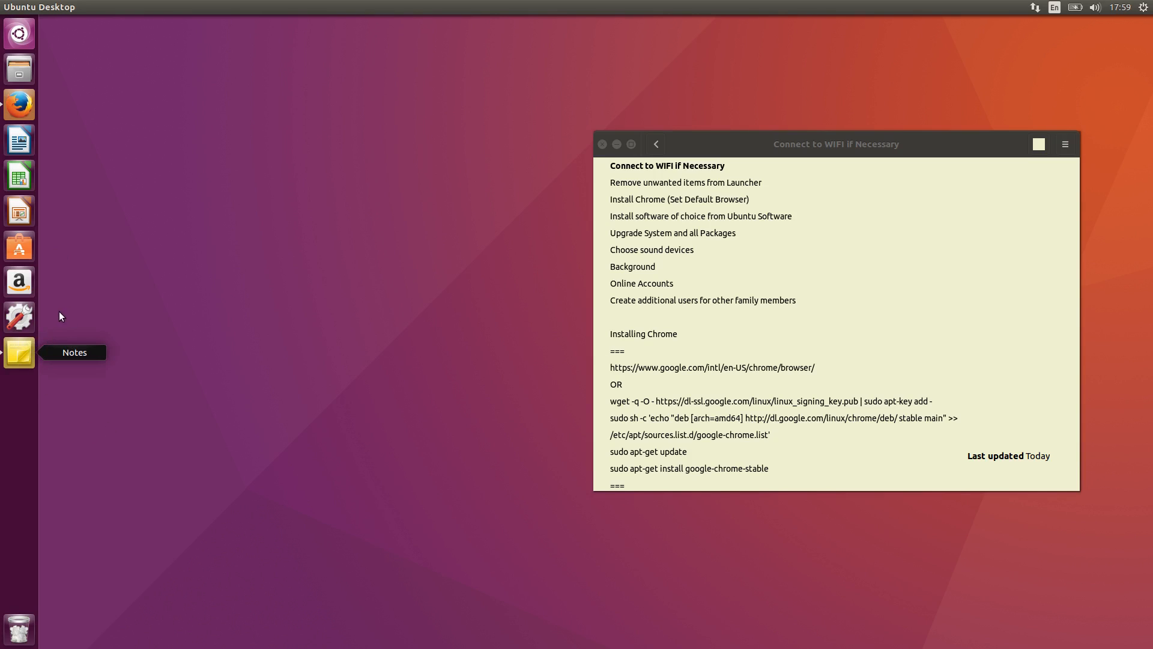
right_click(19, 352)
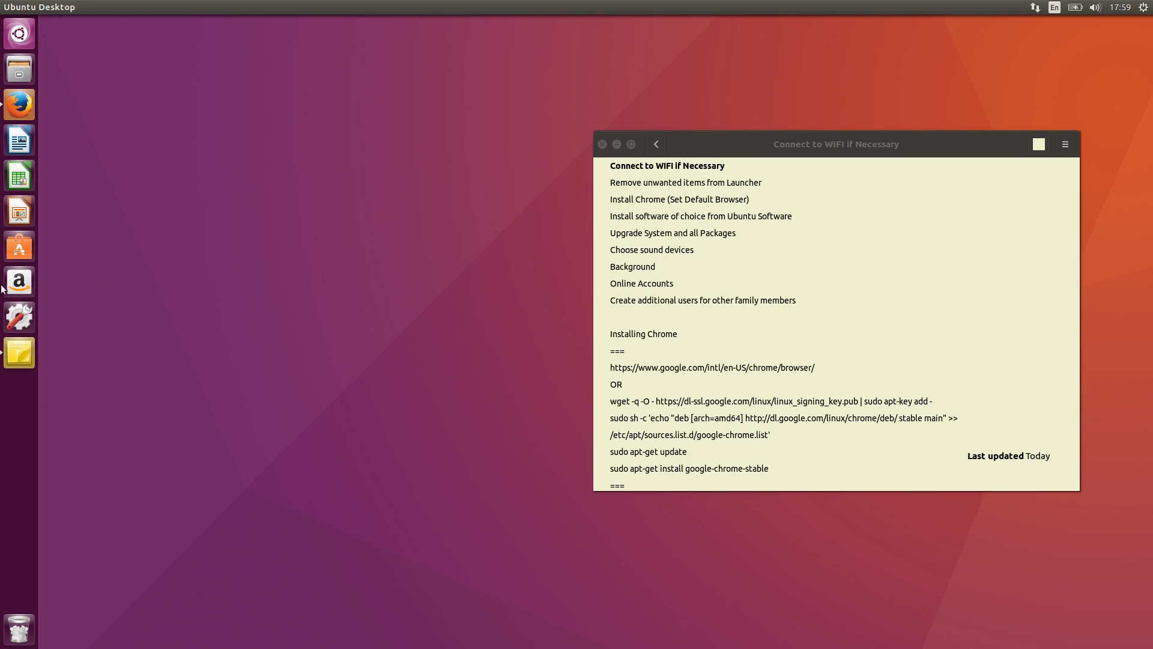
right_click(19, 281)
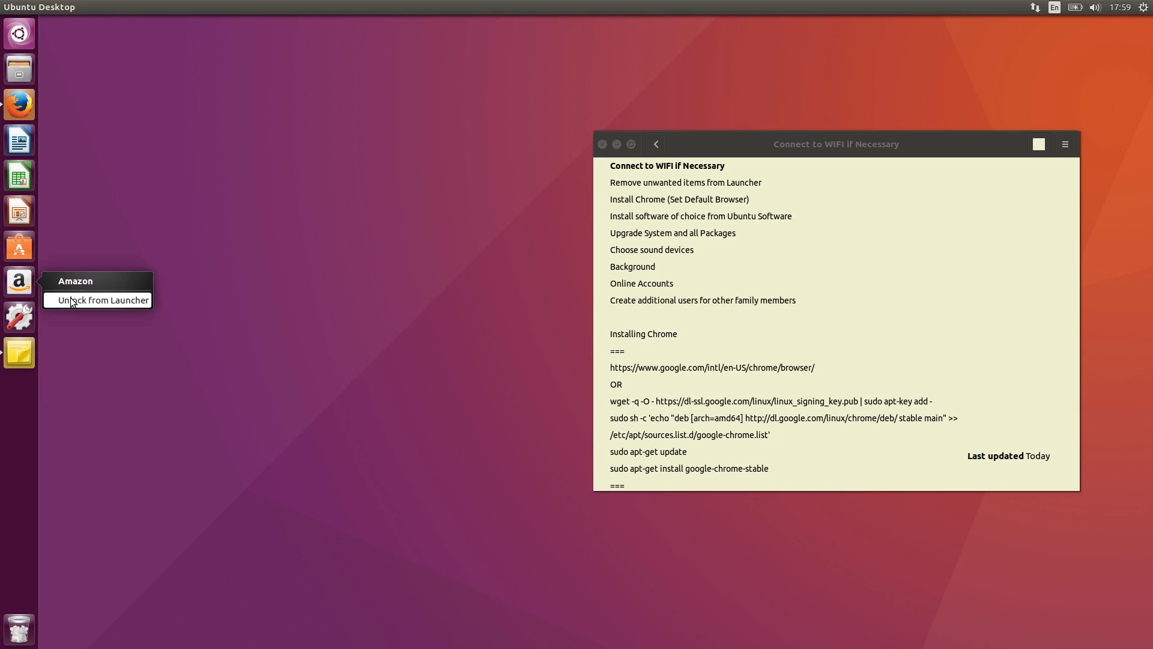
mouse_move(46, 303)
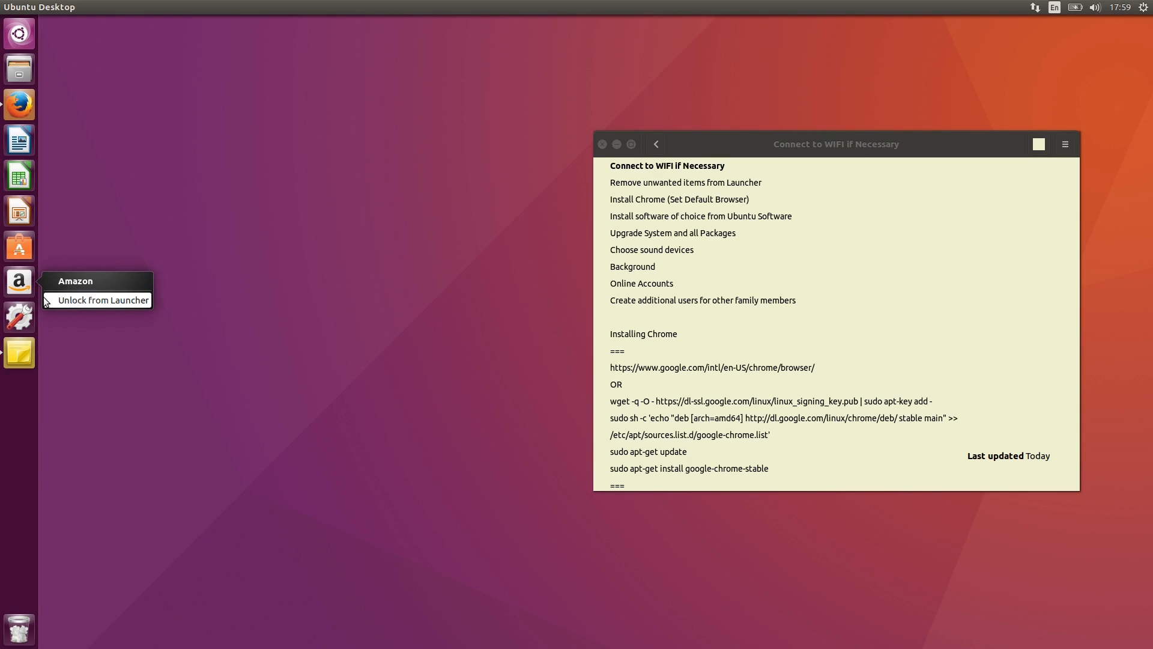
click(101, 300)
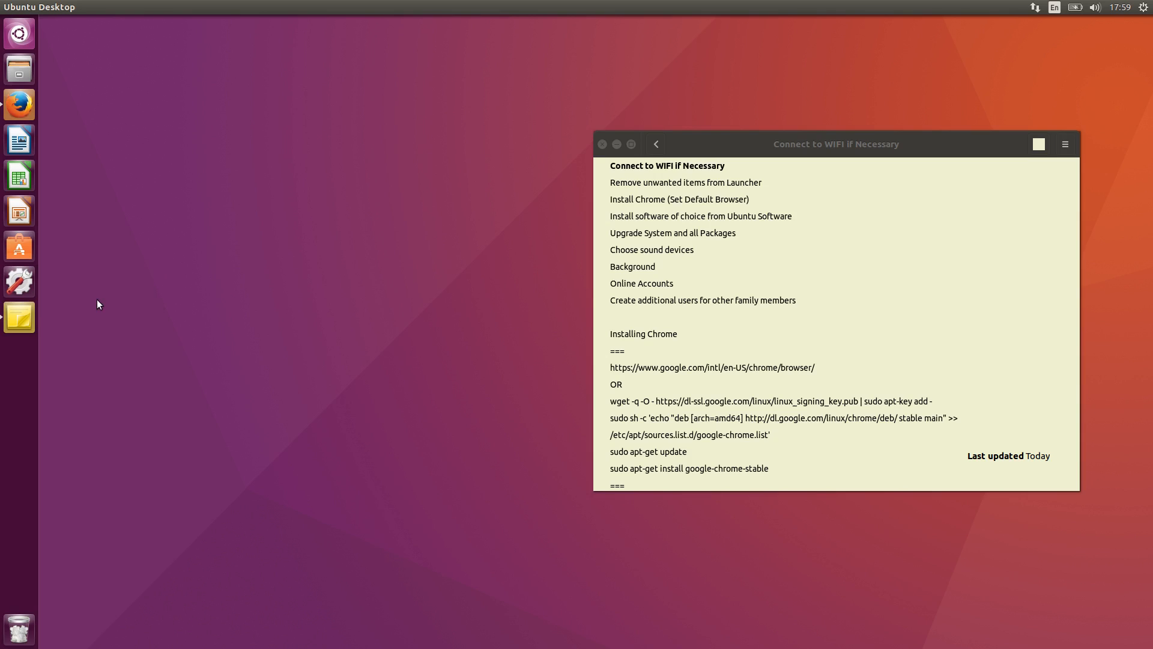
mouse_move(94, 132)
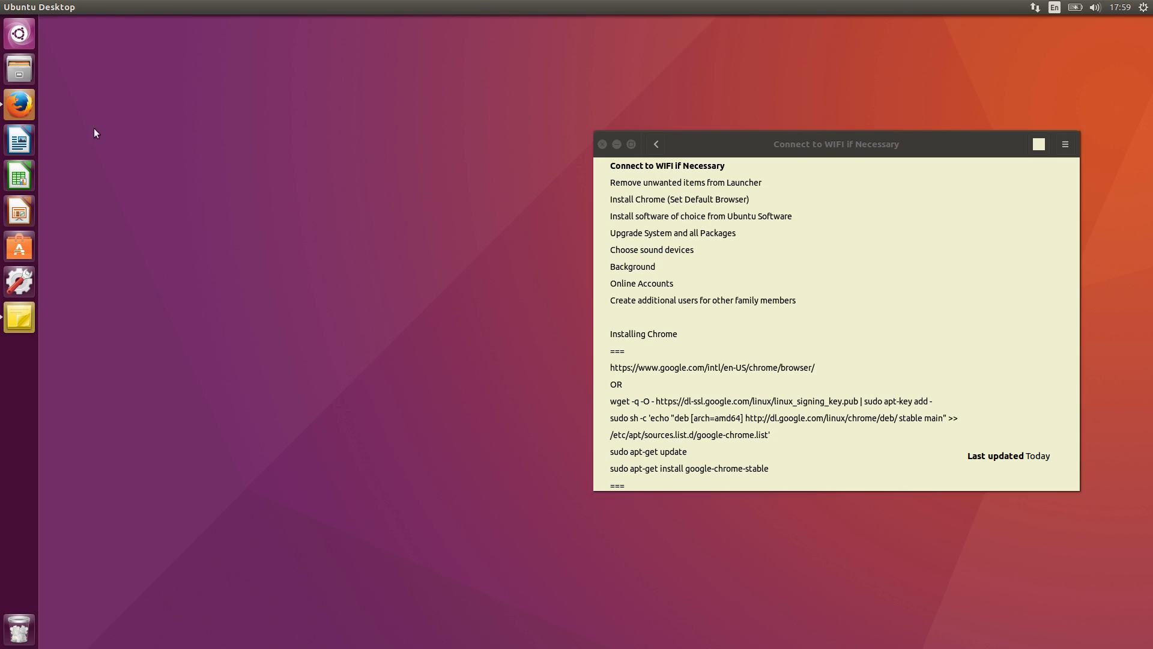
mouse_move(362, 233)
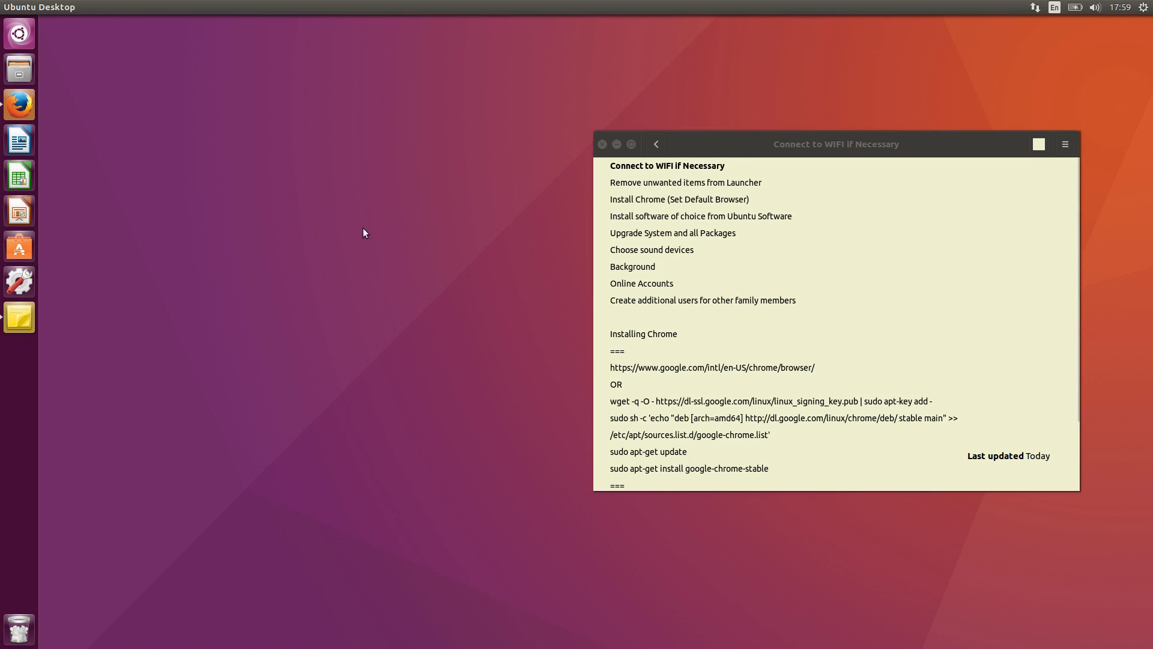
mouse_move(27, 122)
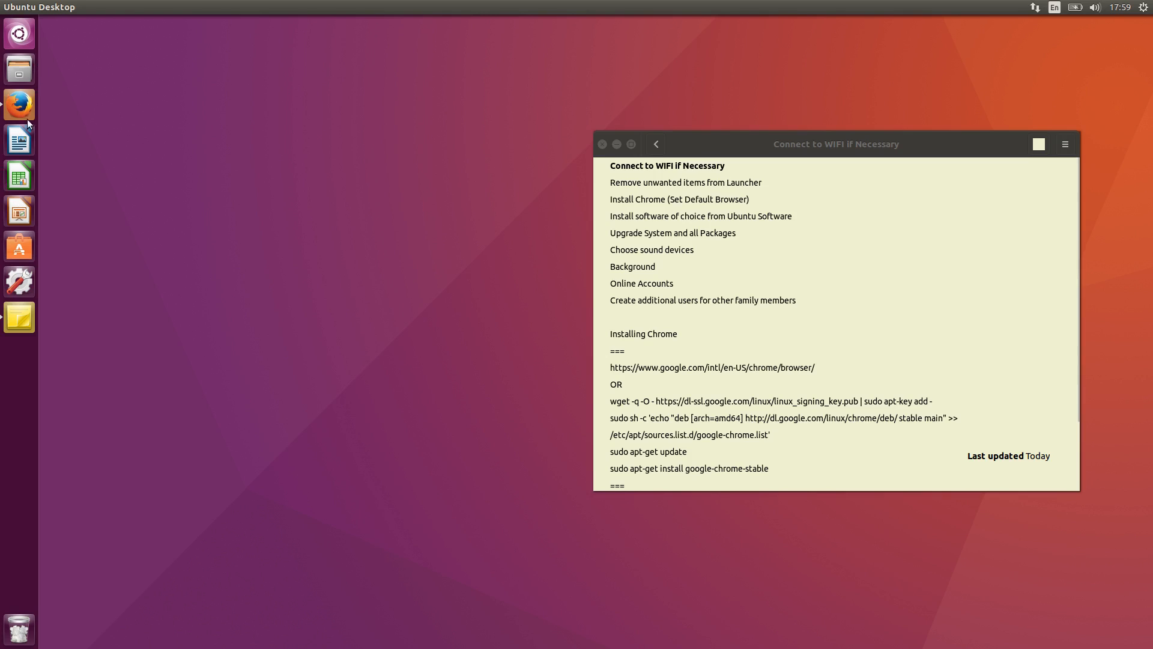
mouse_move(746, 145)
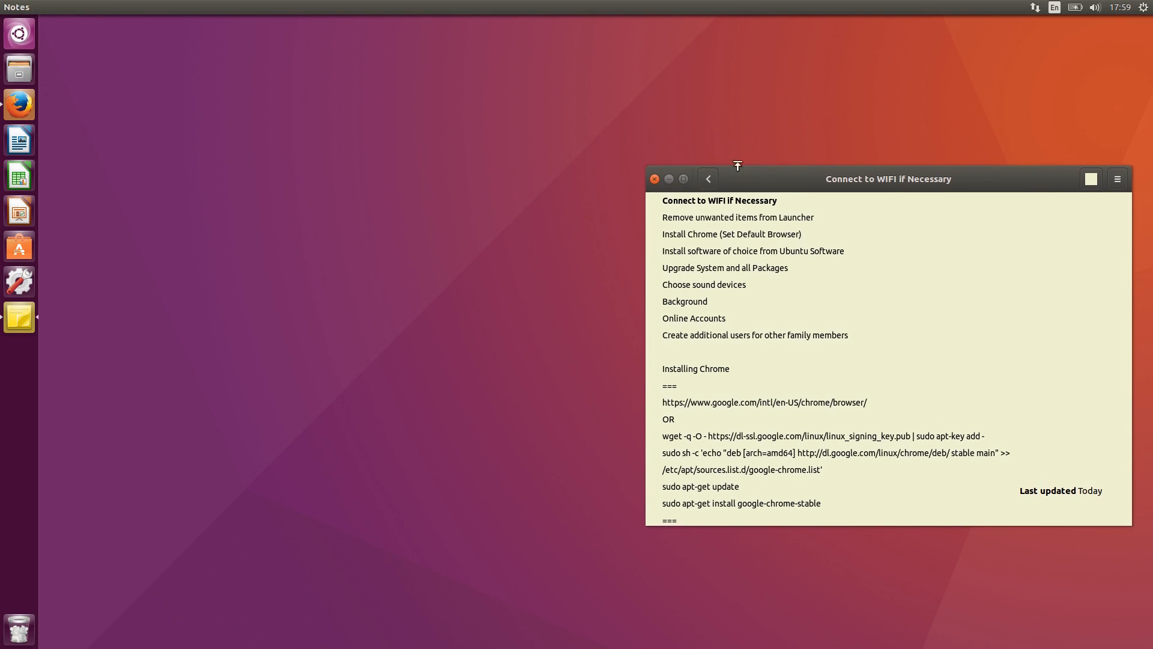
Step: Launch Firefox from the Launcher to reach Google's Chrome download page
click(18, 104)
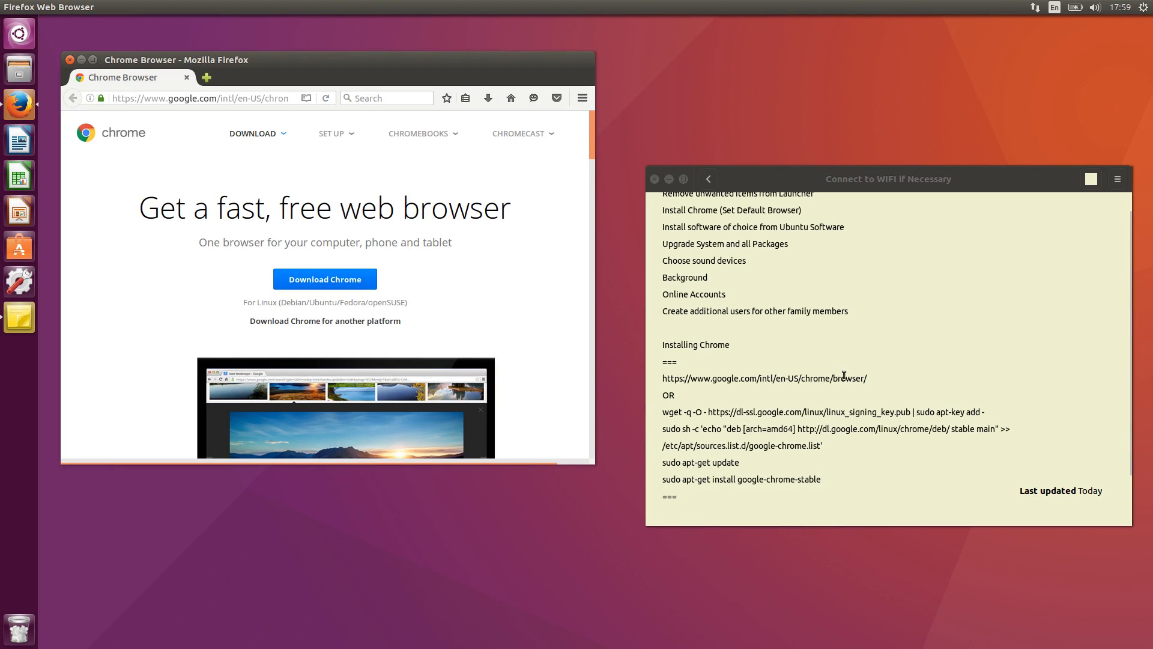
mouse_move(641, 378)
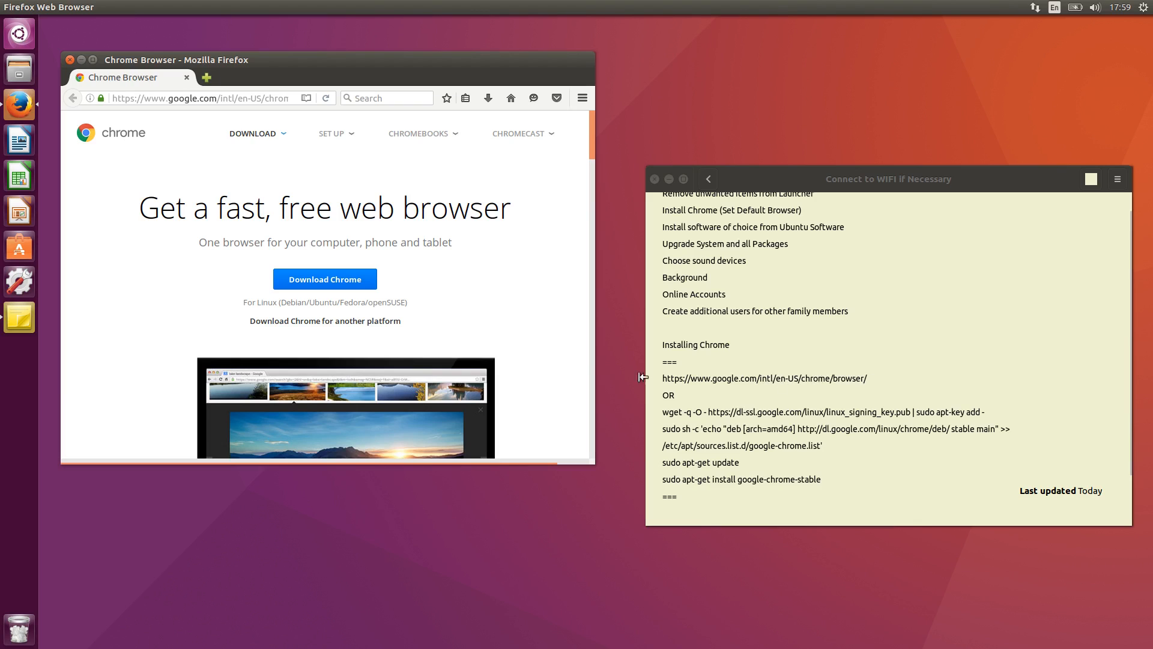
mouse_move(560, 476)
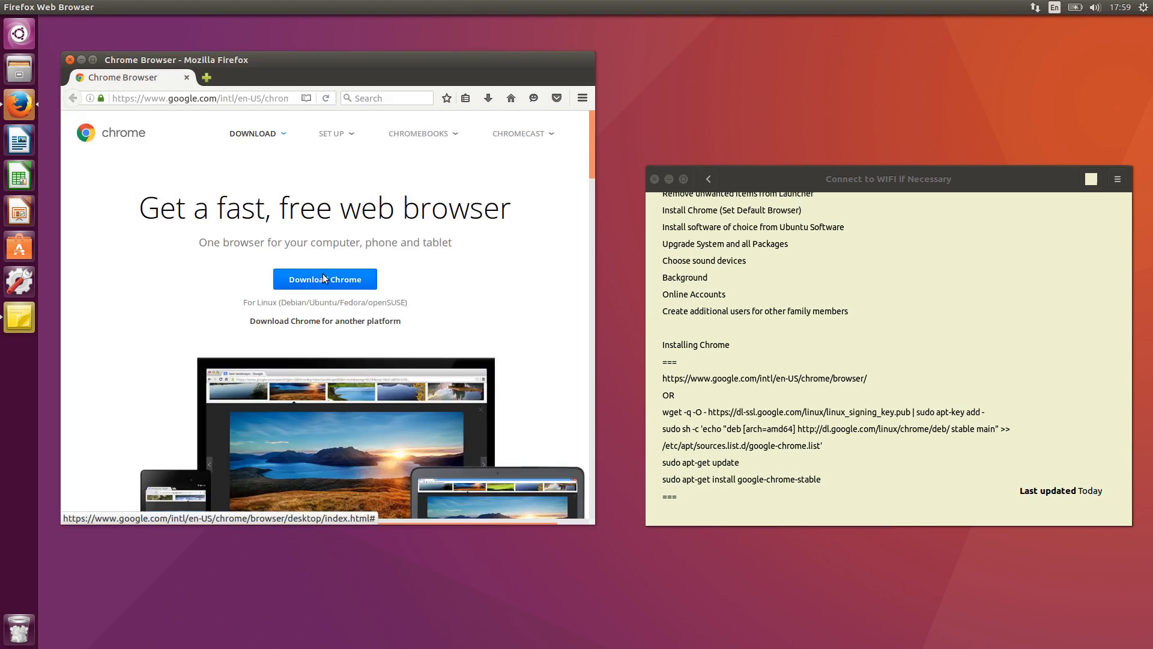
Step: Accept the terms to download the 64-bit Chrome .deb and view download progress
click(324, 278)
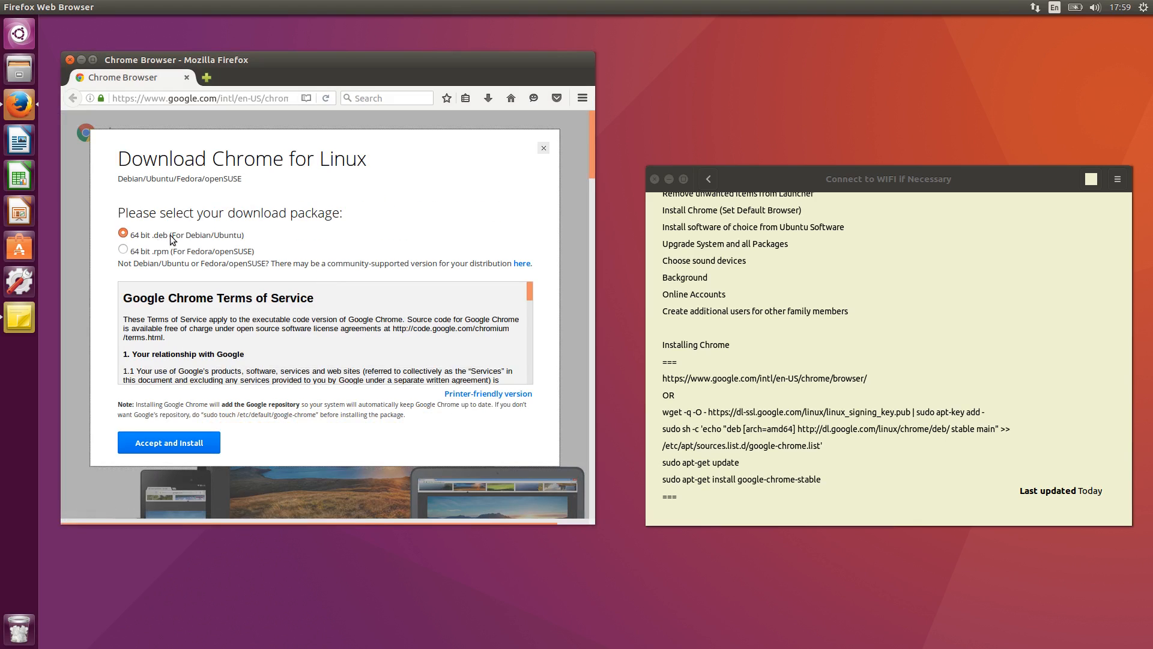
mouse_move(230, 235)
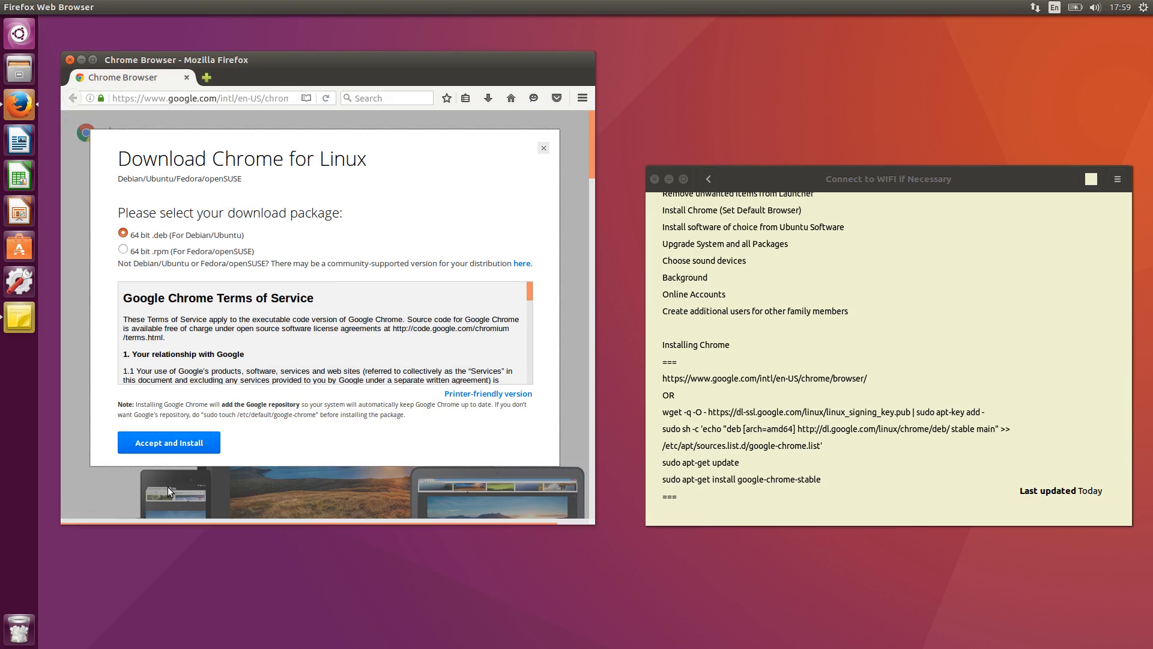
click(168, 442)
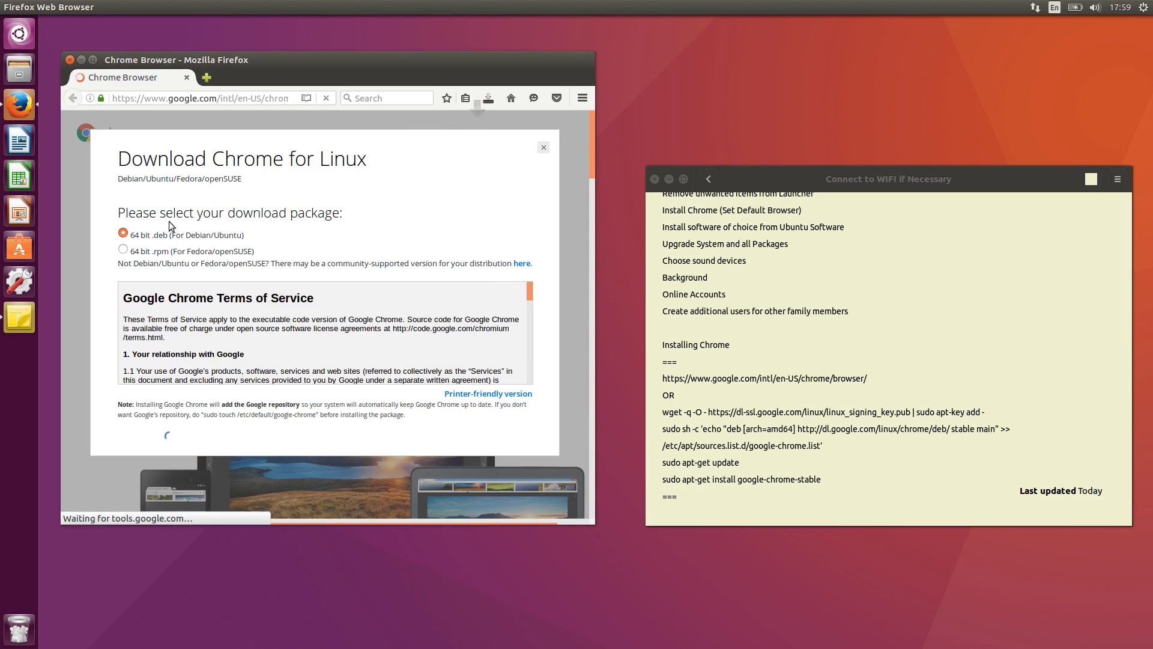
click(488, 98)
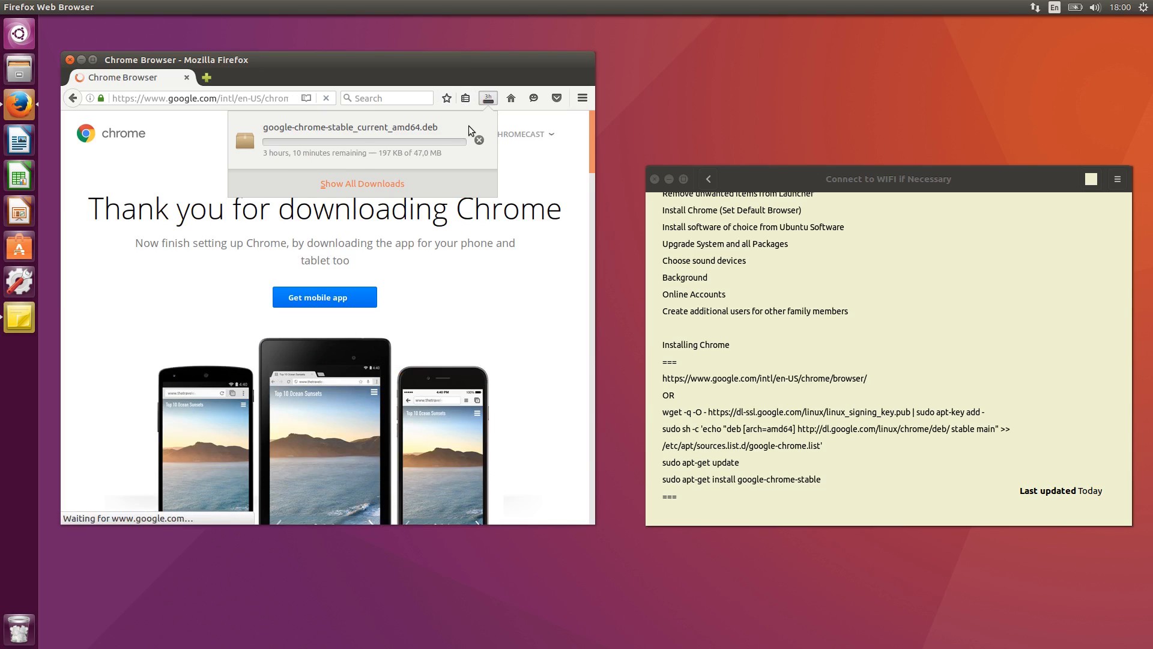
mouse_move(418, 101)
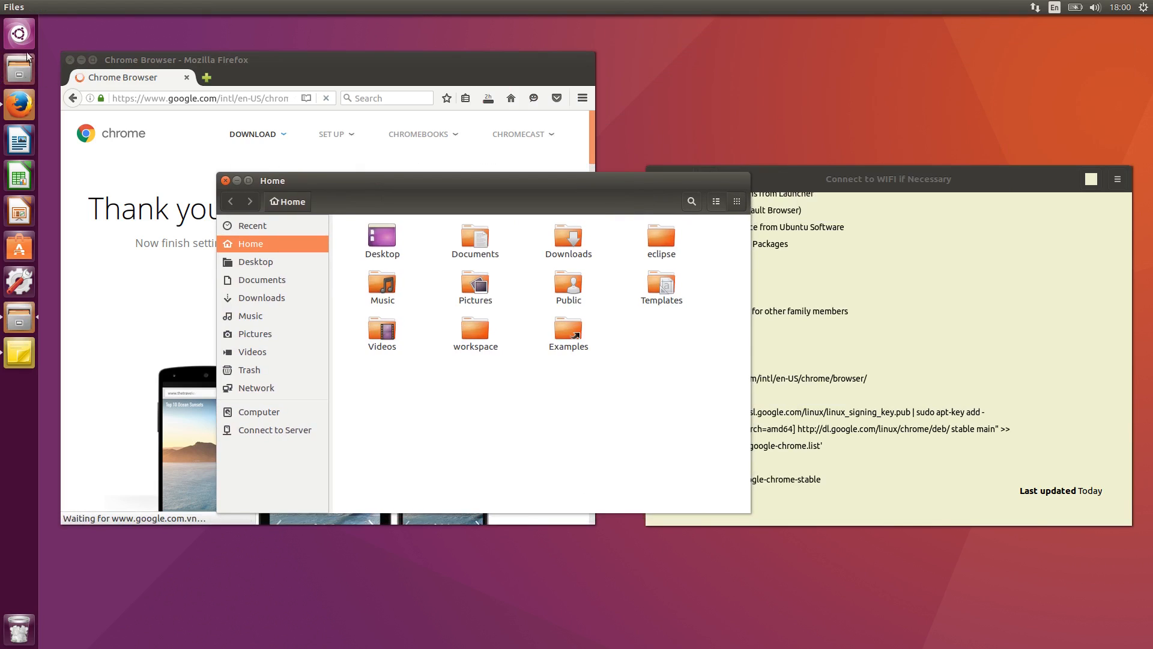
Step: Open Downloads and select google-chrome-stable_current_amd64.deb, then close Files
click(567, 239)
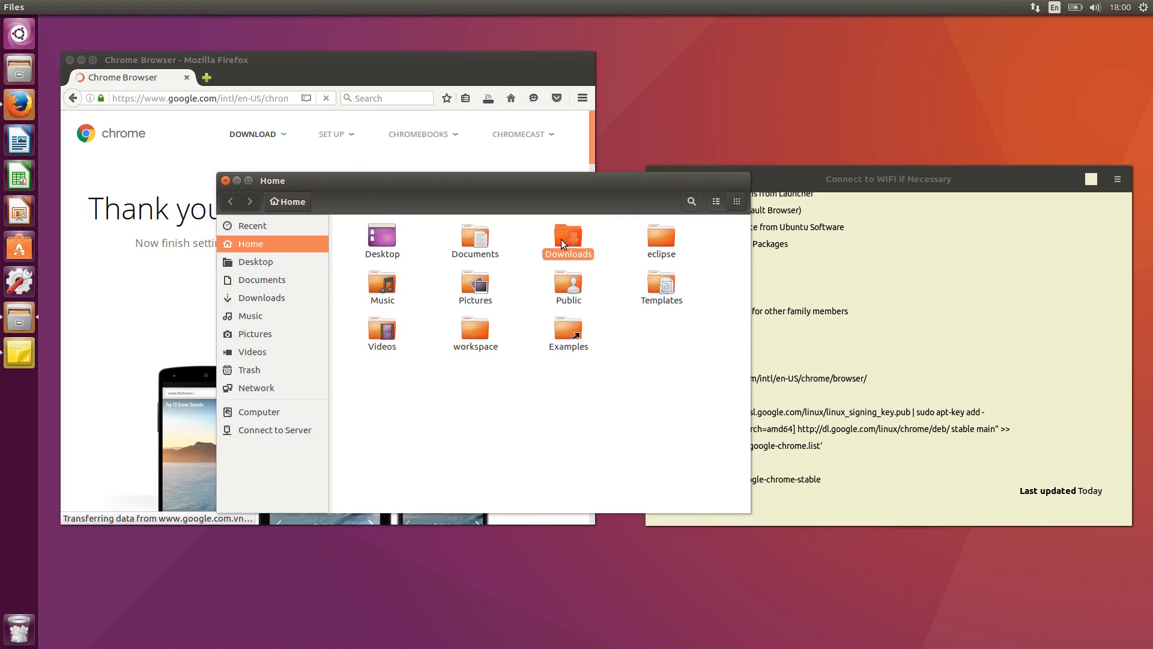
double_click(567, 238)
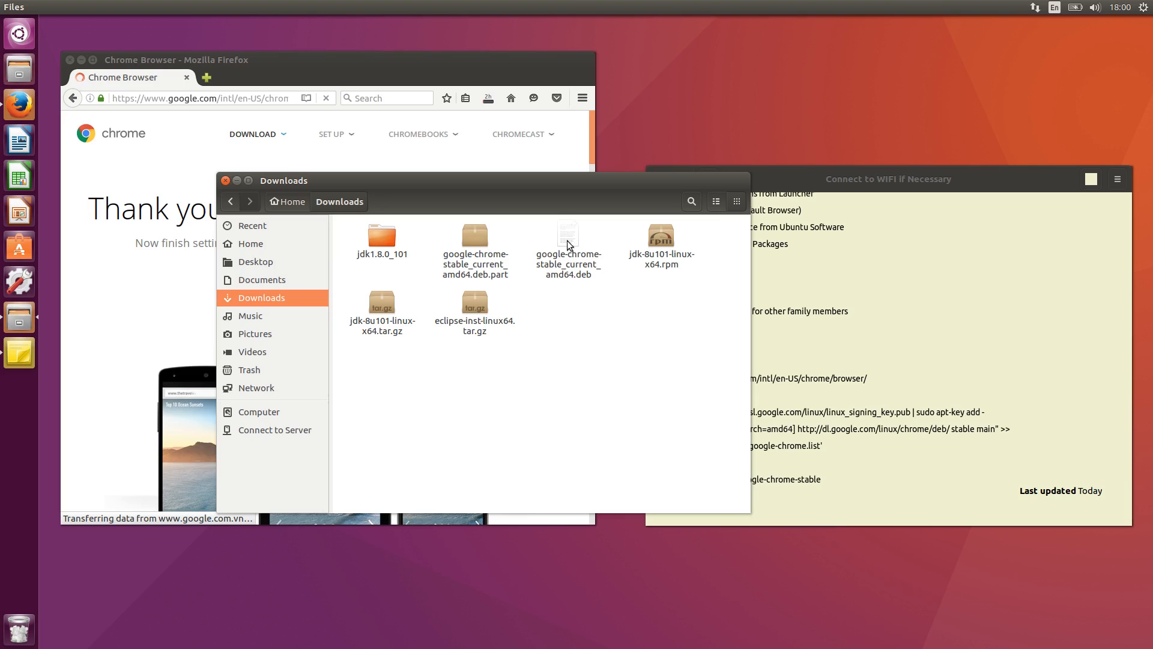
right_click(659, 235)
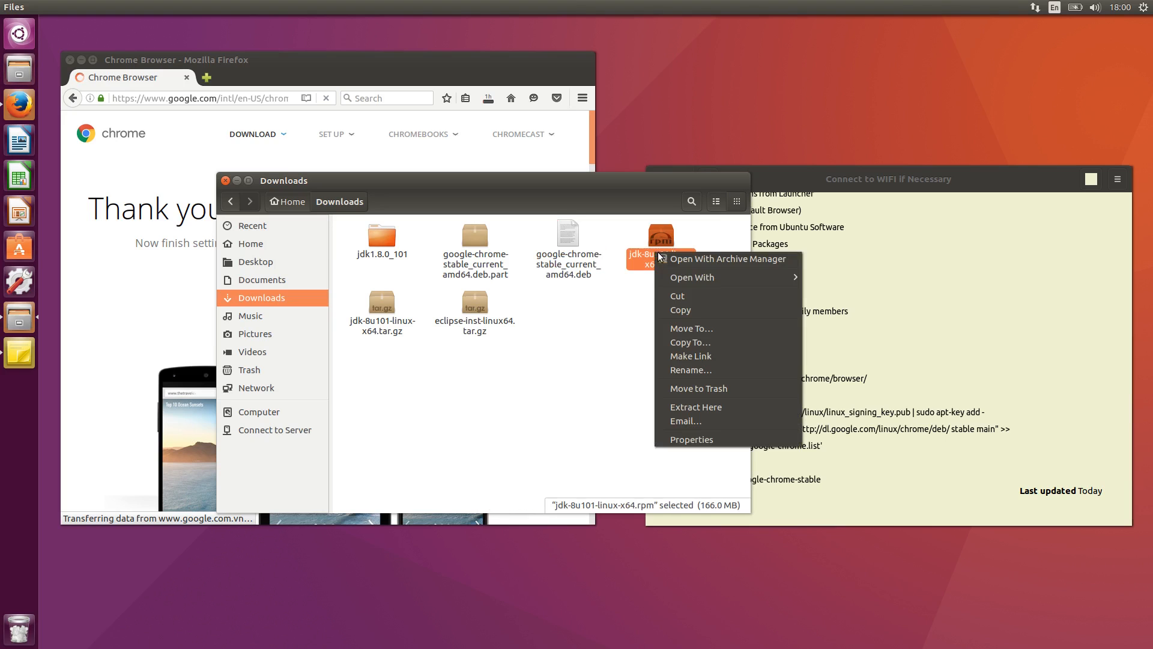
right_click(567, 235)
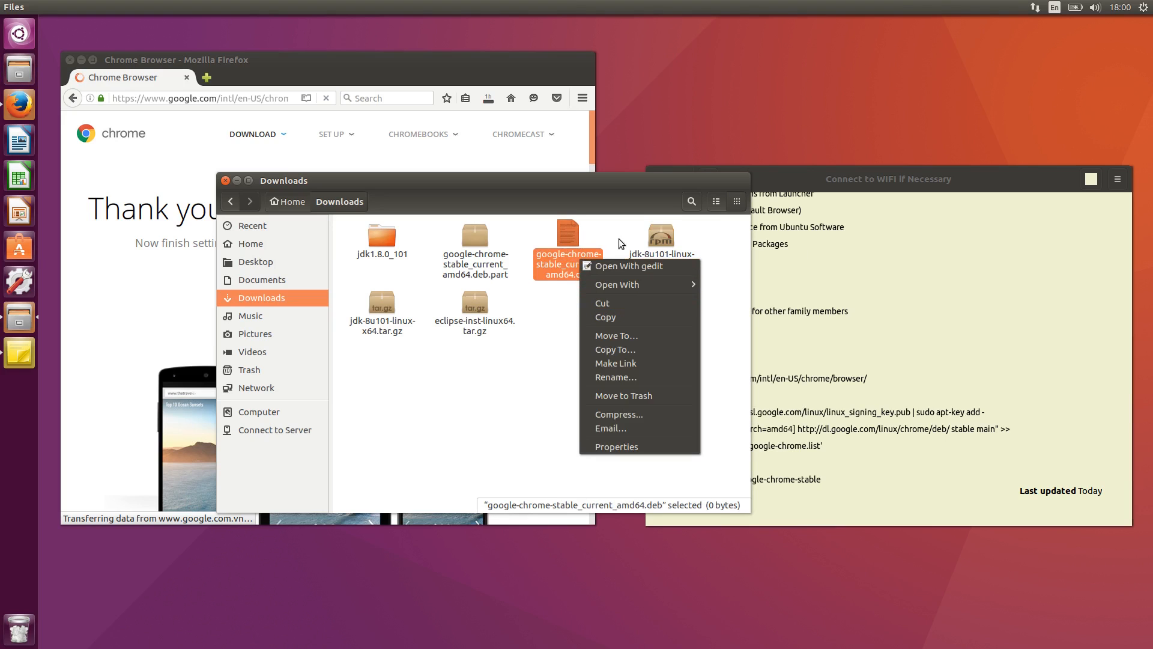
mouse_move(639, 266)
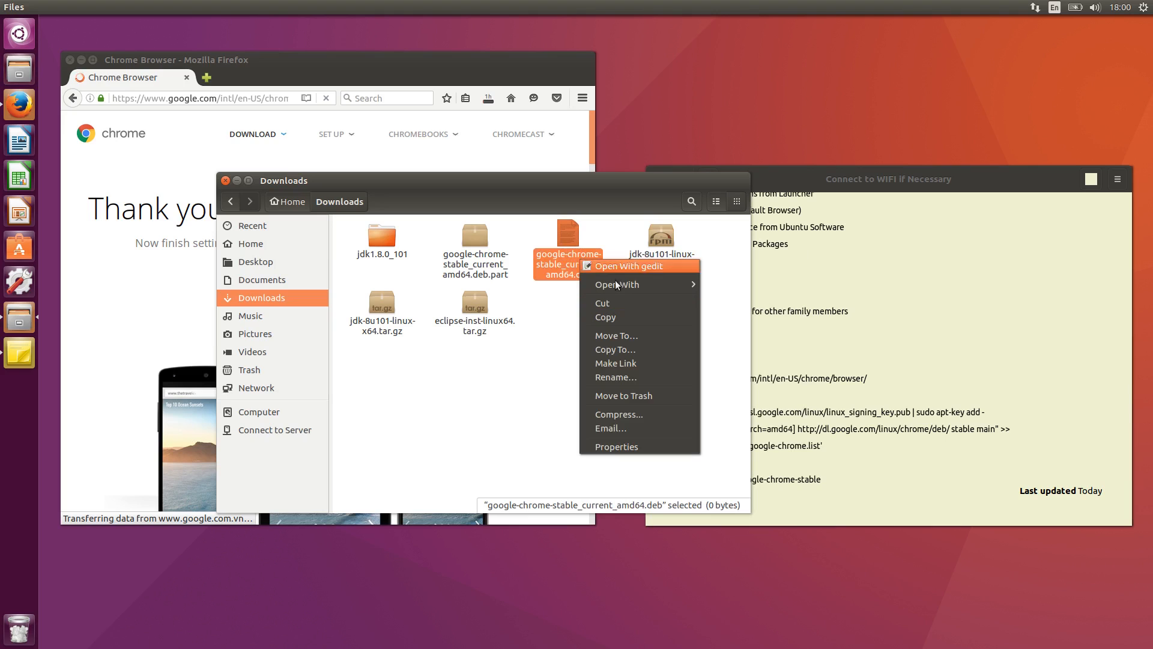
click(635, 205)
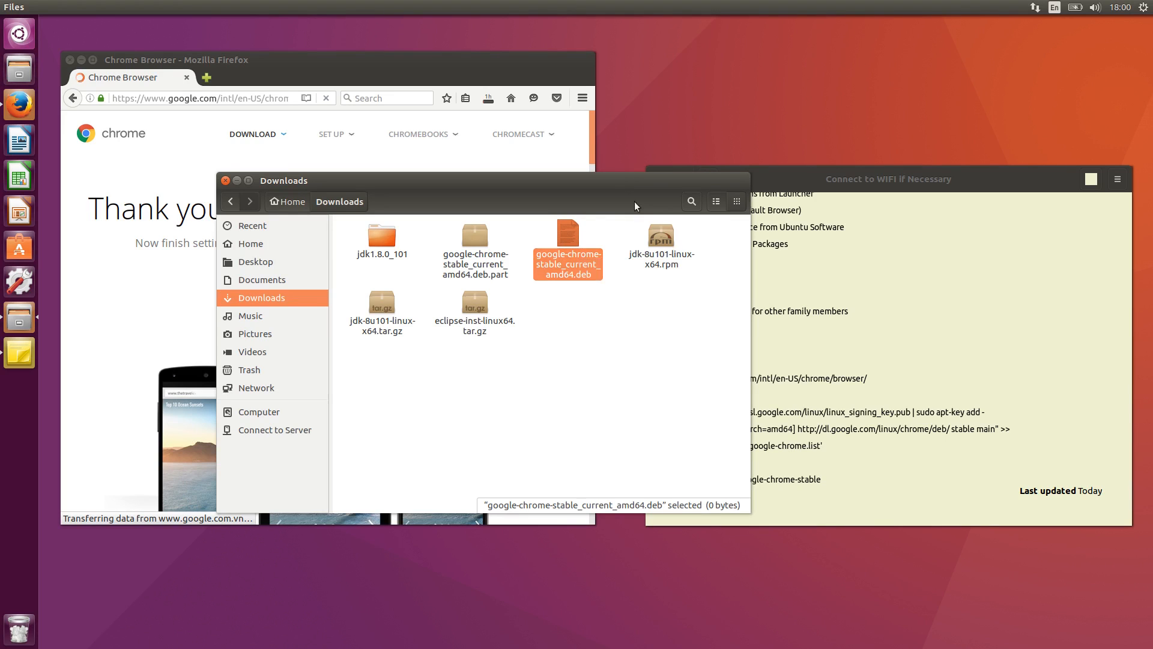
click(228, 180)
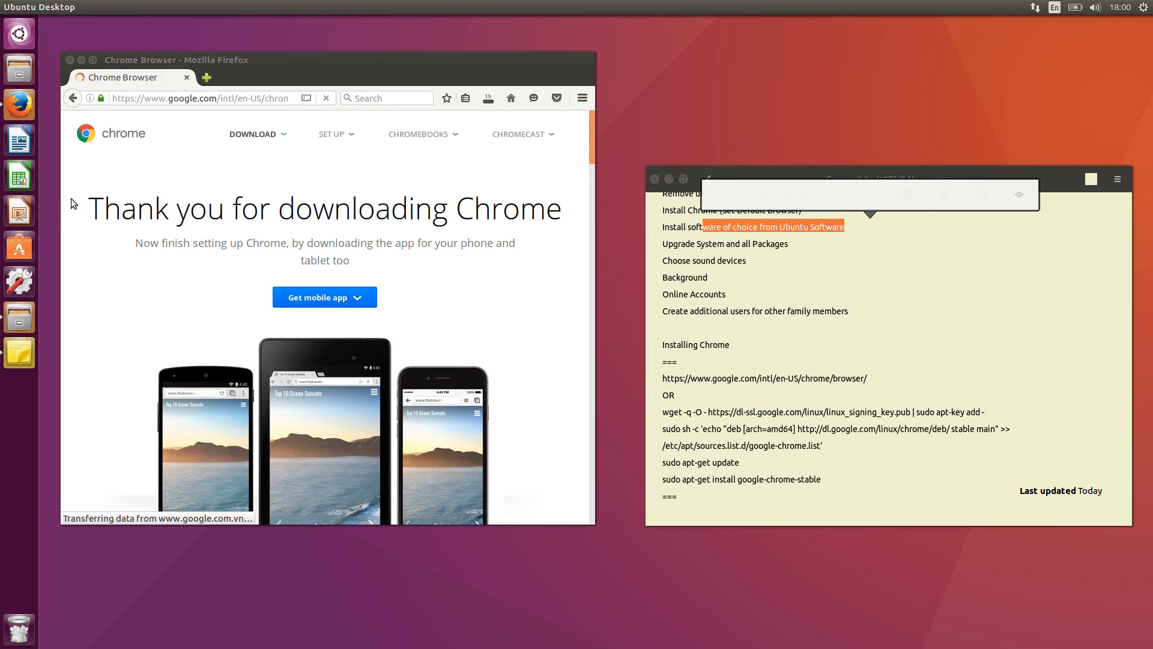
mouse_move(20, 247)
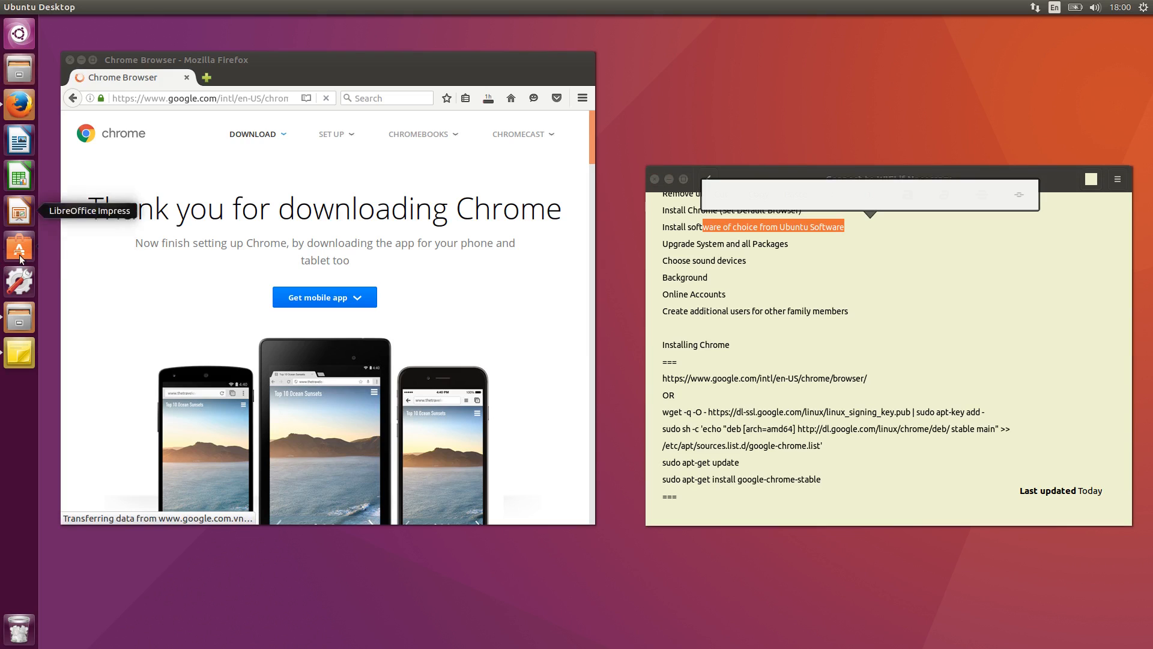
mouse_move(19, 33)
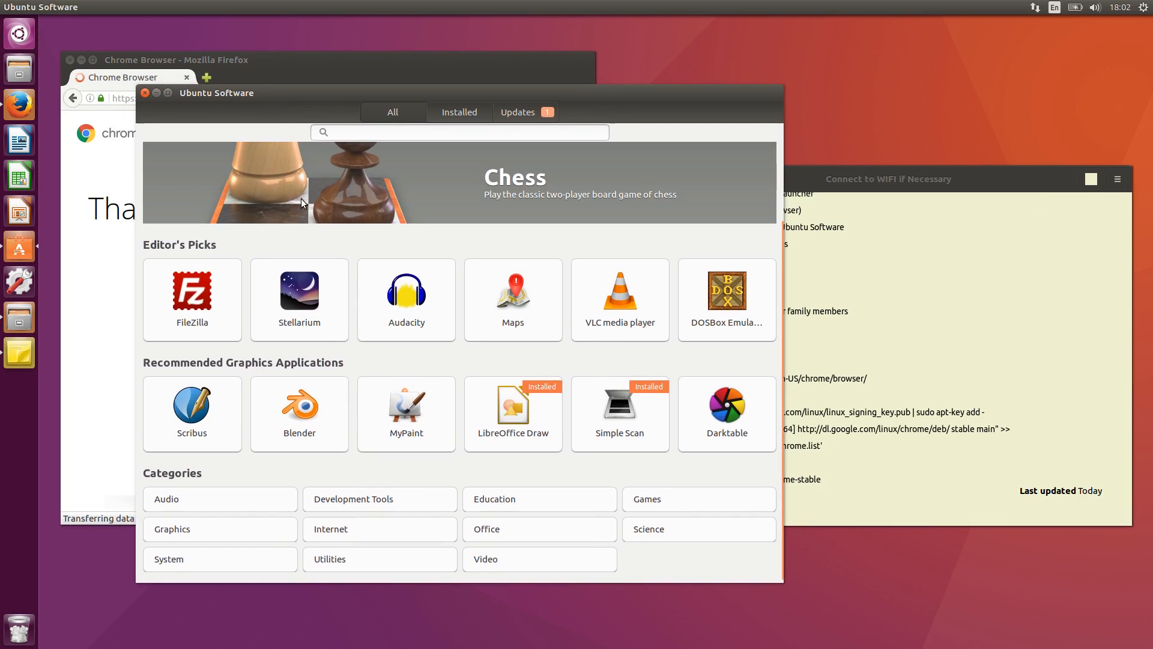
mouse_move(291, 223)
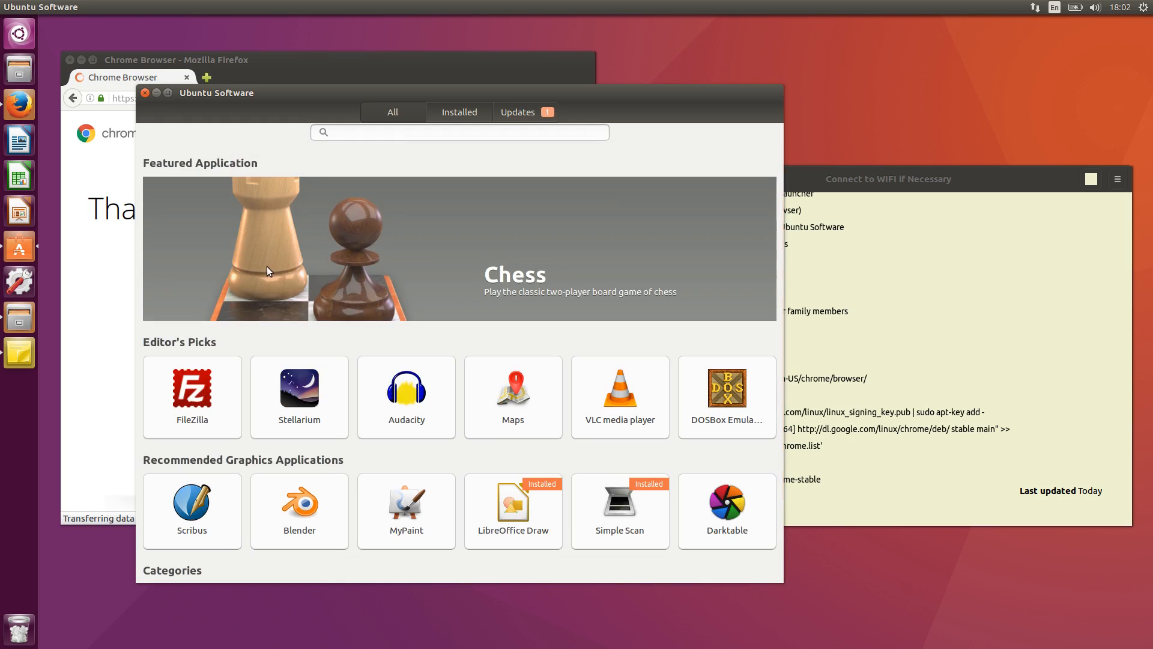
mouse_move(314, 209)
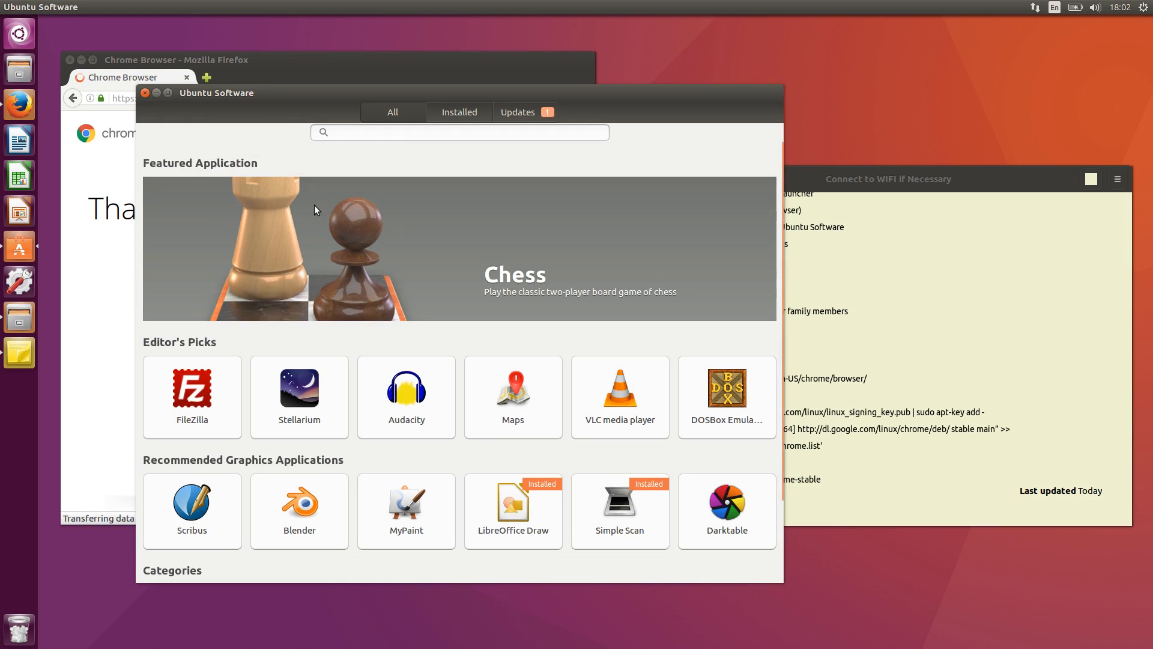
mouse_move(259, 140)
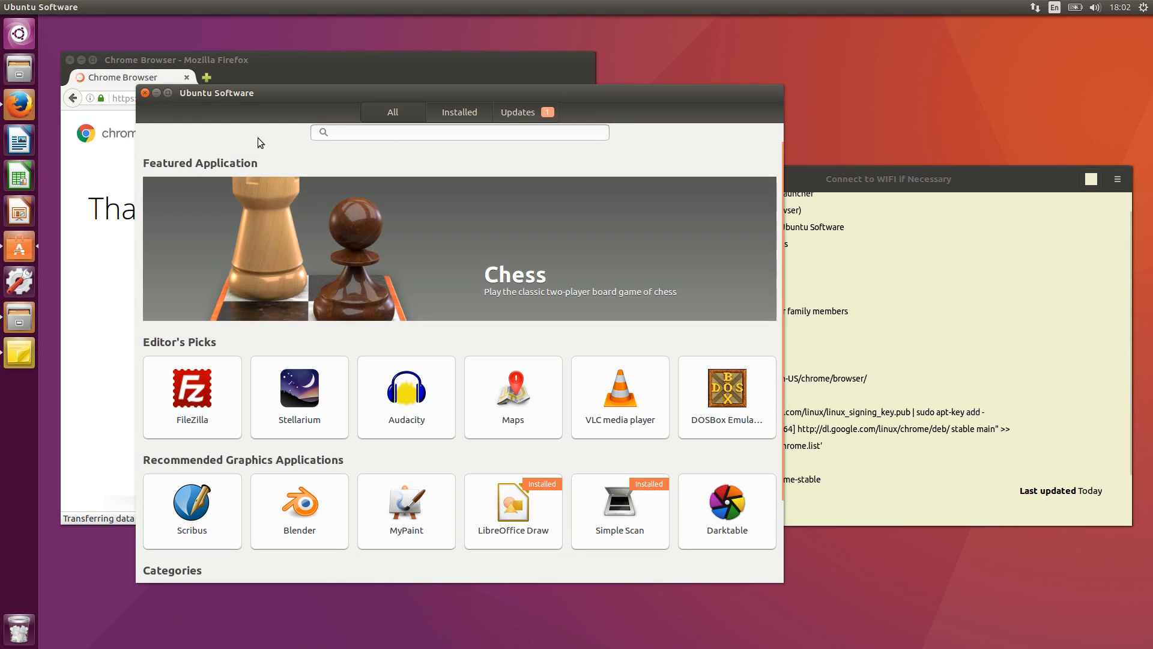
mouse_move(413, 317)
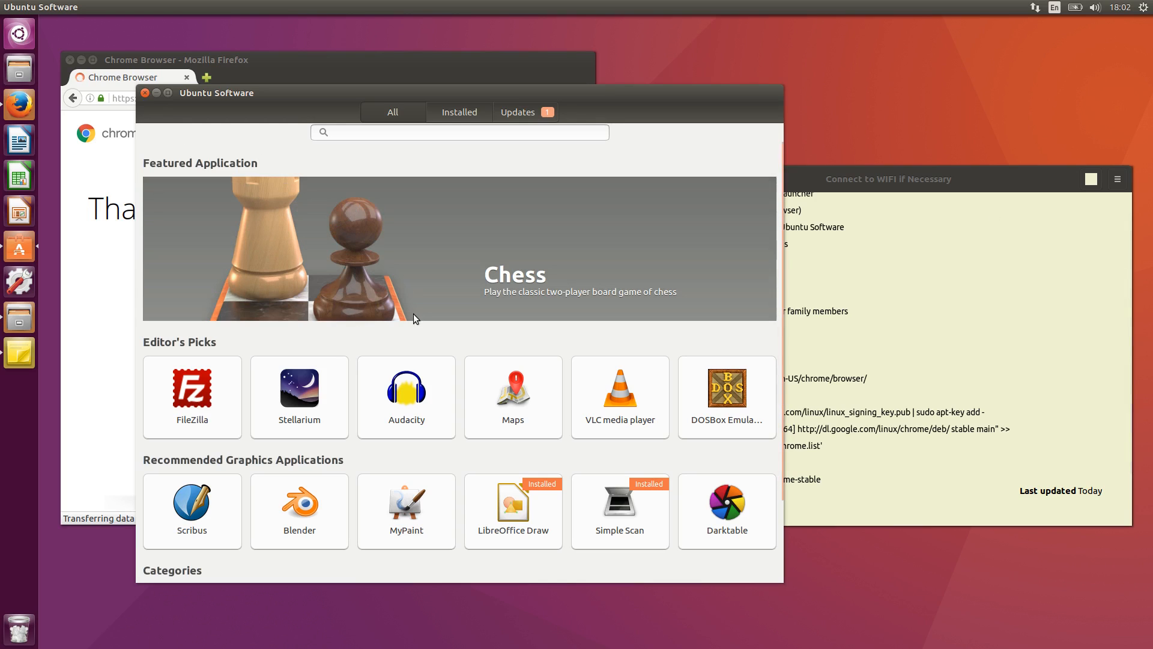
mouse_move(645, 156)
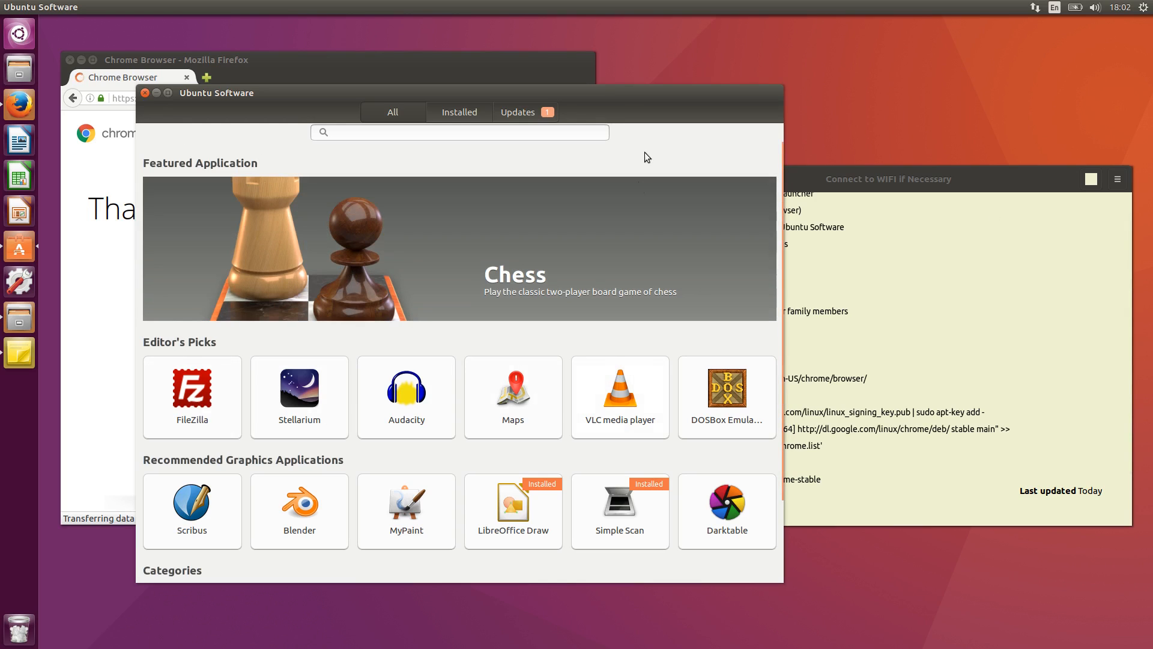
Step: Open VLC media player from Editor's Picks in Ubuntu Software
click(619, 387)
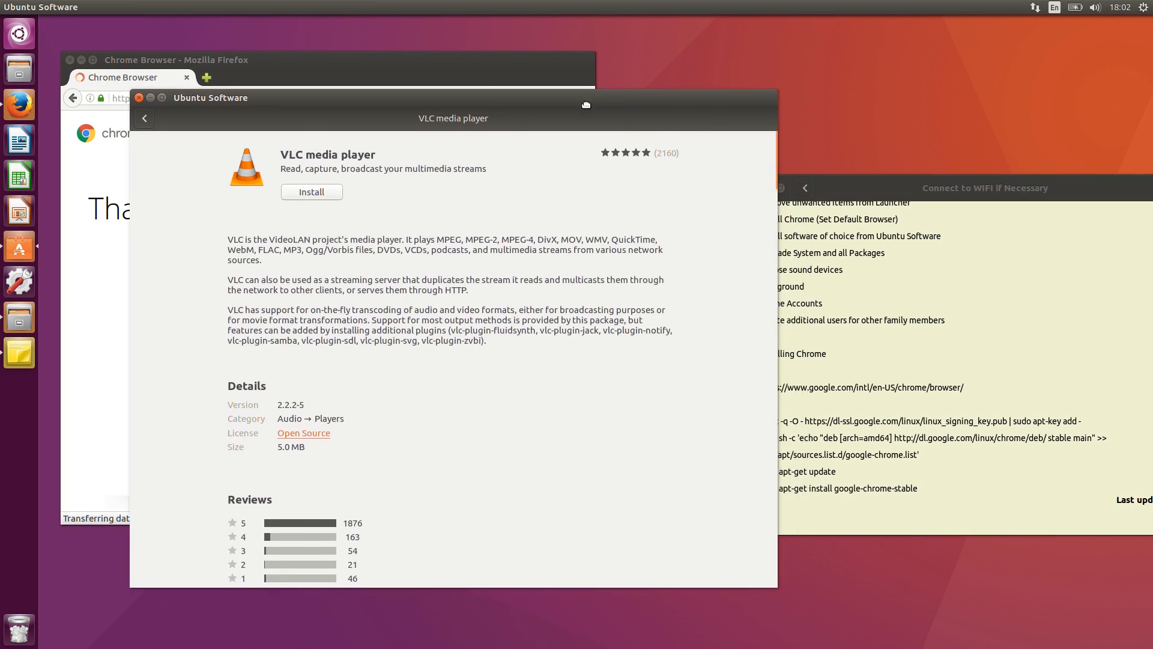
Step: Install VLC, authenticate with the password, and minimize Ubuntu Software
click(311, 191)
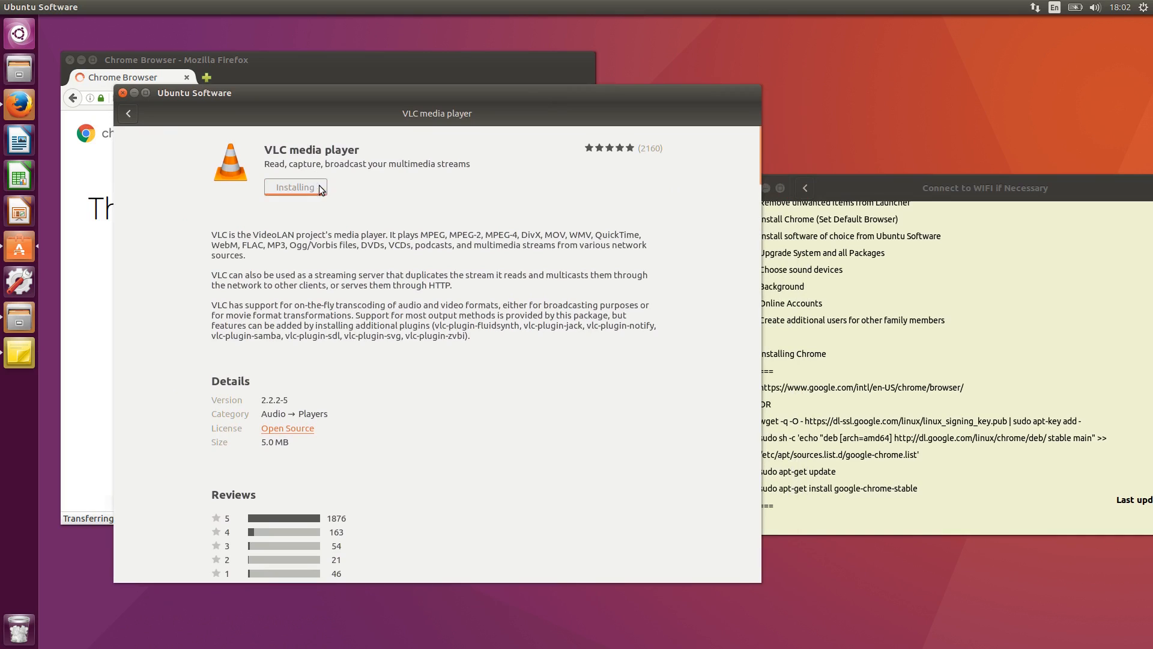
click(295, 187)
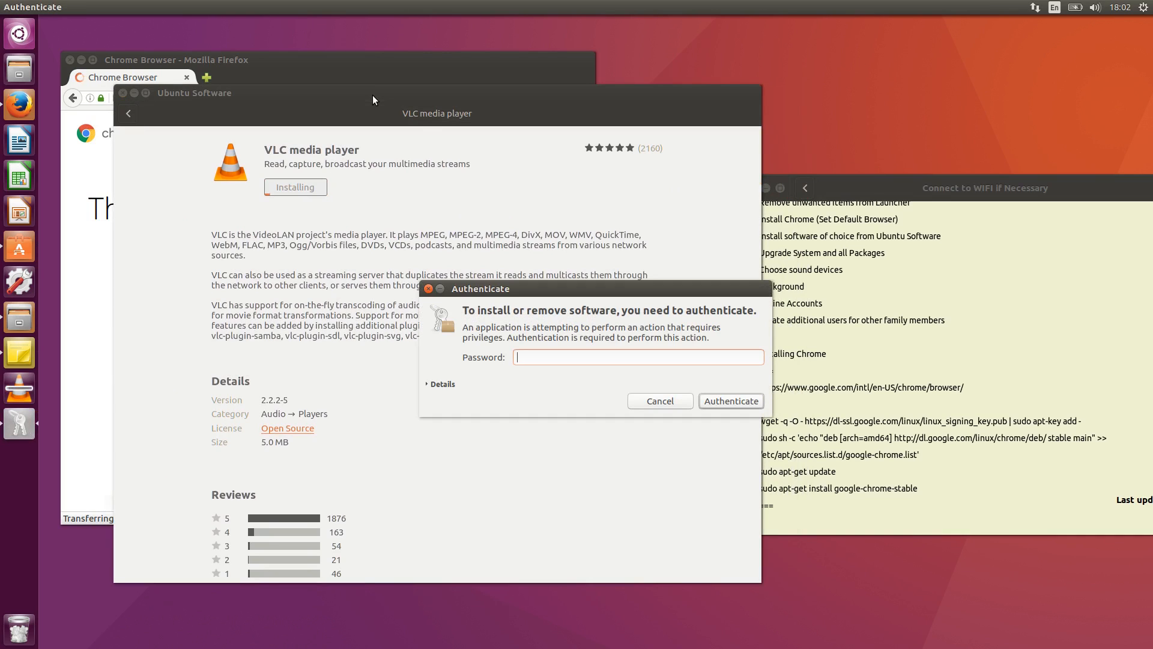
mouse_move(458, 146)
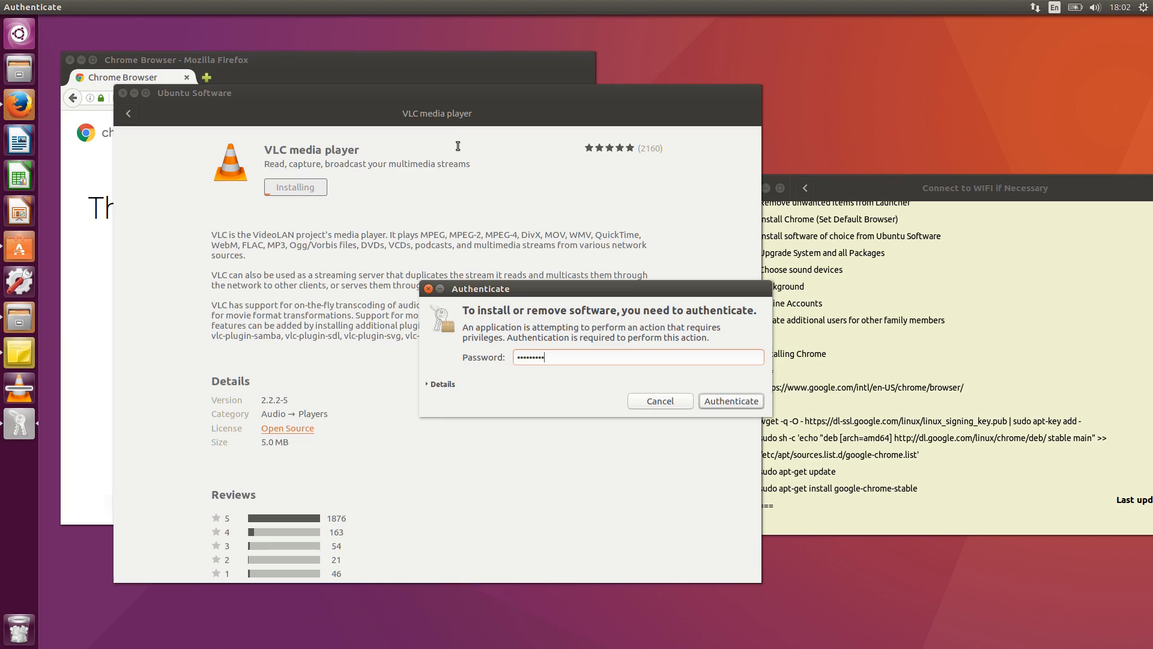
click(730, 400)
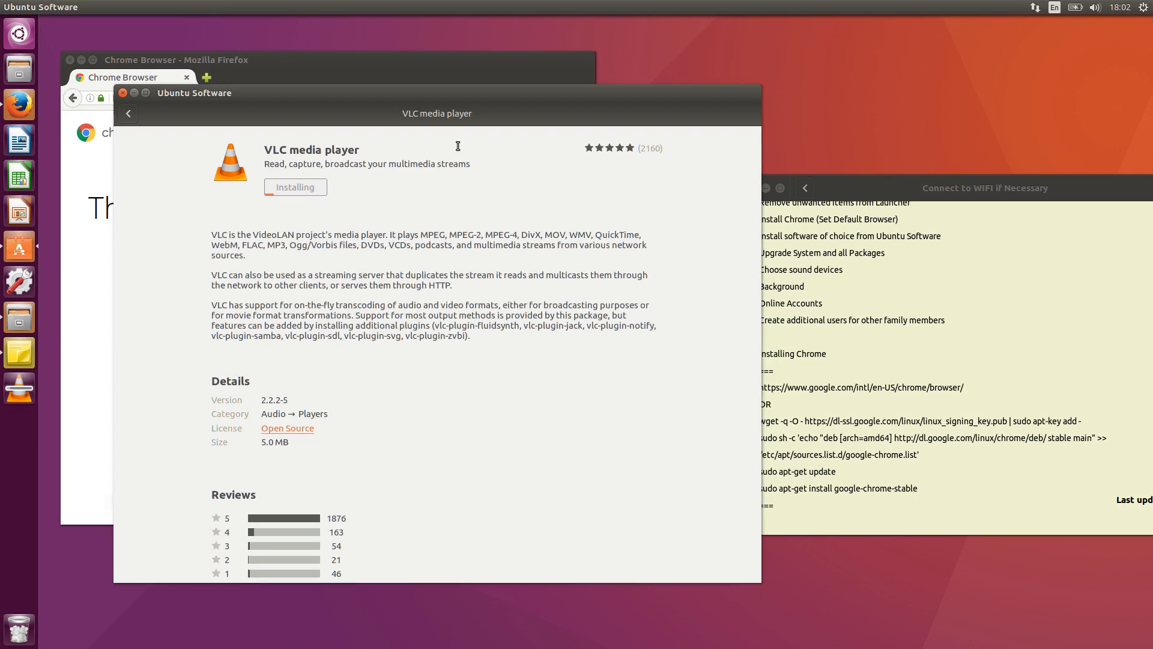
mouse_move(327, 144)
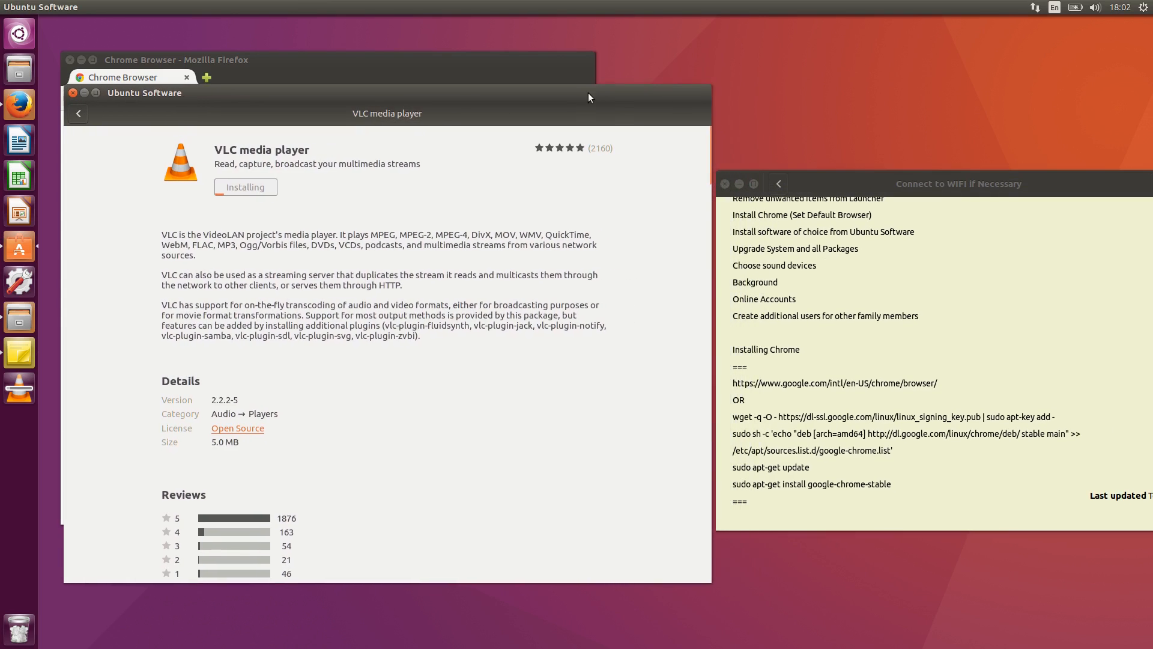
mouse_move(256, 200)
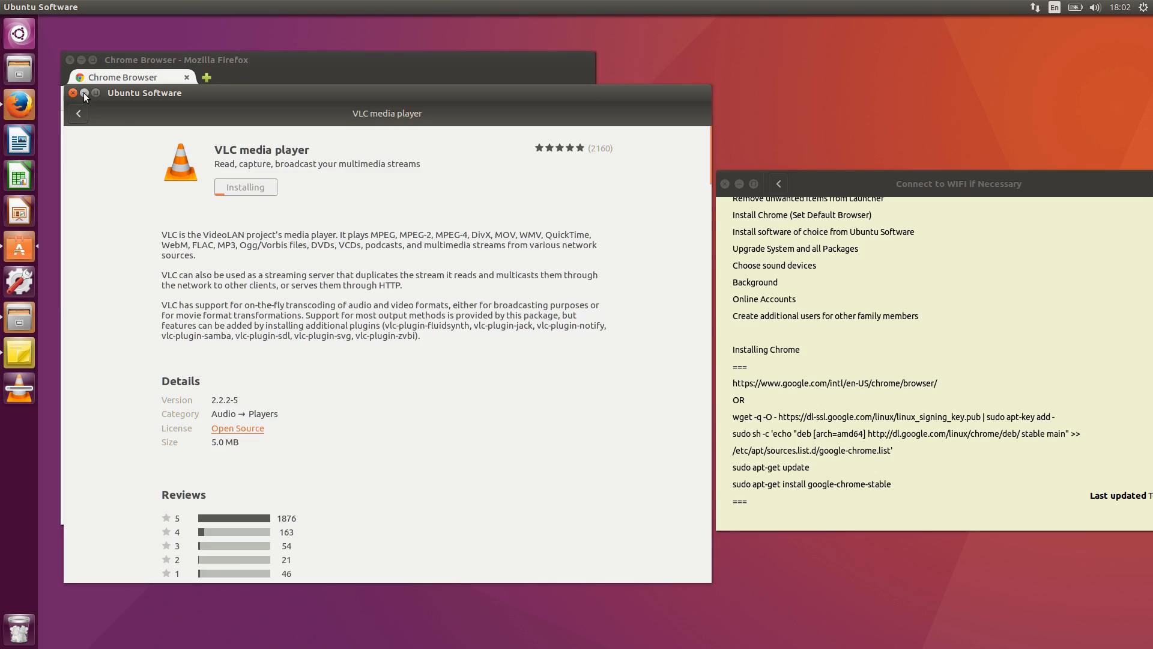
click(73, 92)
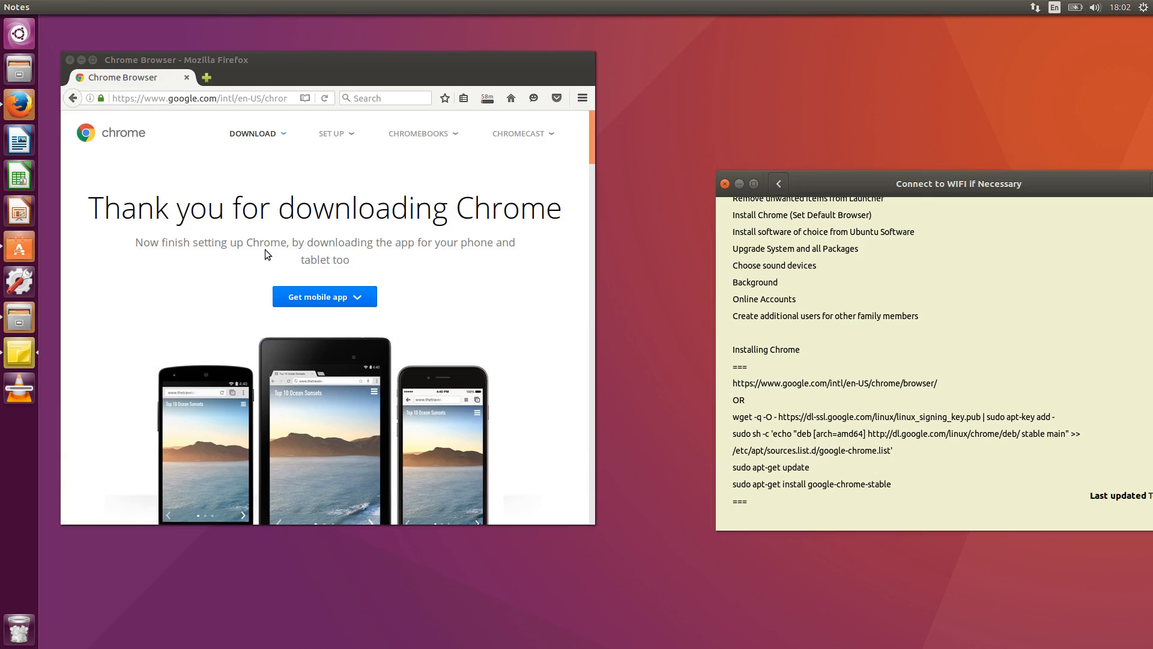
mouse_move(859, 230)
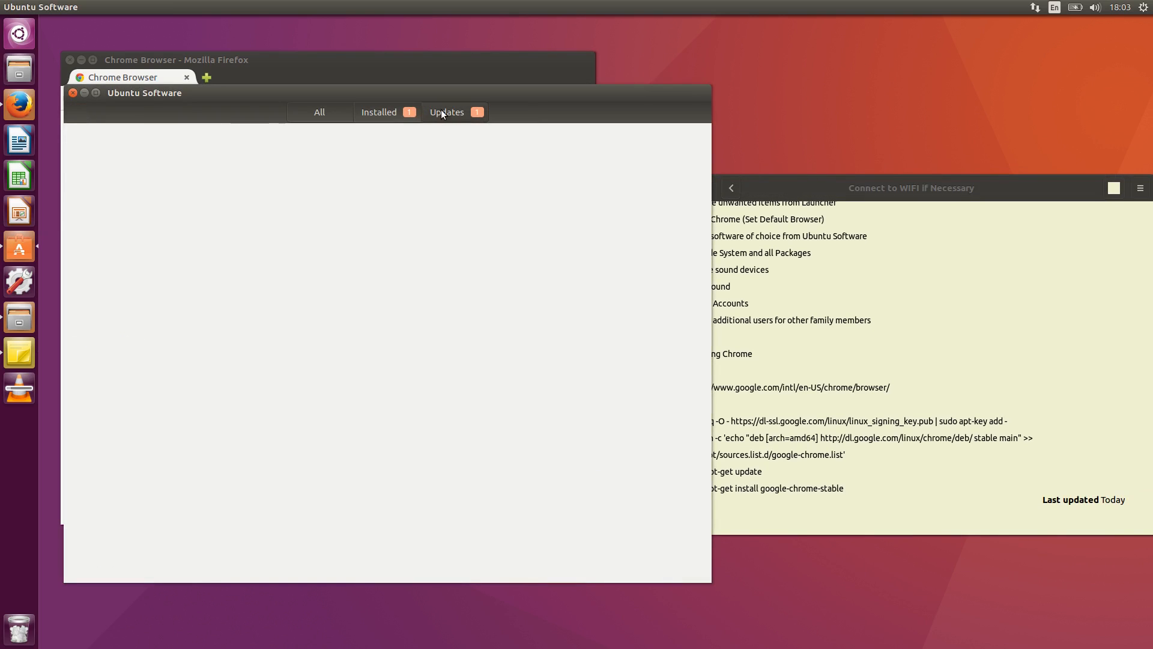
Step: Bring Ubuntu Software back and show its Updates tab
click(446, 112)
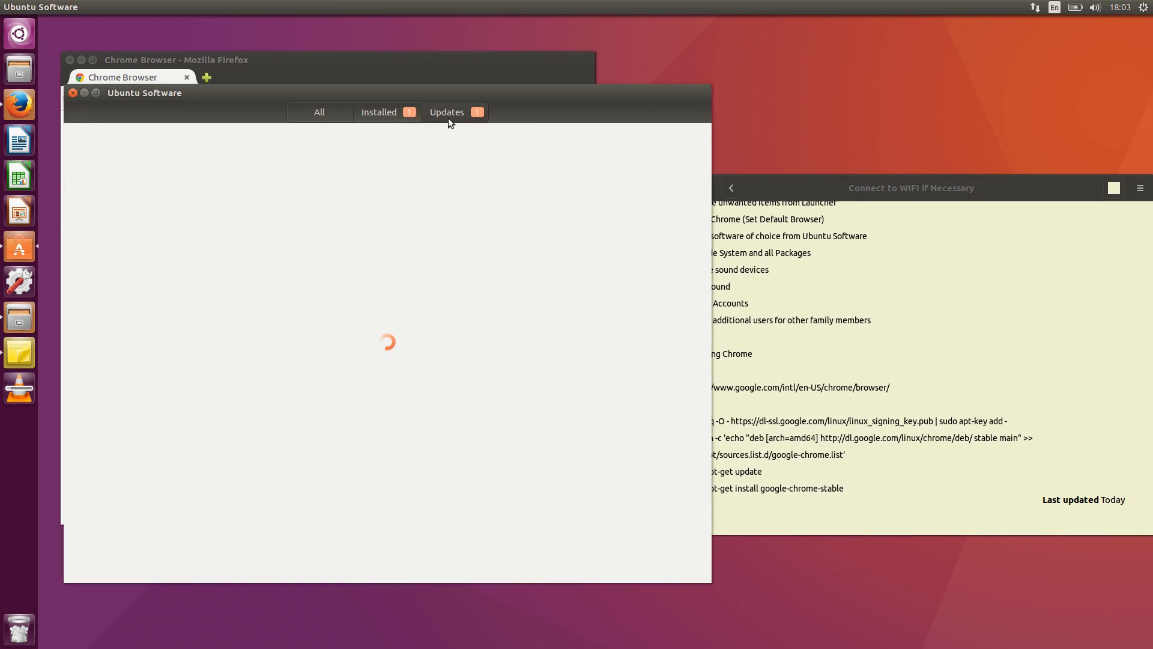
mouse_move(524, 135)
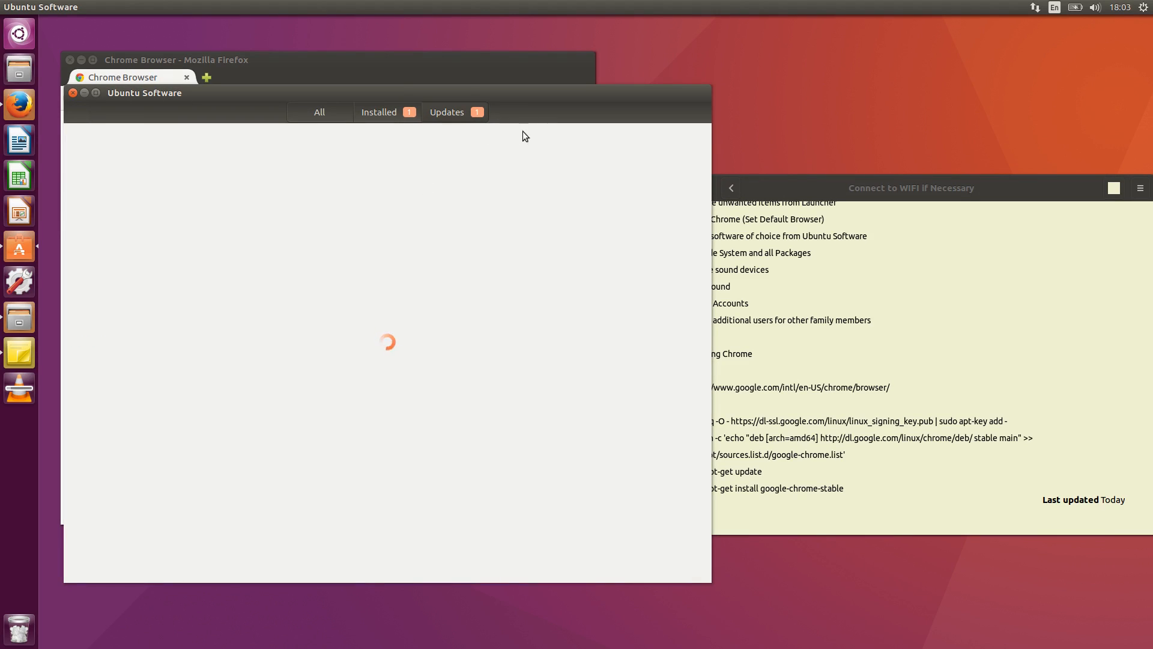
mouse_move(503, 145)
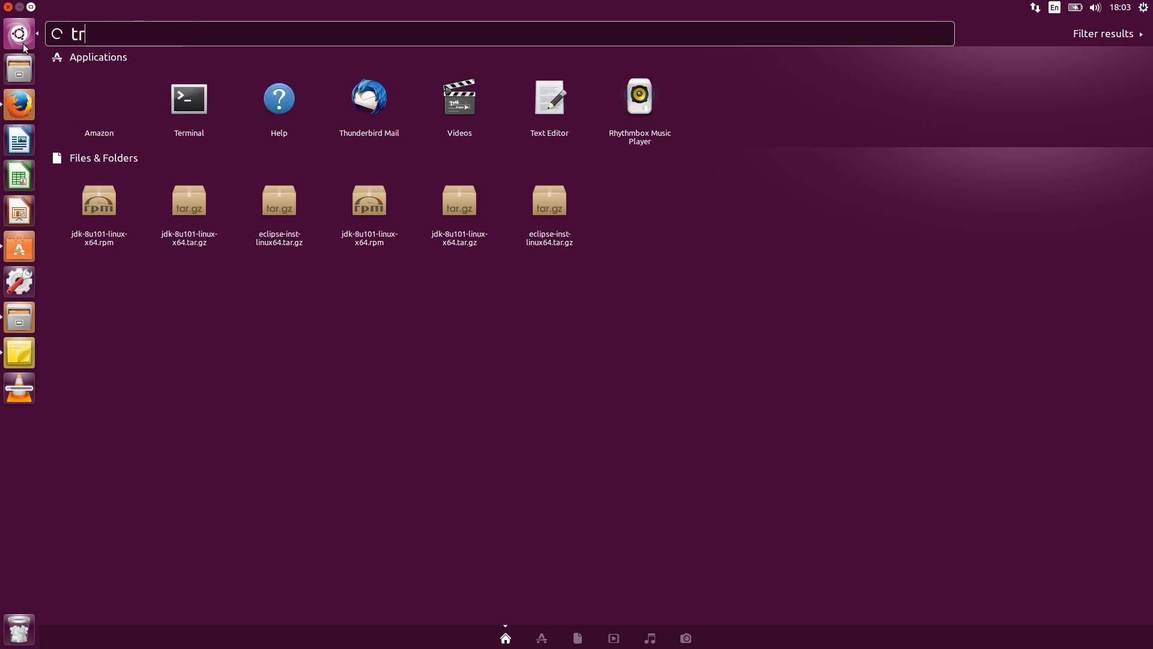
Step: Open Terminal and enter 'sudo apt-get update'
text(minal)
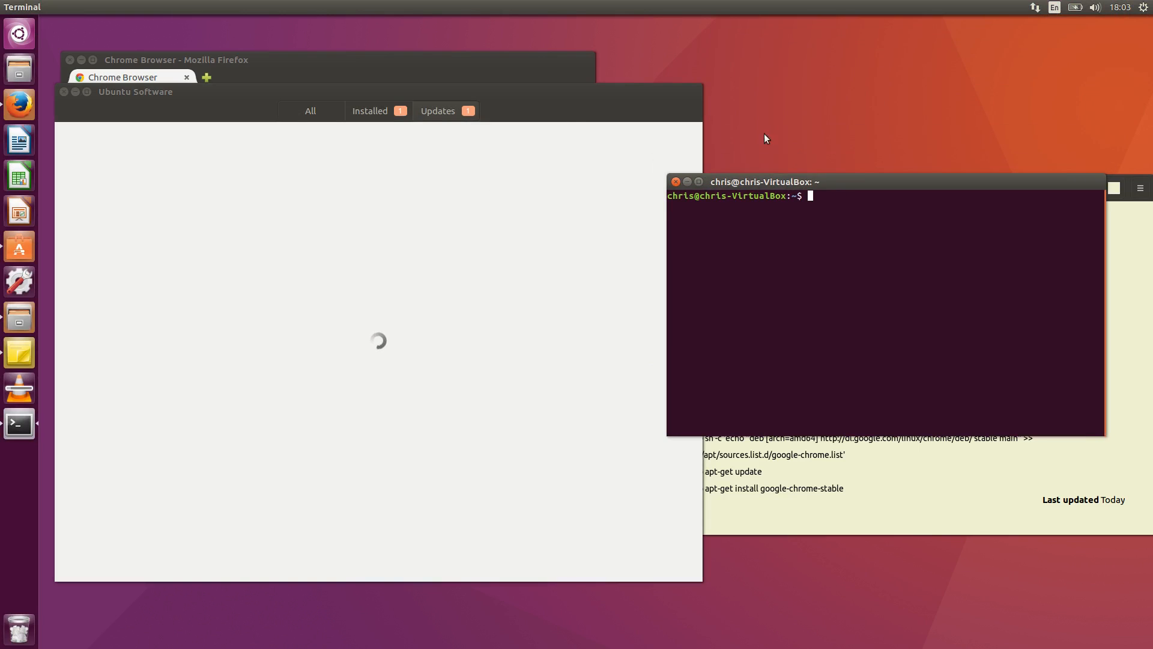
mouse_move(489, 114)
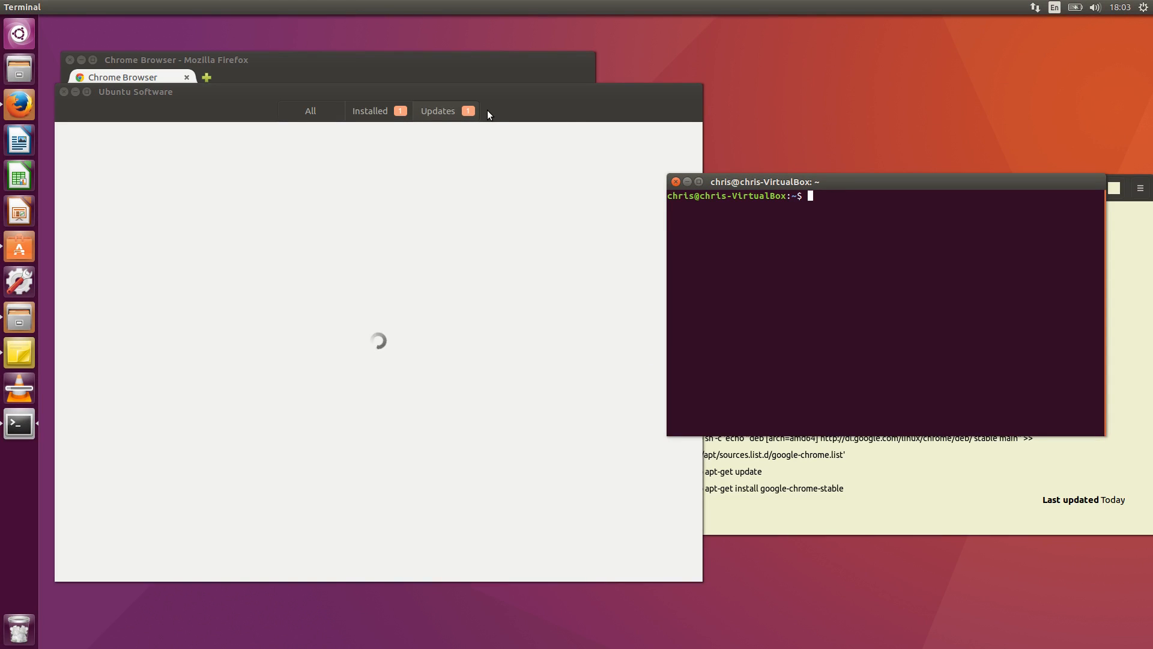
mouse_move(921, 114)
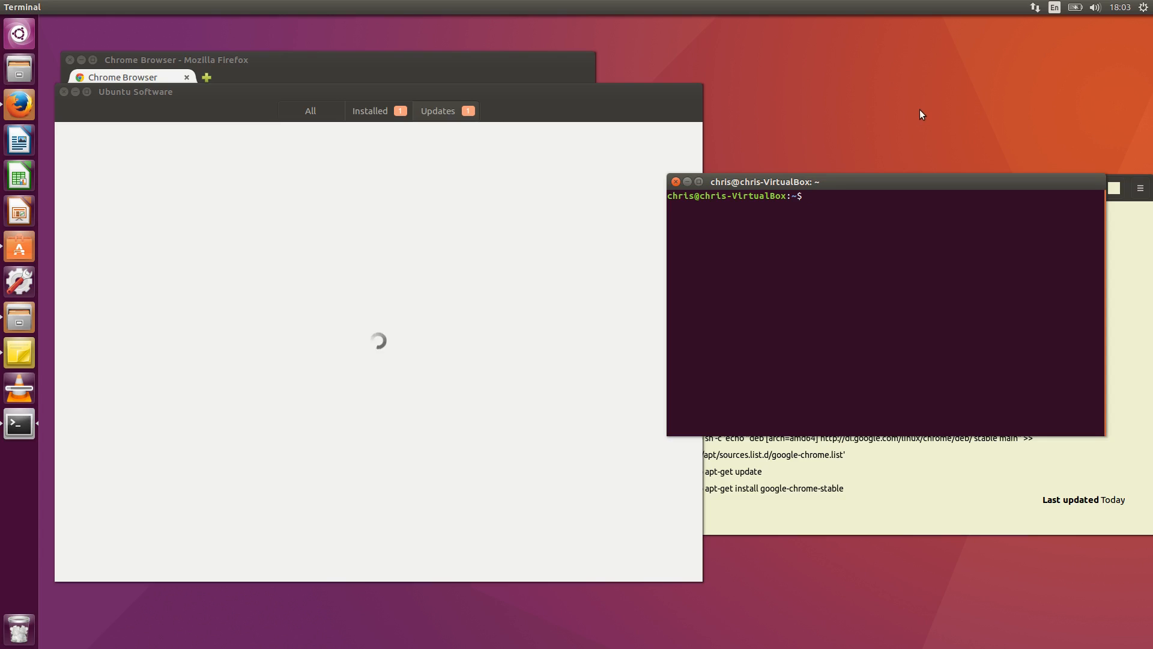
text(sudo apt-get install)
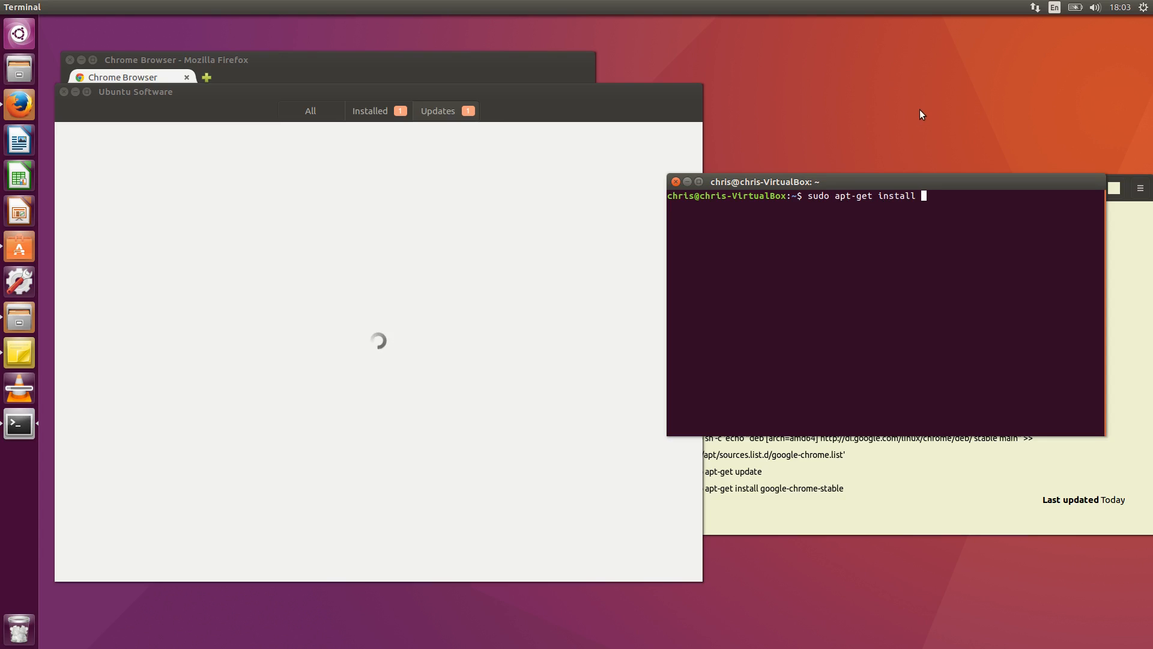
key(BackSpace)
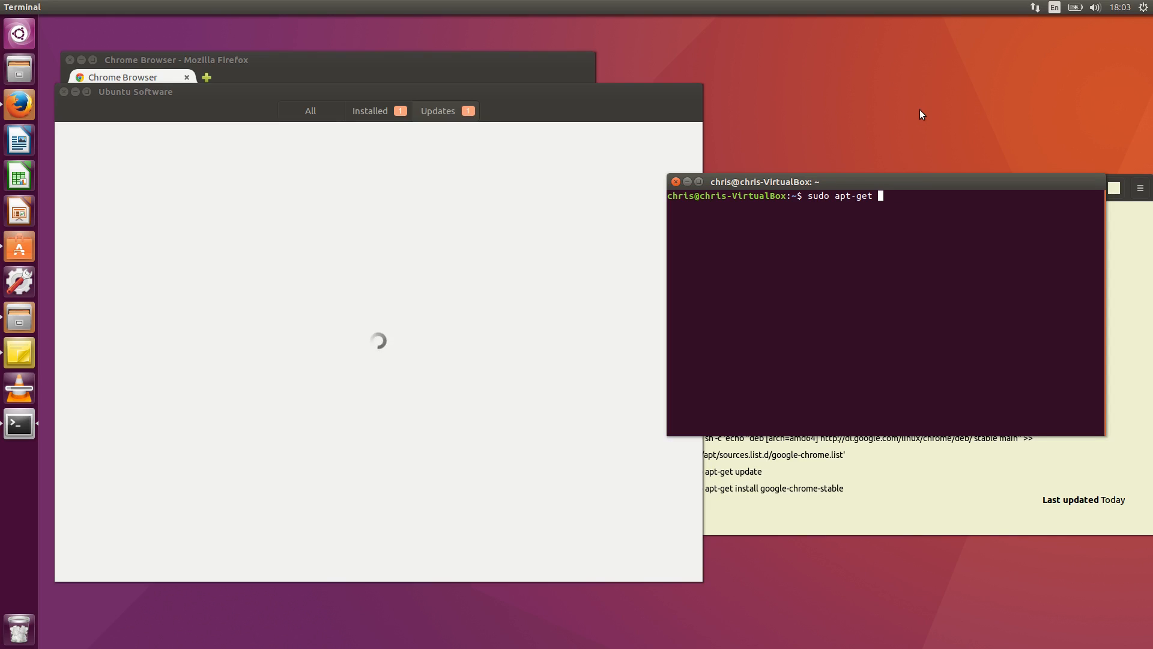
text(upgra)
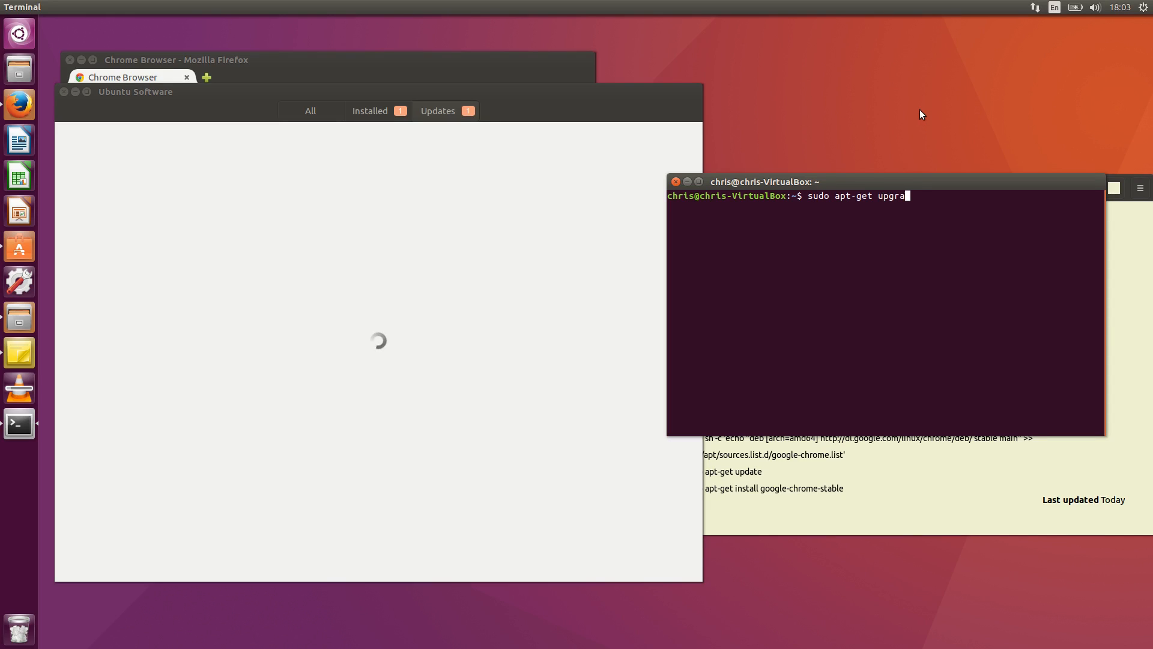
key(BackSpace)
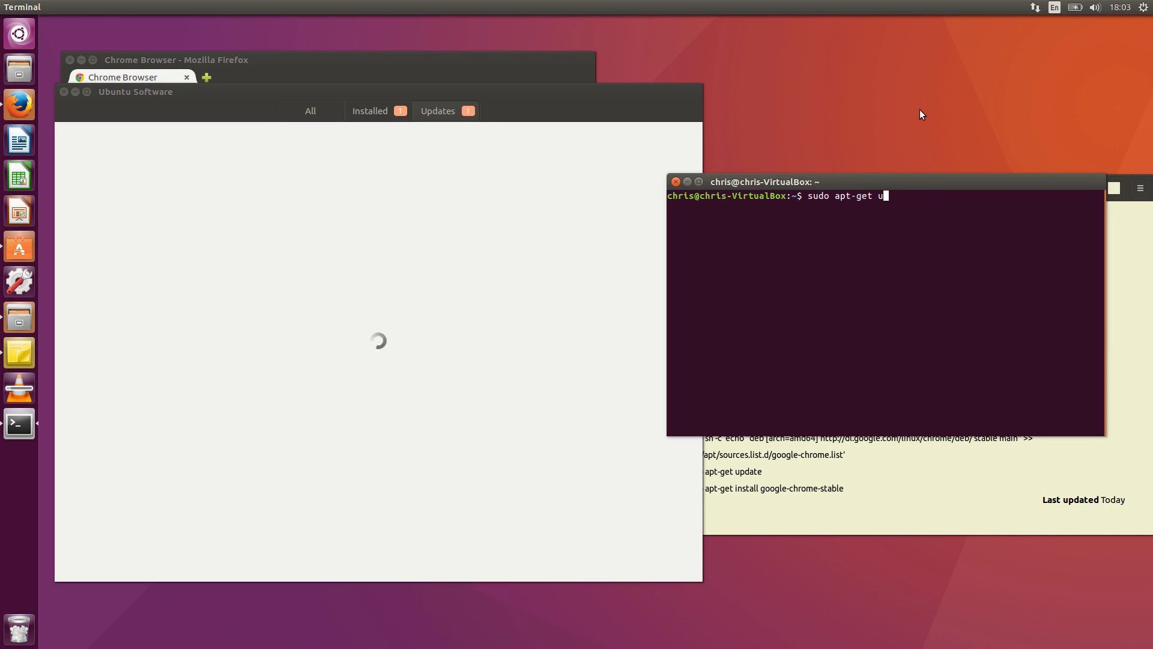
text(pdate)
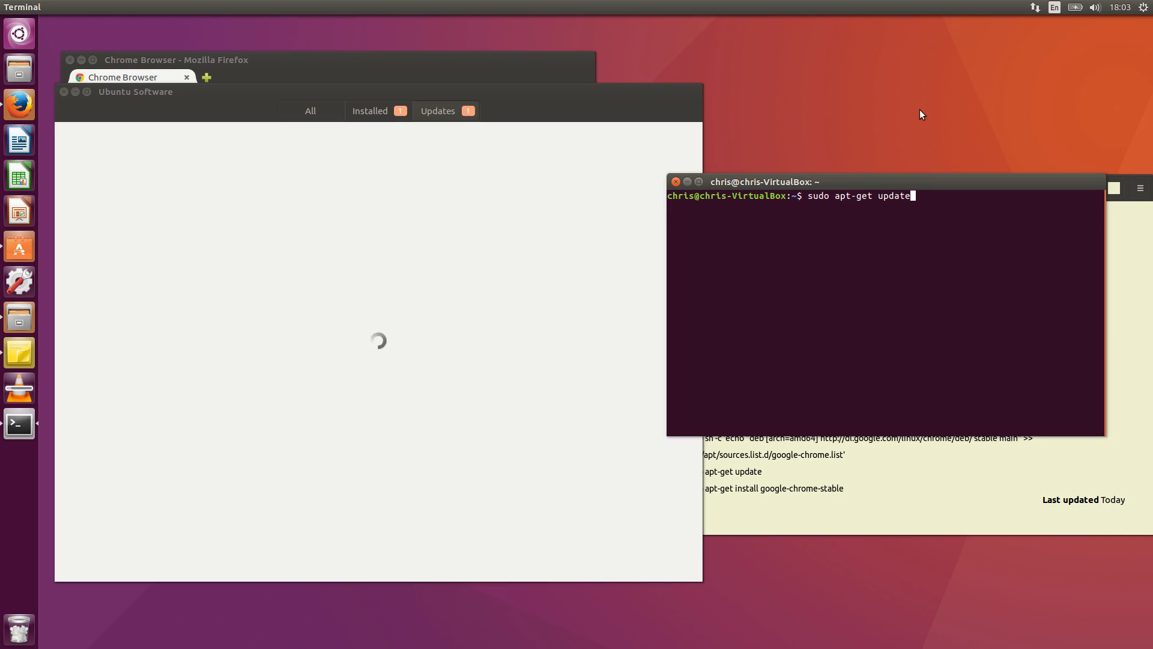
key(Return)
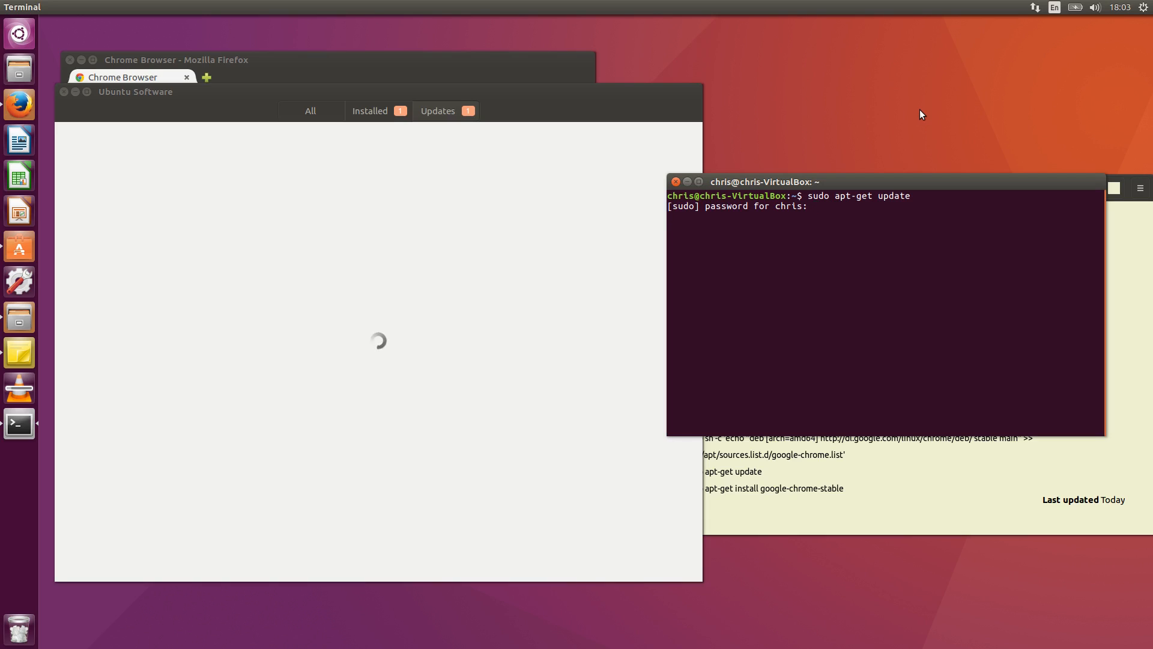
Step: Submit the administrator password, hit package-lock errors, and return to Ubuntu Software
key(Return)
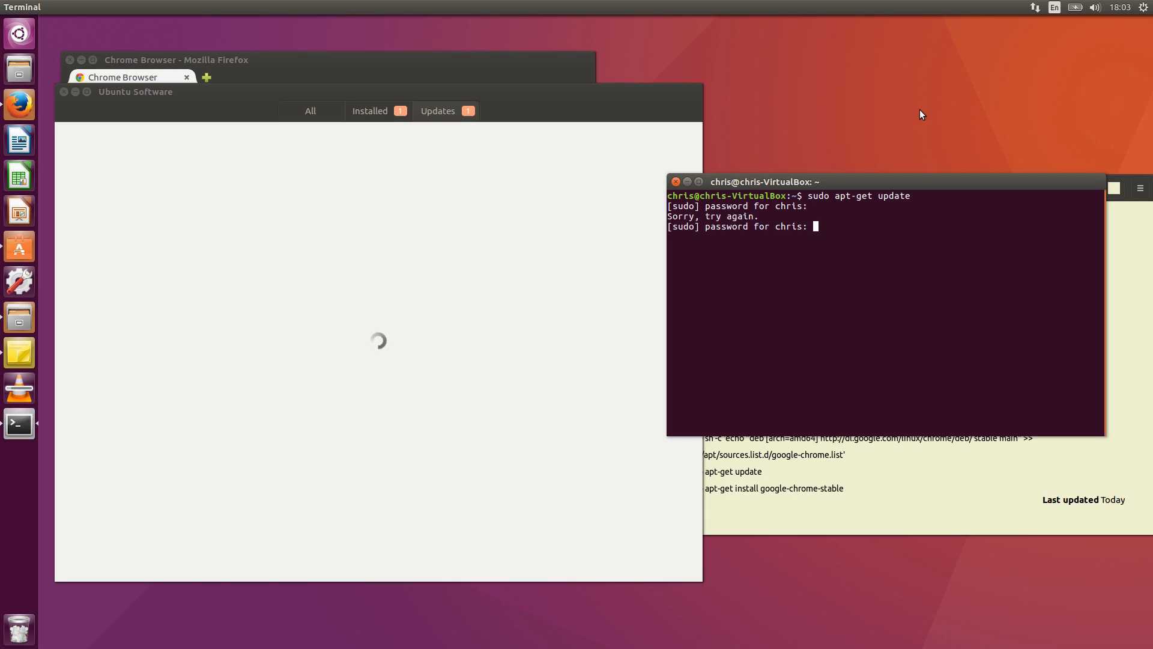
key(Return)
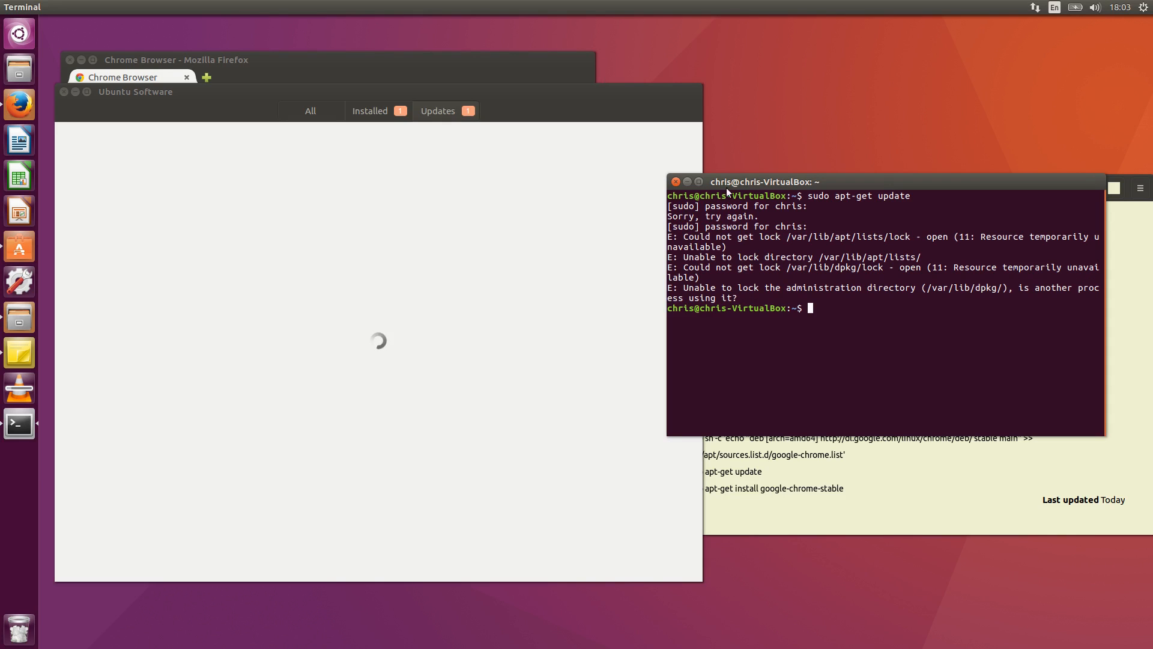
click(370, 111)
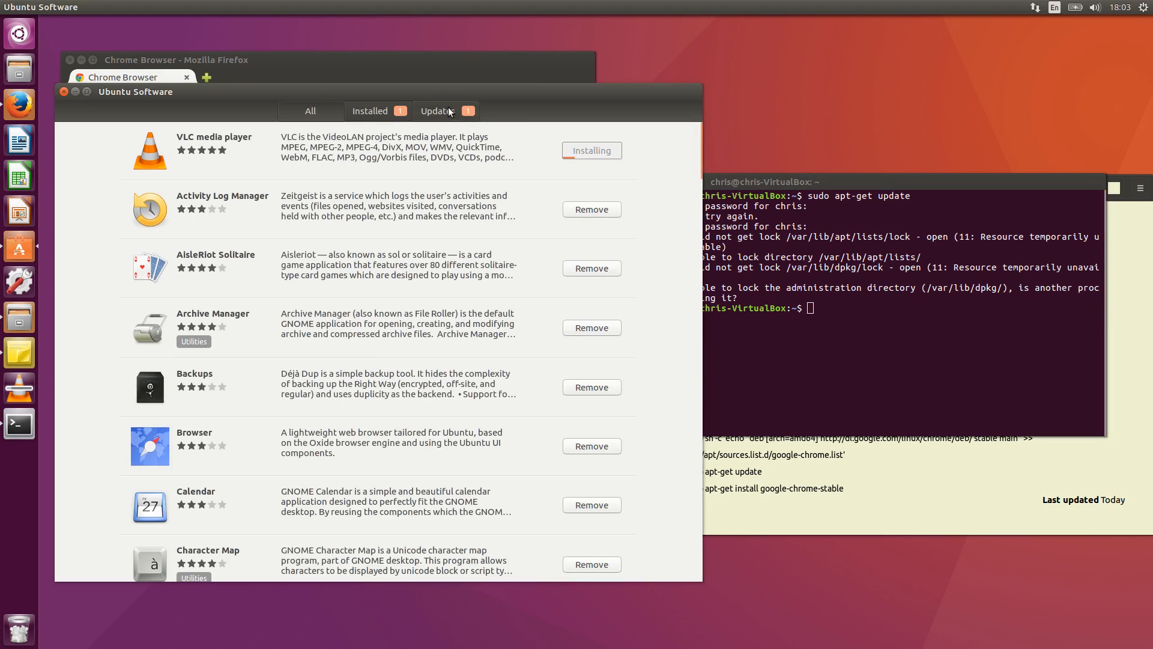
mouse_move(580, 159)
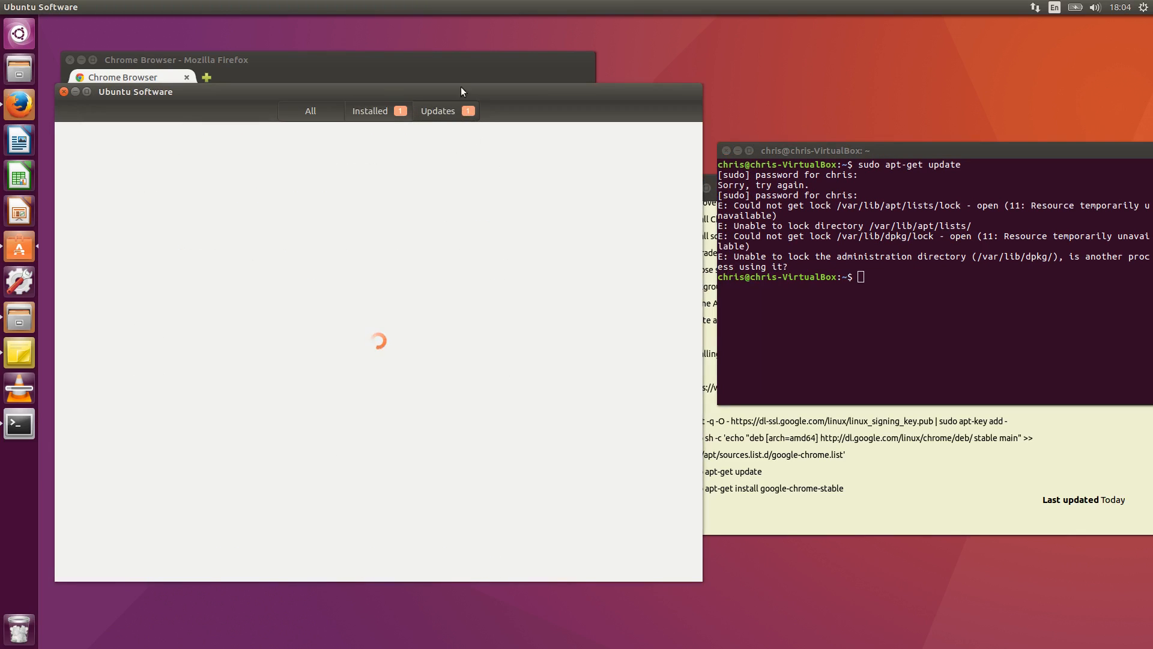
mouse_move(413, 96)
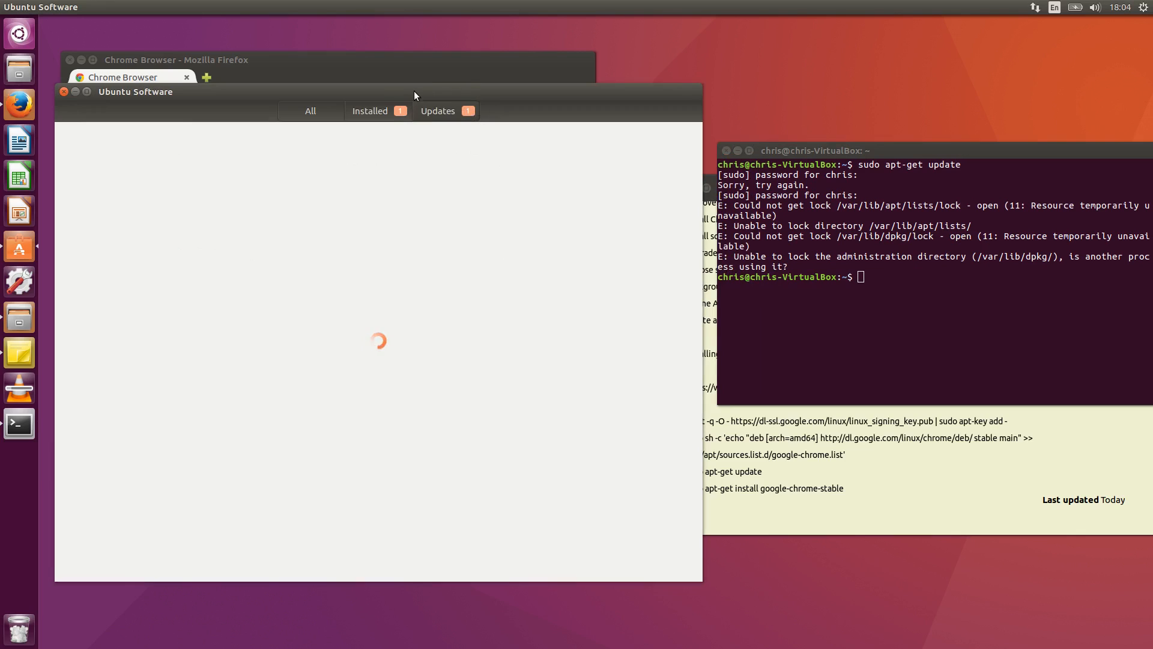
mouse_move(546, 186)
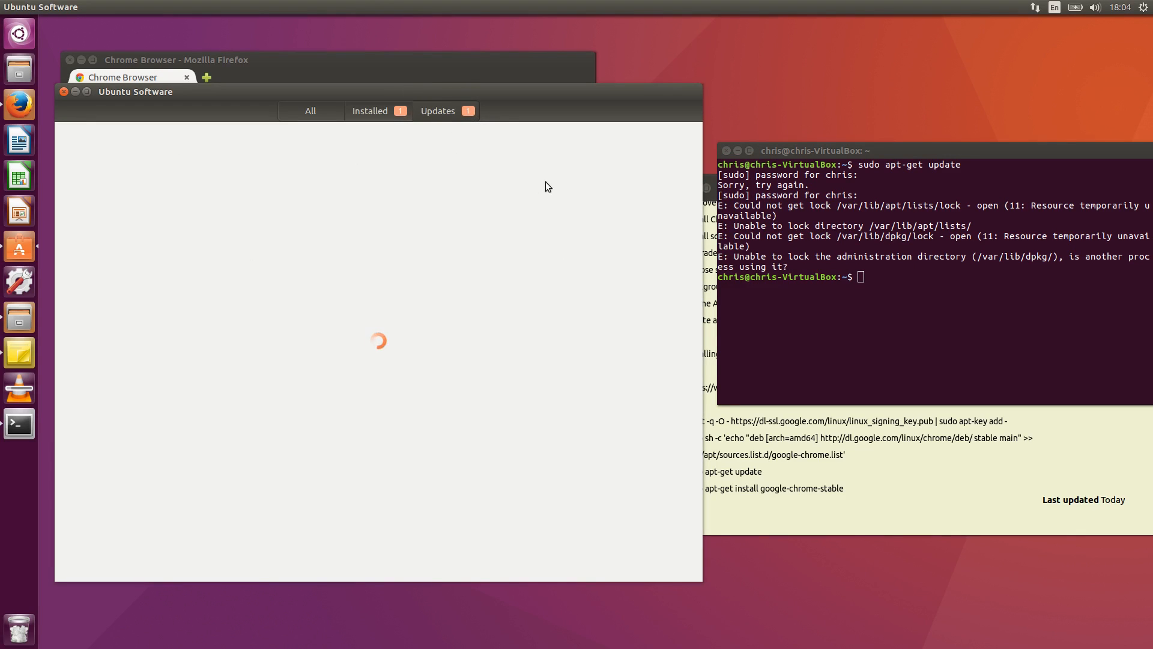
mouse_move(851, 146)
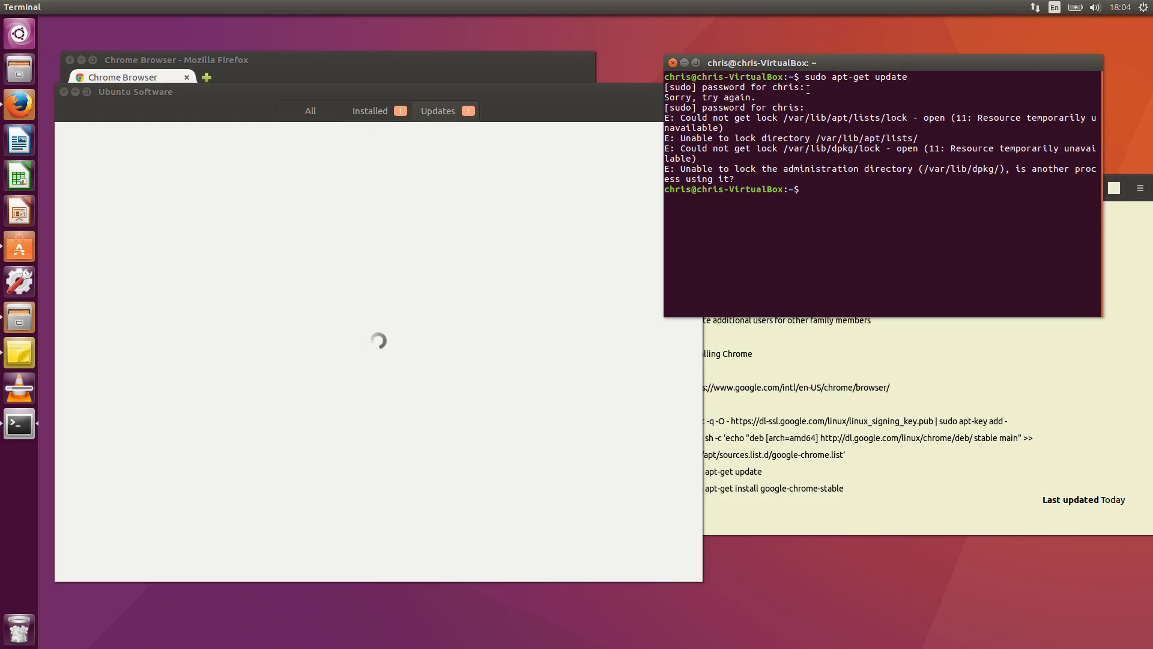
mouse_move(990, 194)
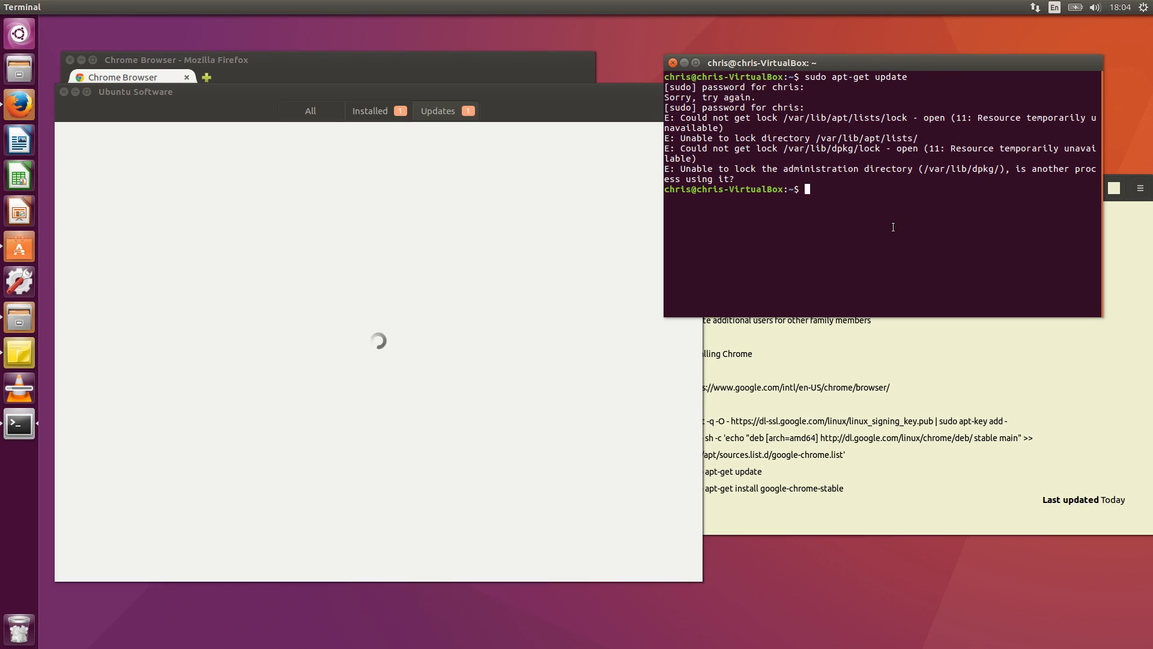
Step: Retype 'sudo apt-ge' while Ubuntu Software loads OS Updates
text(sudo apt-ge)
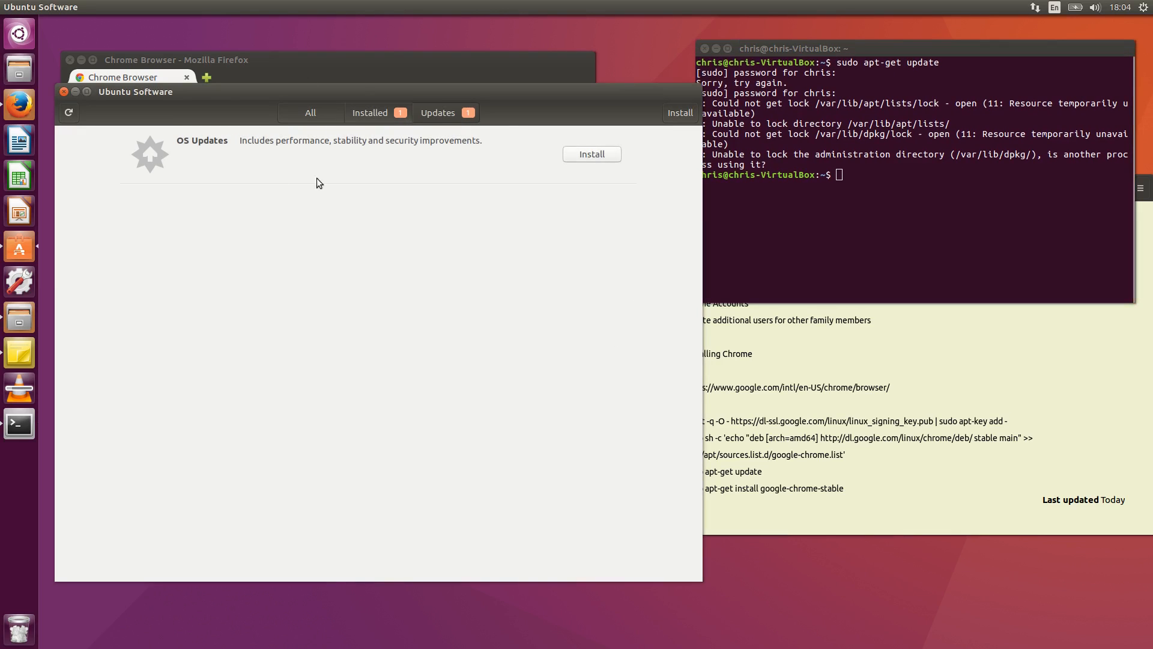
Step: Review the OS Updates package list, close it, and minimize Ubuntu Software
click(202, 141)
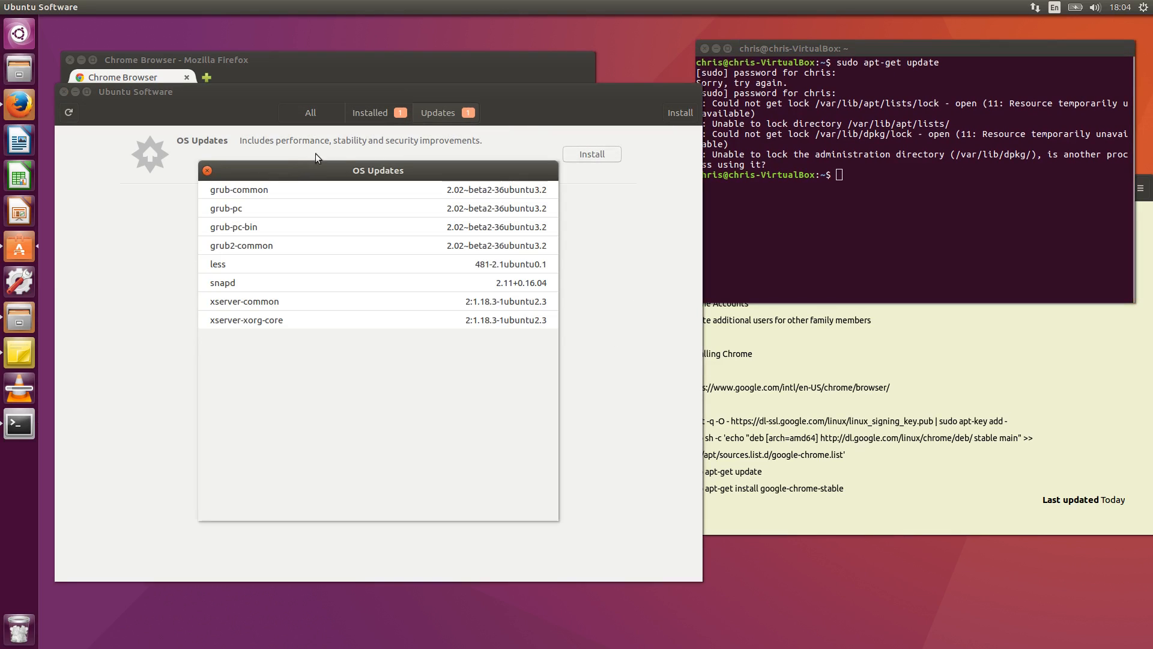
mouse_move(400, 272)
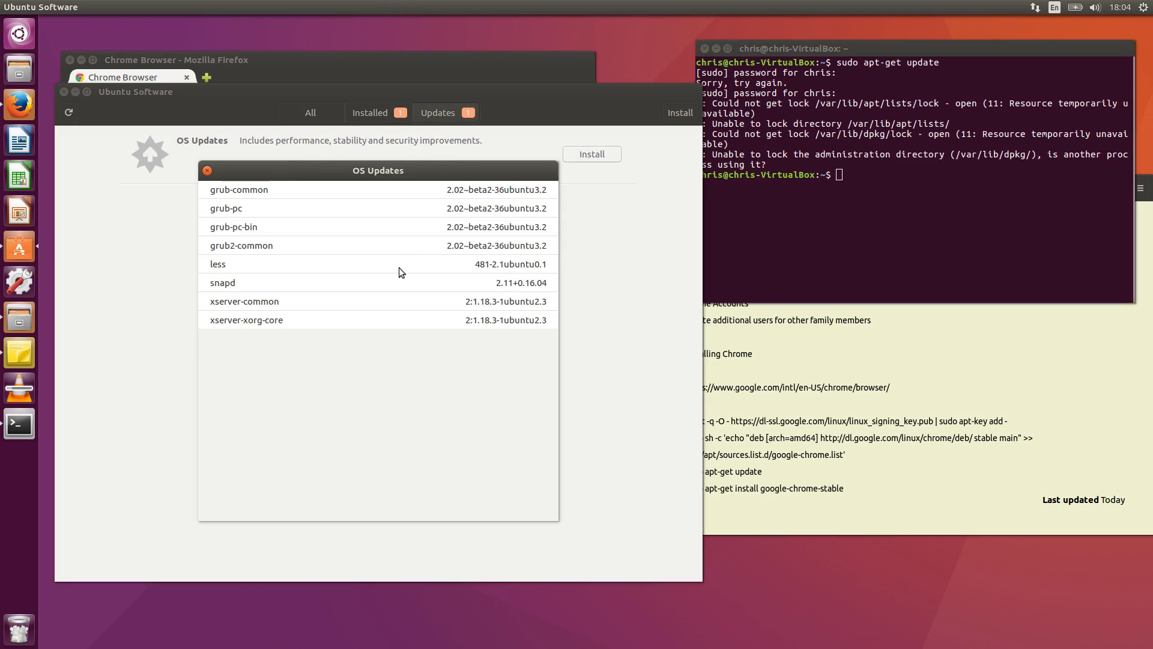
mouse_move(301, 350)
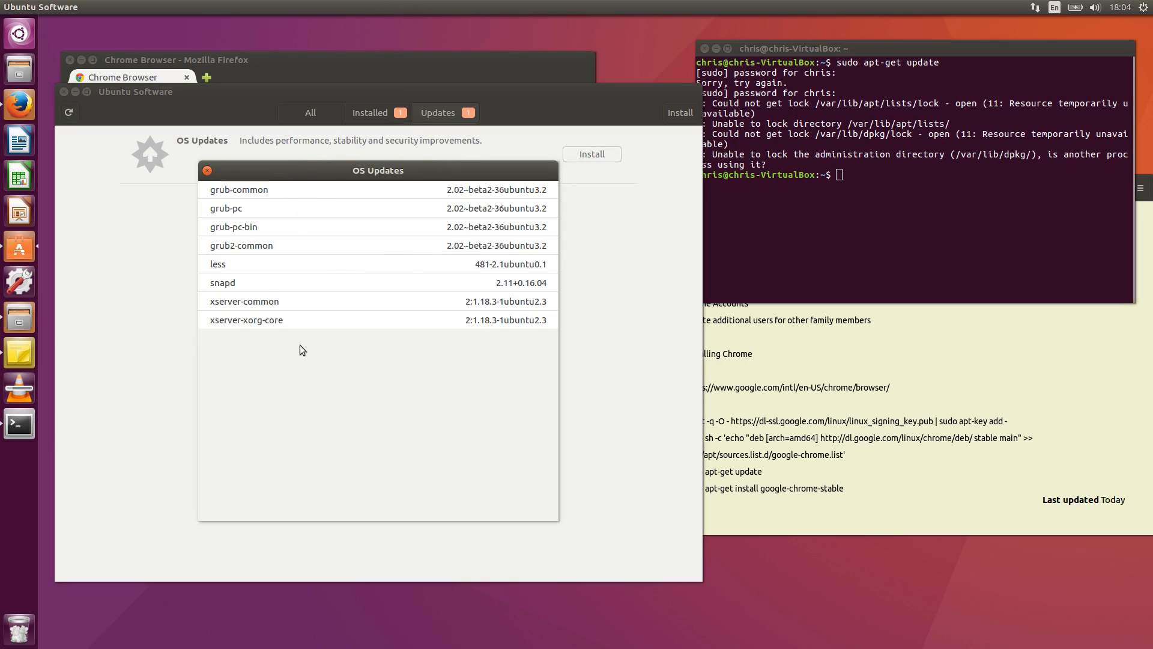
mouse_move(176, 200)
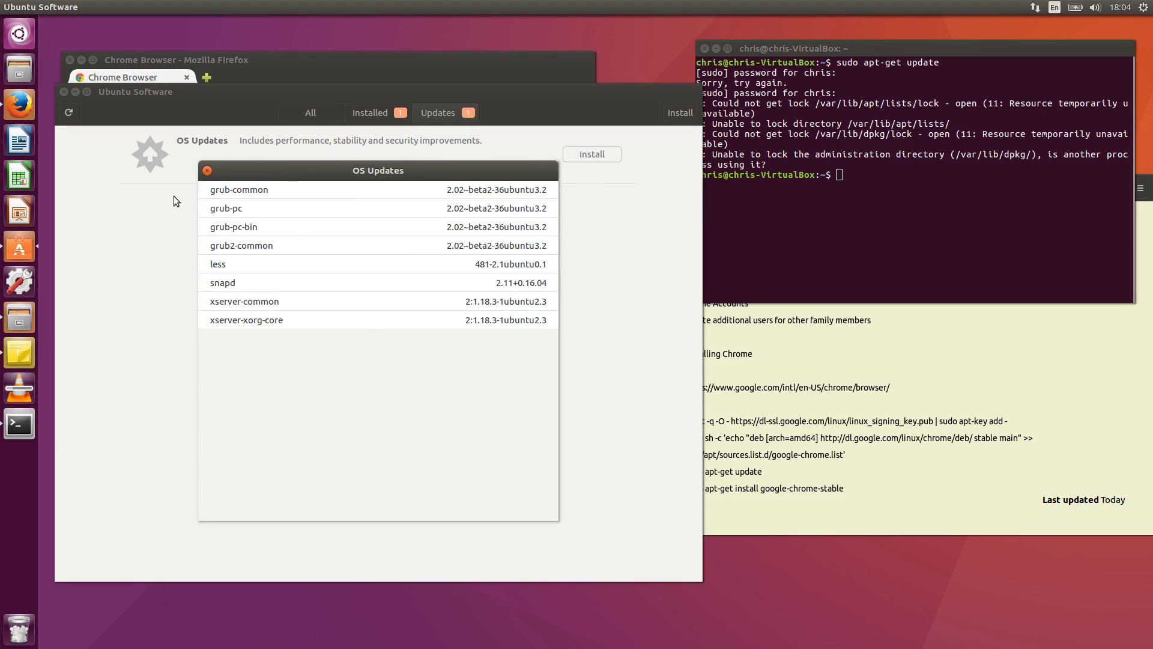
click(207, 170)
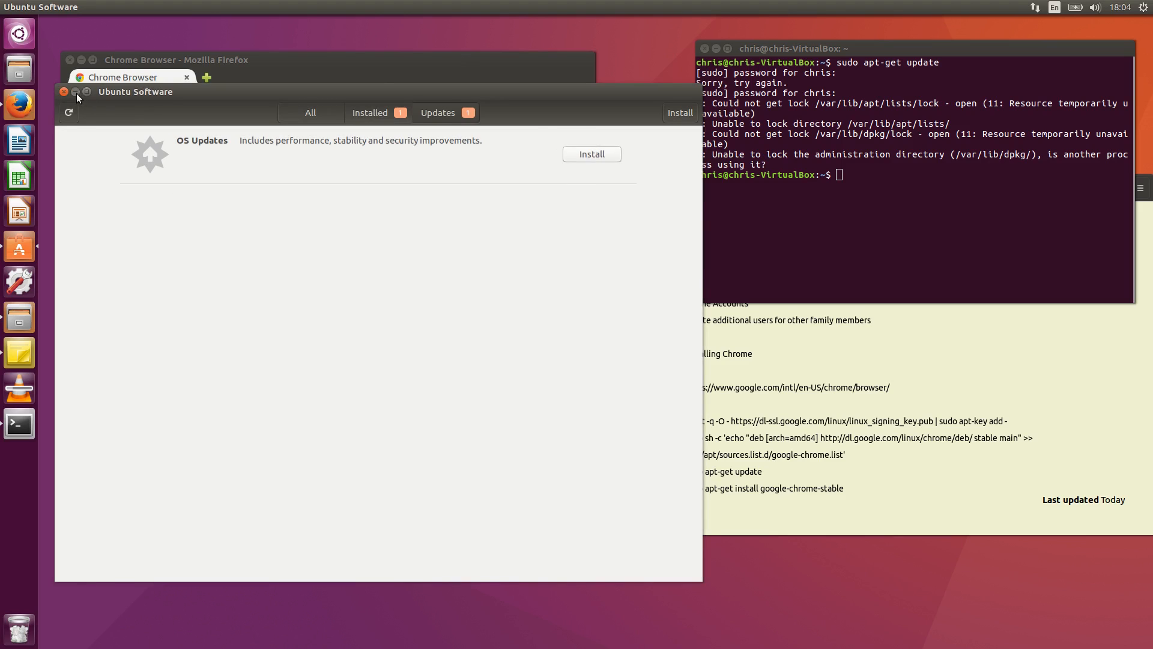
click(65, 91)
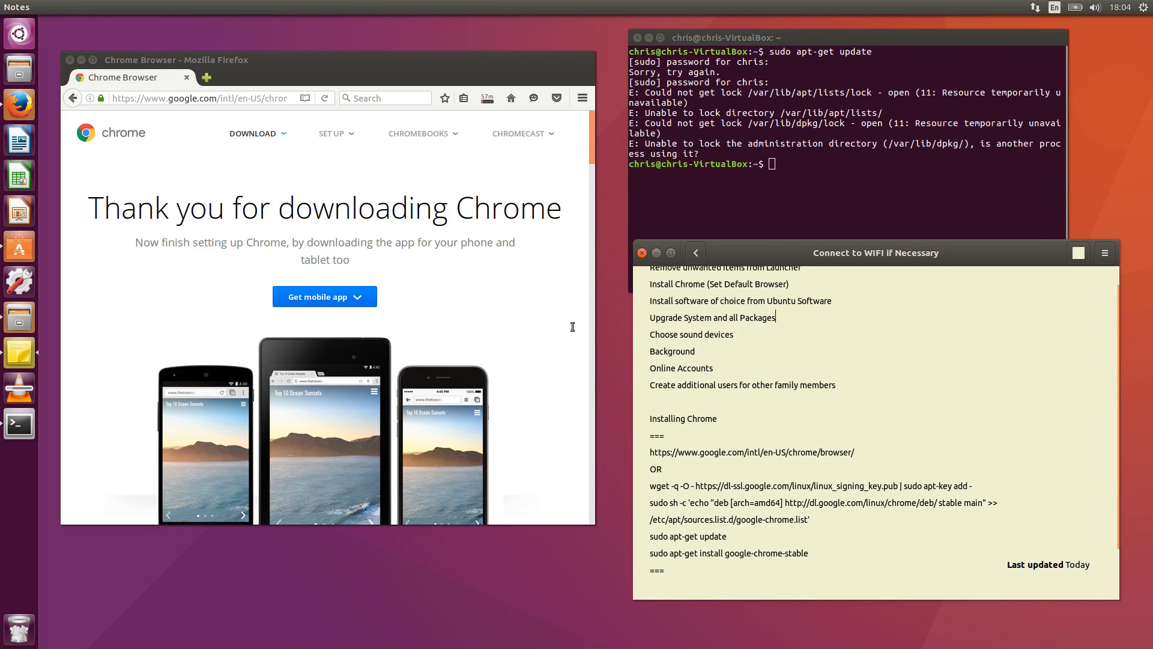
Step: Mark 'Choose sound devices' in Notes and open the top-panel sound menu
double_click(711, 317)
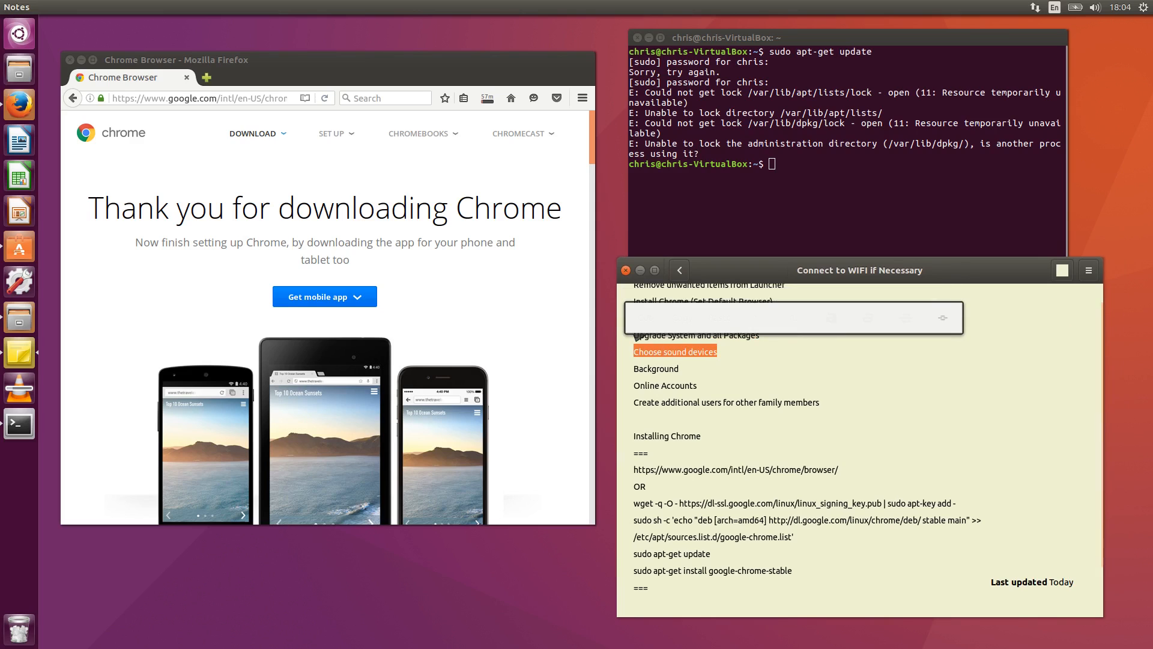
mouse_move(574, 289)
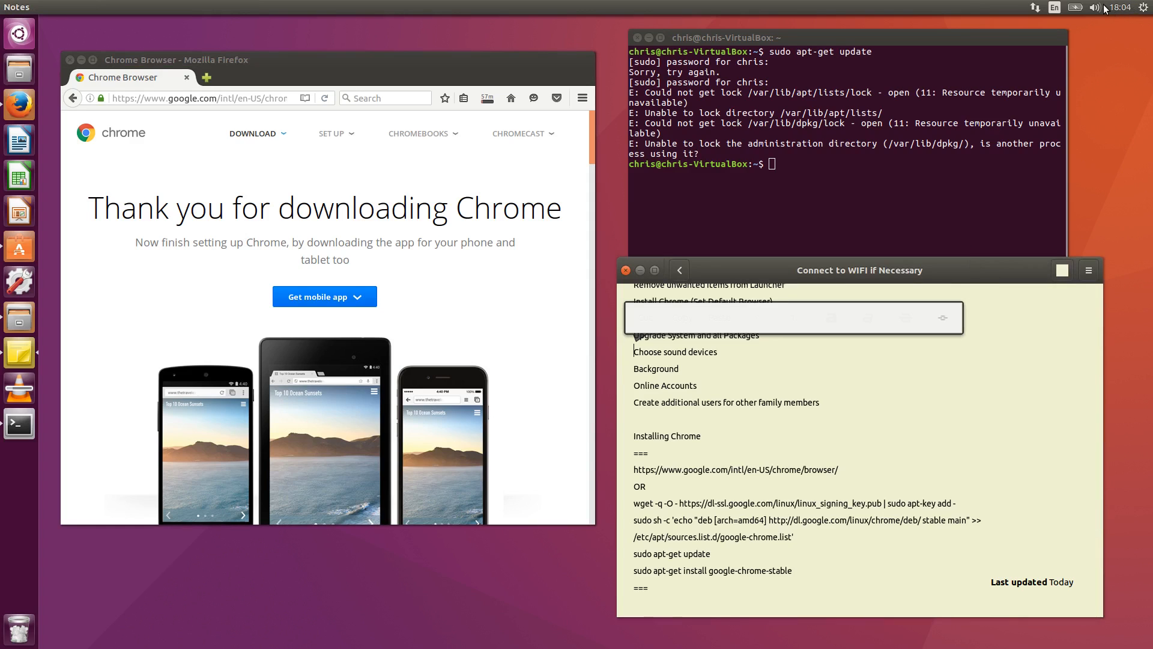
click(1094, 8)
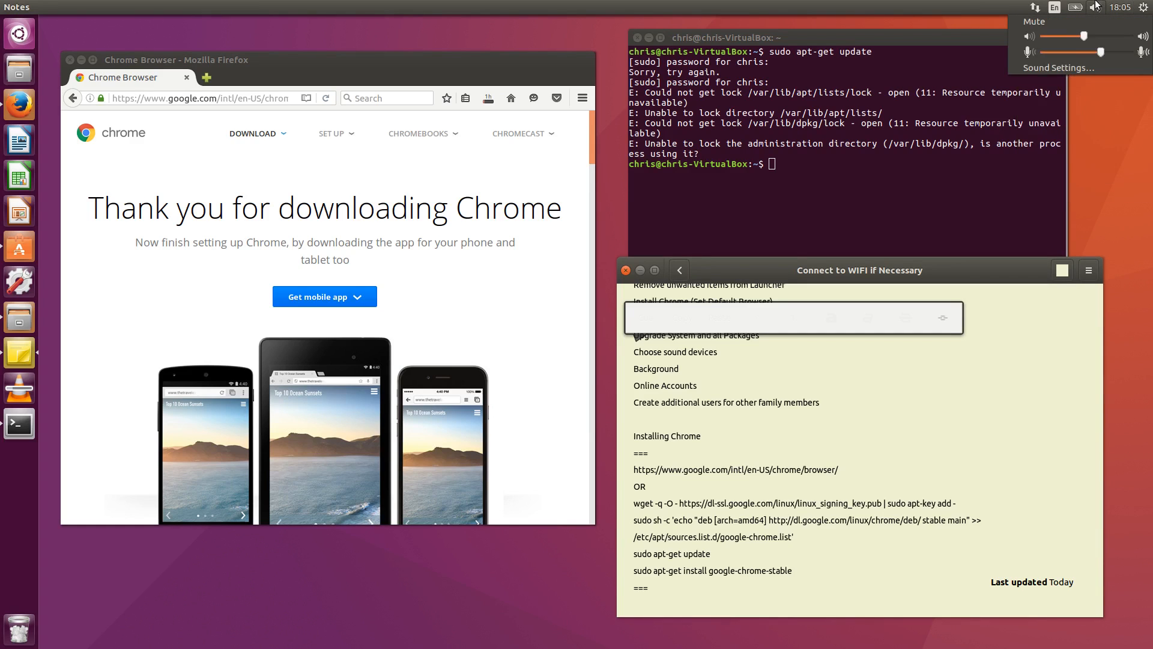
mouse_move(1057, 68)
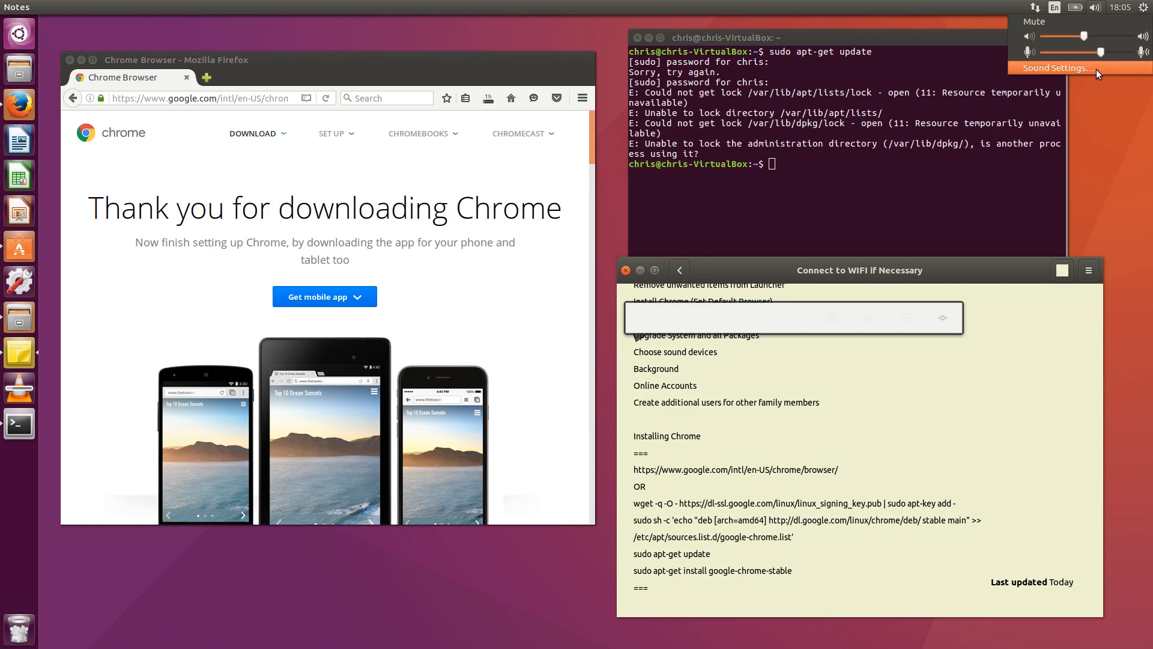
Step: Open Sound Settings and set output to Analog Output / Amplifier, after trying No Amplifier
click(1056, 68)
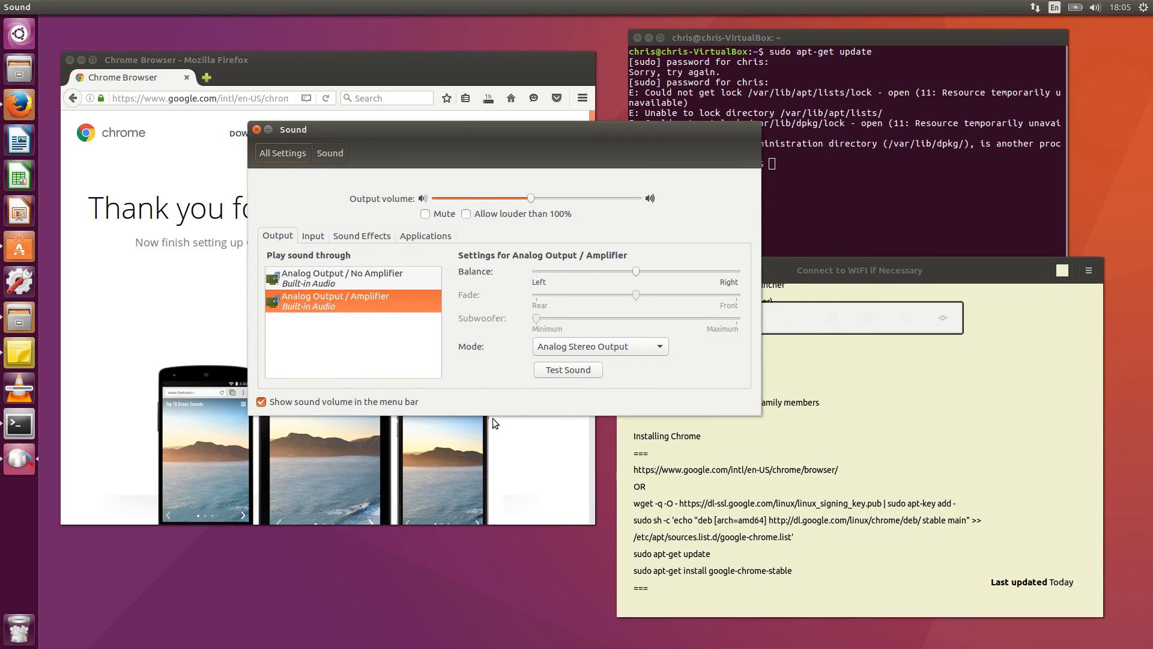
click(335, 278)
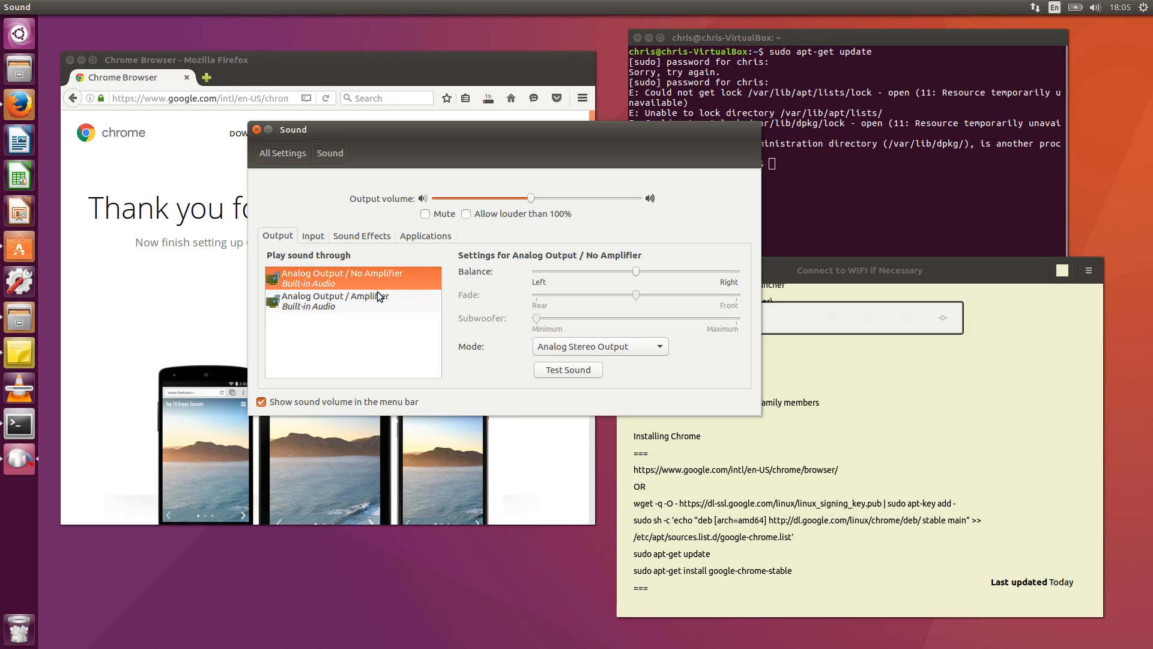
click(335, 301)
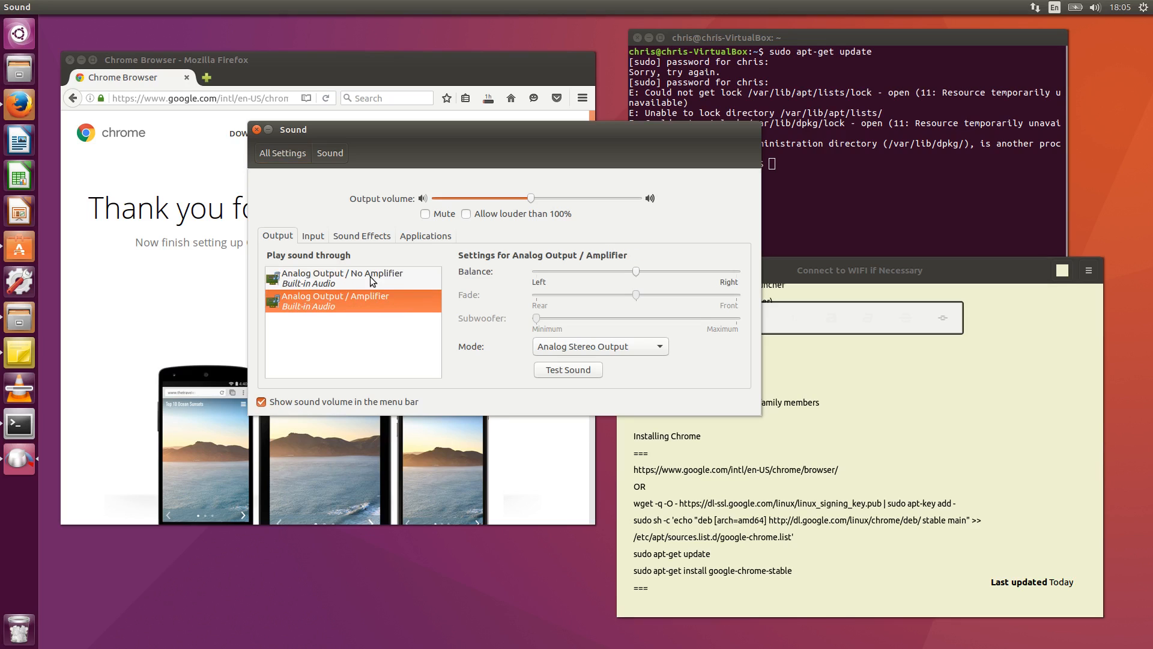
click(338, 278)
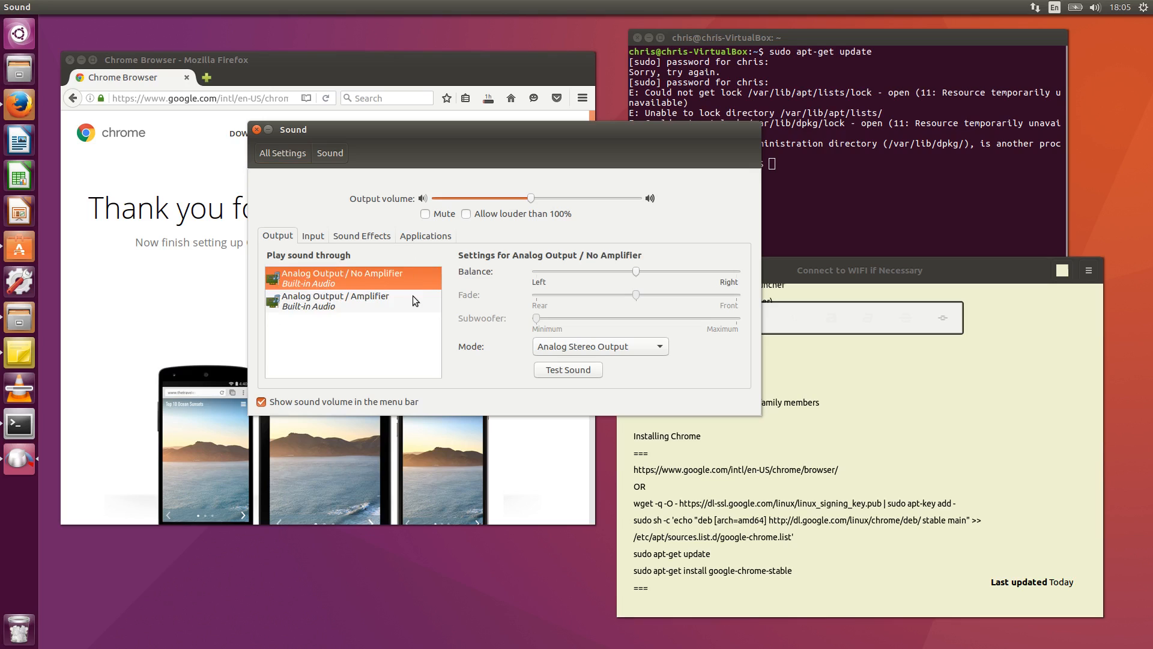
click(335, 301)
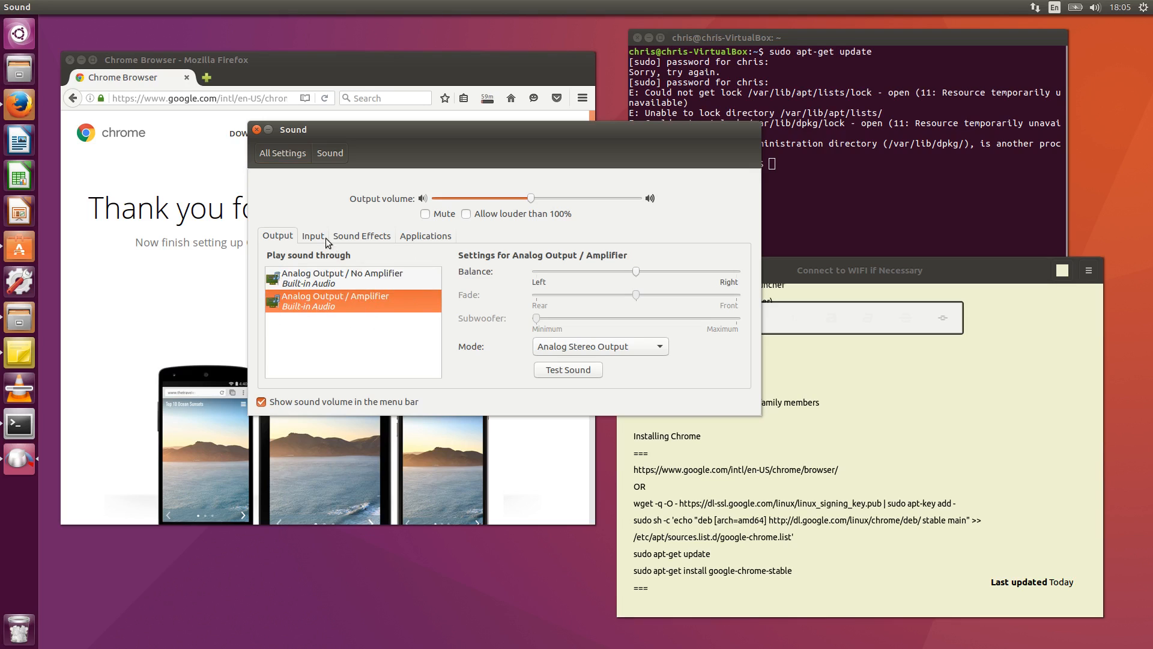
Step: Set Microphone 1 as the input device after trying Microphone 2, then return to Output
click(312, 236)
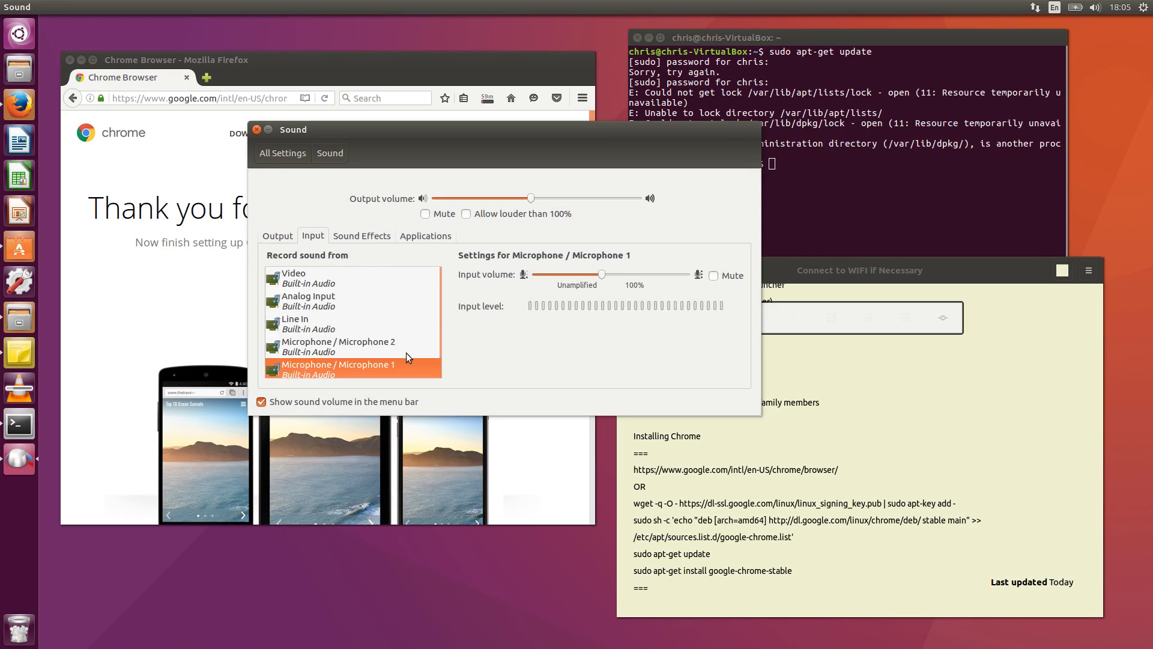
mouse_move(335, 351)
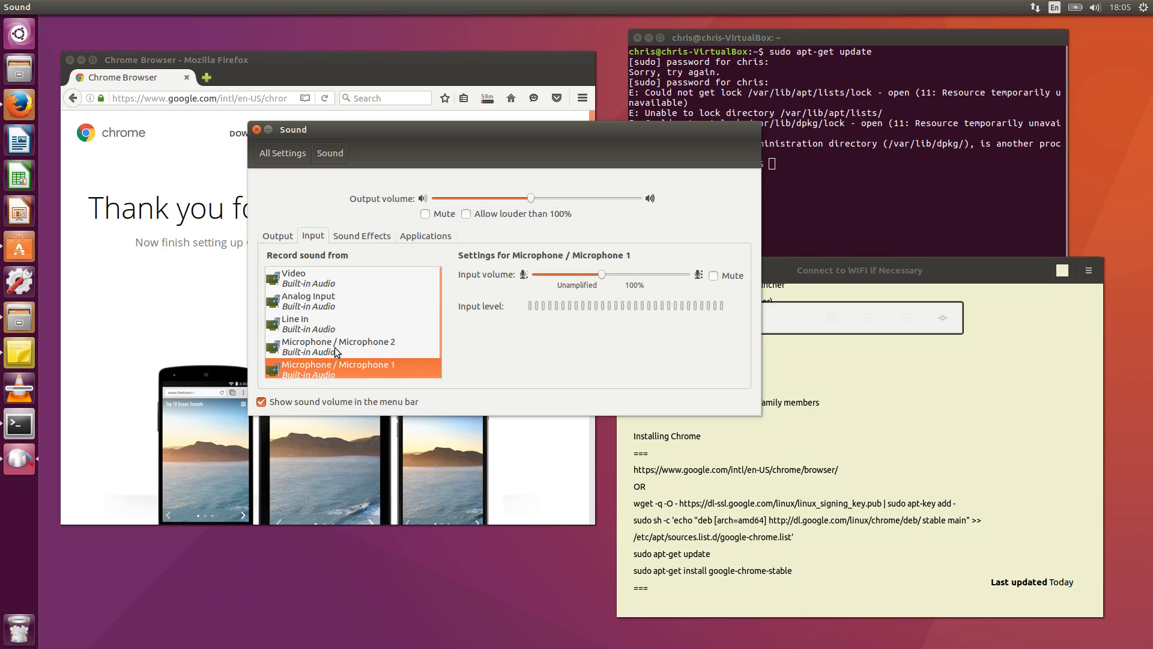
mouse_move(361, 266)
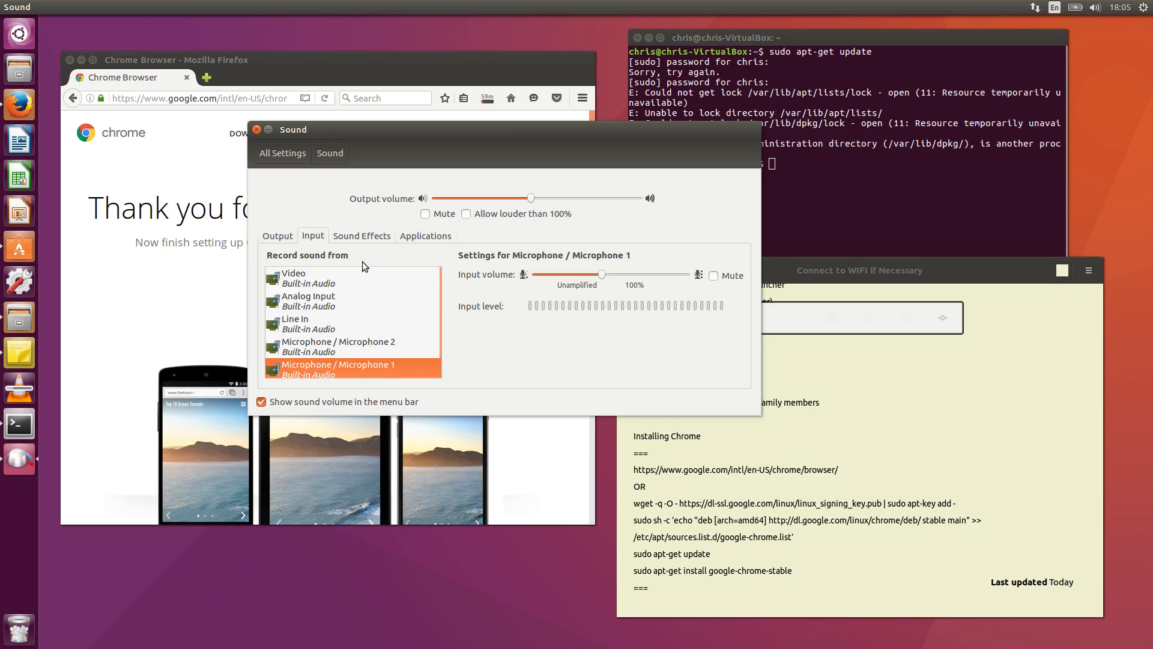
mouse_move(369, 440)
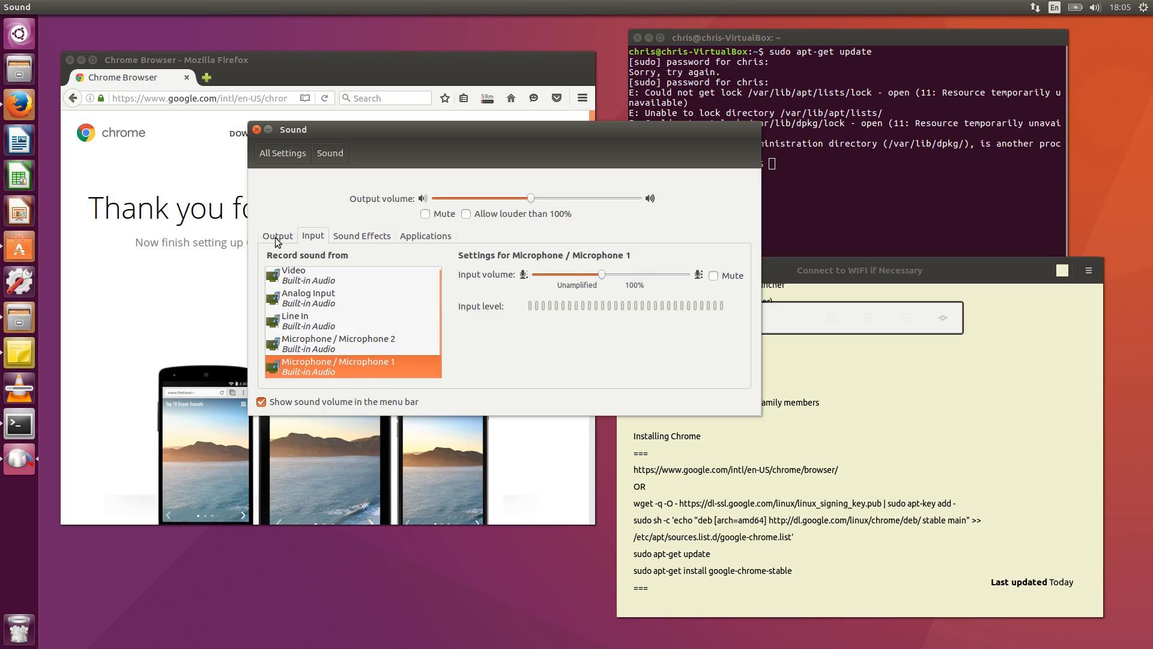
click(338, 343)
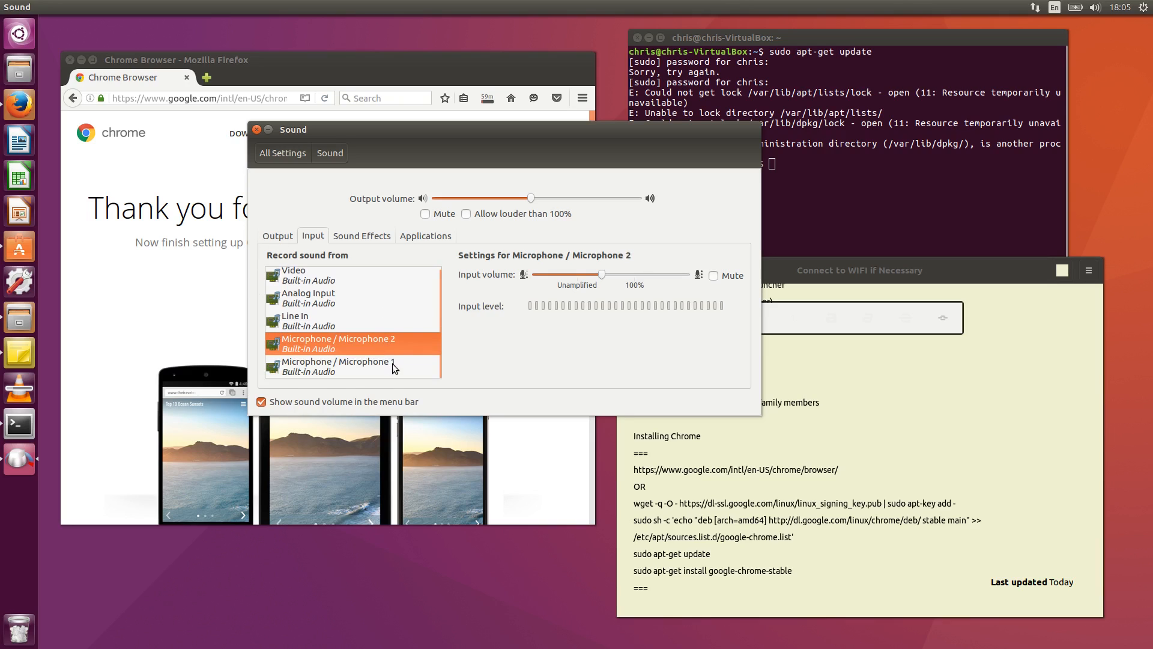
click(338, 366)
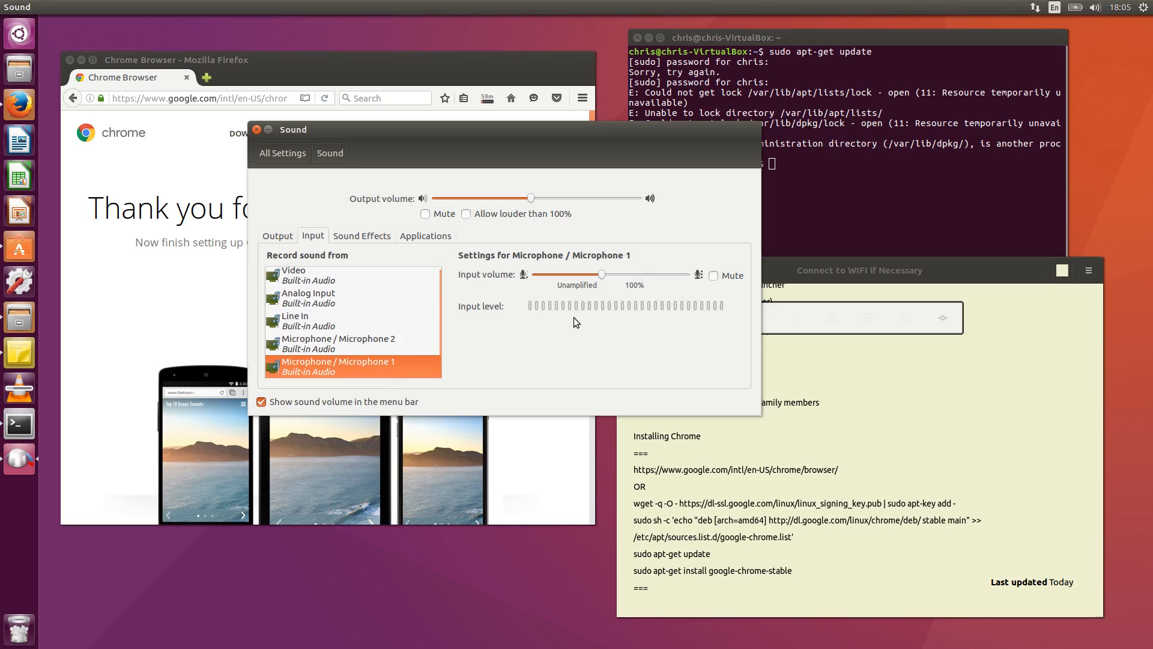
click(278, 235)
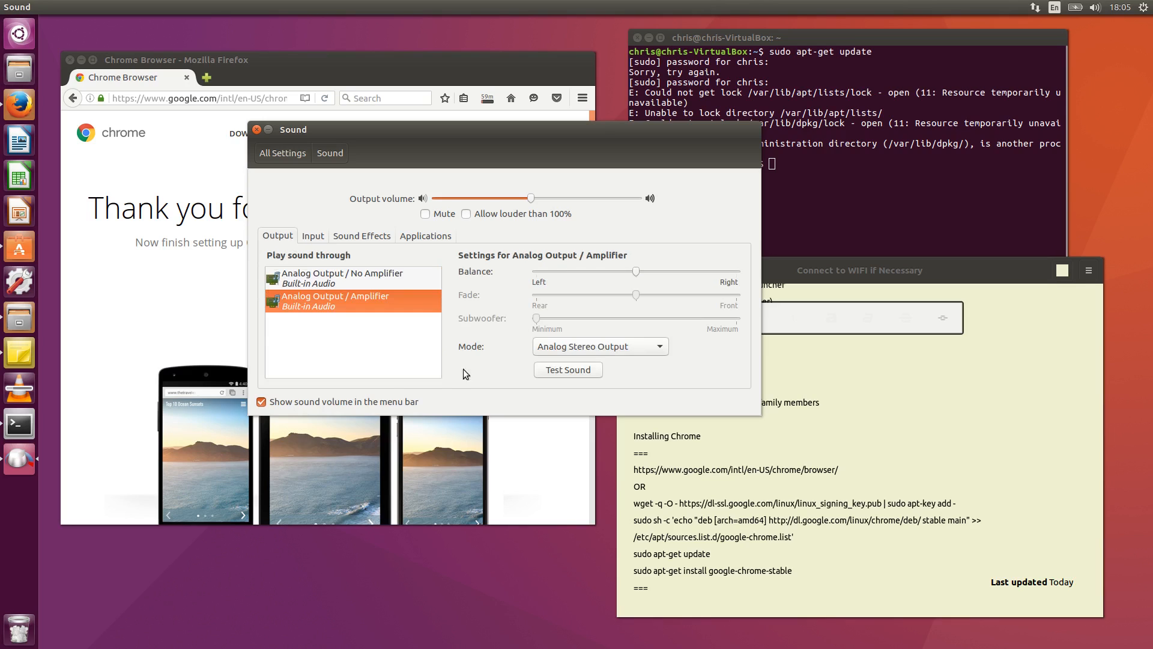
mouse_move(304, 320)
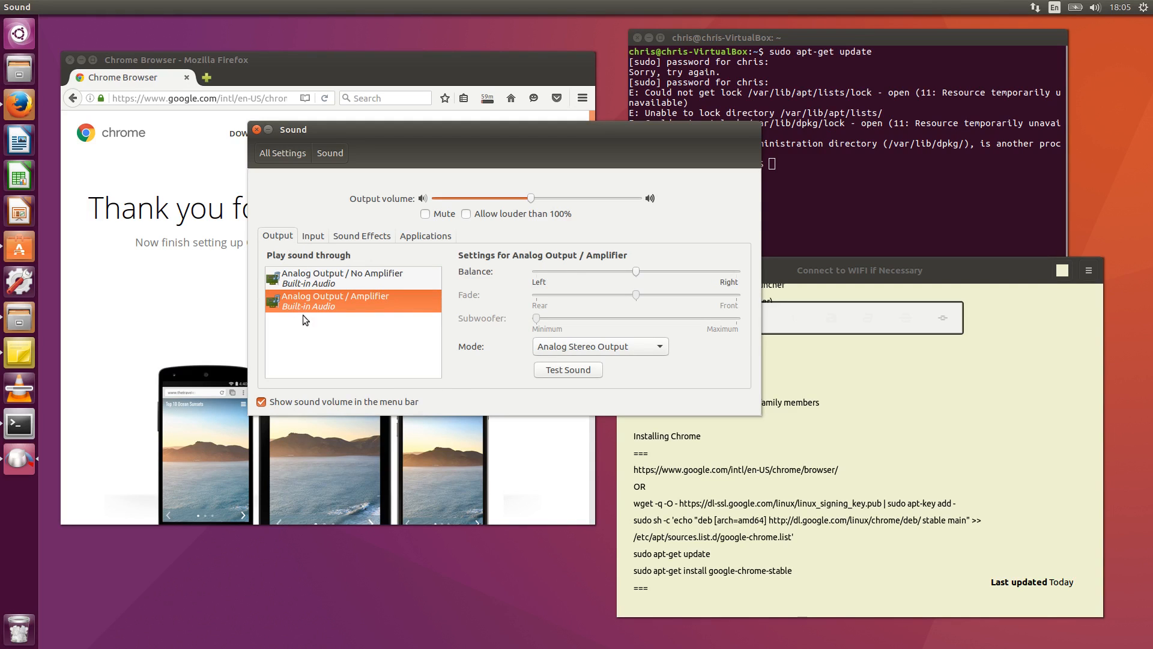
mouse_move(344, 292)
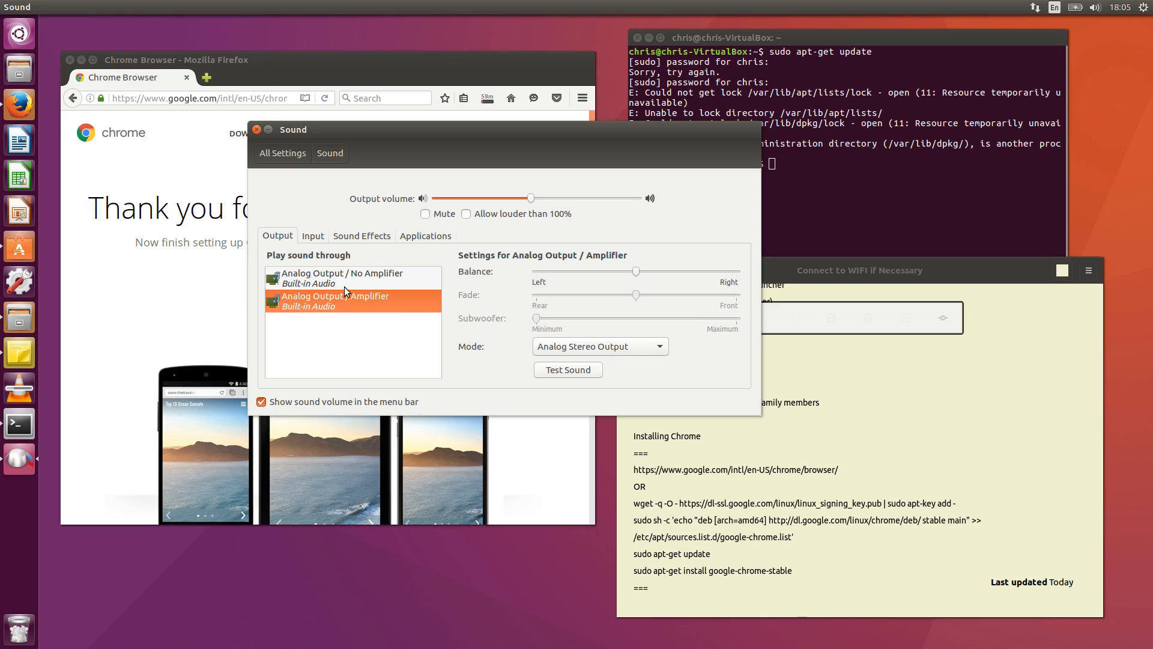
mouse_move(589, 281)
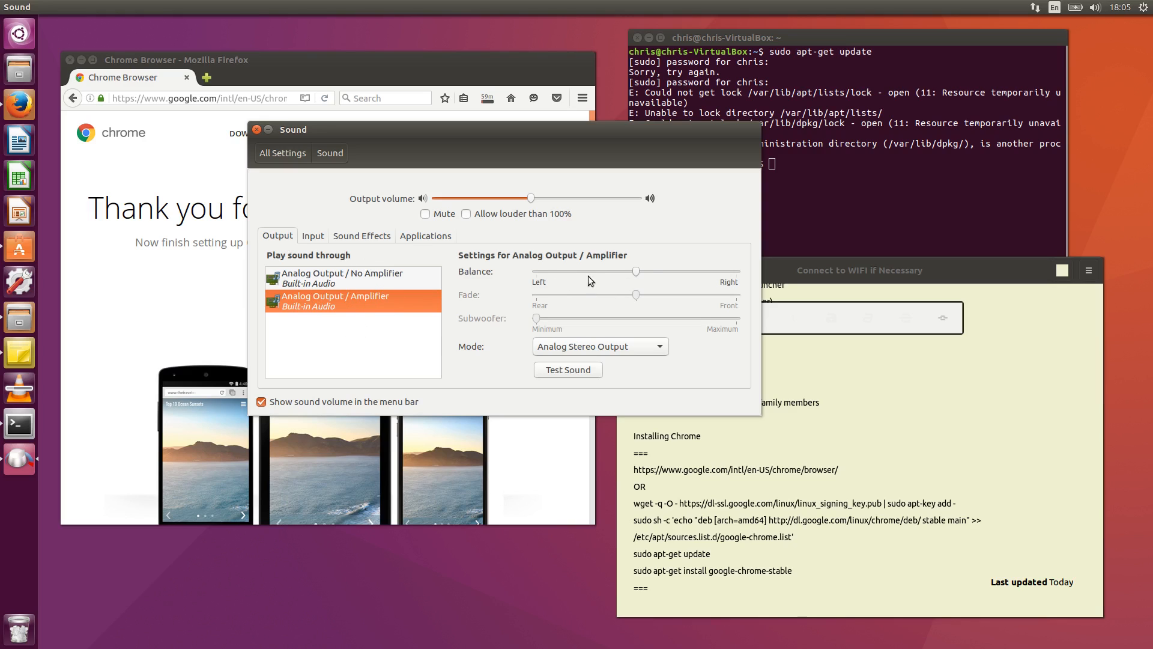
mouse_move(697, 317)
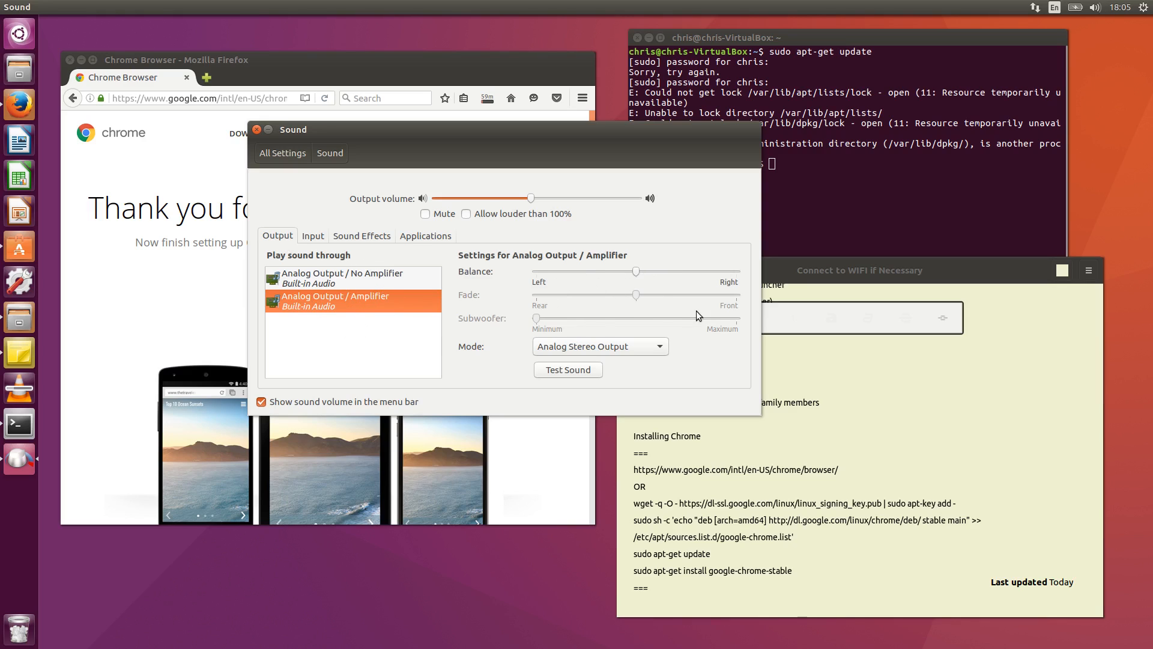
mouse_move(669, 311)
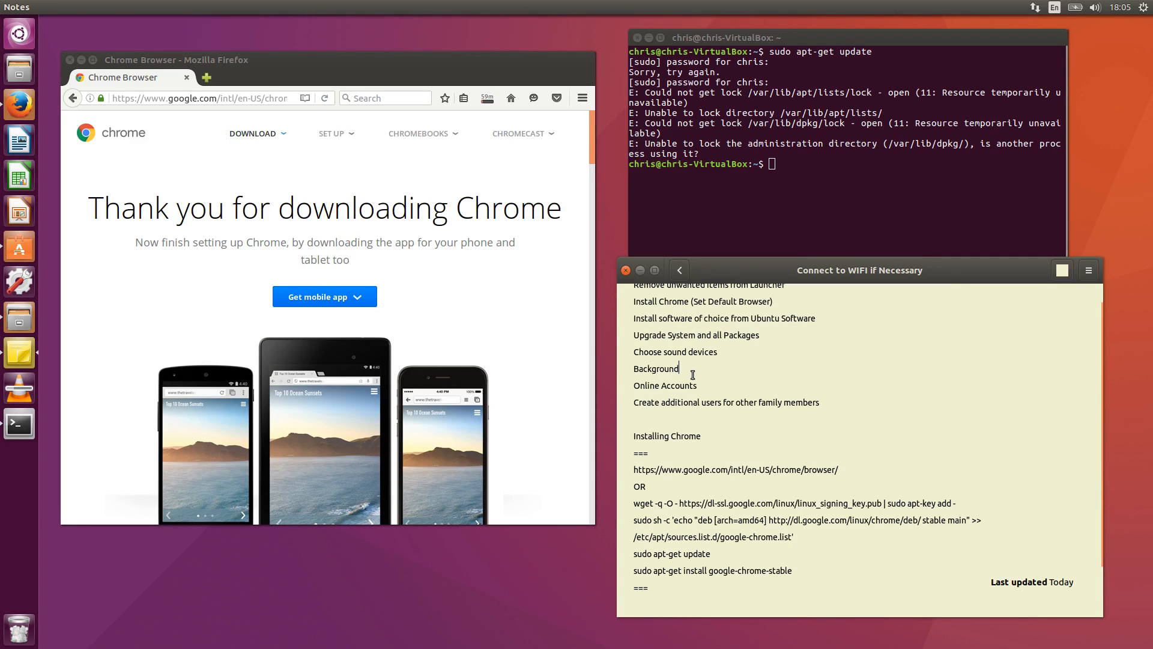
mouse_move(206, 77)
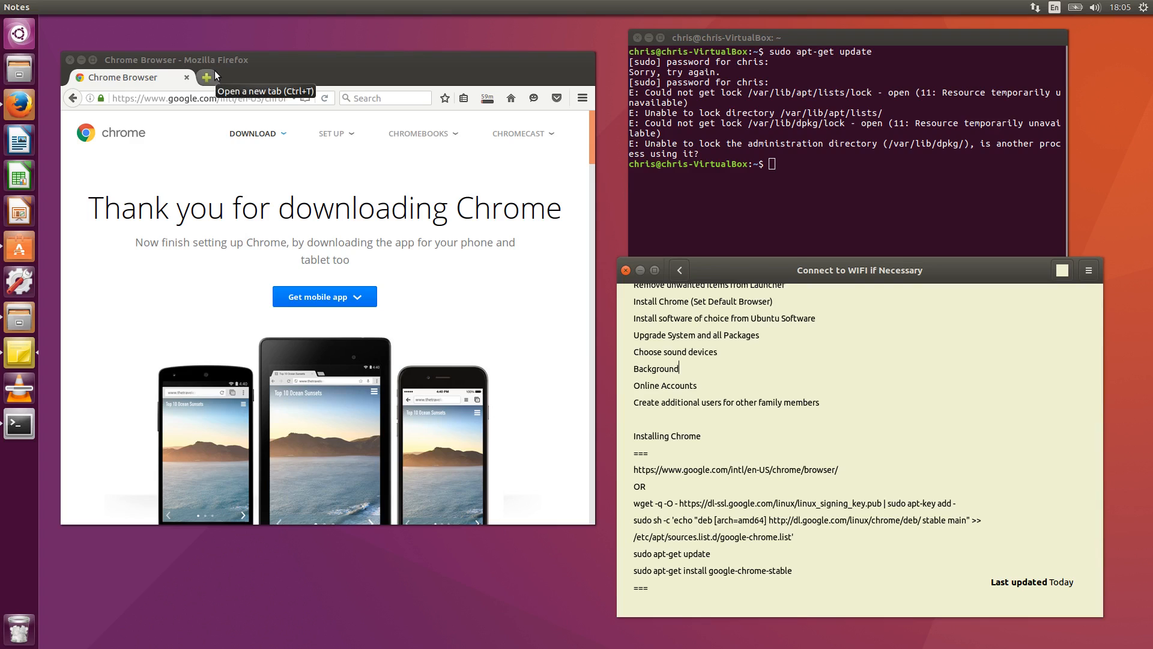
Step: Open pixabay.org in a new Firefox tab
click(208, 77)
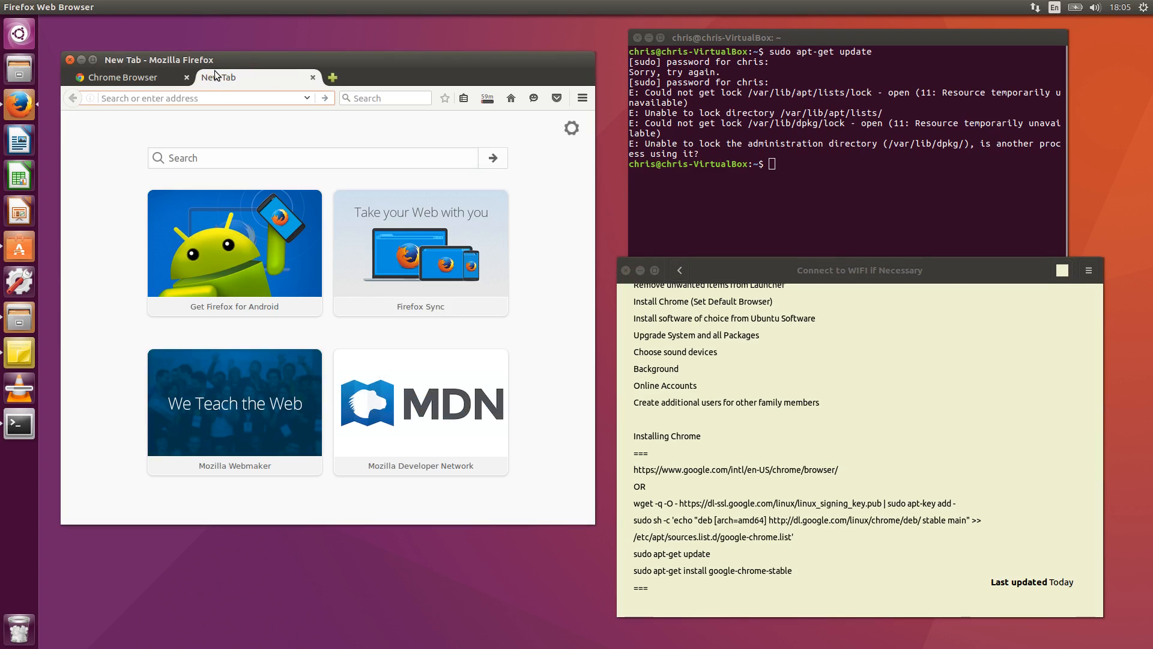
text(pixabay.org)
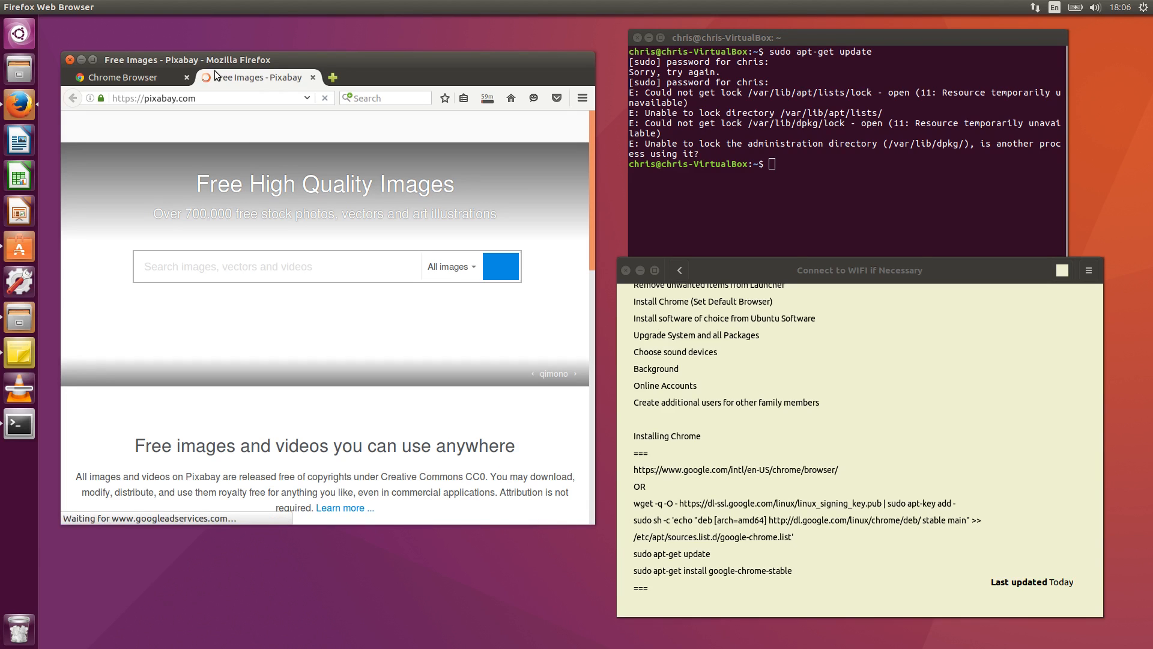
mouse_move(586, 547)
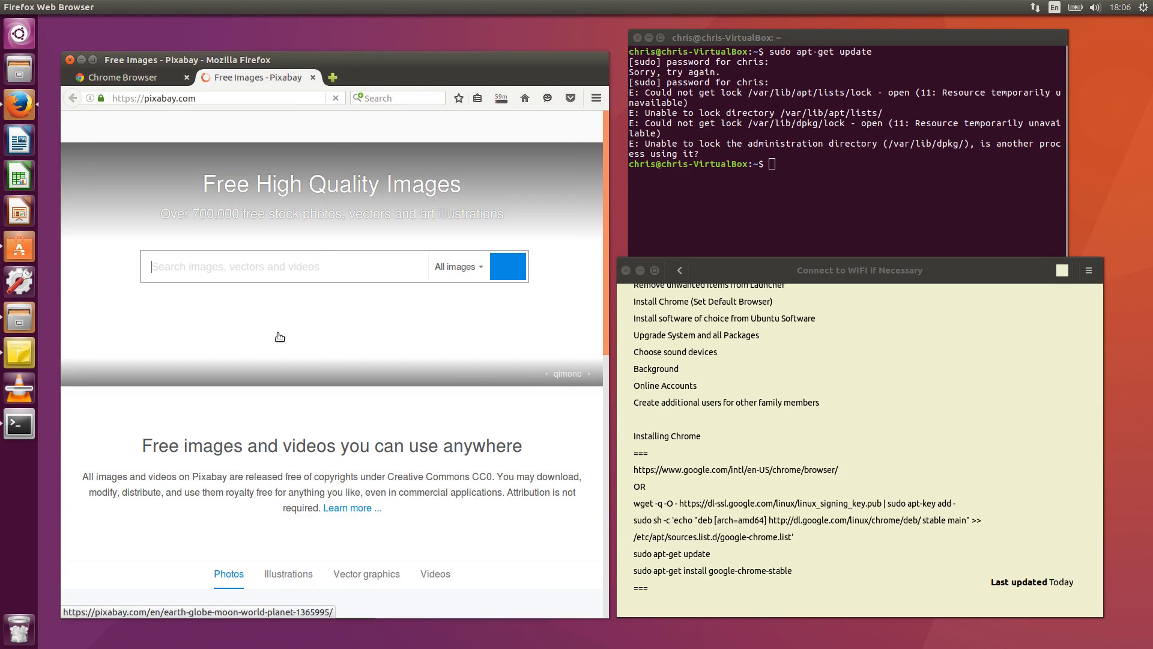
mouse_move(445, 215)
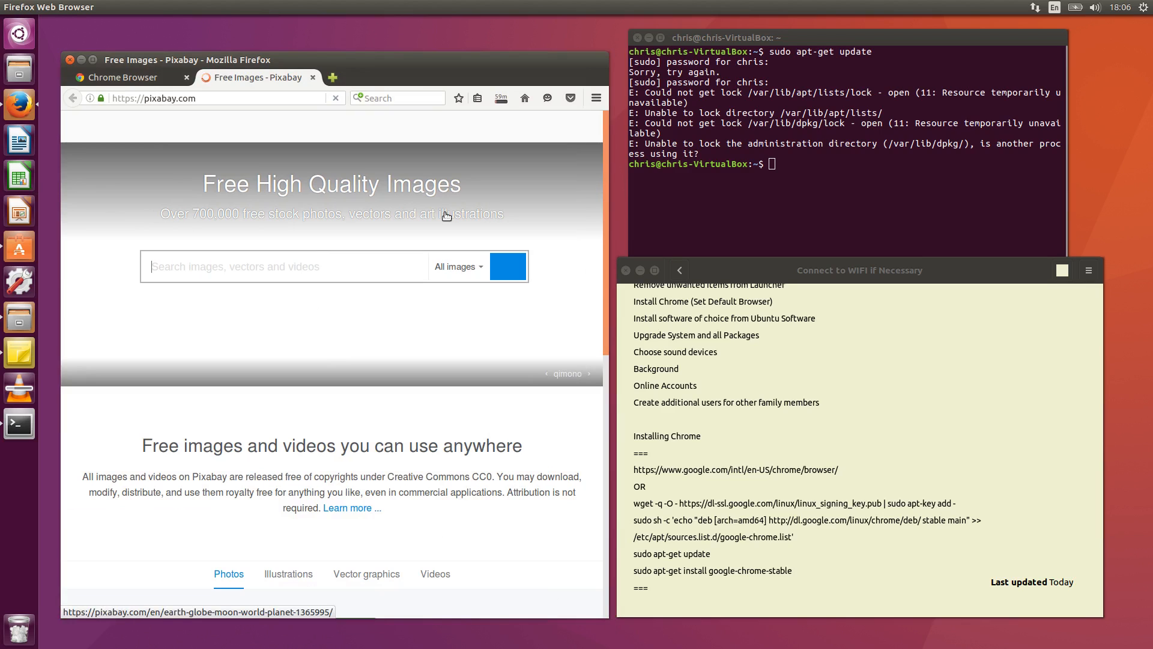
scroll(down, 3)
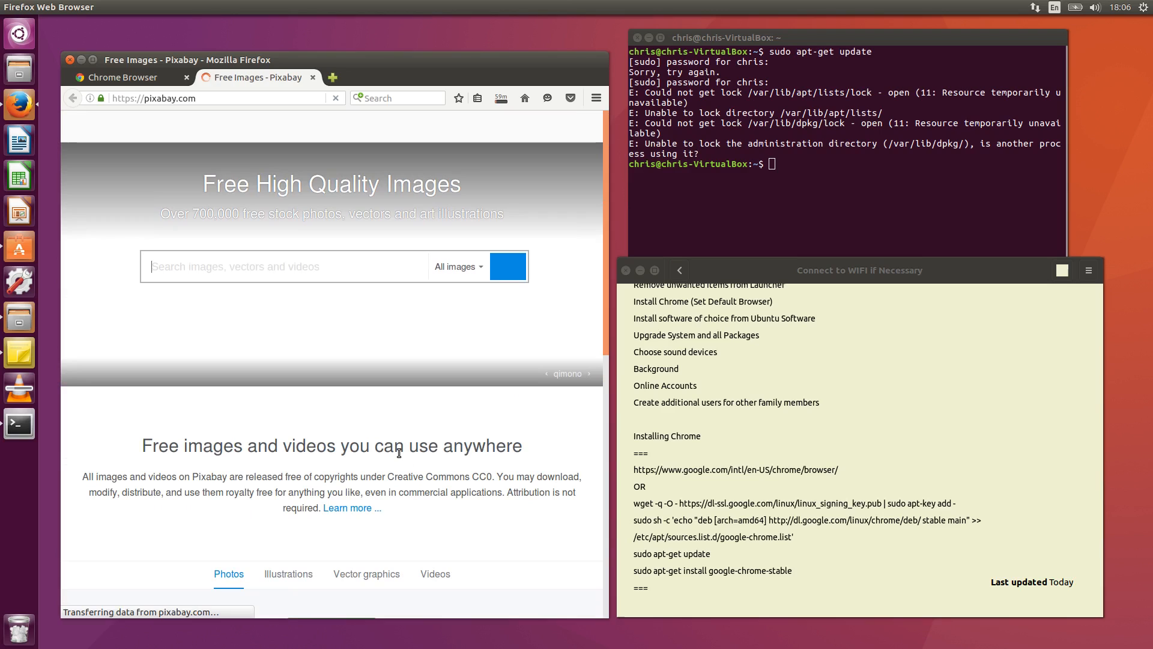
Step: Search Pixabay for 'hiking' and open the Home folder in Files
text(hiking)
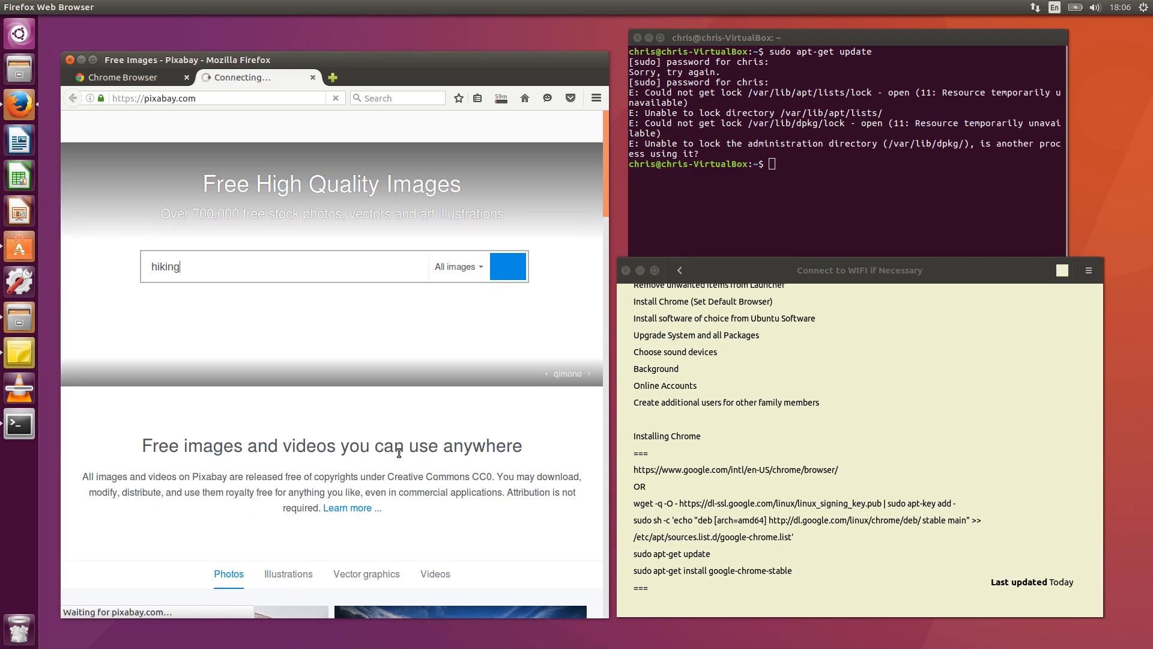
mouse_move(245, 361)
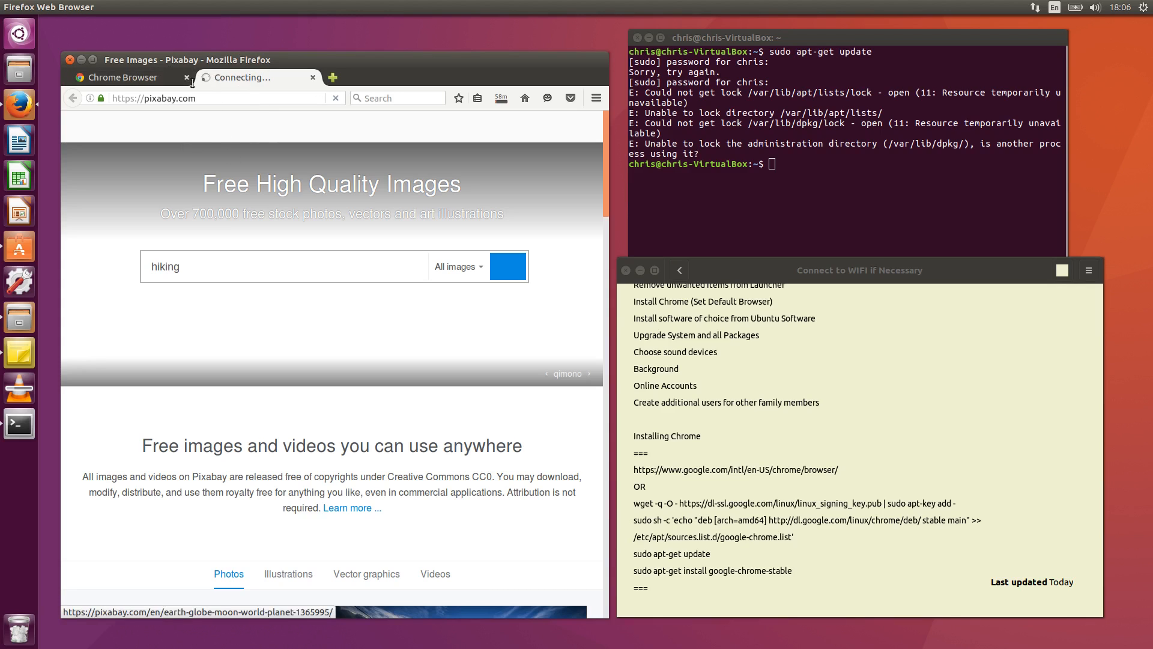
mouse_move(243, 232)
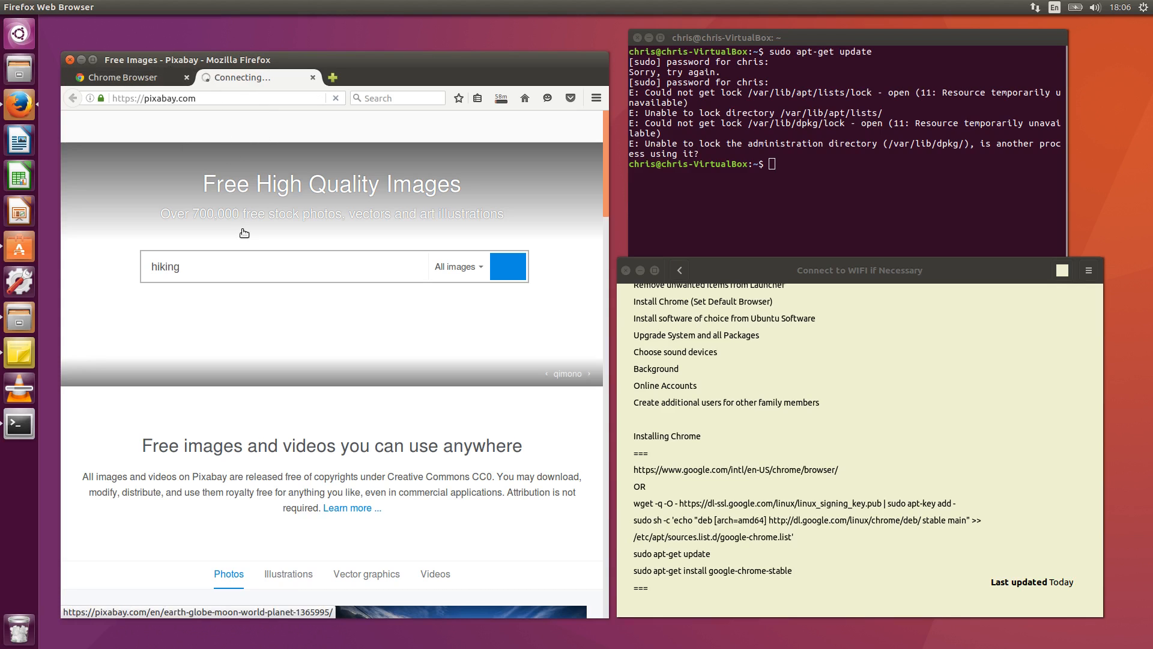
click(19, 69)
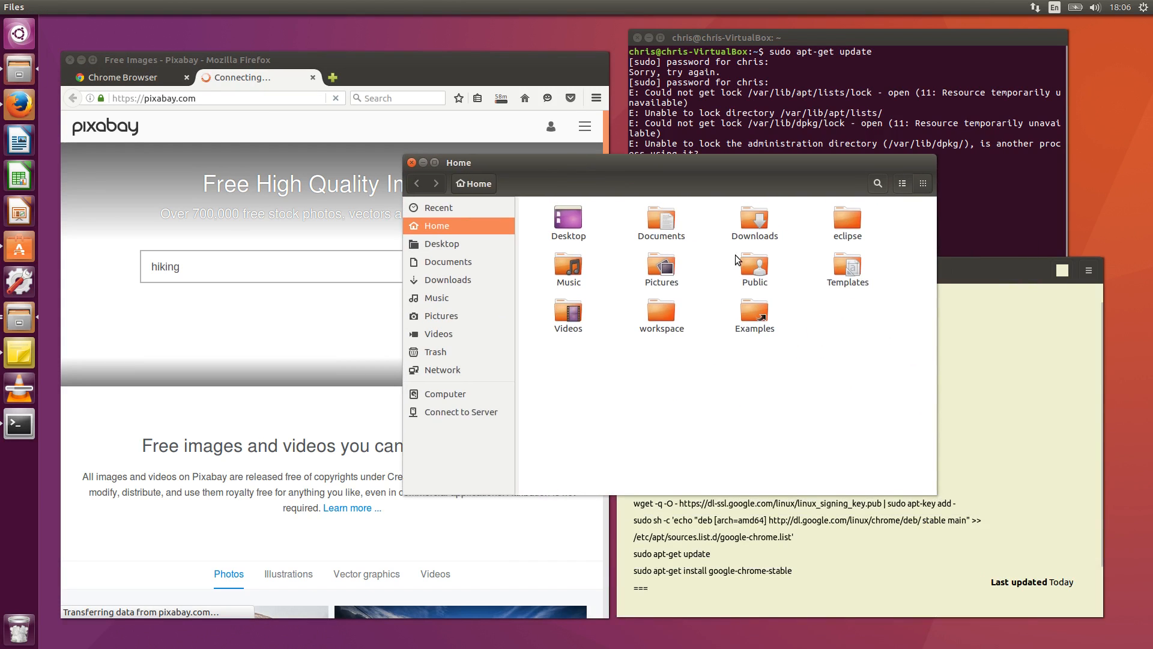
Step: Confirm Pictures is empty, then open the Beaver Head mountain photo from hiking results
click(442, 315)
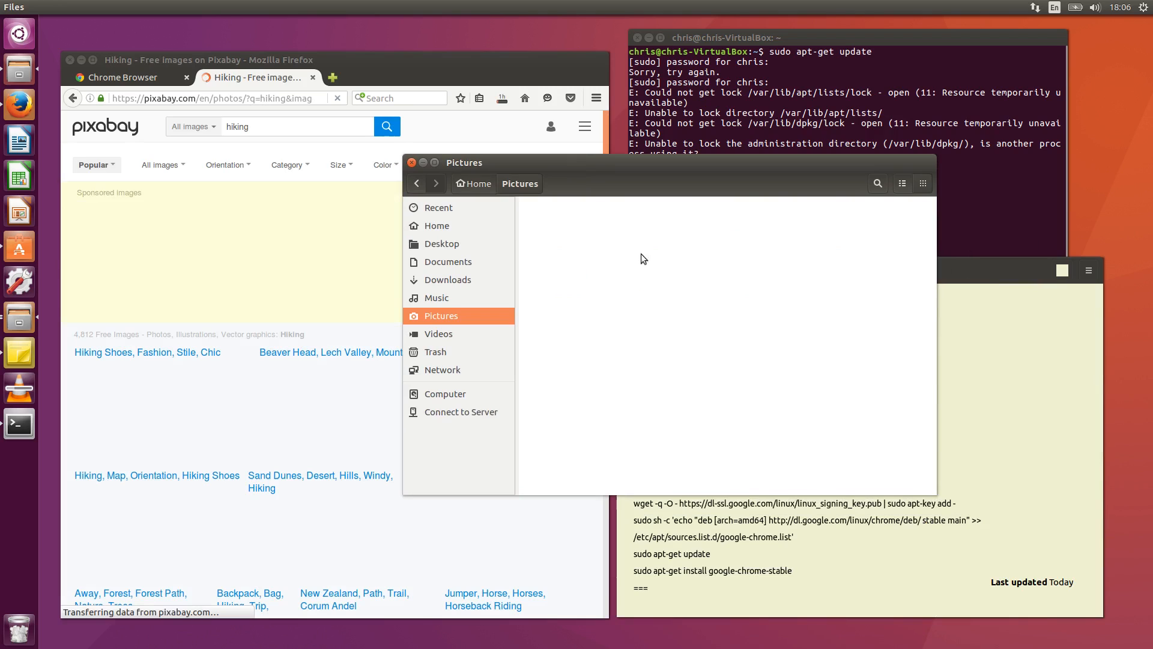
click(437, 225)
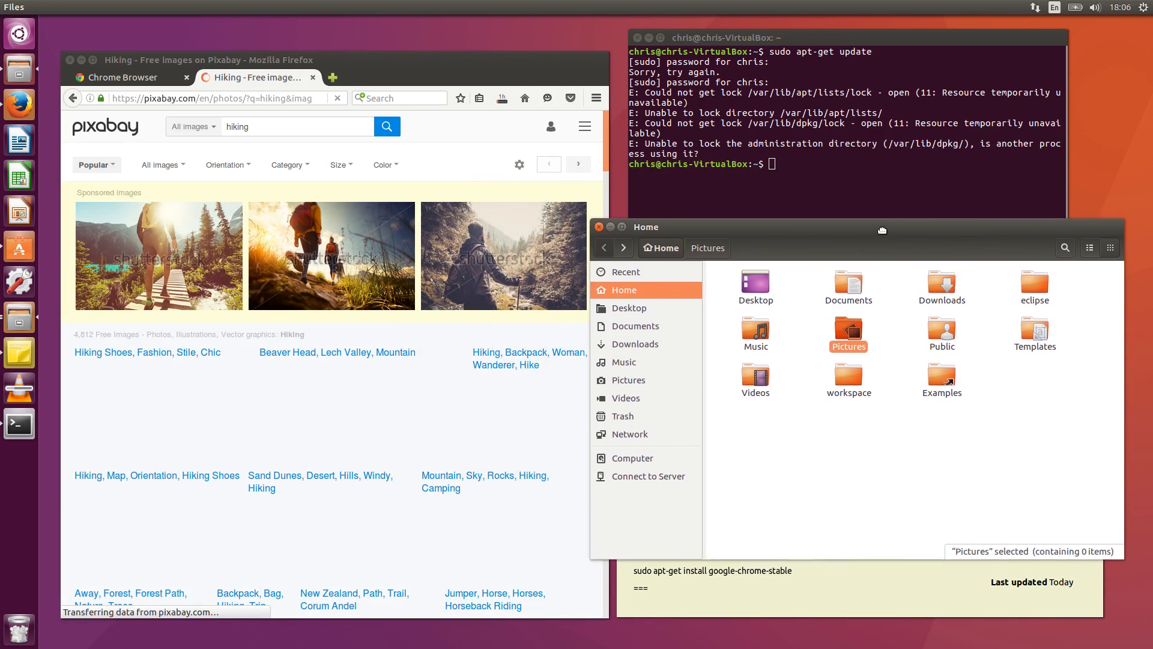
click(559, 322)
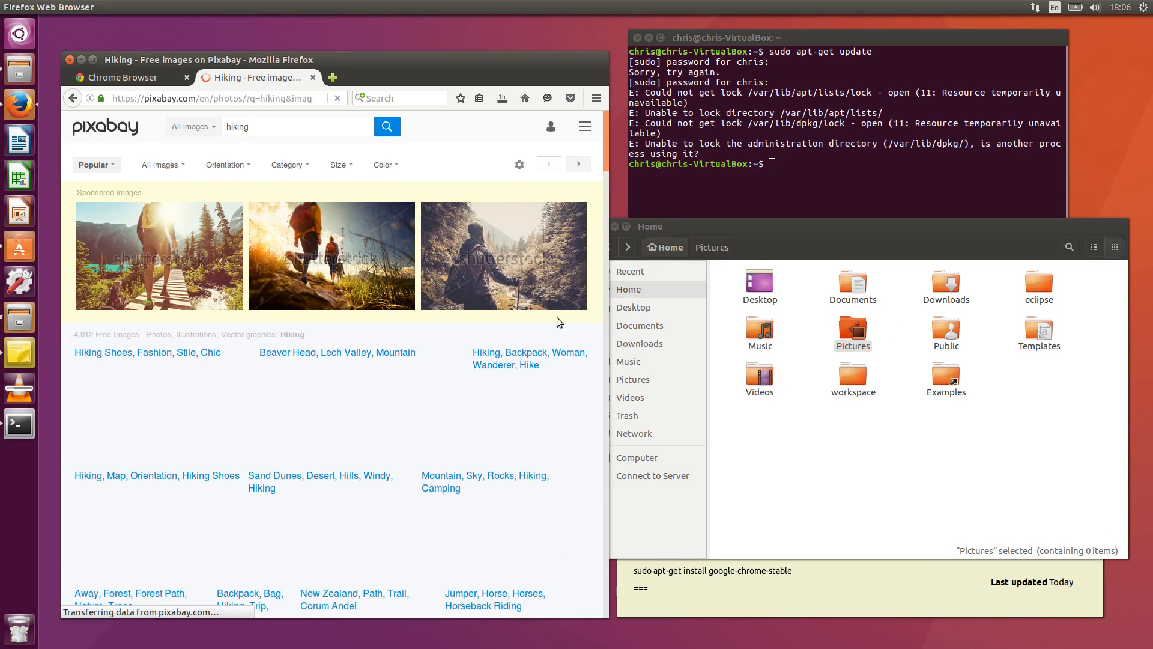
scroll(up, 3)
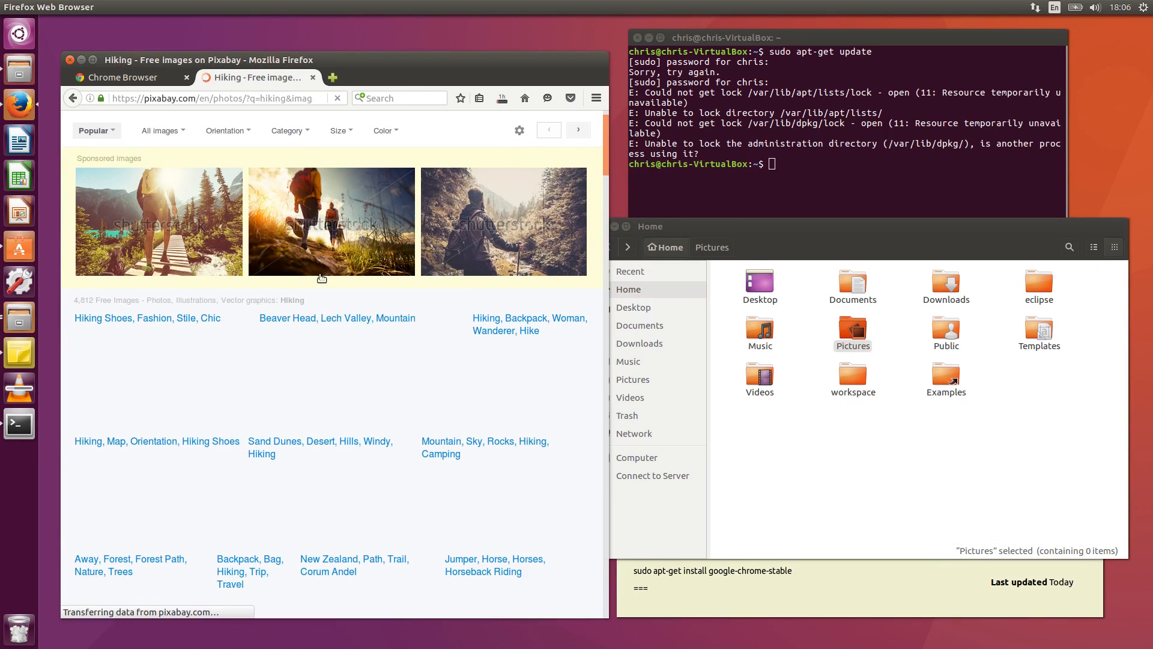
mouse_move(186, 355)
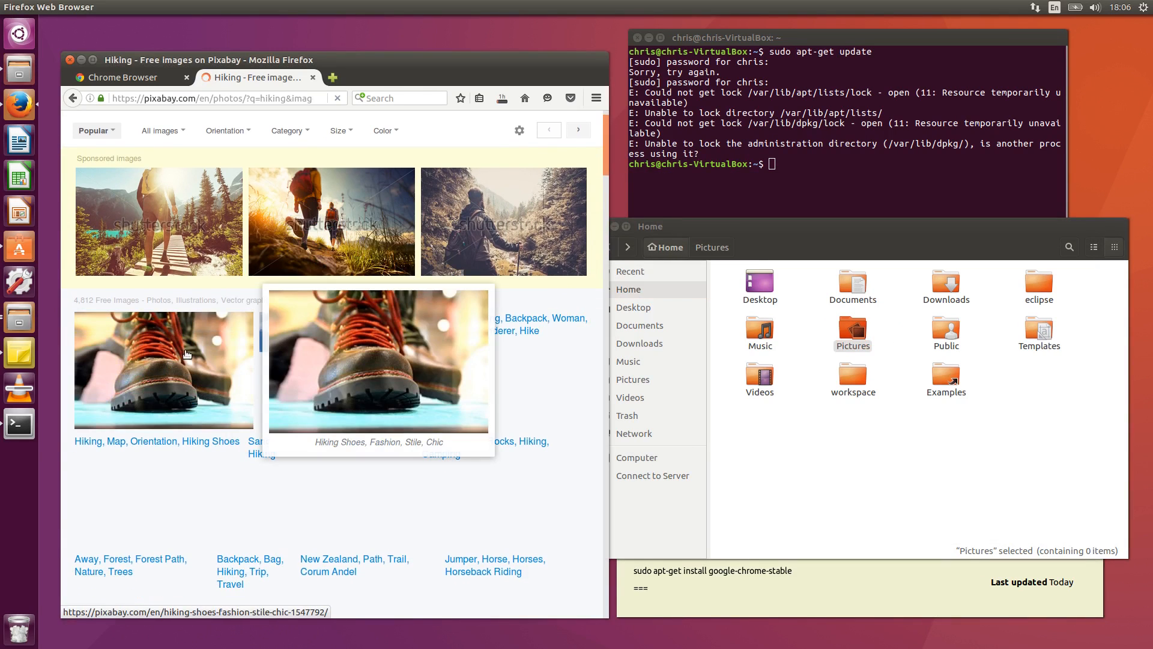
mouse_move(396, 387)
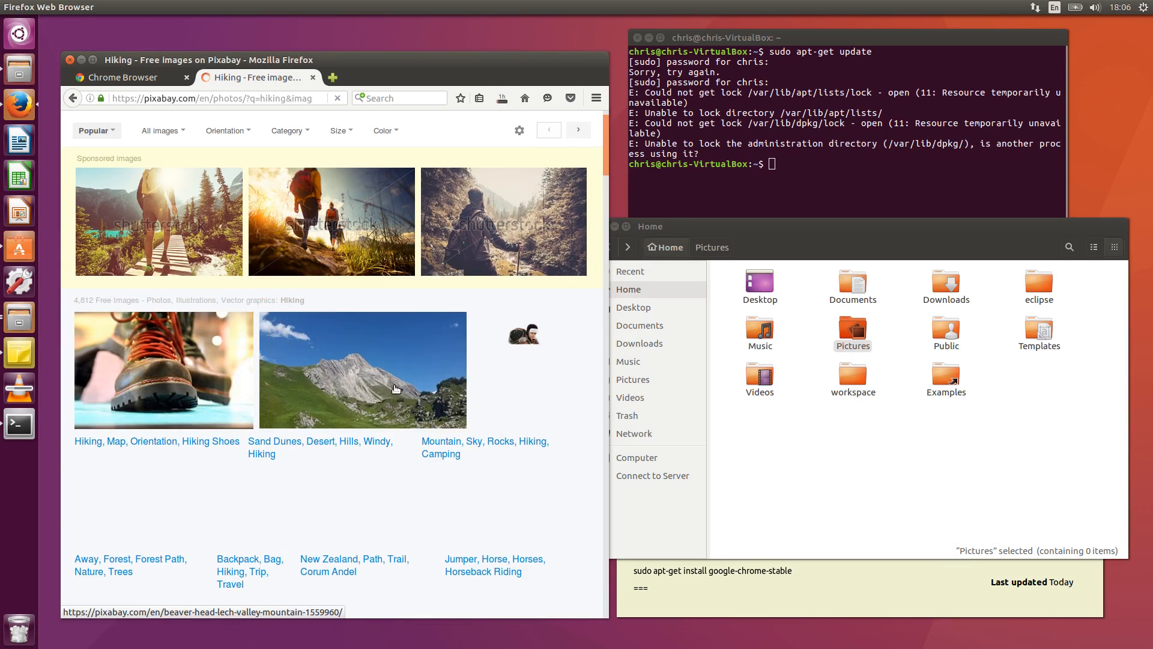
click(332, 77)
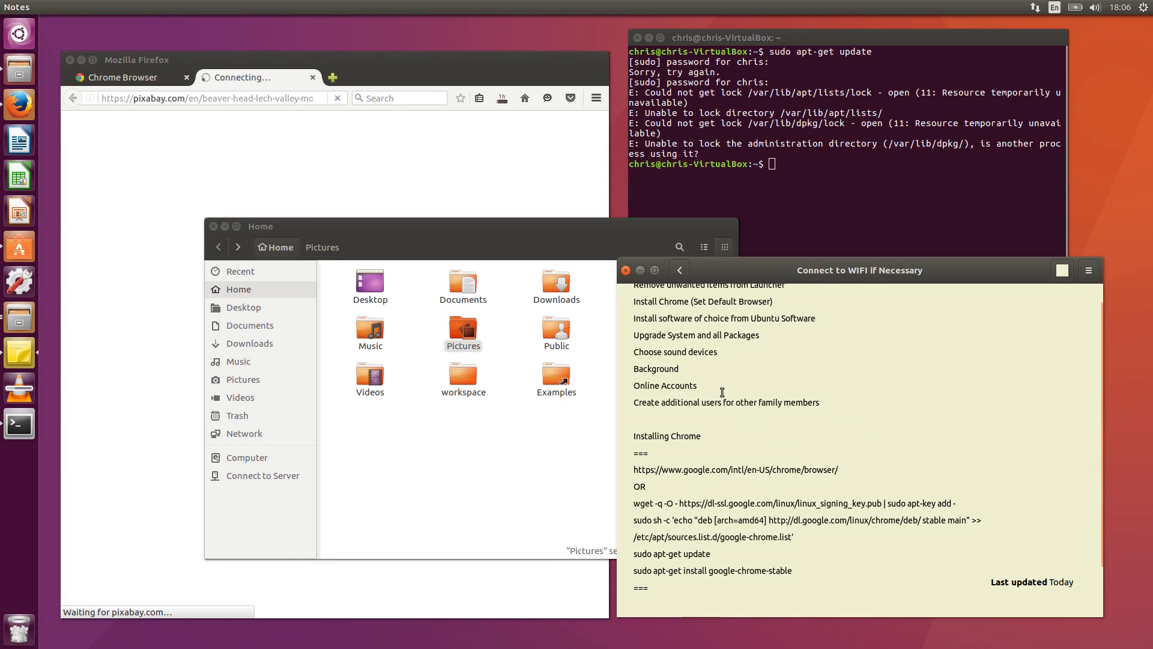
double_click(681, 385)
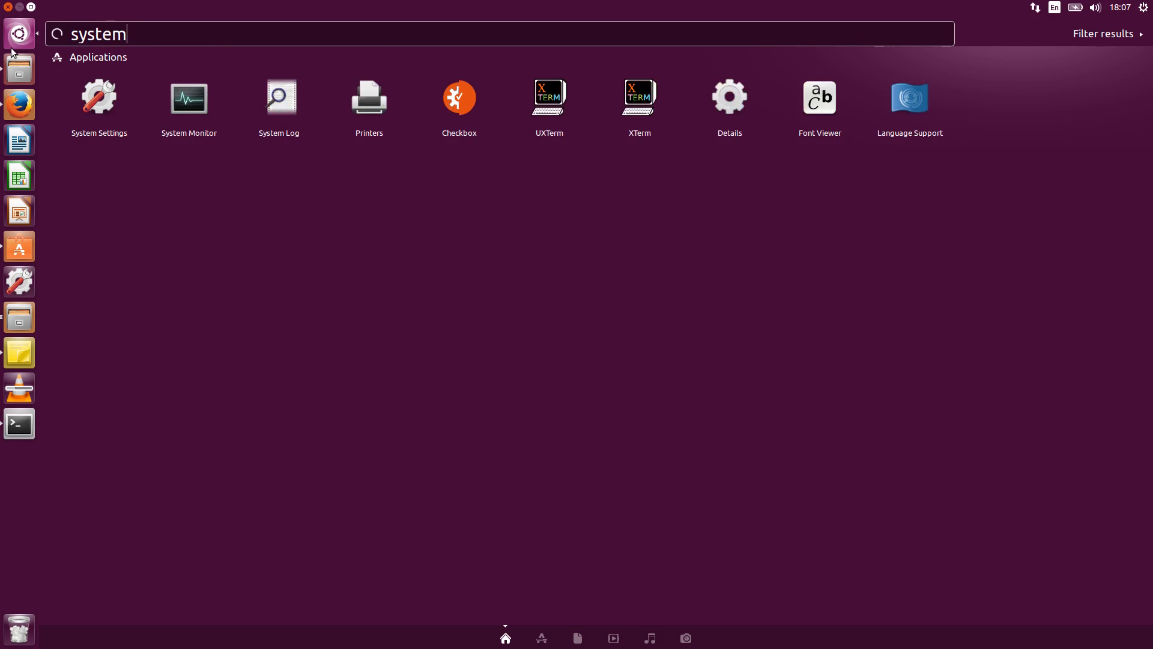
Step: Launch System Settings from the Dash and show the Beaver Head photo's download size options
text(system)
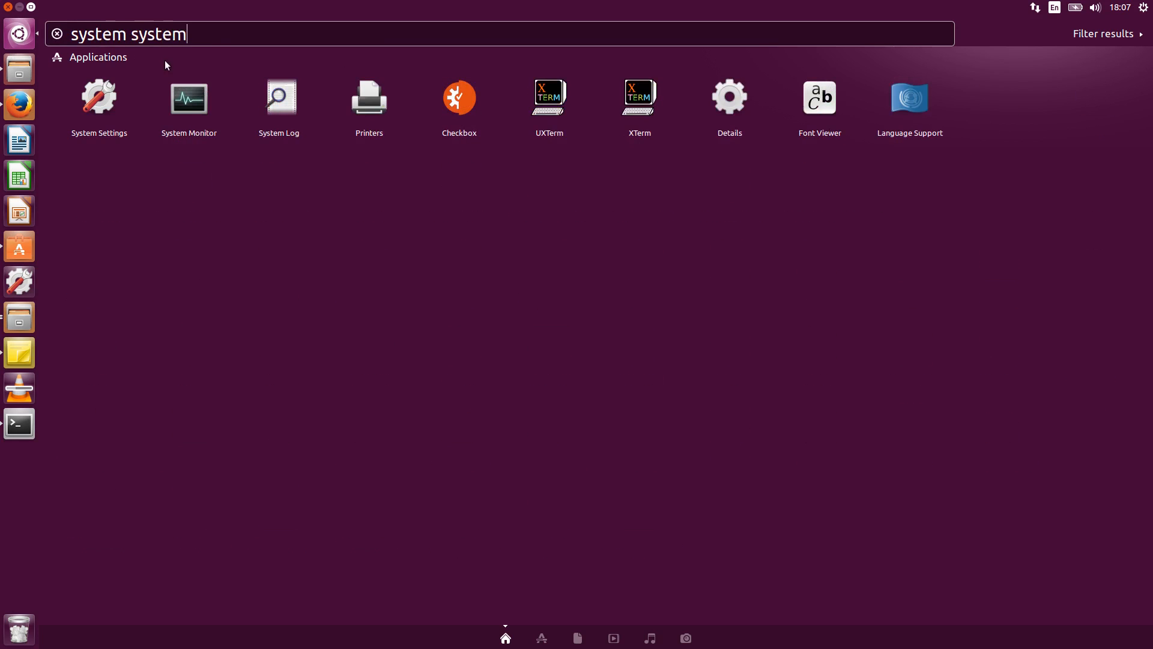
click(98, 96)
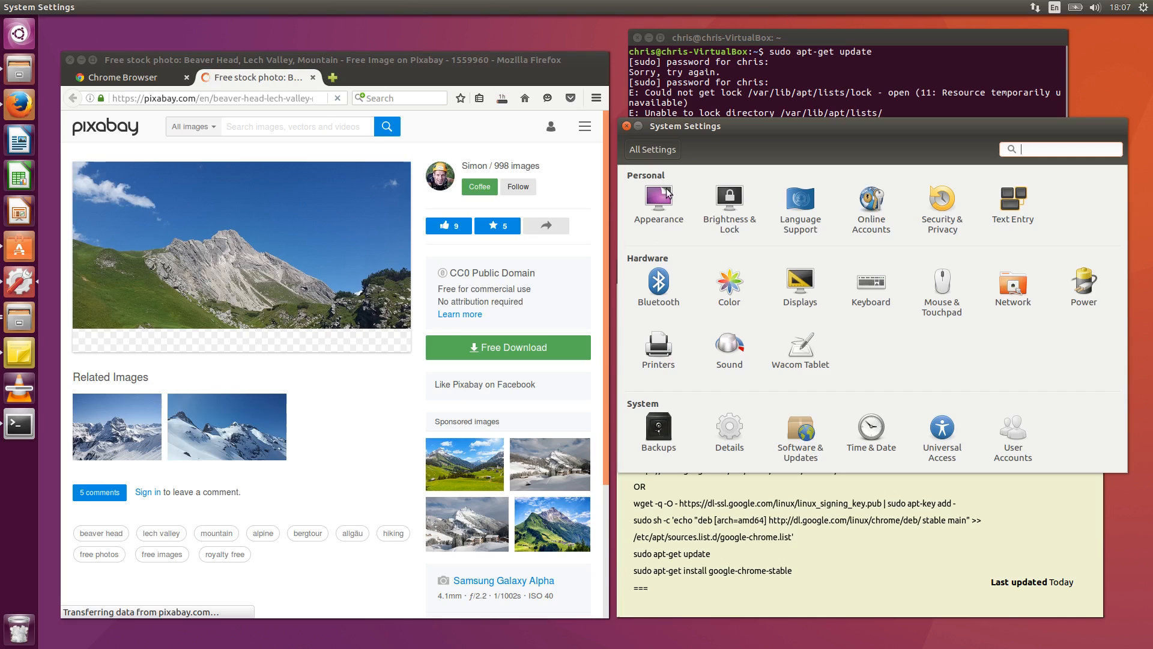
click(508, 347)
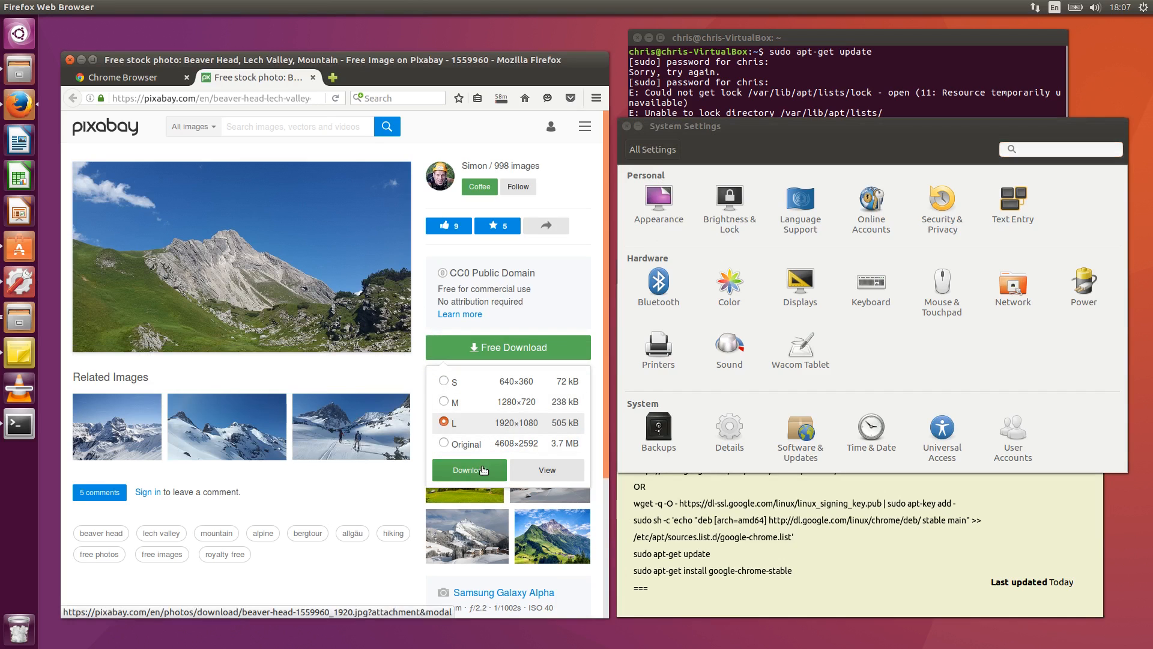
Step: Request the Beaver Head photo download and pass the captcha
click(468, 469)
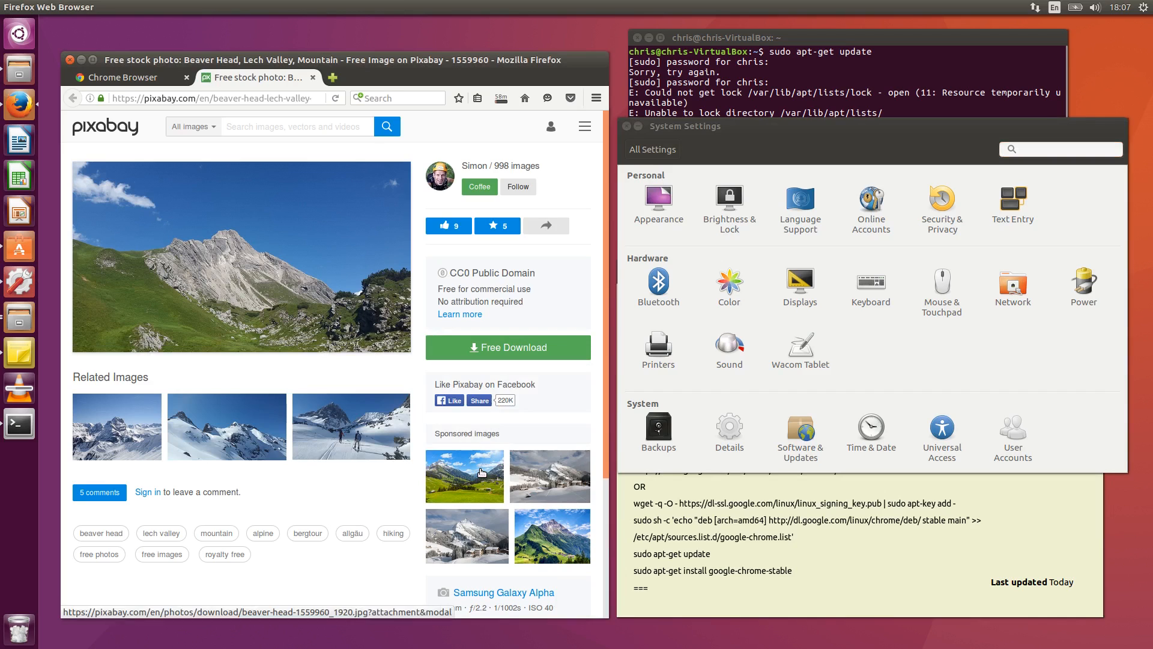
click(507, 347)
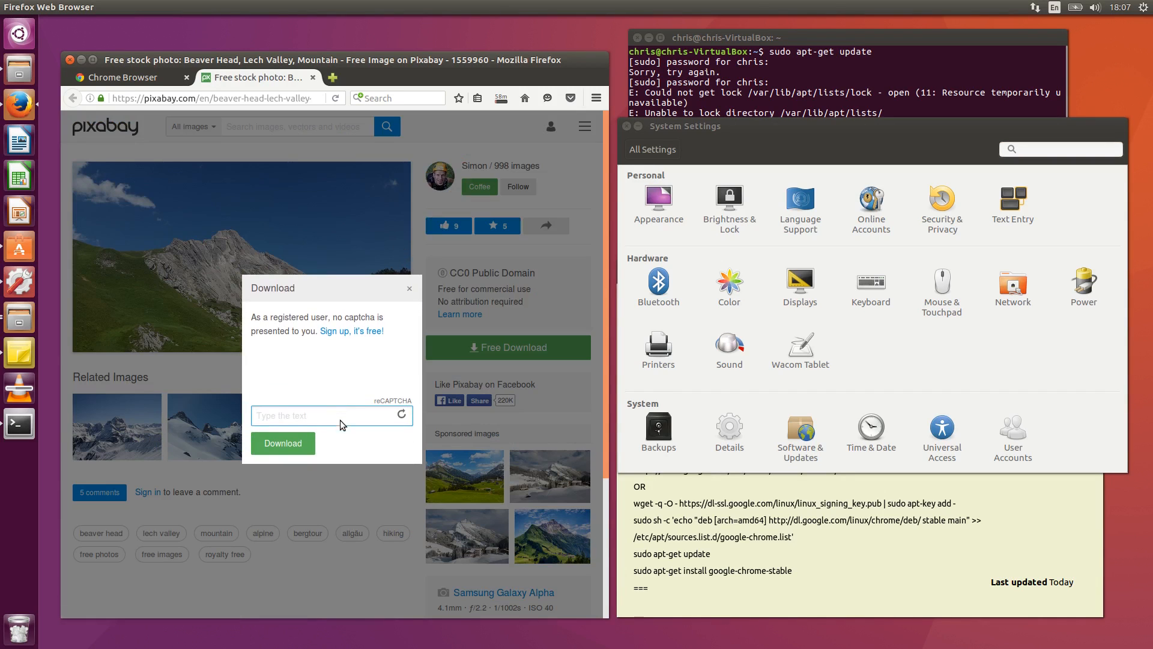
text(1)
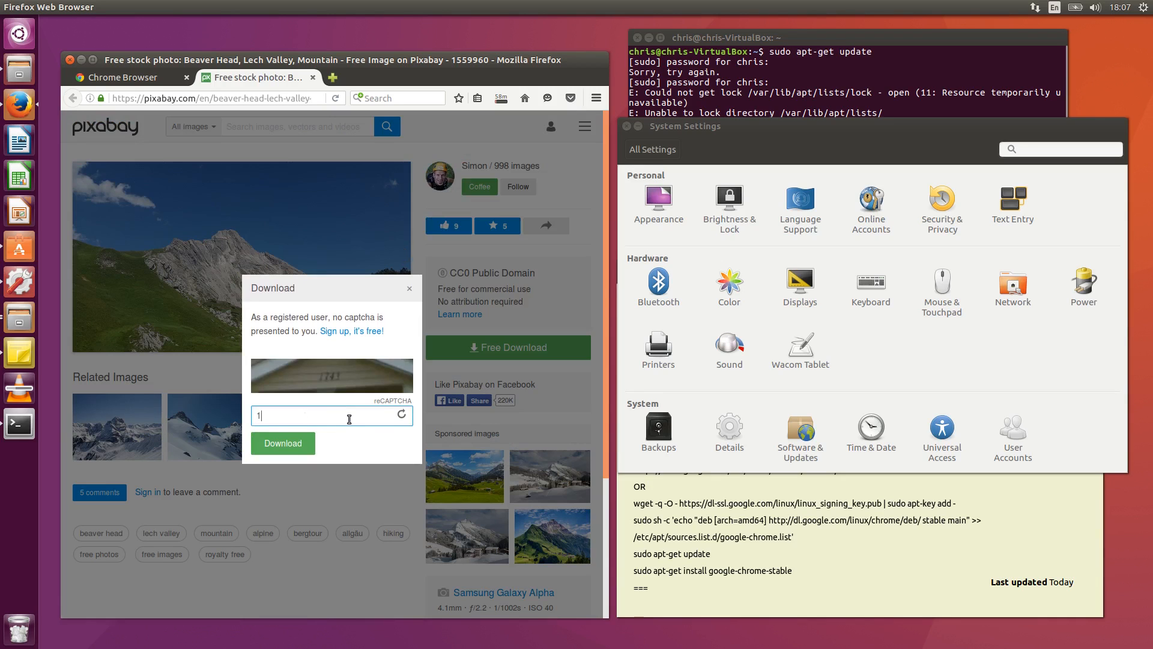
text(743)
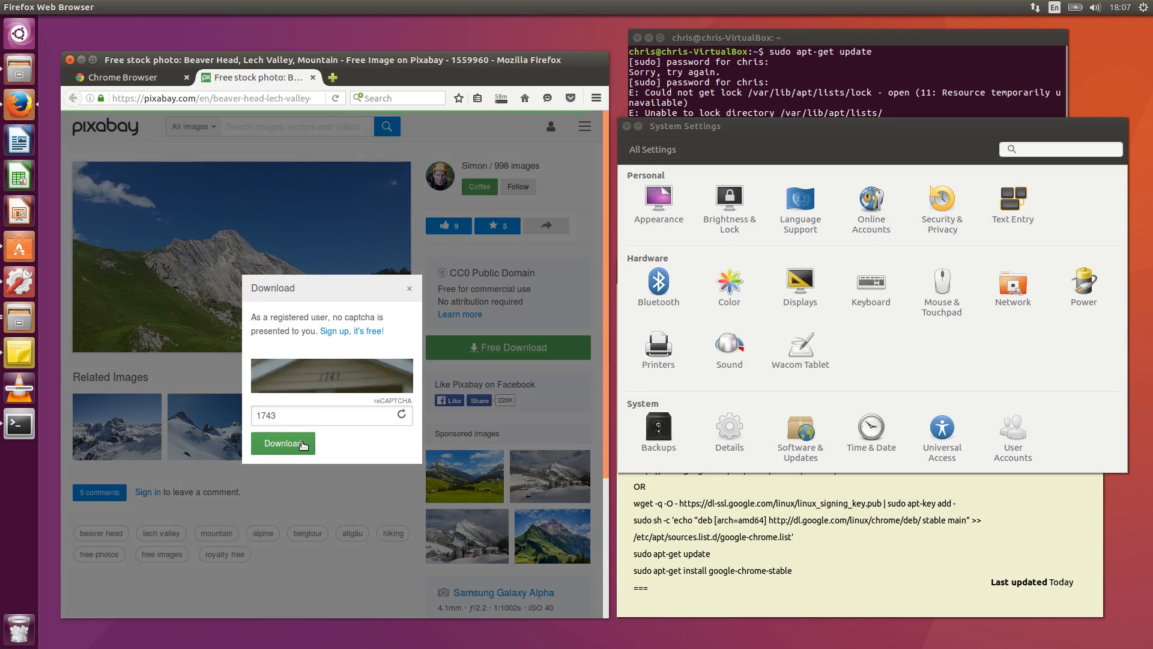
click(282, 442)
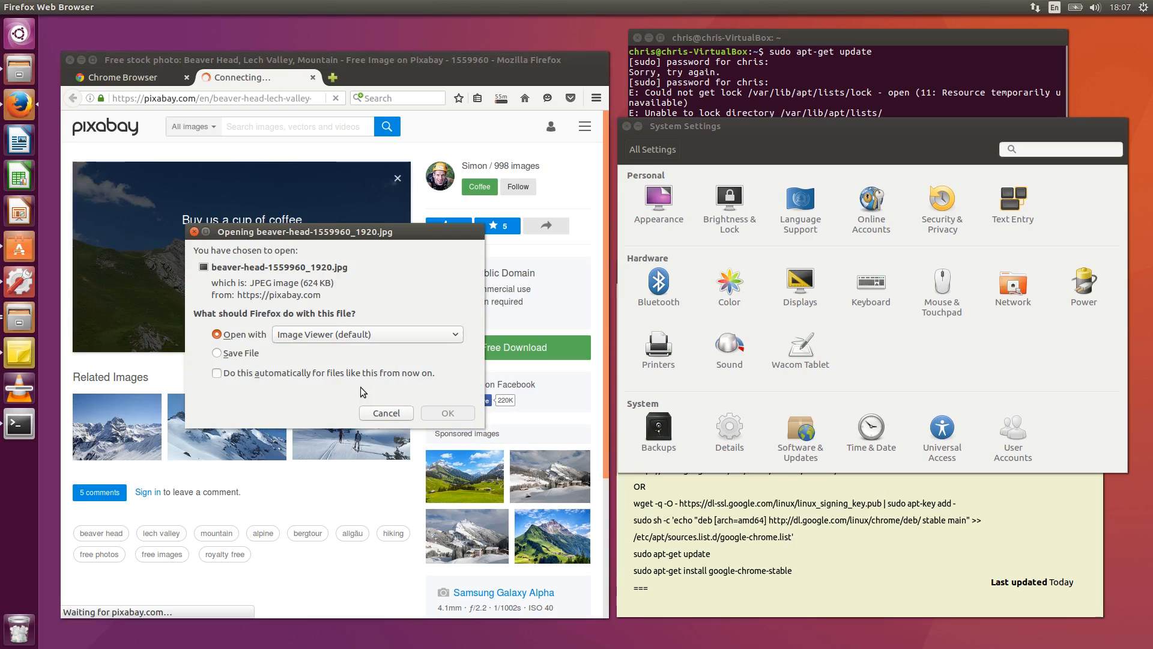
Step: Save the 1920 JPG in Firefox and show the Downloads progress panel
click(386, 413)
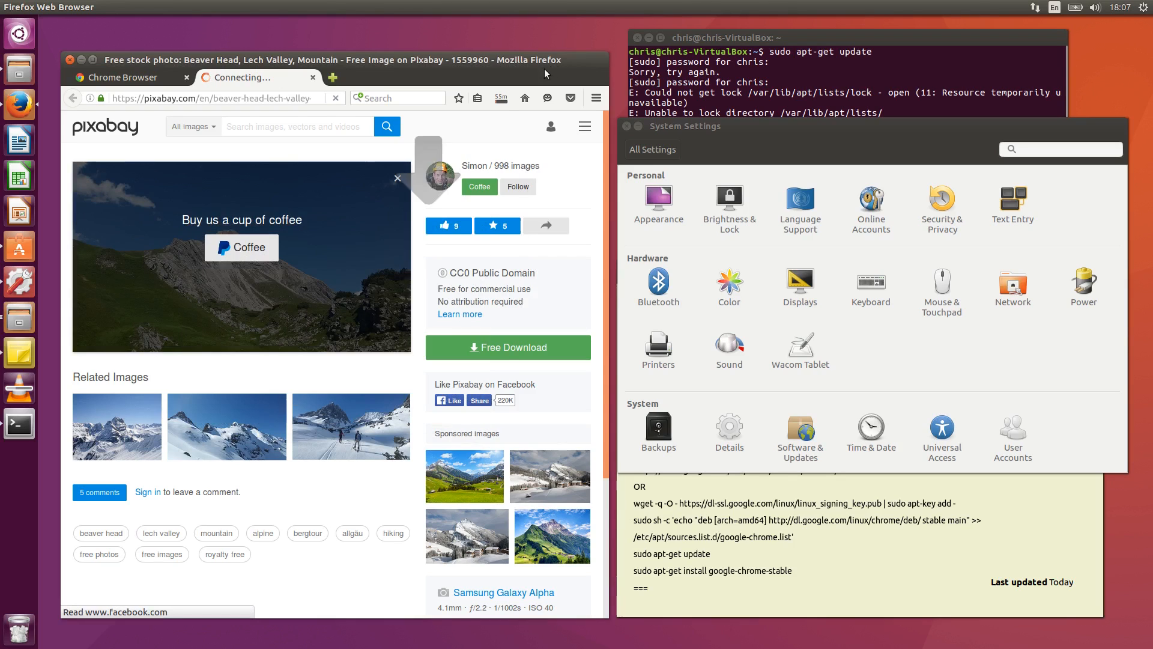
click(501, 98)
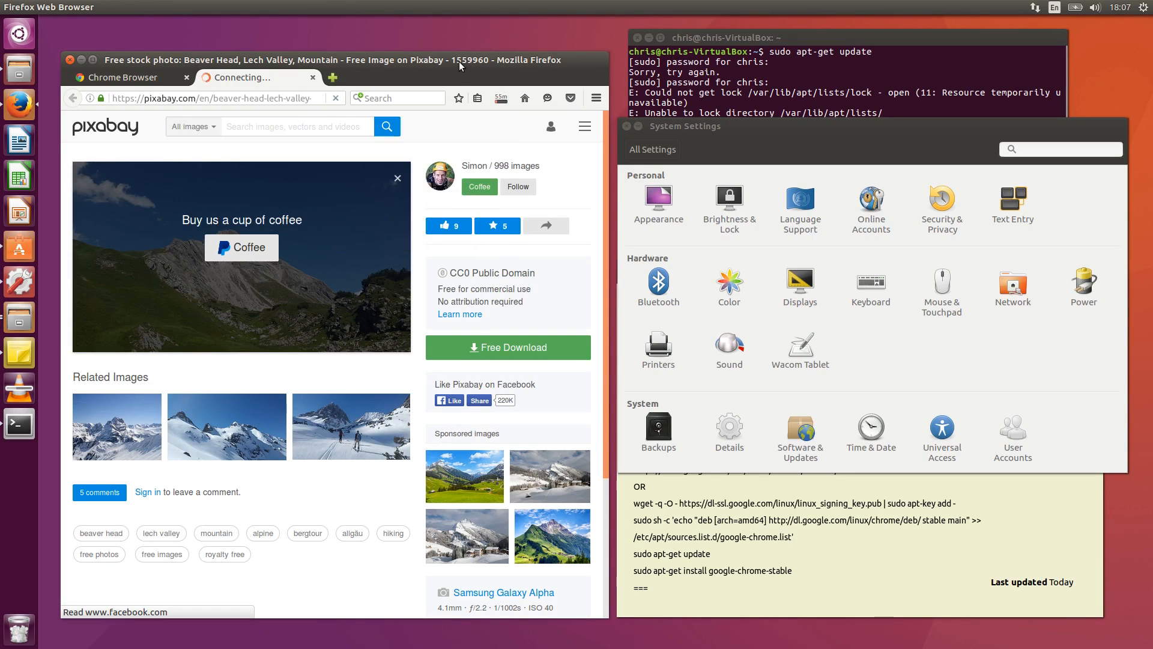
click(478, 98)
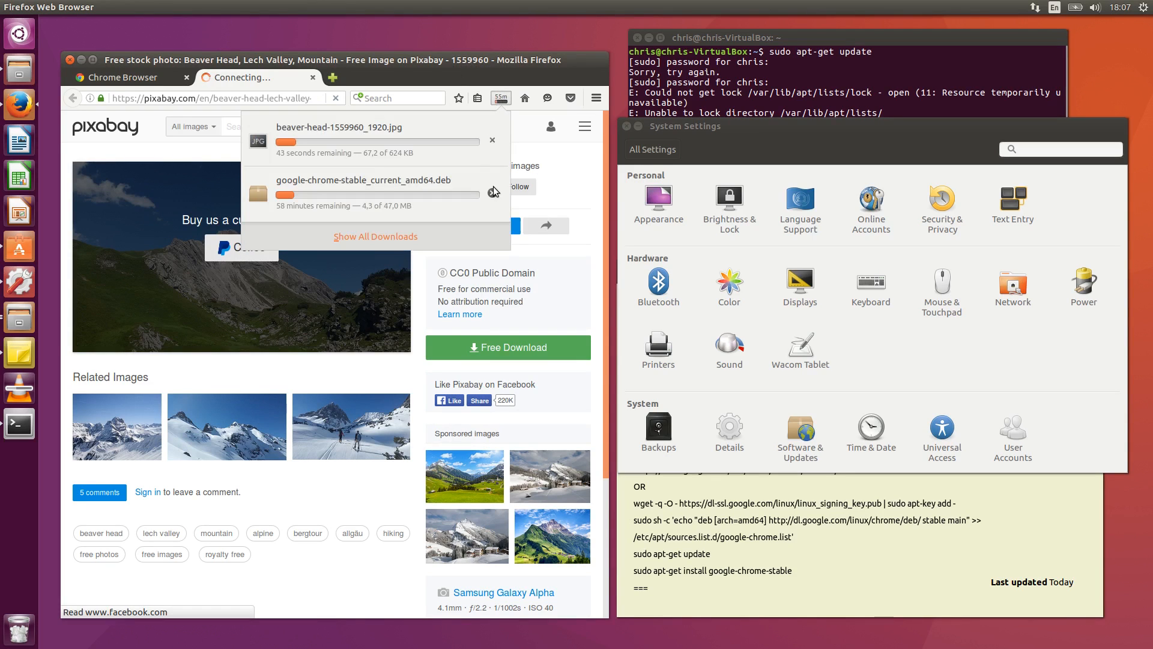
mouse_move(491, 191)
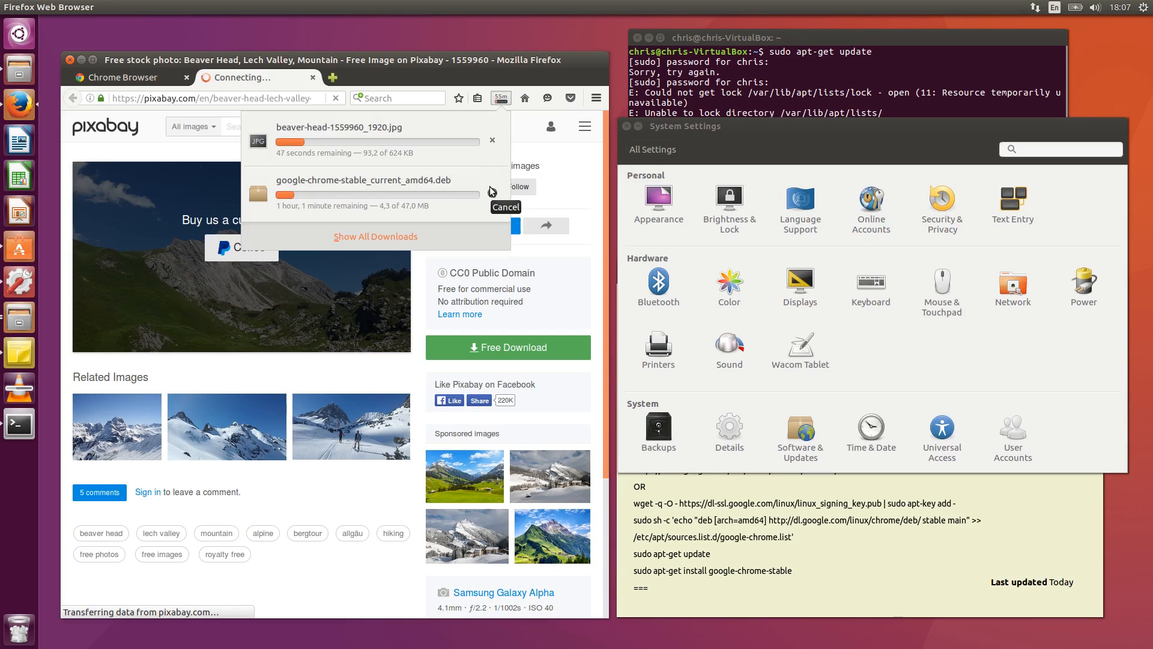
mouse_move(410, 192)
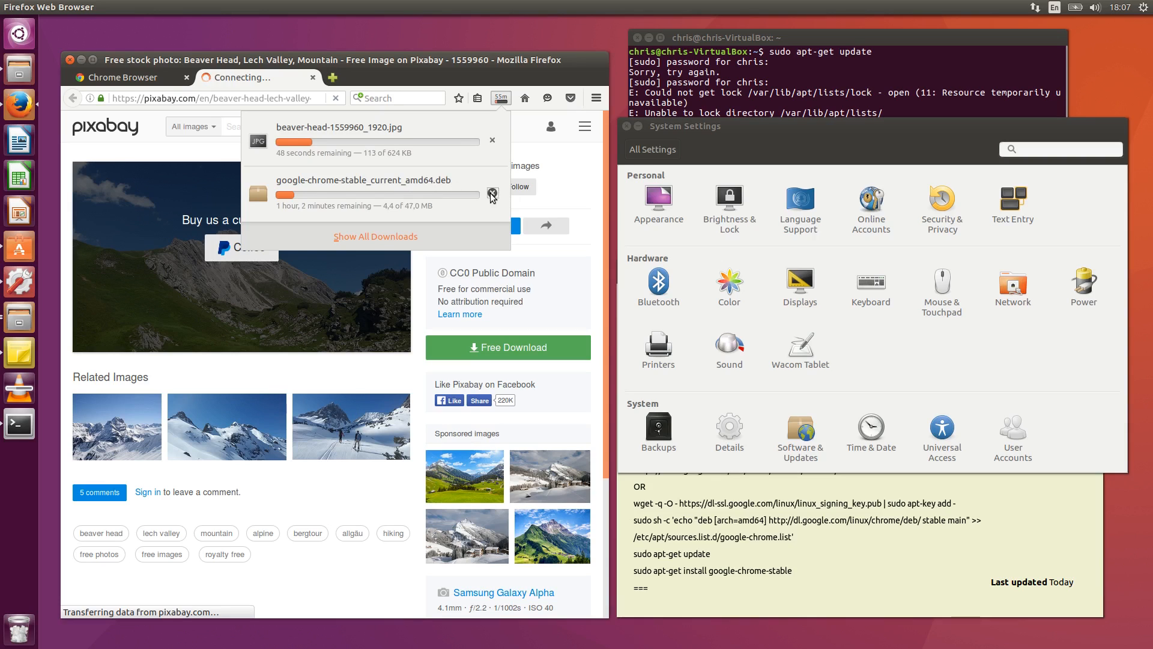
Step: Cancel the google-chrome-stable_current_amd64.deb download and open Online Accounts
click(491, 193)
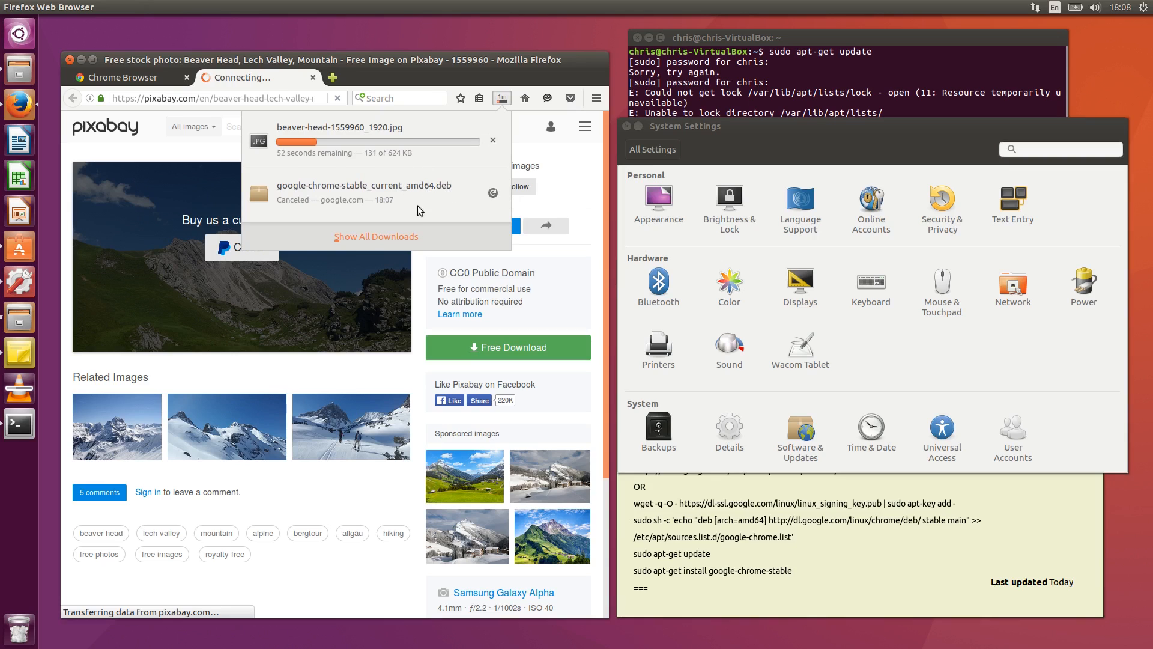
mouse_move(457, 211)
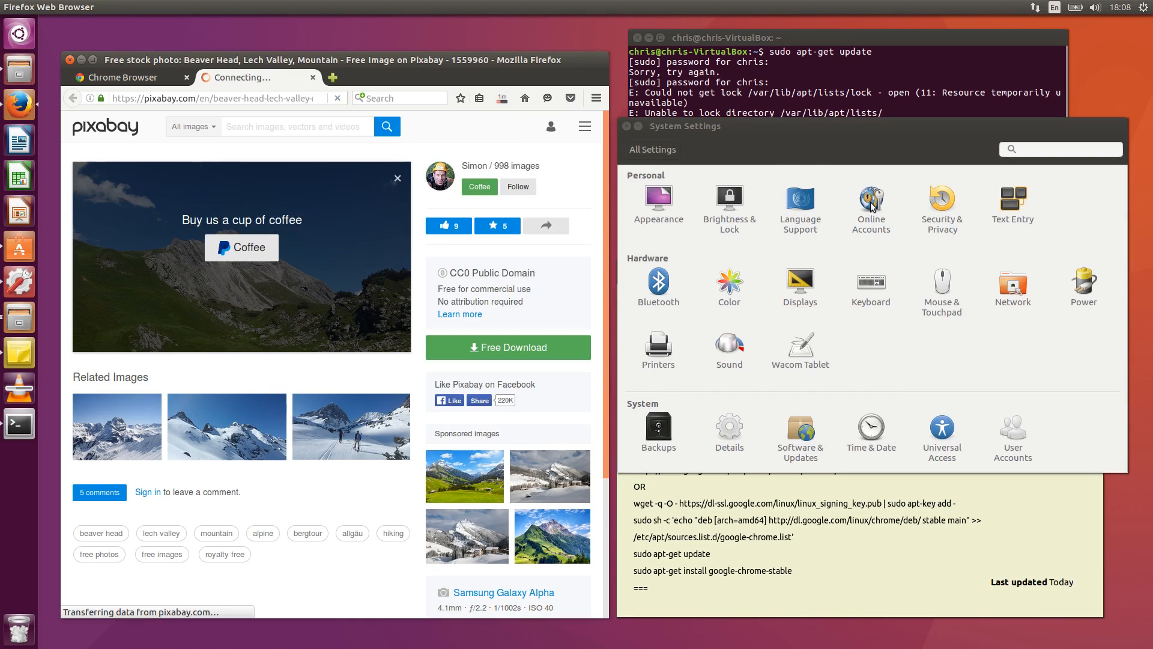
click(870, 202)
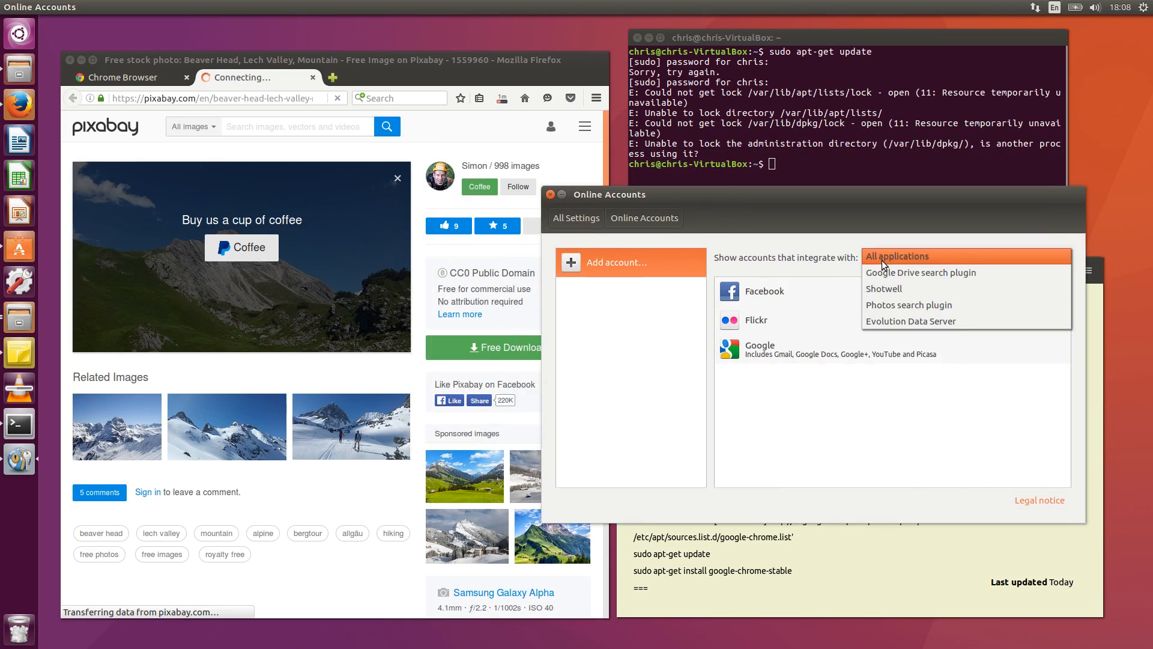
mouse_move(905, 323)
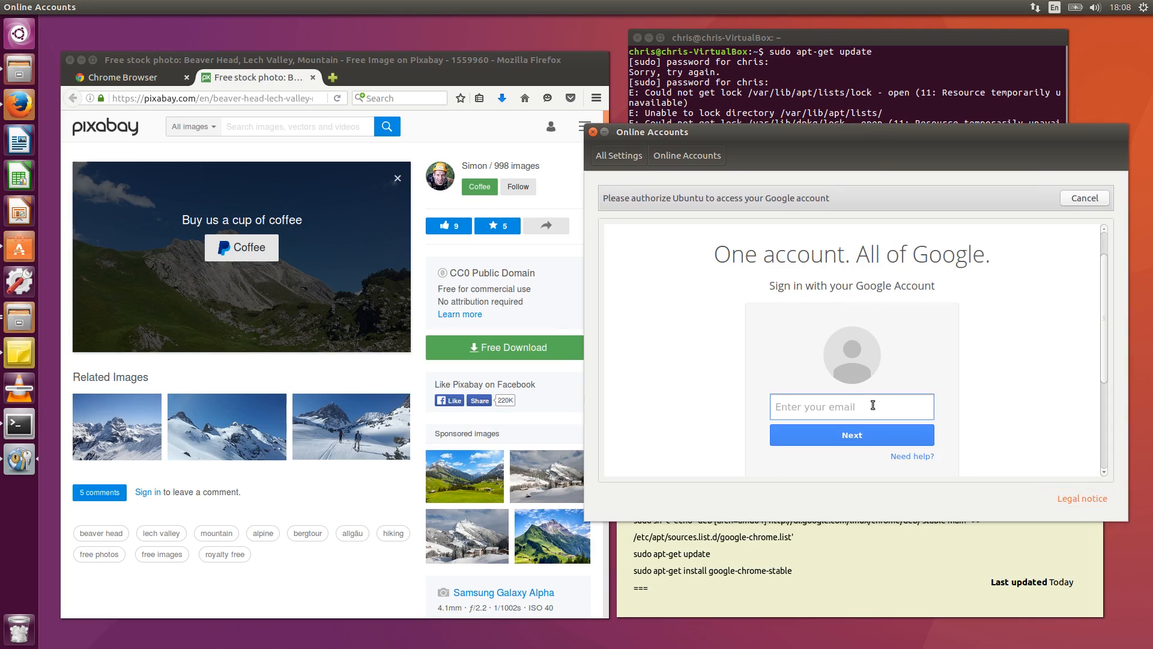
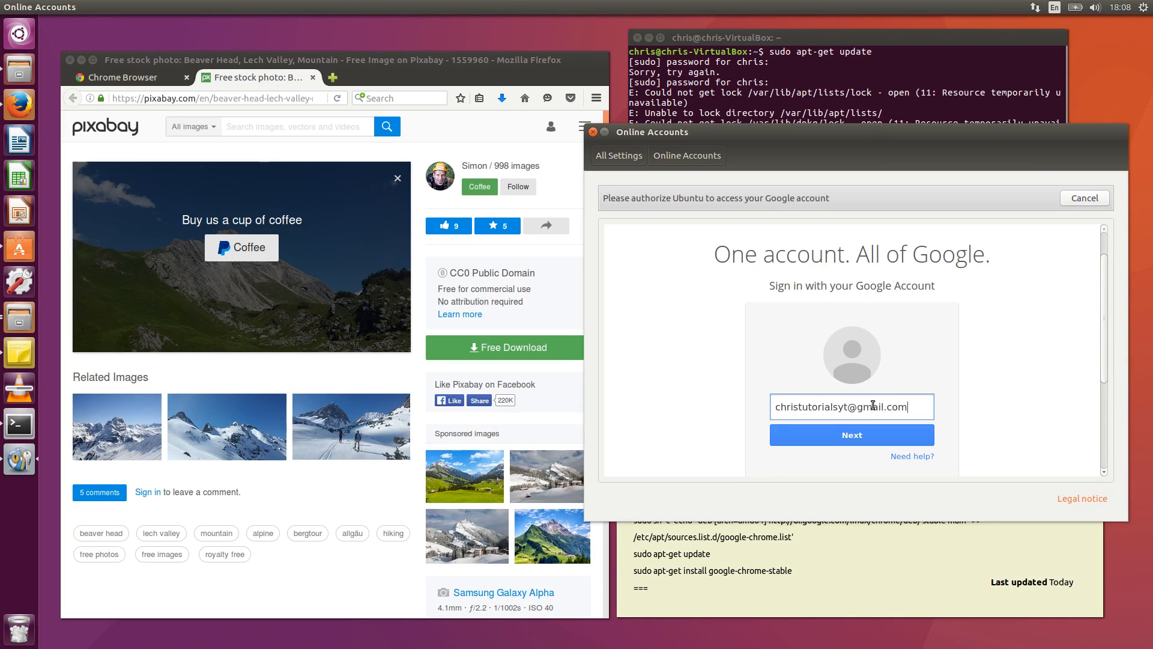
click(851, 434)
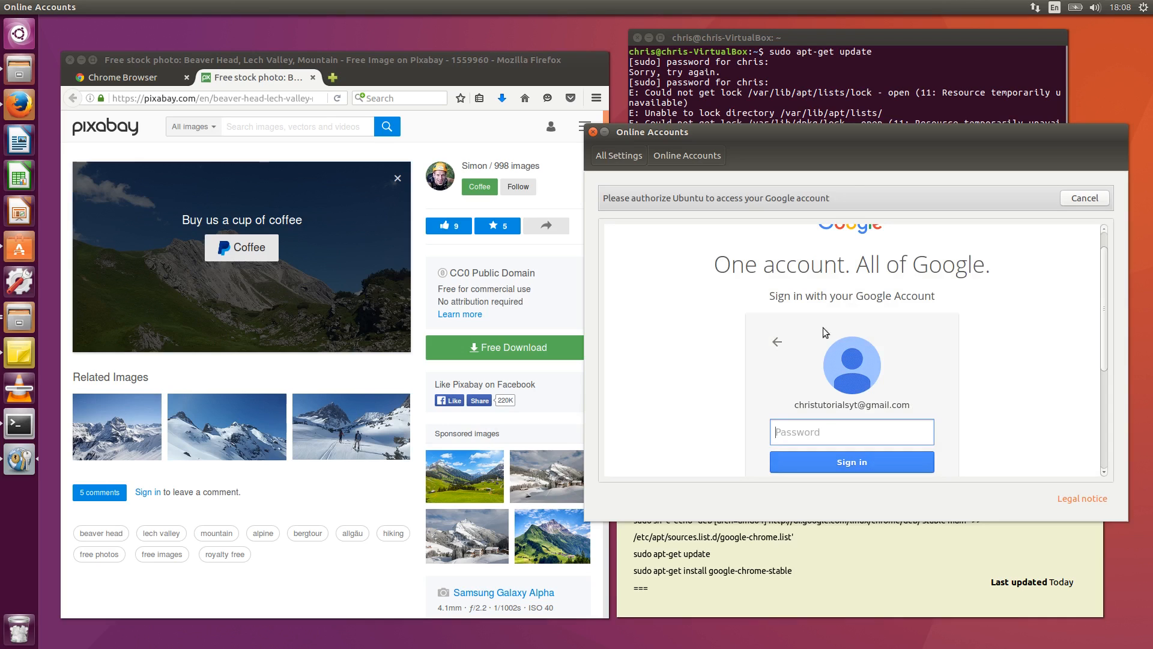
mouse_move(983, 265)
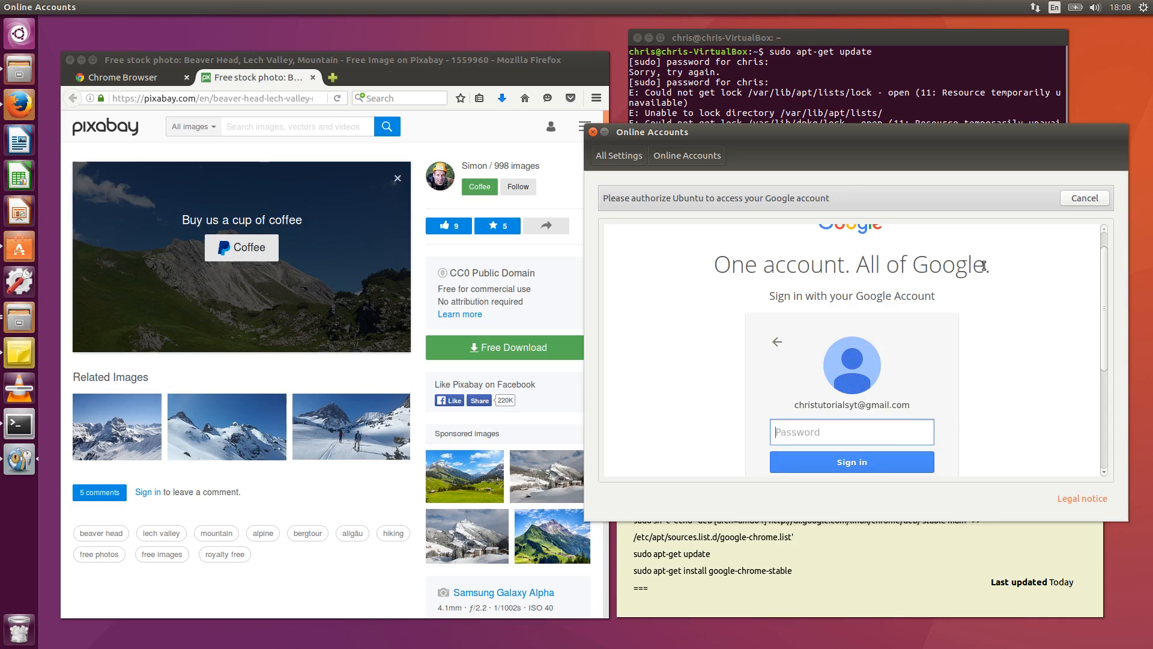
mouse_move(992, 314)
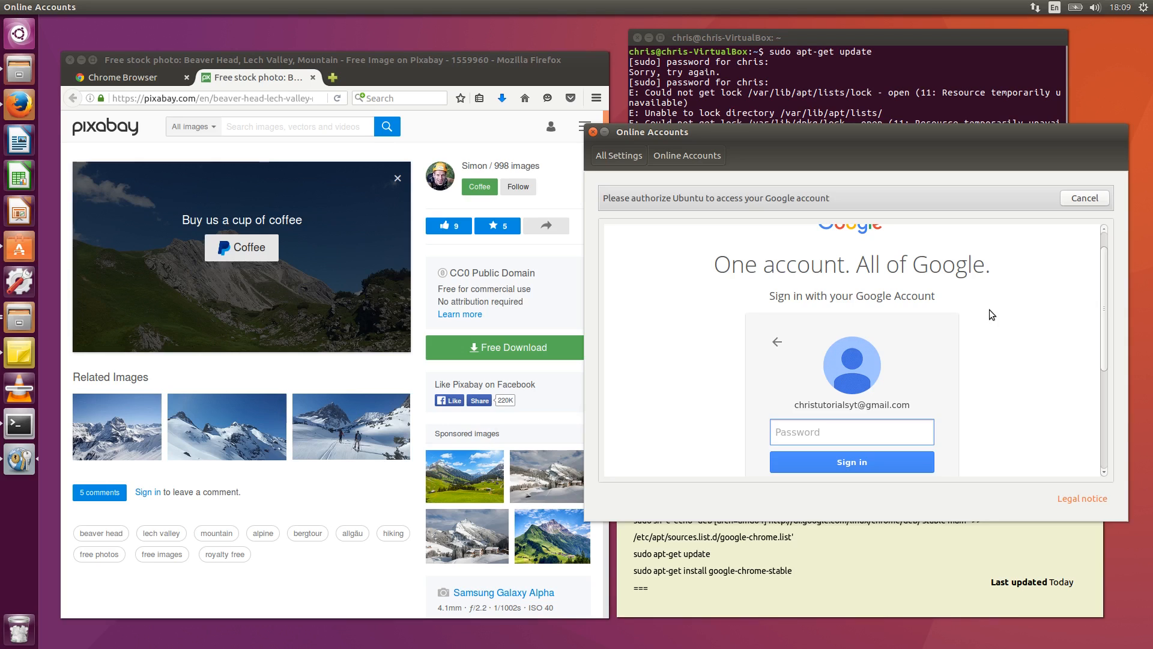
mouse_move(842, 213)
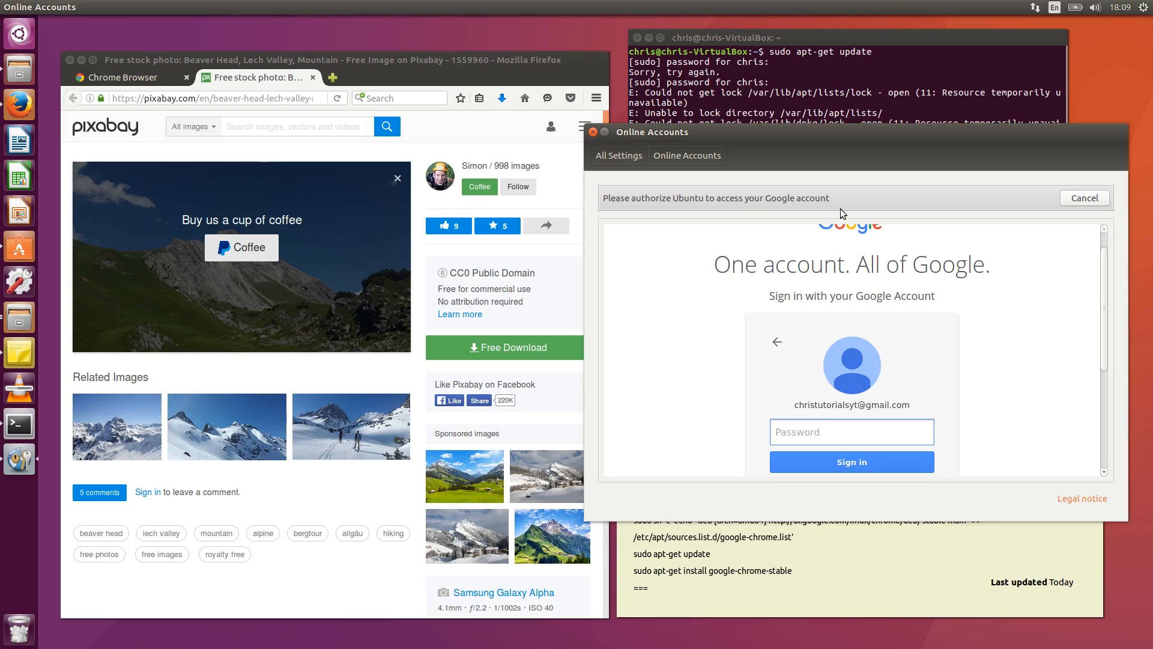
mouse_move(966, 336)
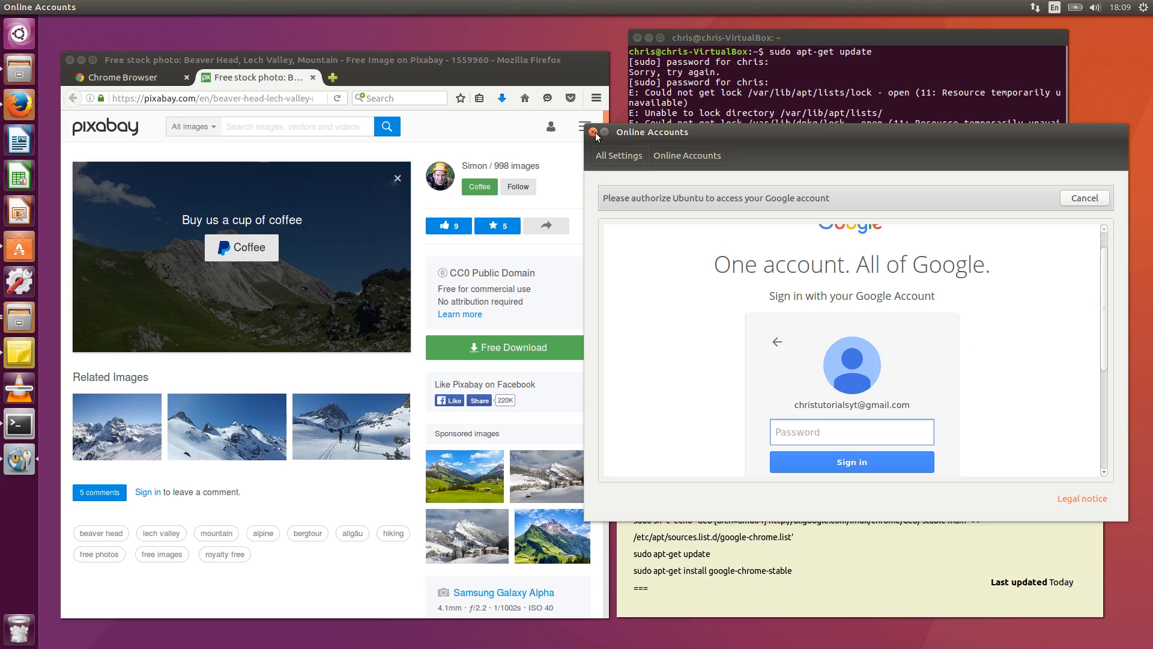
click(586, 127)
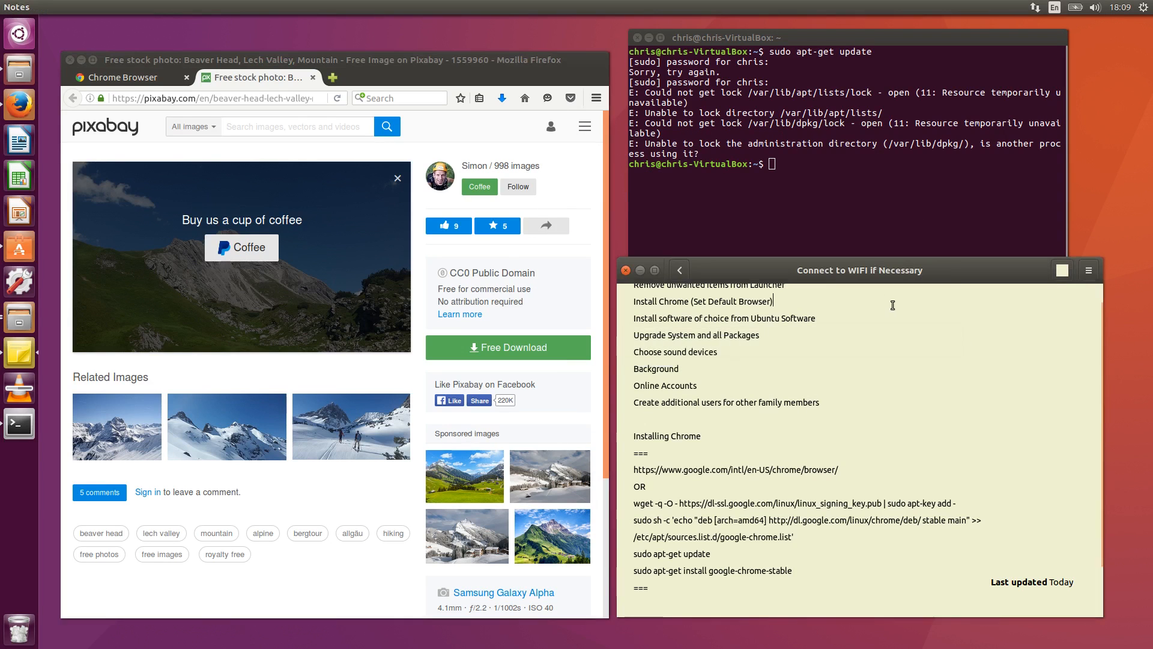
Step: Open Files to Downloads and bring up the menu for the Beaver Head JPG
click(501, 98)
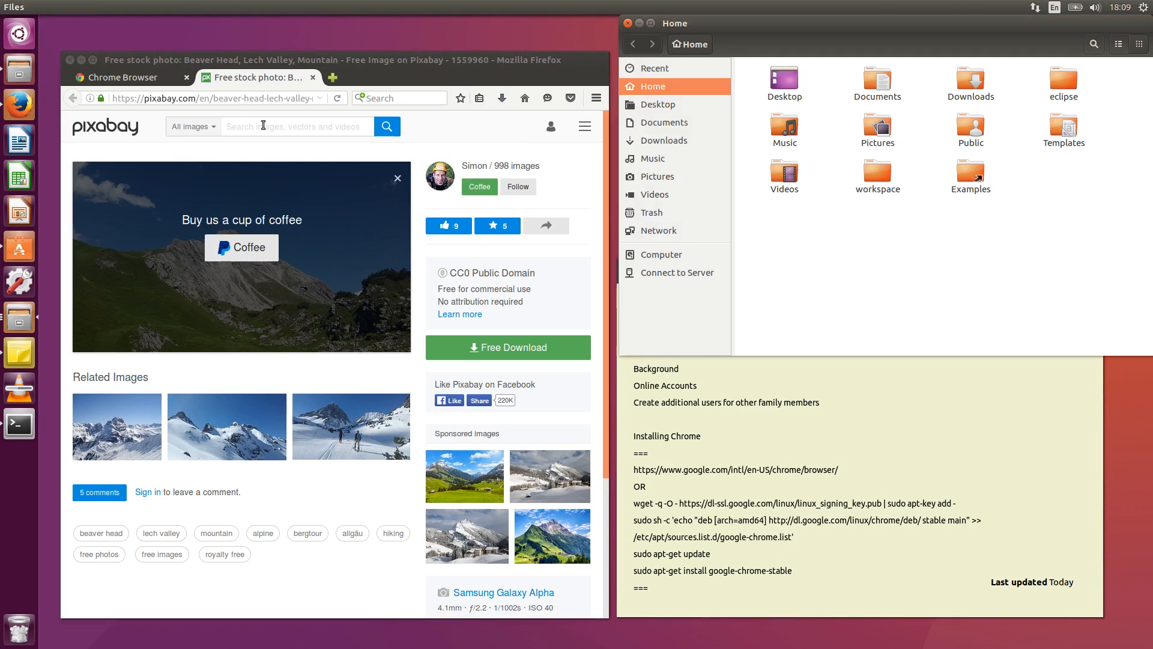
click(660, 140)
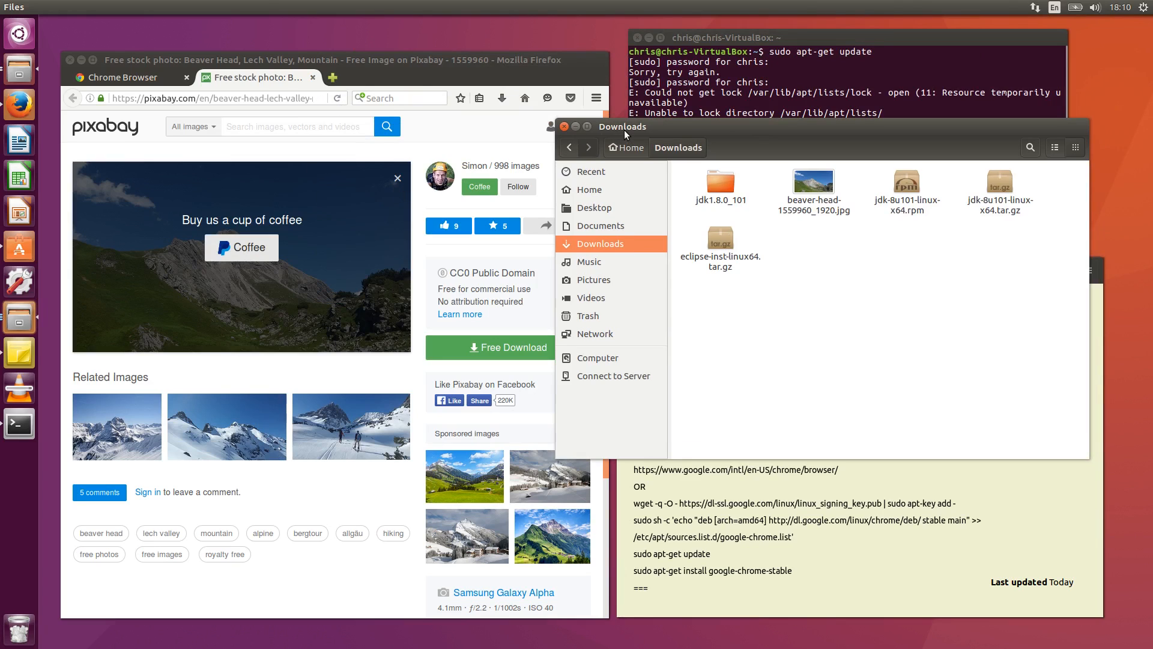
click(812, 181)
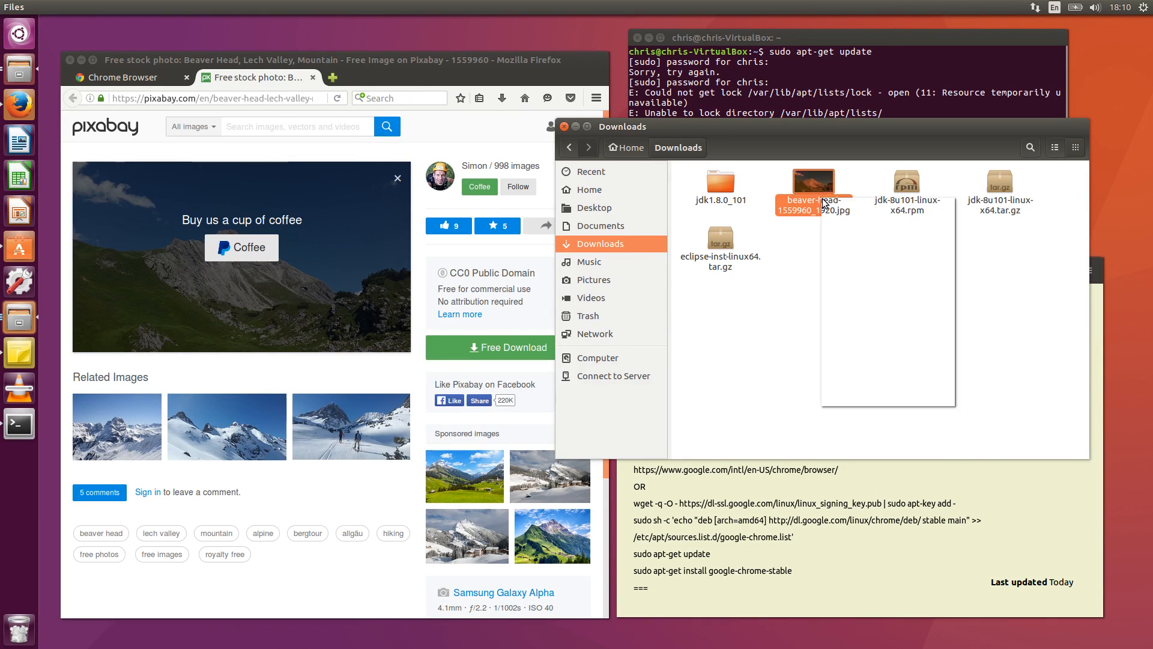
right_click(812, 181)
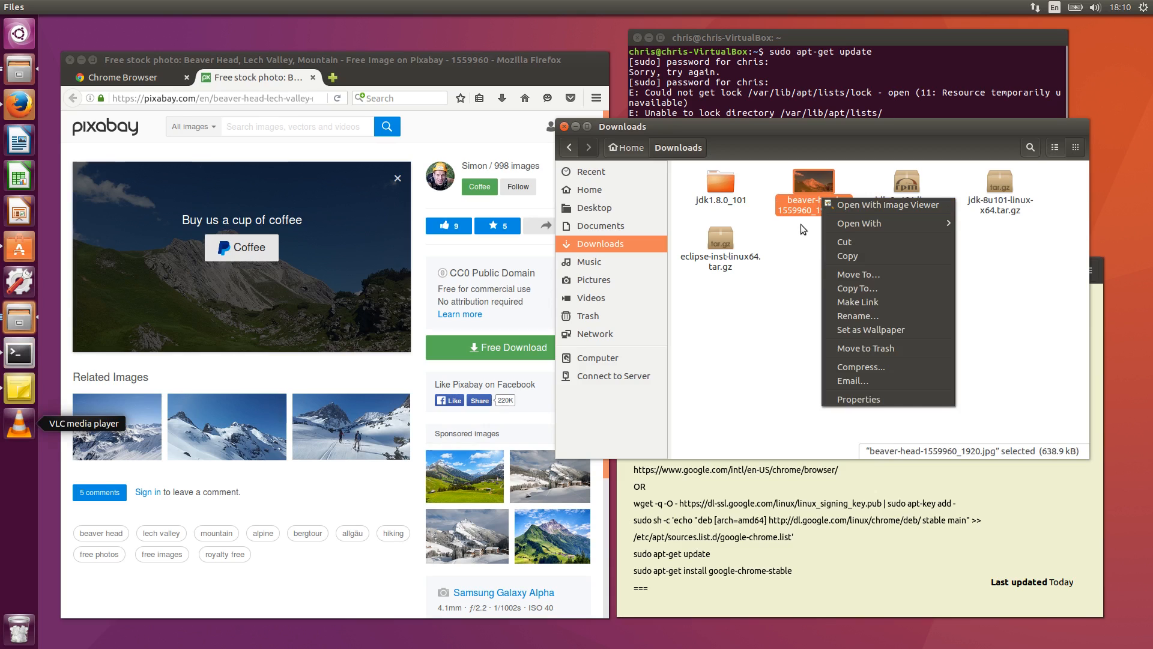
mouse_move(856, 325)
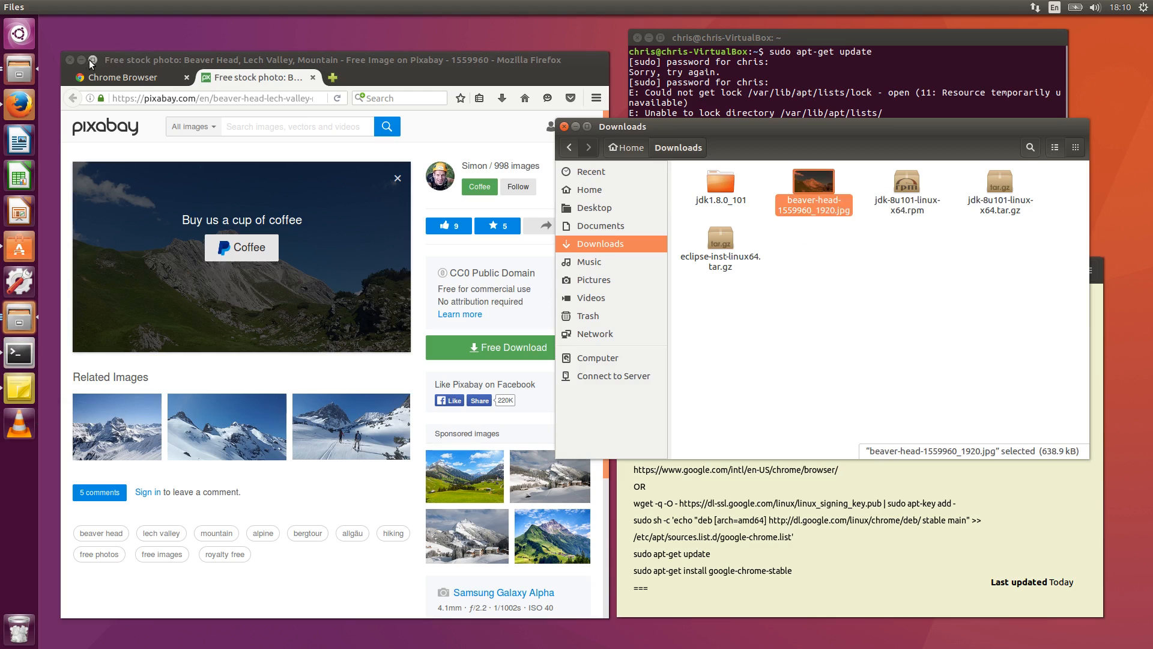
Step: Set the downloaded Beaver Head mountain photo as the desktop wallpaper
click(69, 60)
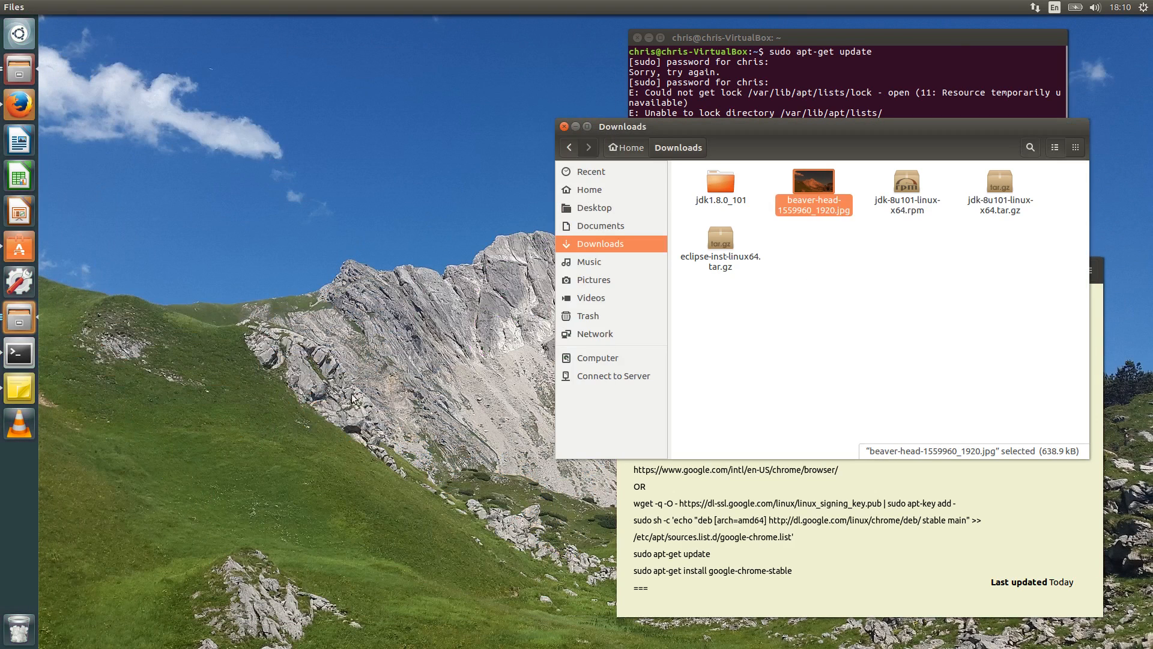
mouse_move(586, 317)
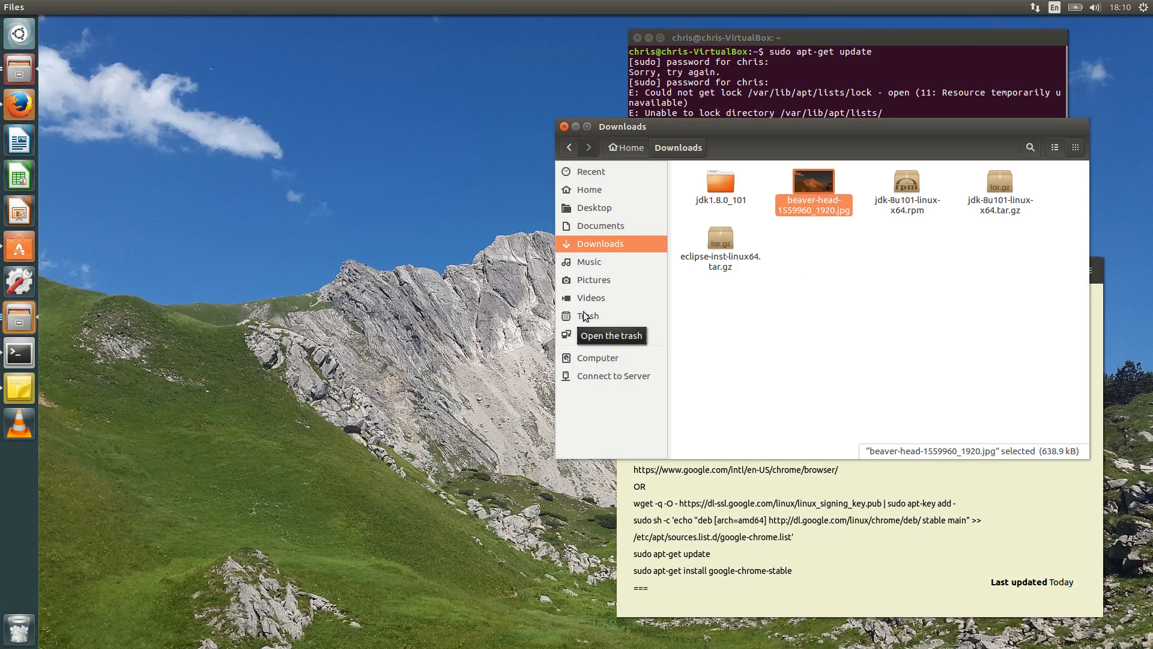
mouse_move(238, 317)
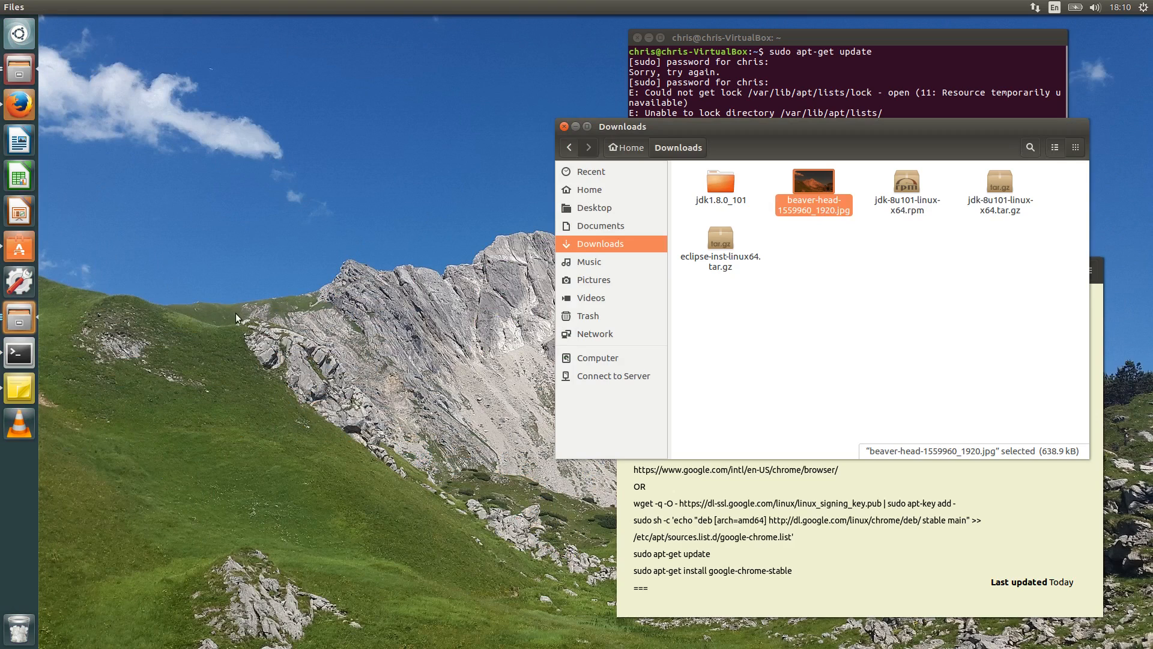
mouse_move(45, 263)
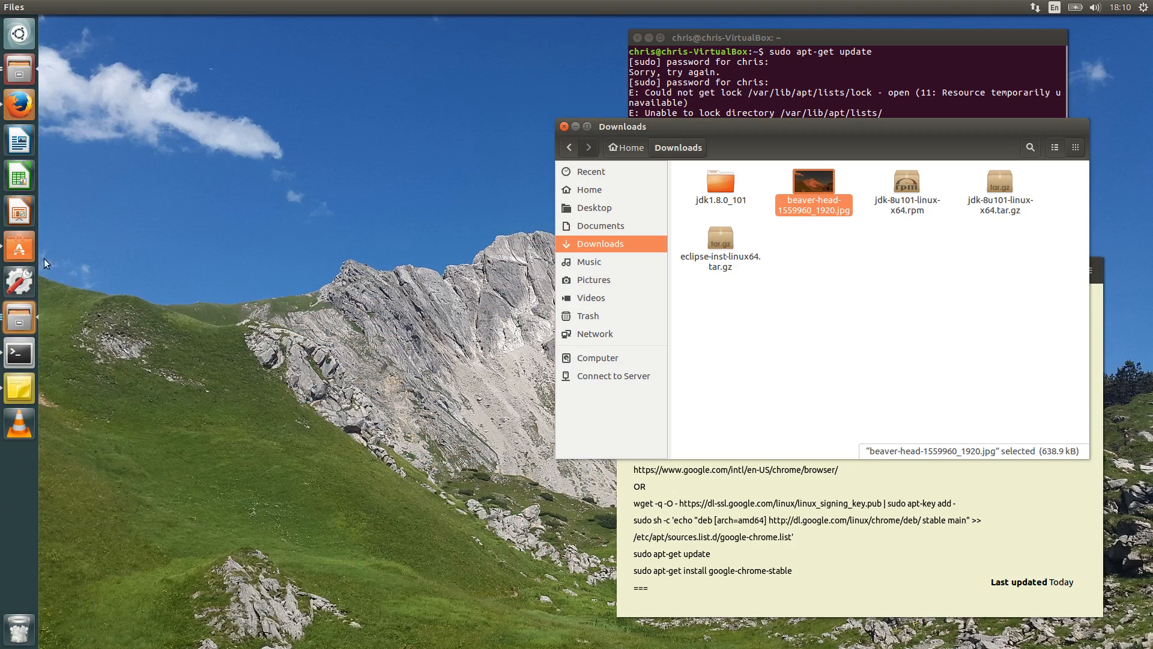
mouse_move(337, 276)
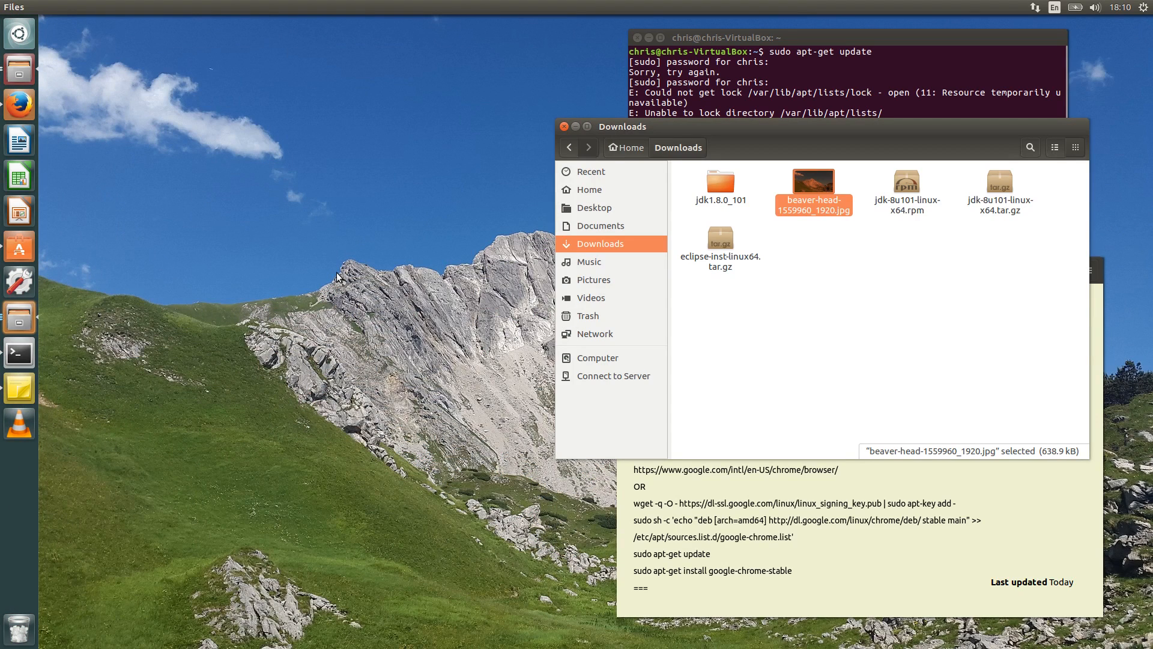
mouse_move(494, 236)
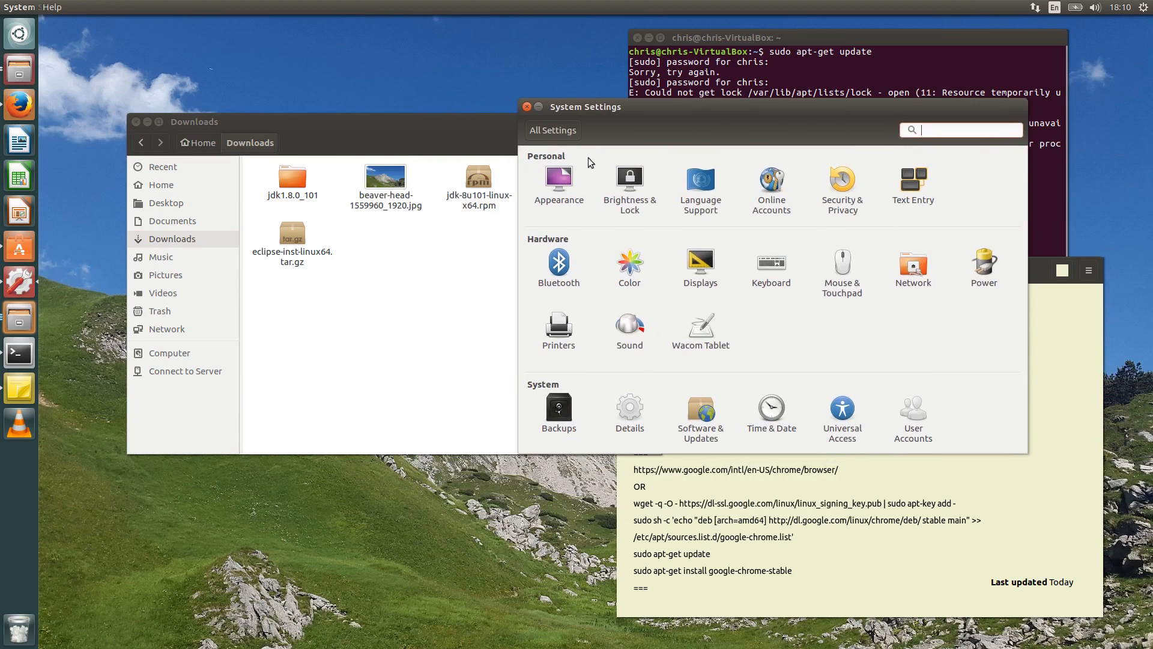
Step: Open Appearance, try the High Contrast theme, and switch back to Ambiance
click(558, 181)
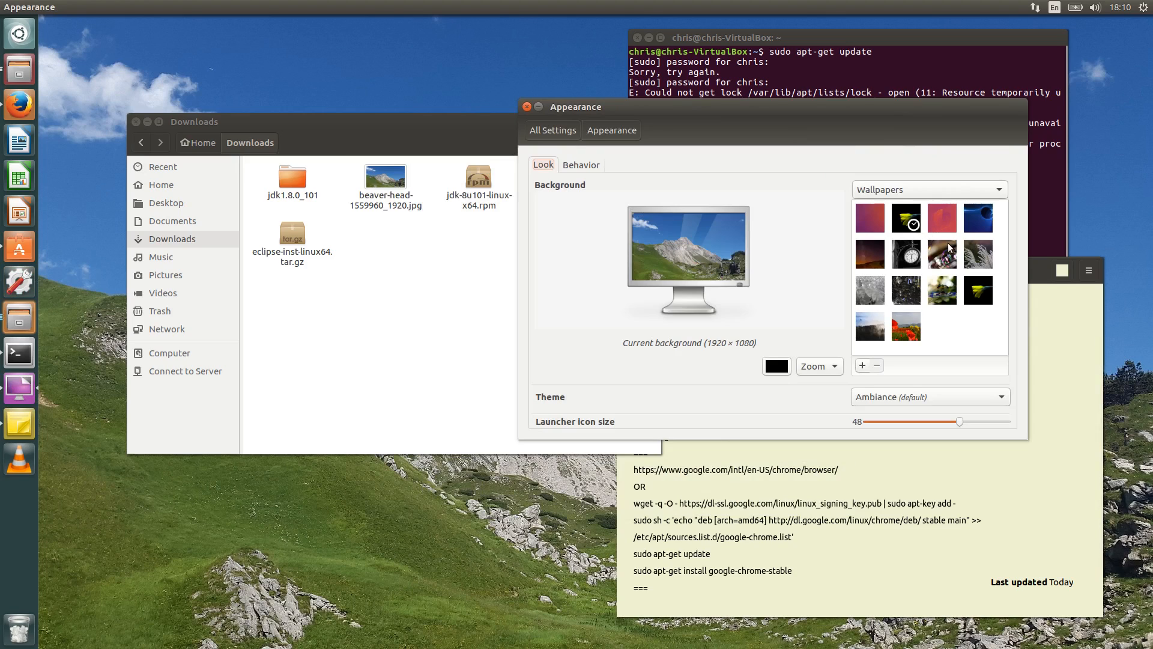
mouse_move(780, 305)
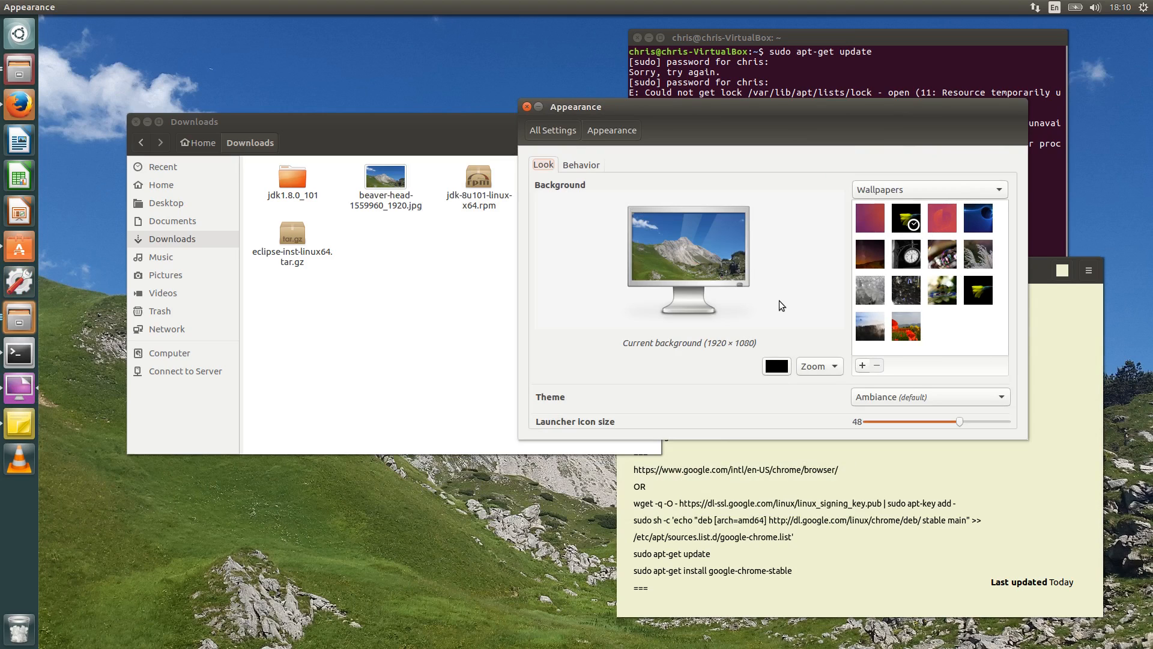
mouse_move(588, 398)
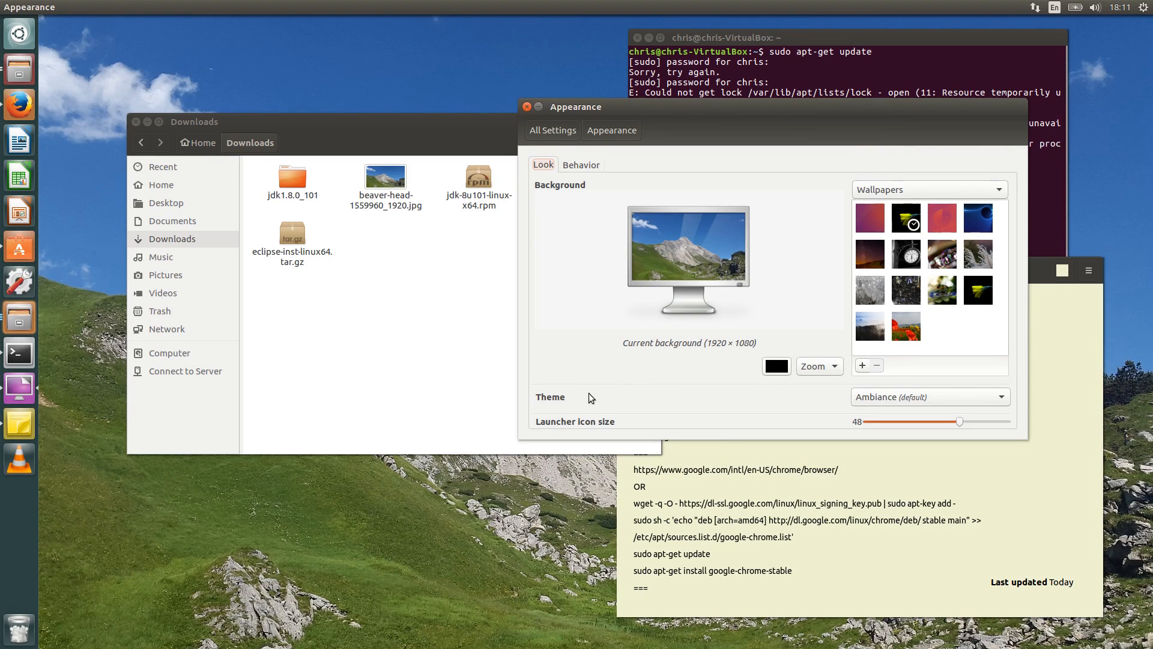
click(929, 396)
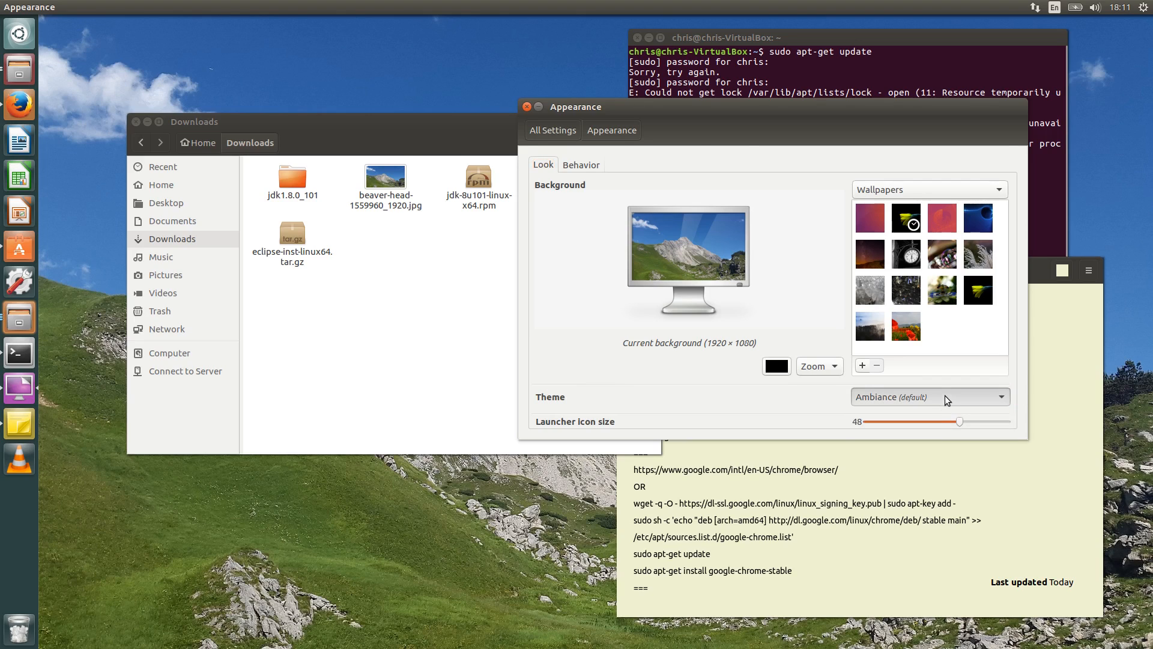
click(929, 396)
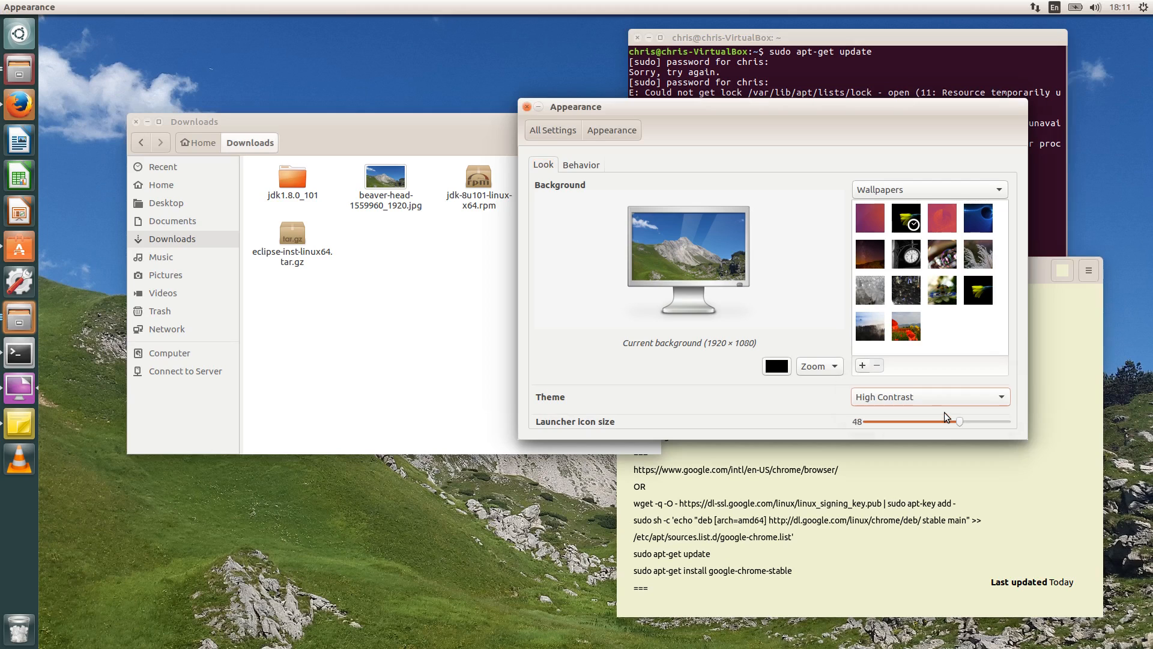
click(929, 396)
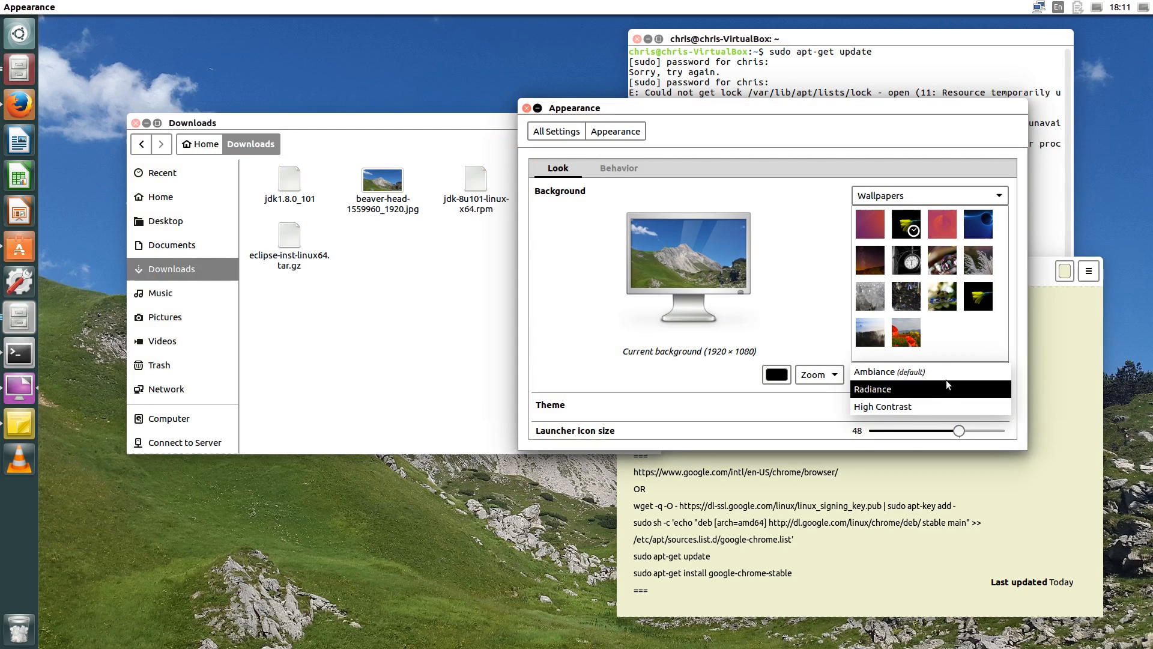
click(873, 371)
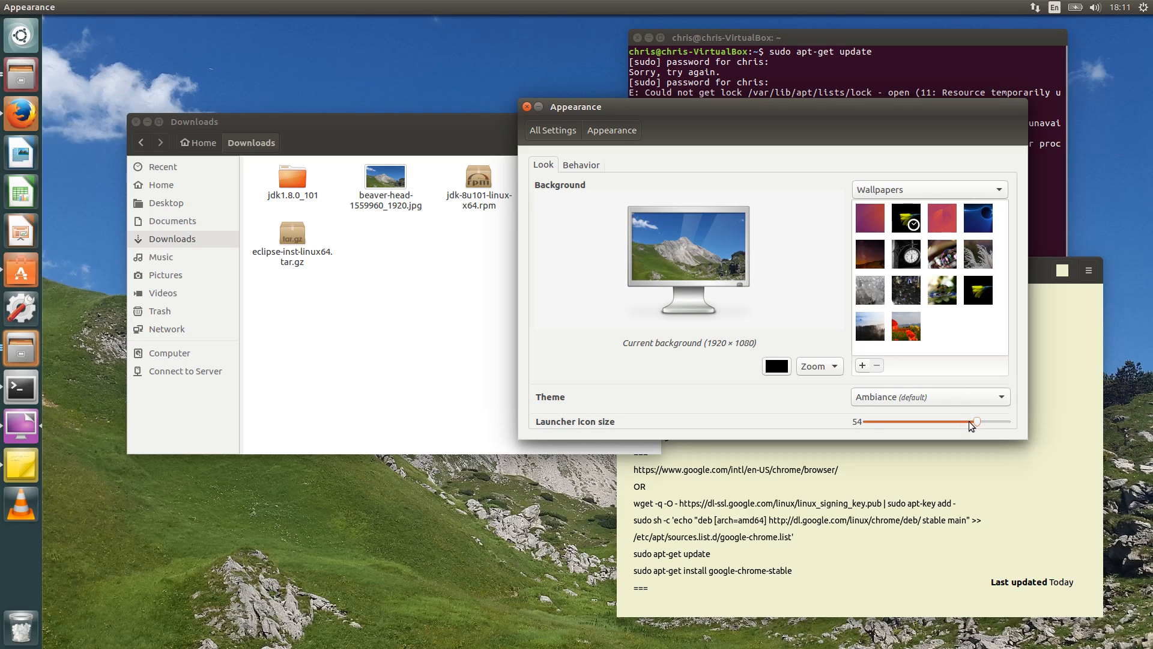
Step: Open User Accounts from All Settings and unlock it with the password
click(551, 130)
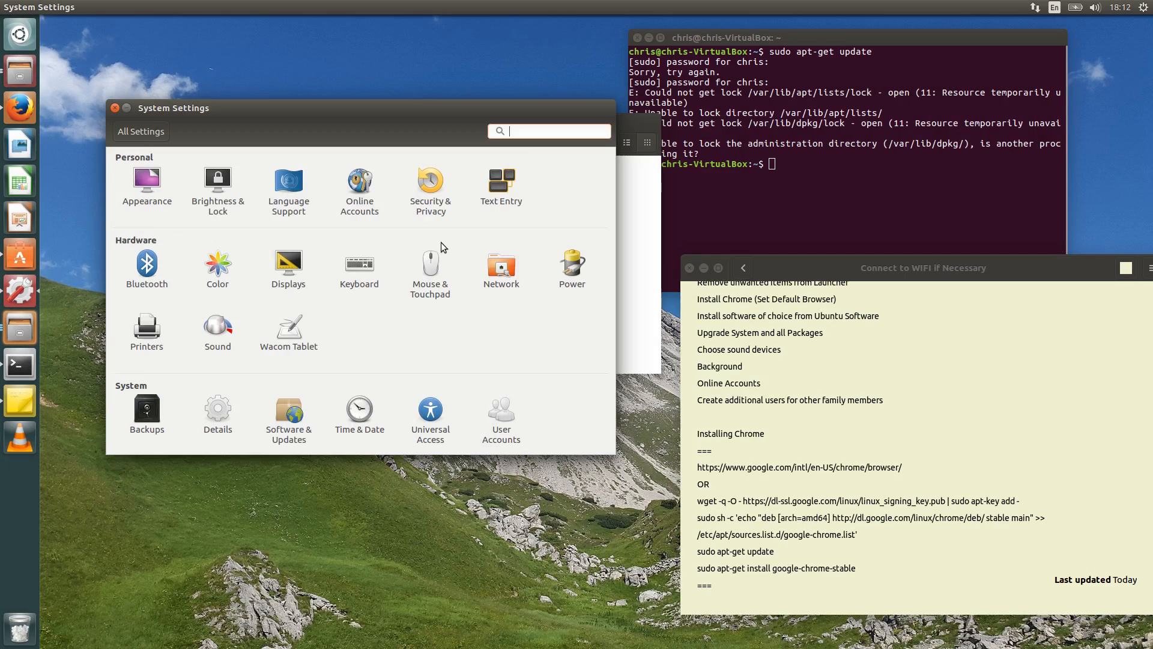
mouse_move(484, 377)
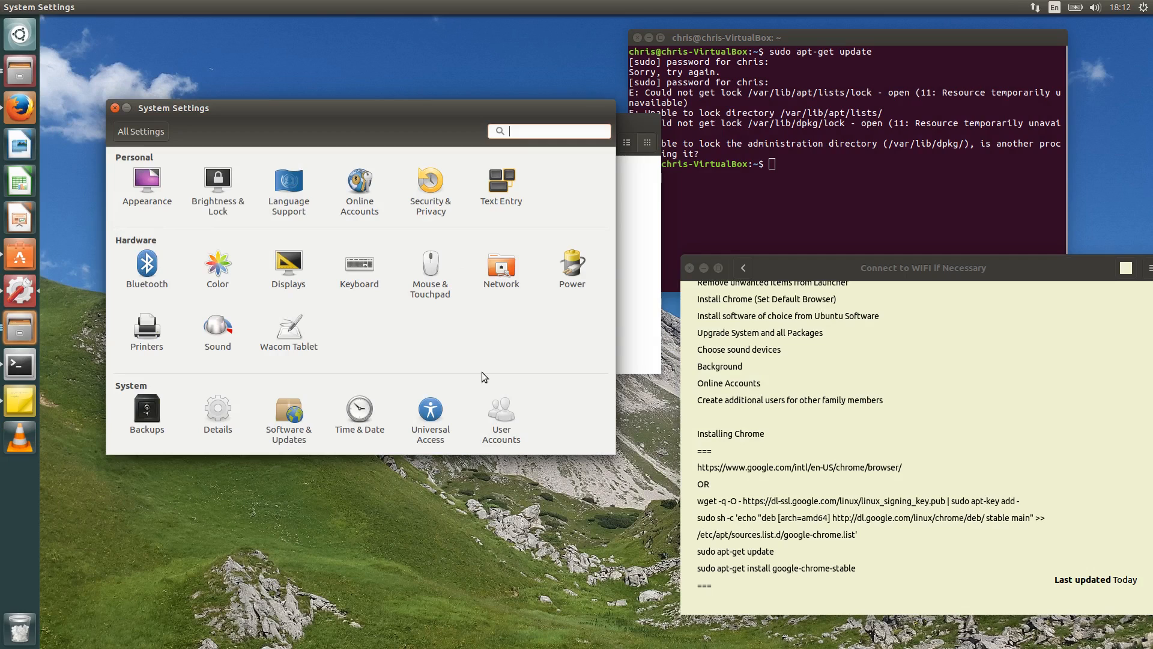
mouse_move(512, 423)
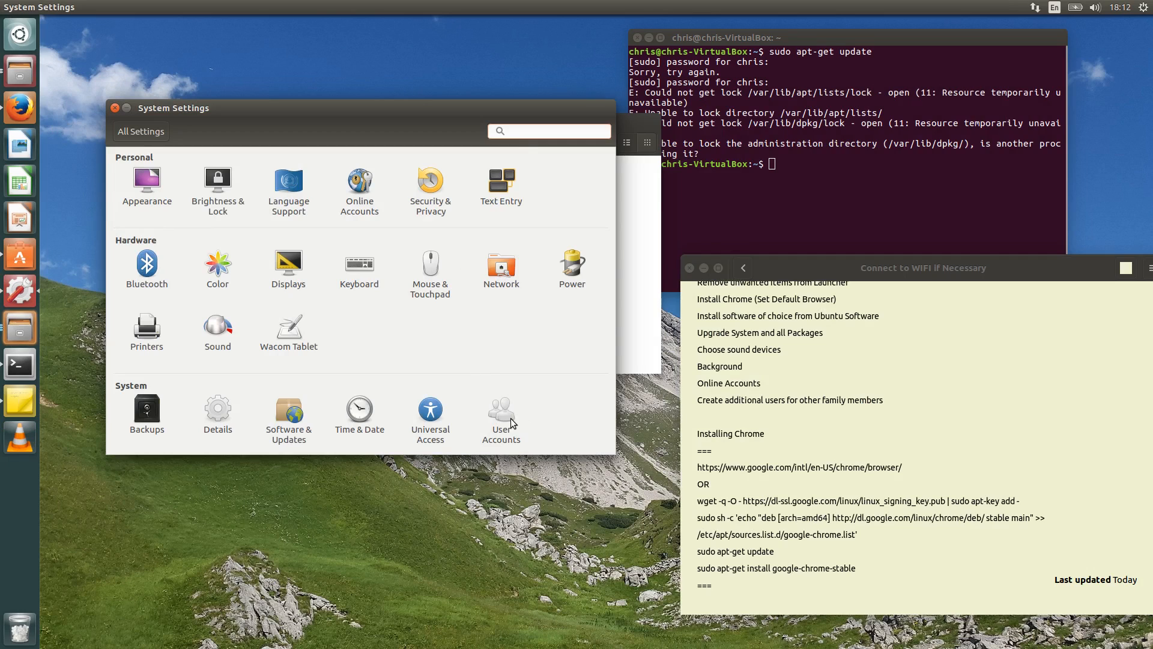
click(548, 130)
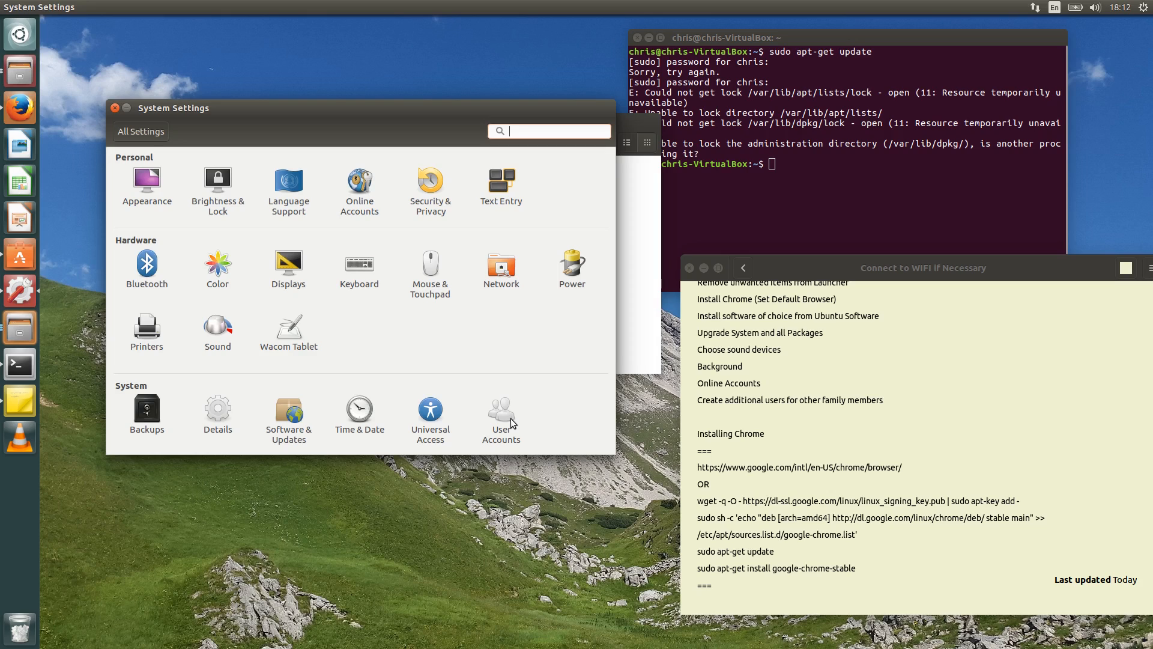
mouse_move(419, 369)
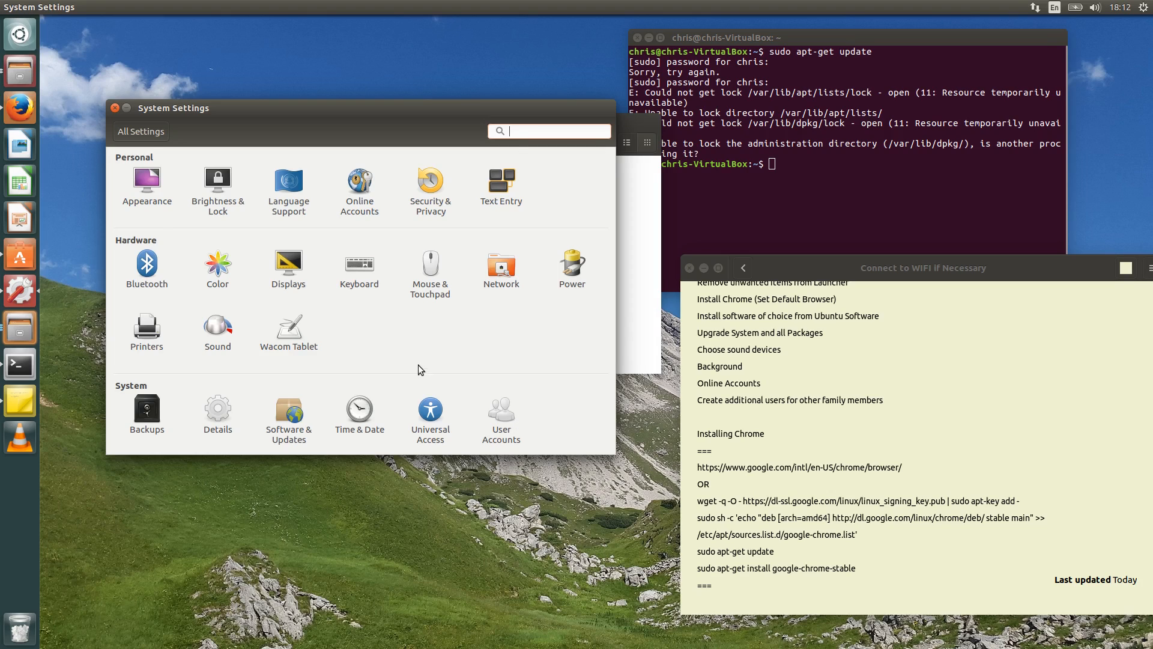
mouse_move(505, 429)
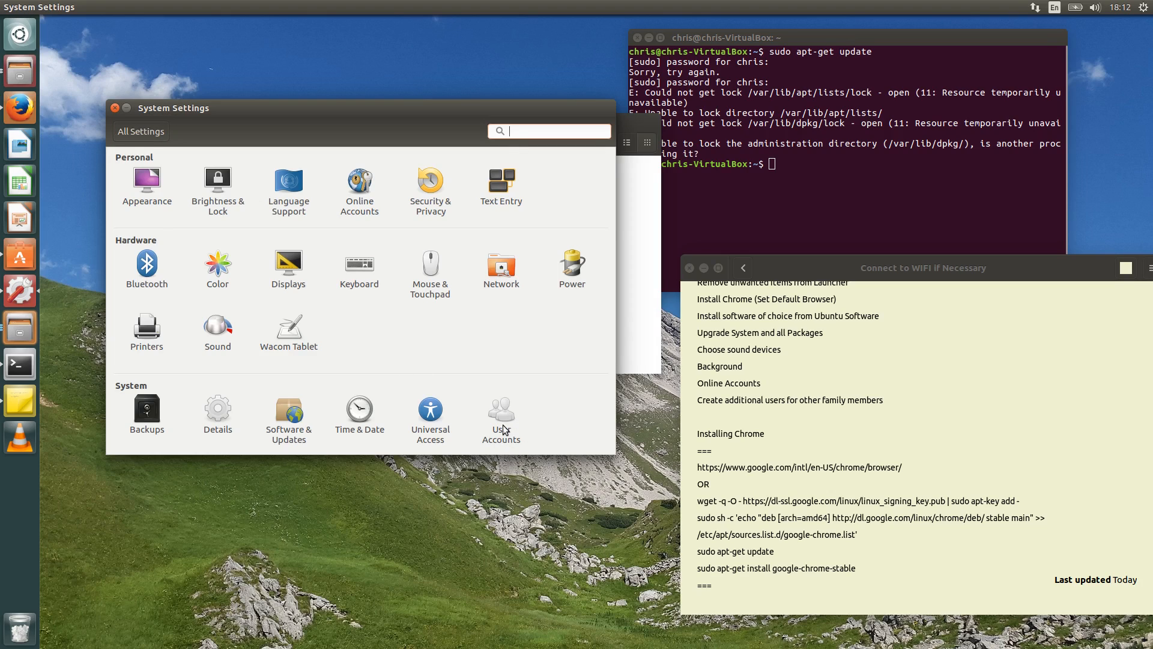
click(501, 416)
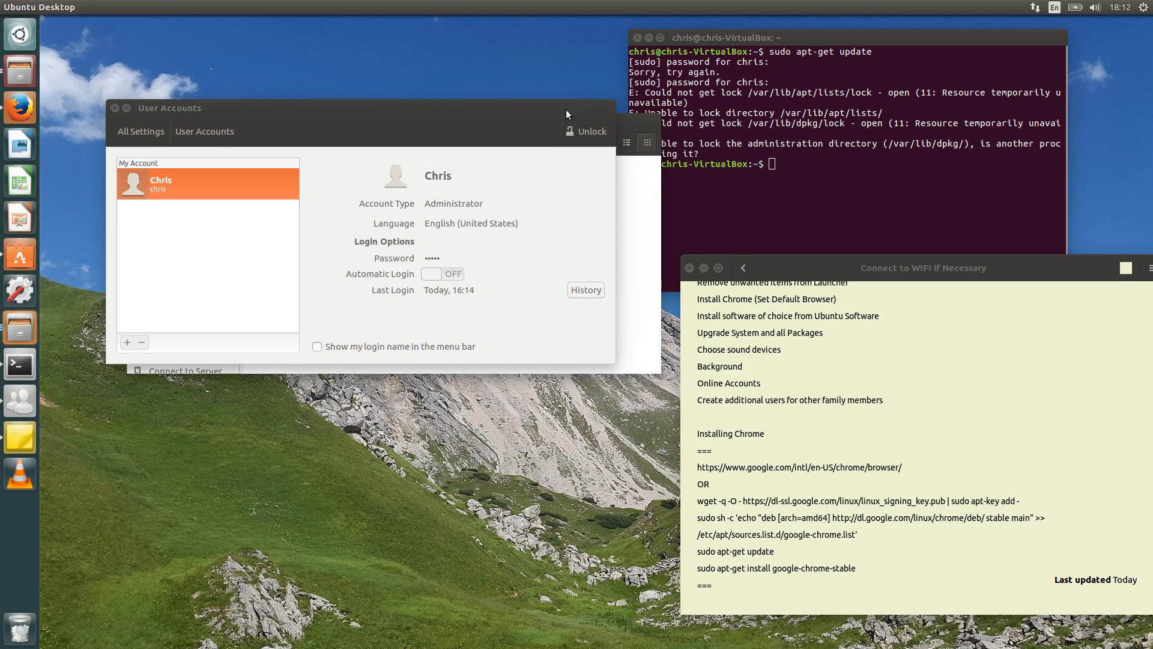
click(586, 131)
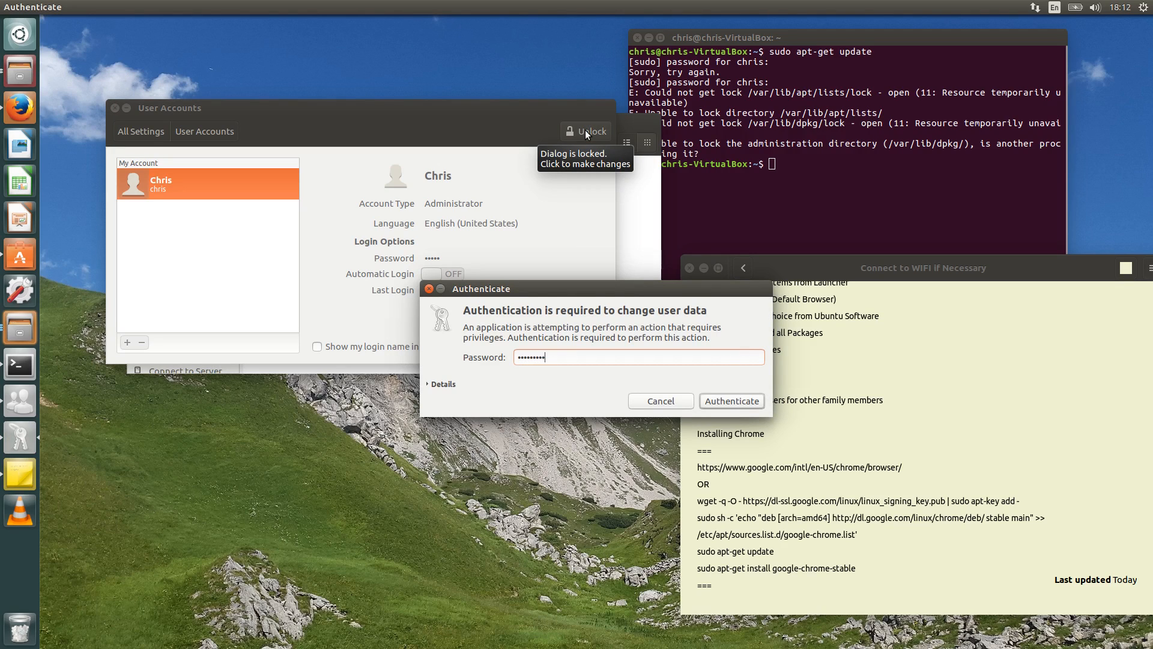
click(730, 400)
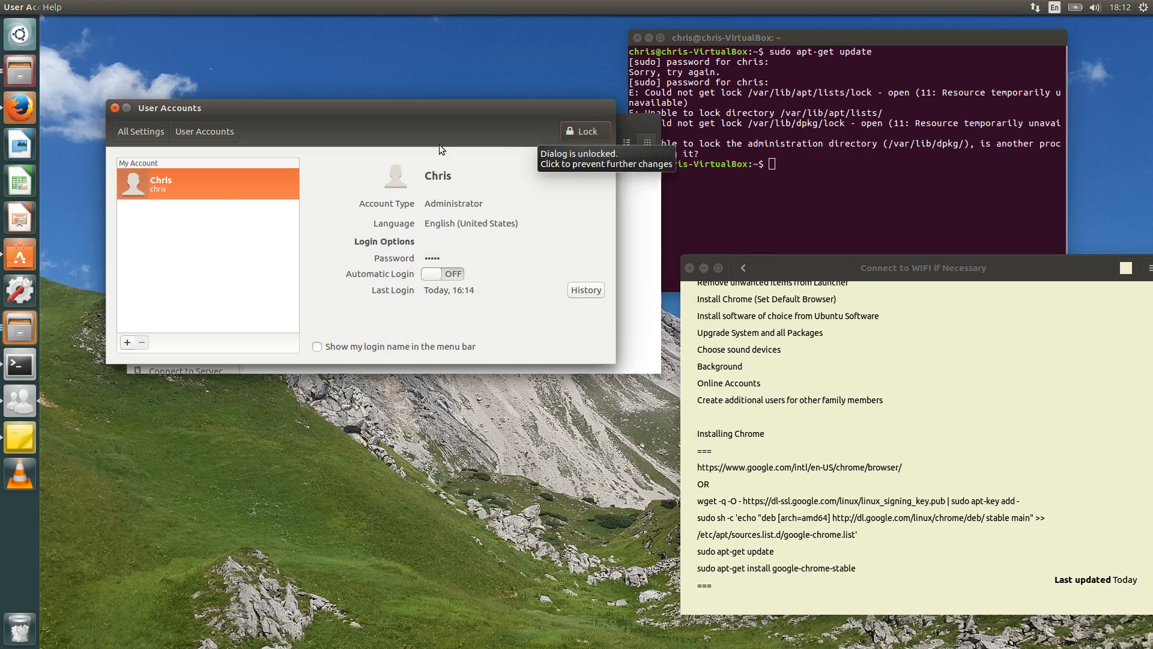
mouse_move(167, 341)
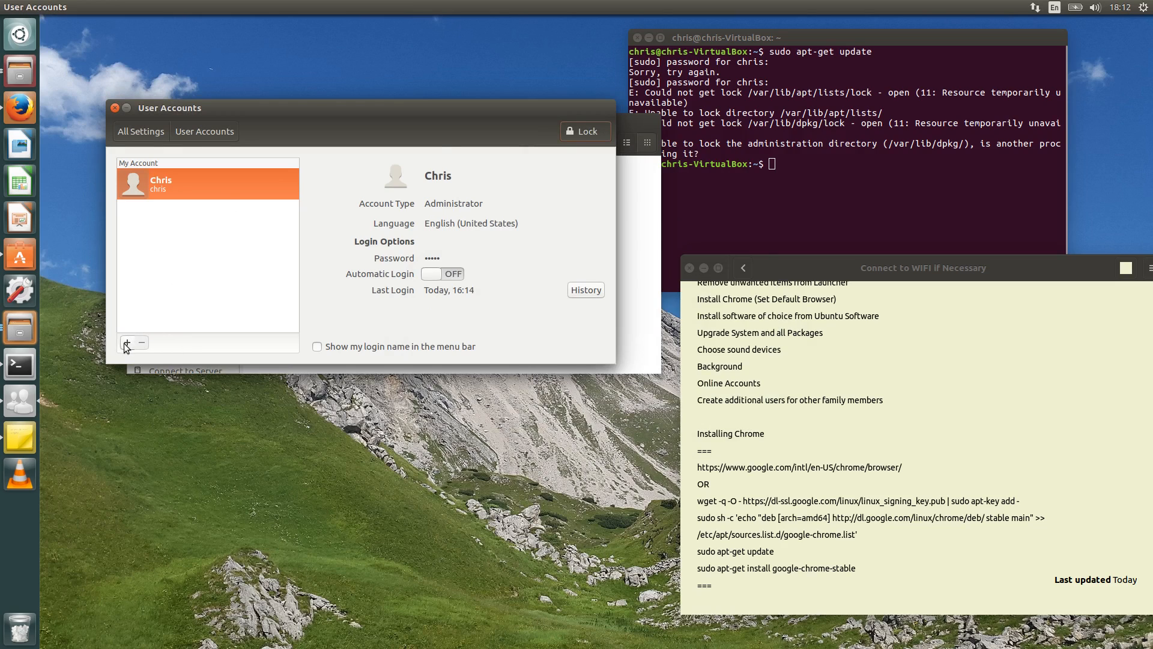
Step: Start a new account and settle its account type on Standard
click(128, 341)
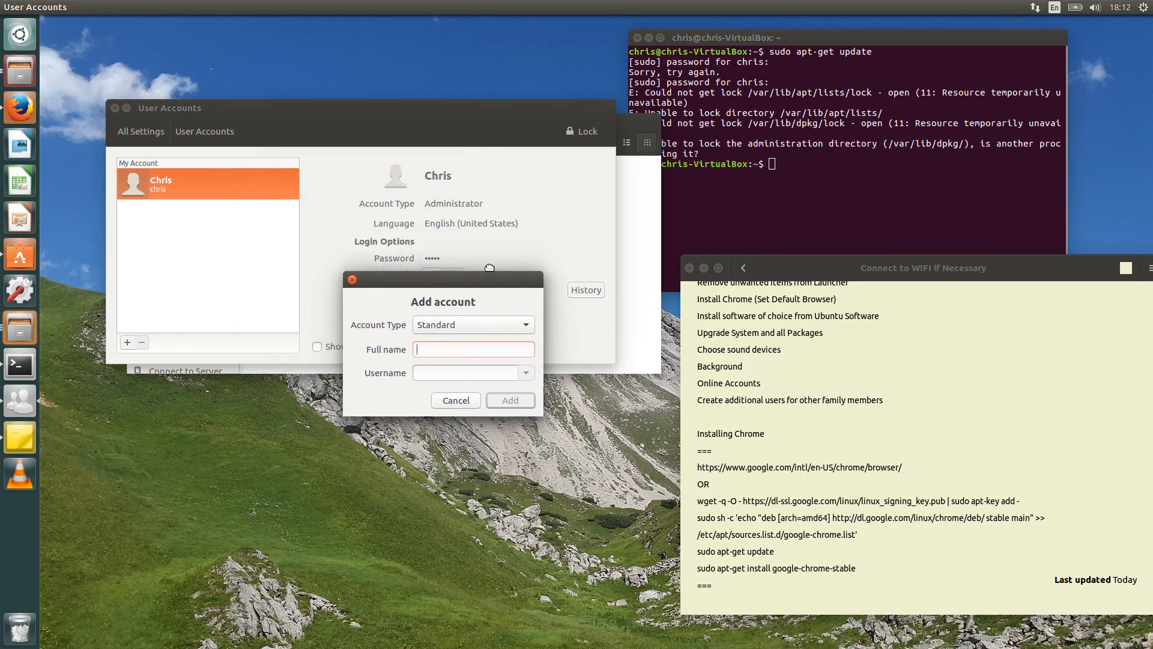
drag(442, 279, 444, 246)
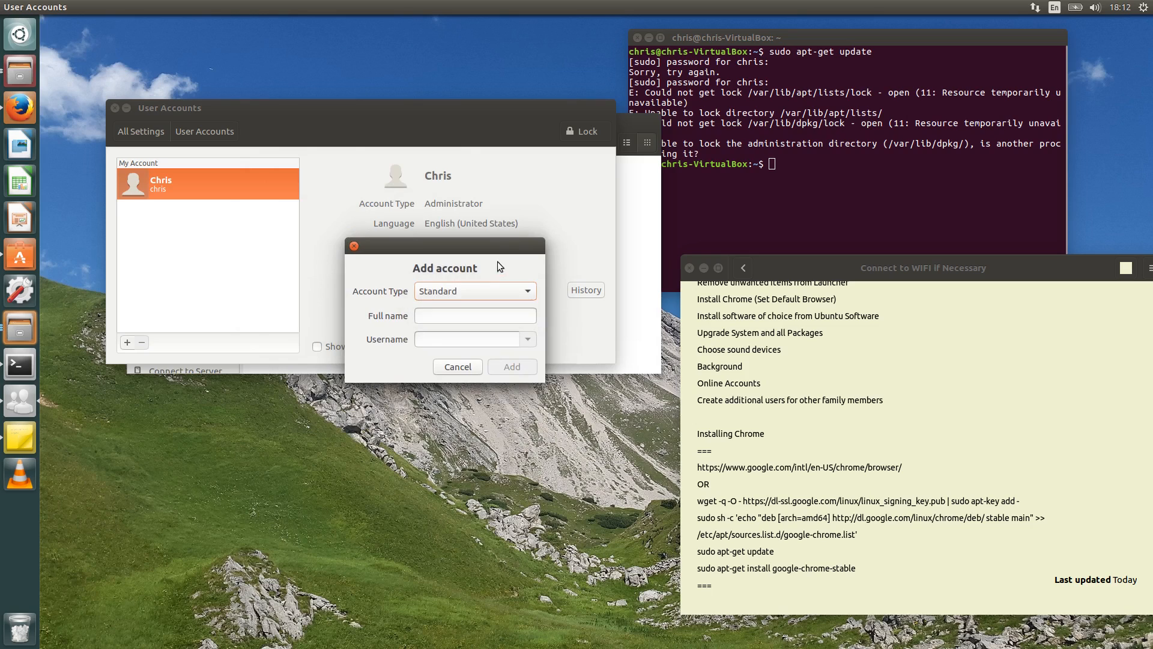
click(474, 291)
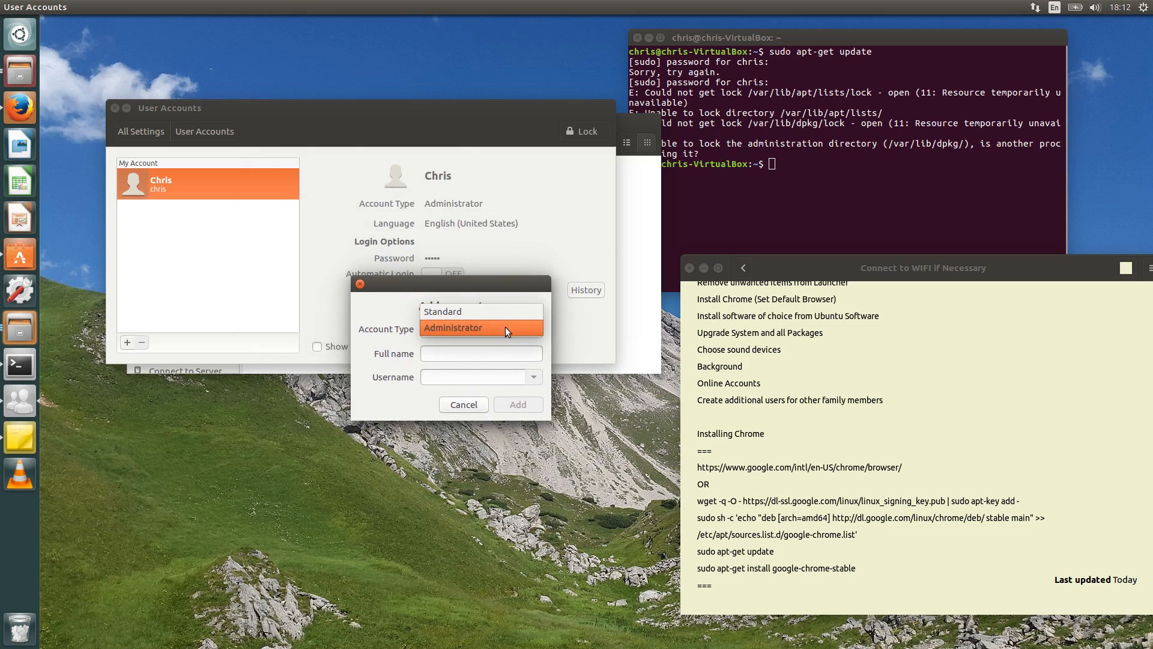
click(441, 311)
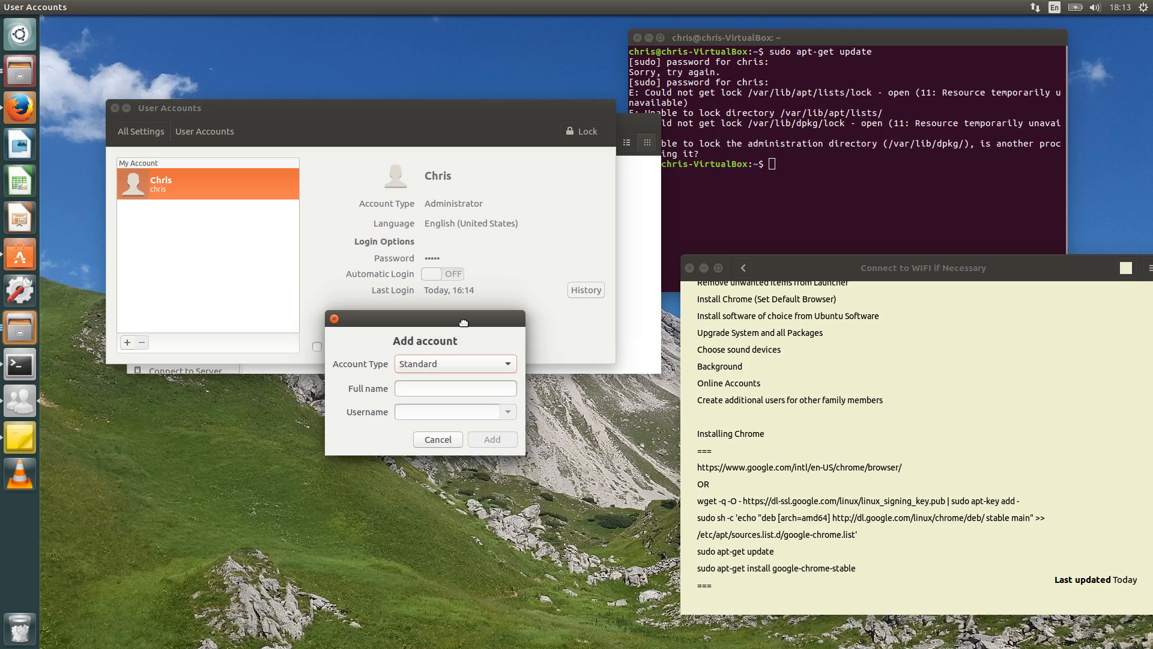
drag(425, 317, 422, 360)
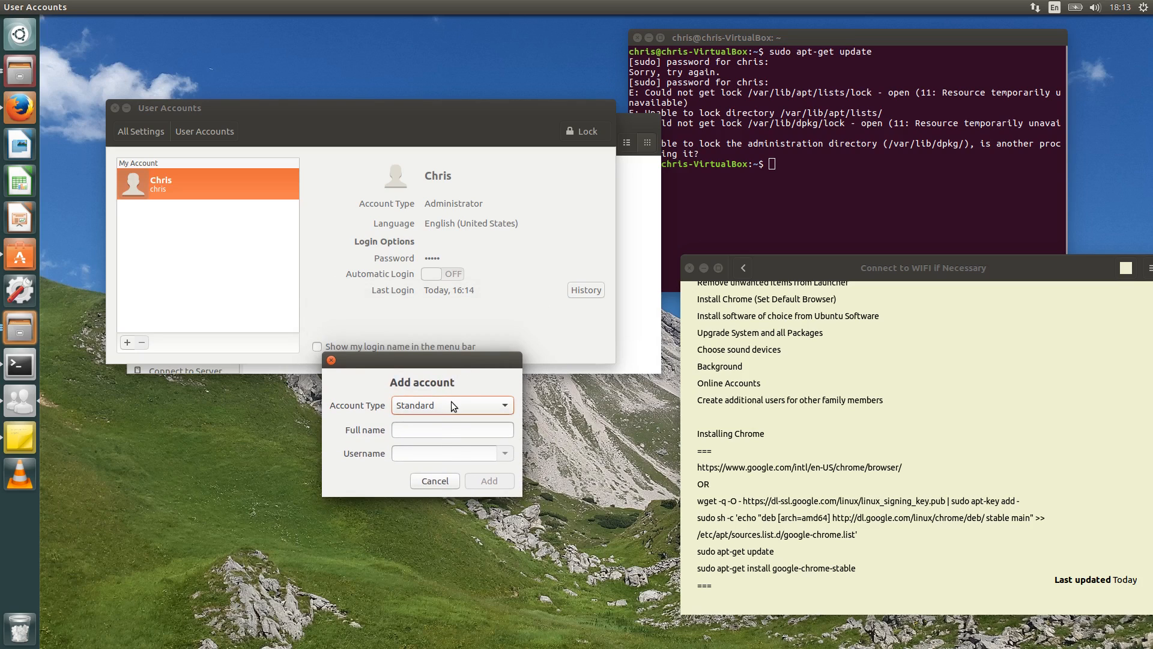
click(452, 405)
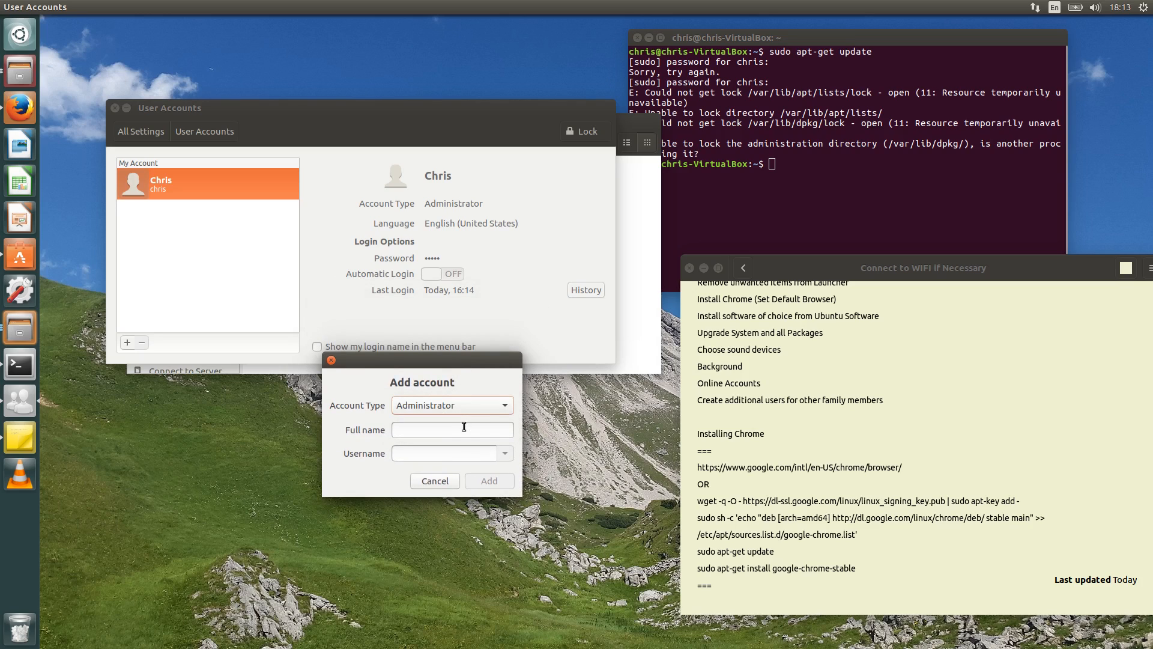
mouse_move(522, 265)
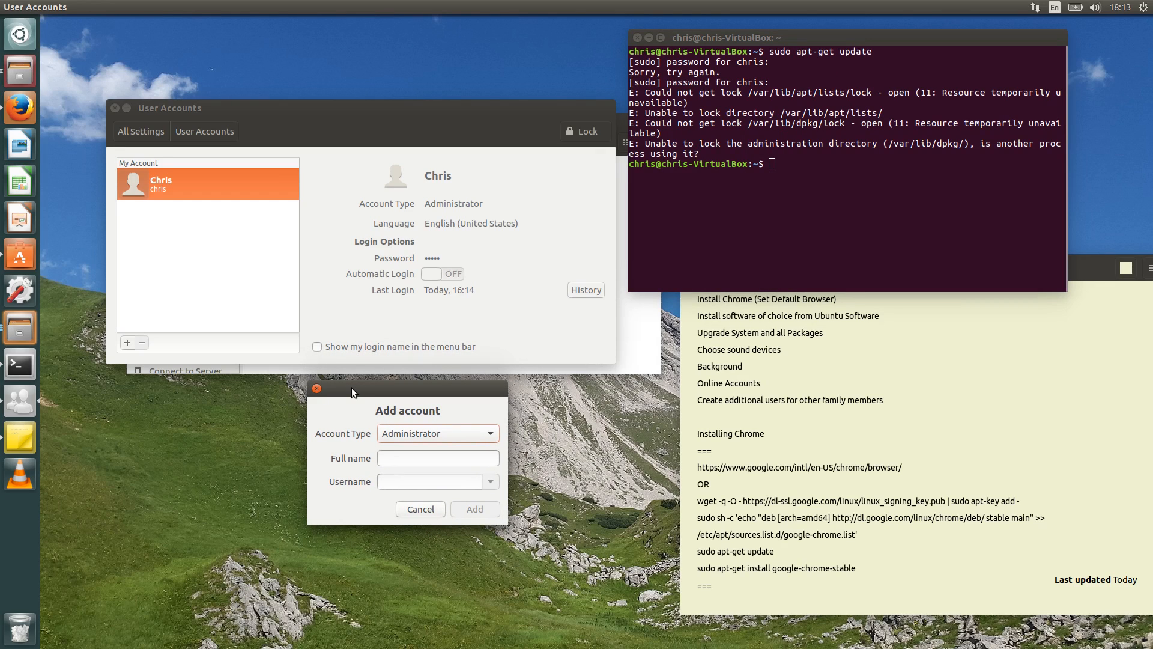
click(436, 433)
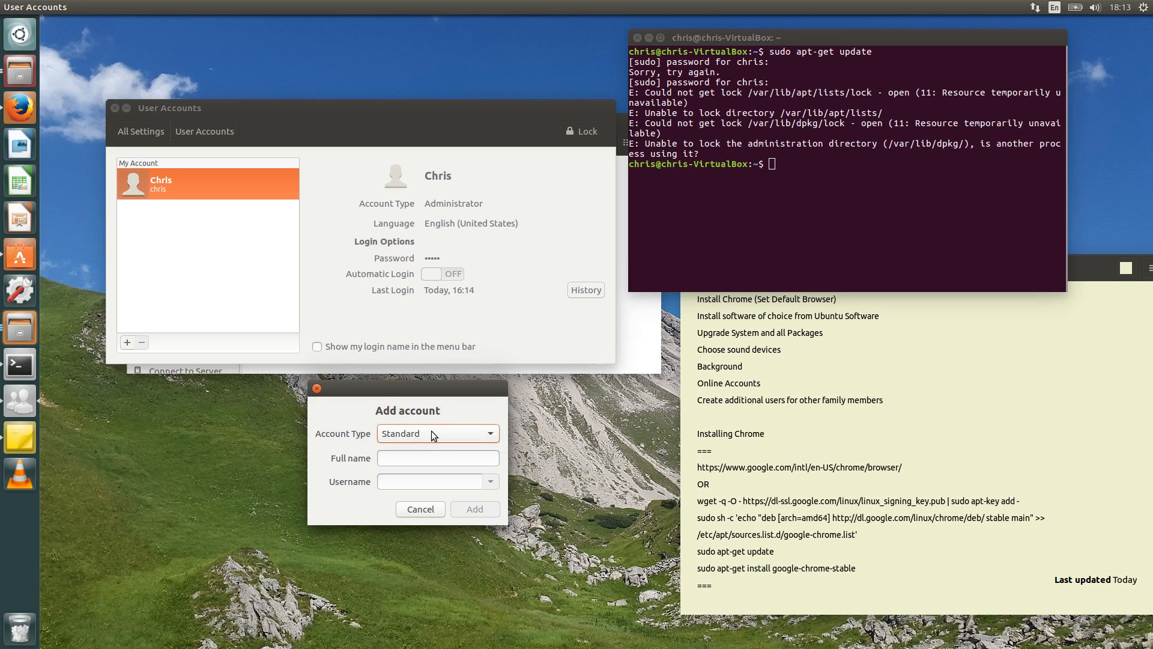
click(437, 433)
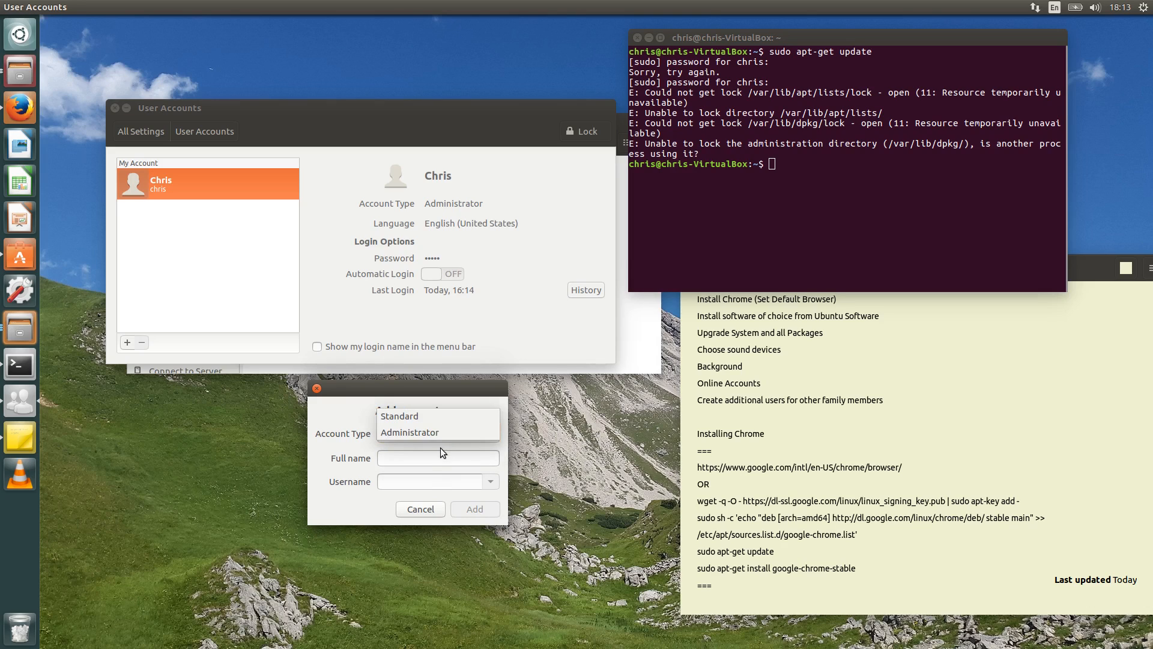
click(399, 415)
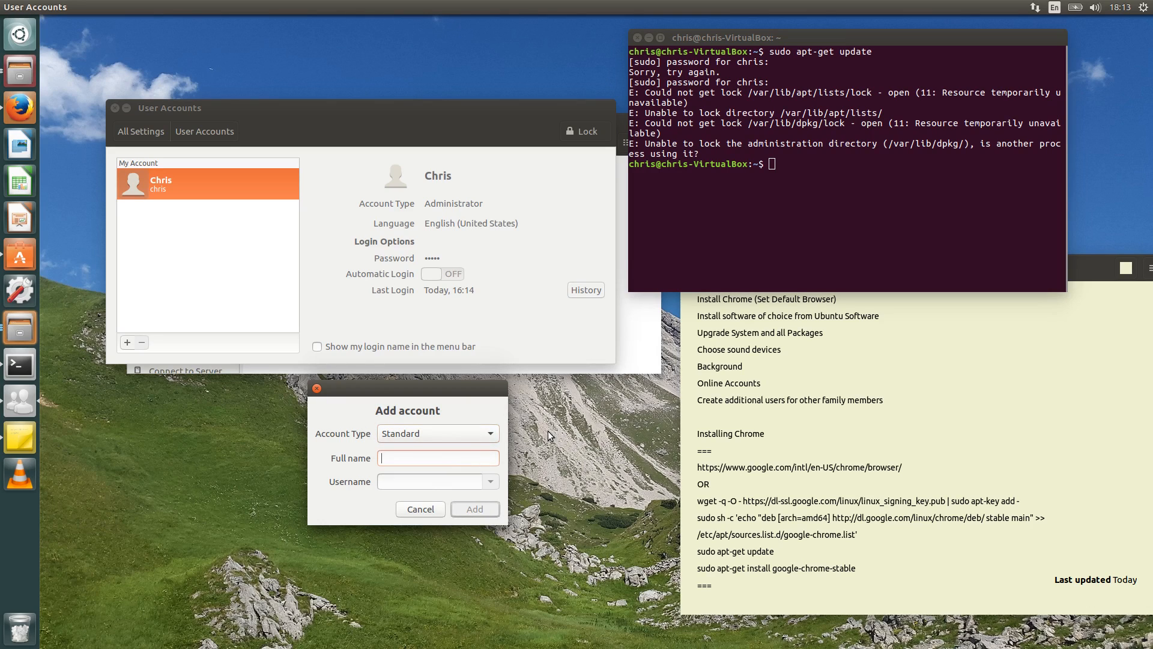
Step: Enter full name Billy Bob and replace the suggested username with cheese
text(Billy Bob)
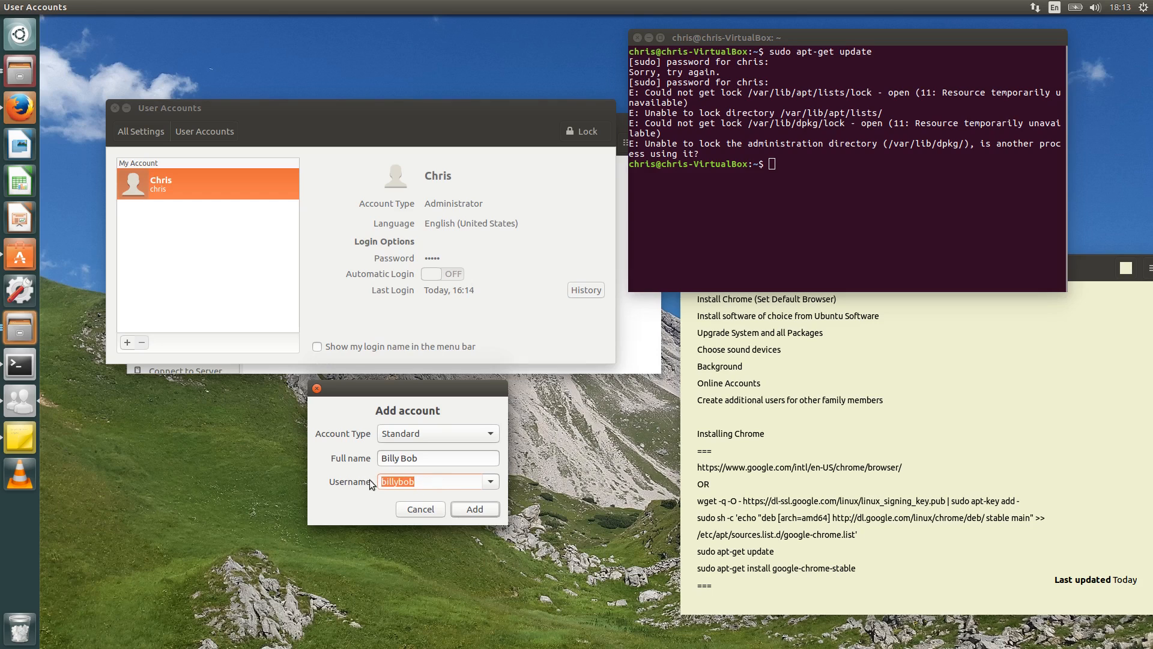
click(396, 481)
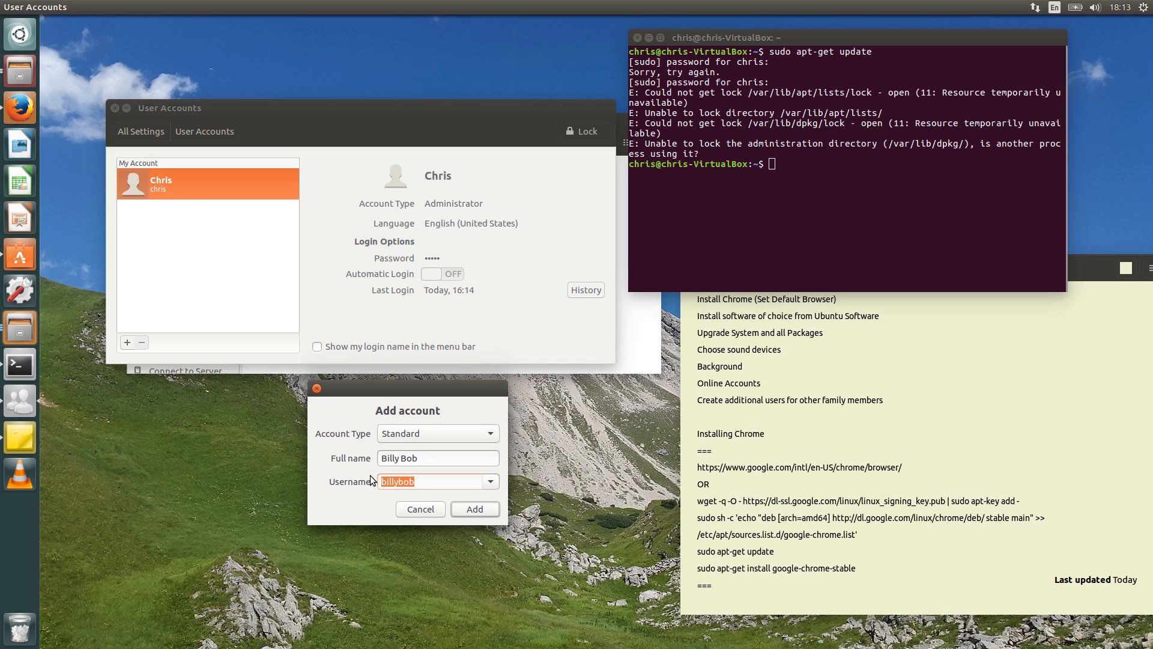
text(cheese)
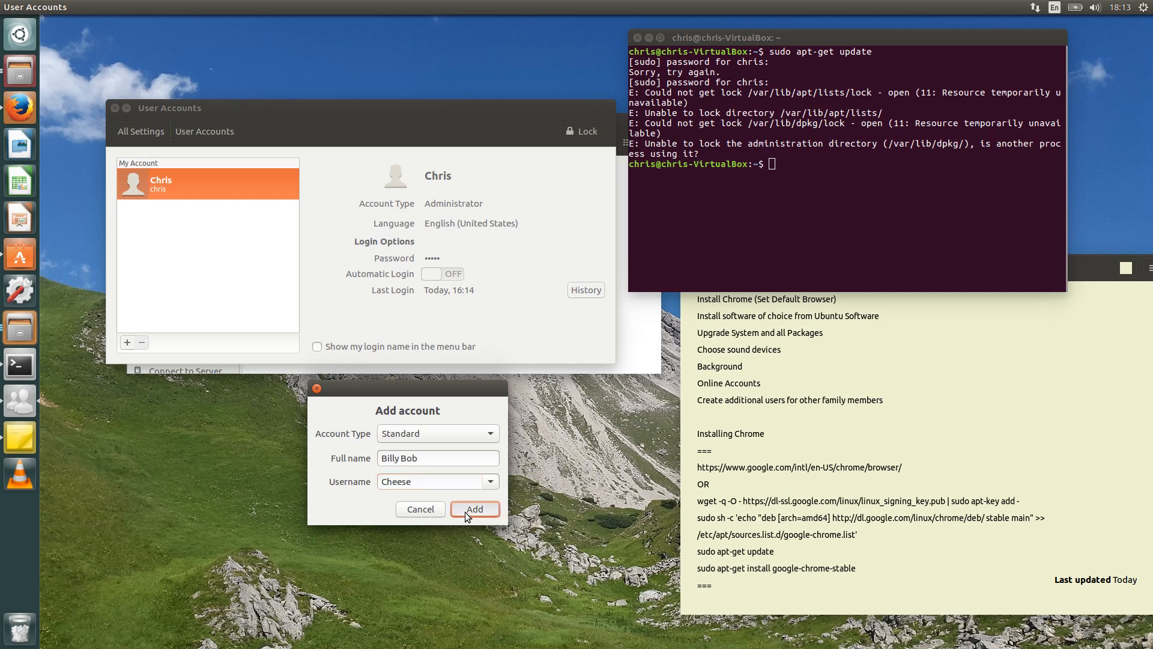
Step: Dismiss the failed-add error, correct the username to lowercase cheese, and add again
click(475, 508)
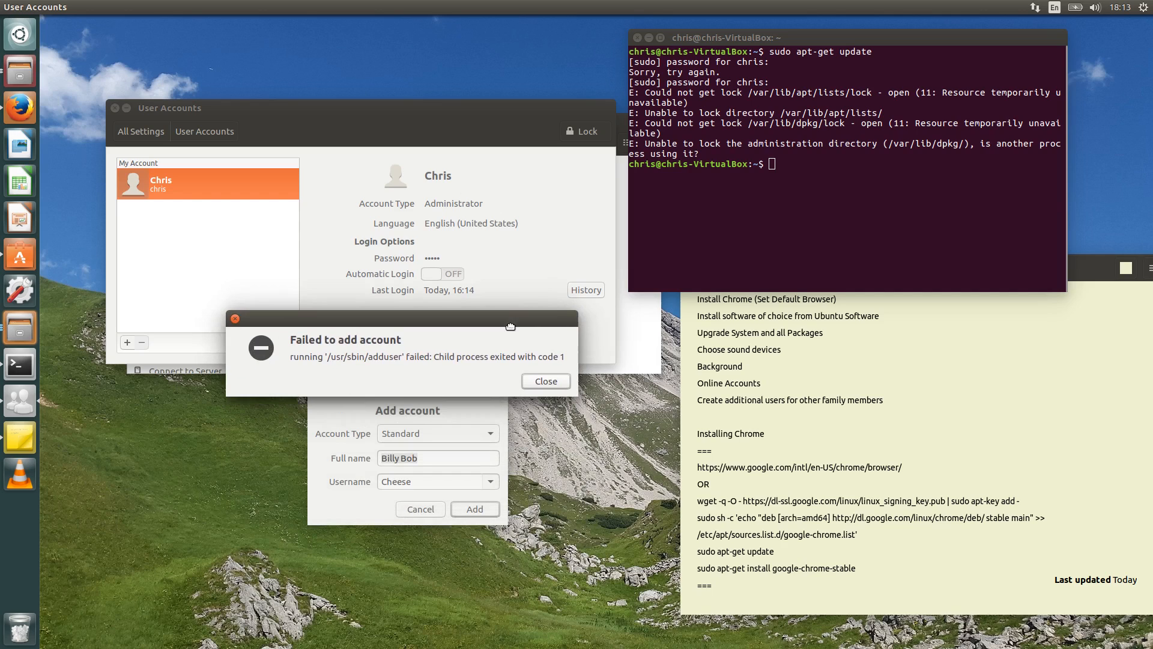
click(545, 381)
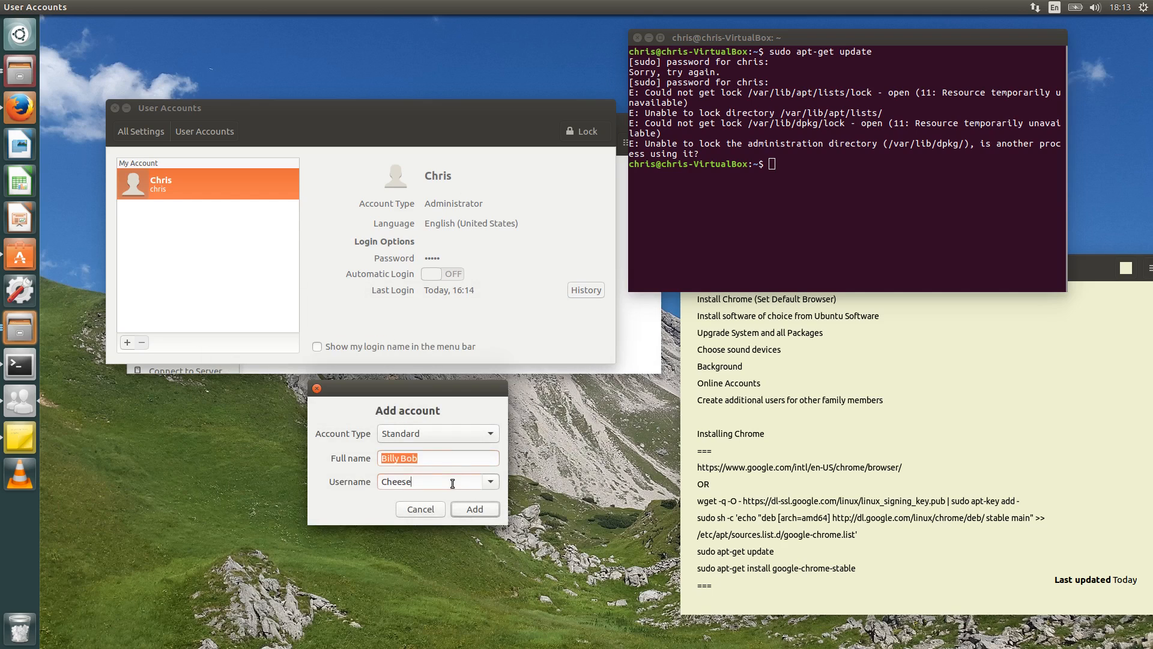
key(BackSpace)
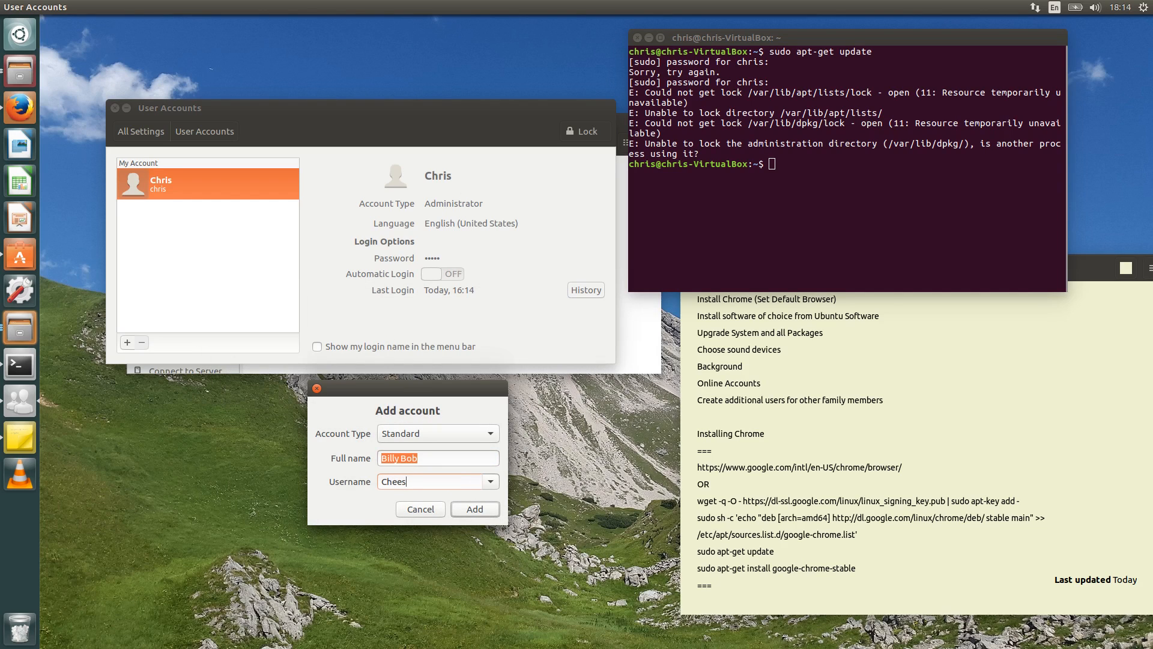
text(e)
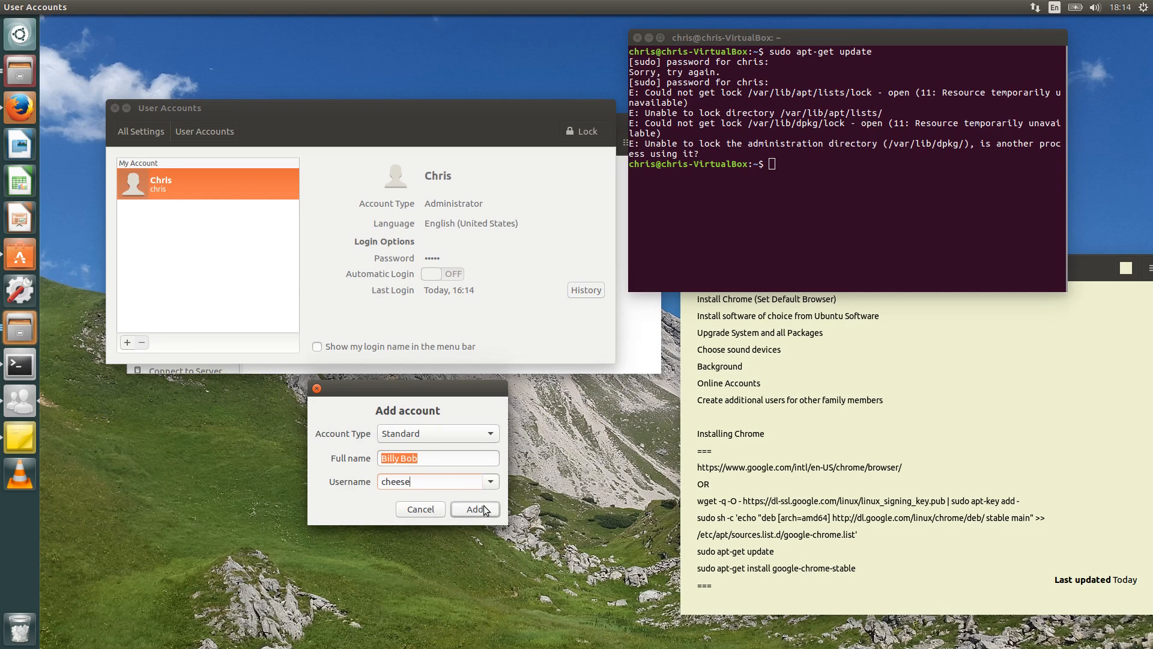
click(475, 508)
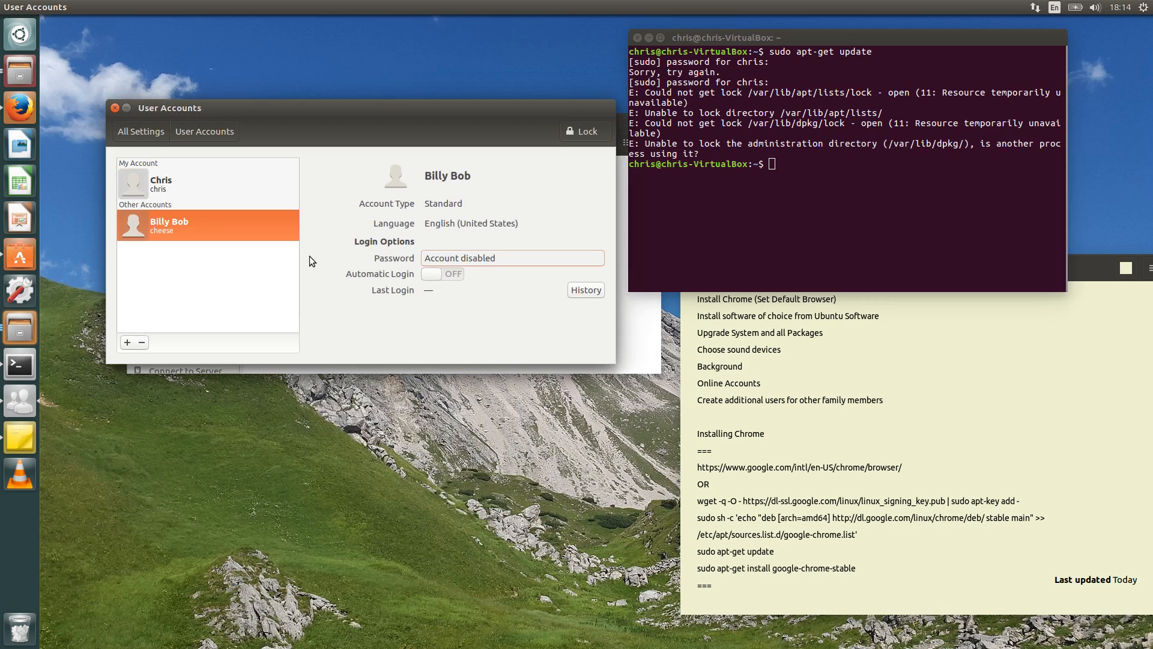
mouse_move(412, 249)
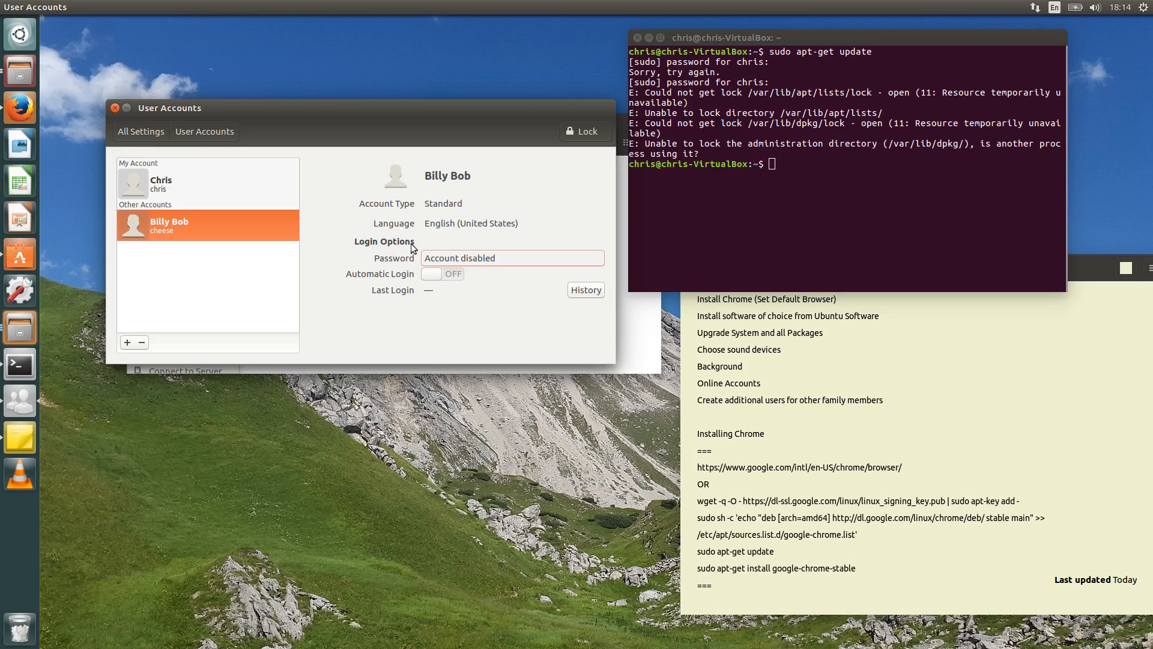
Step: Try Billy Bob's password actions, settling on 'Set a password now', then close User Accounts
click(511, 258)
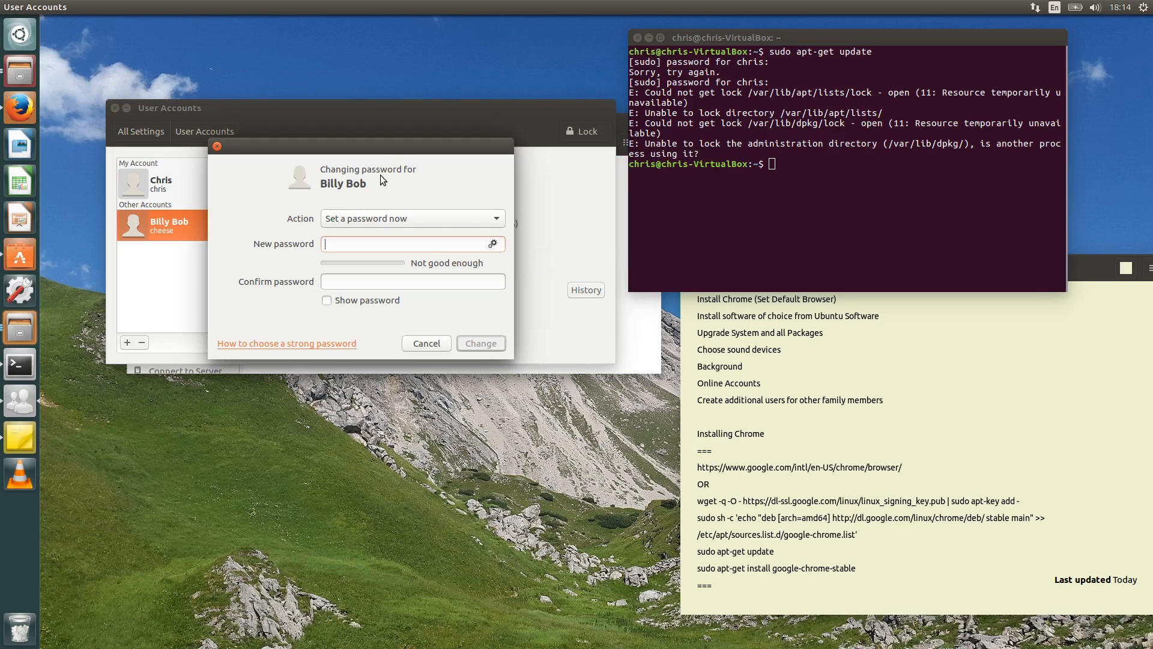
click(412, 218)
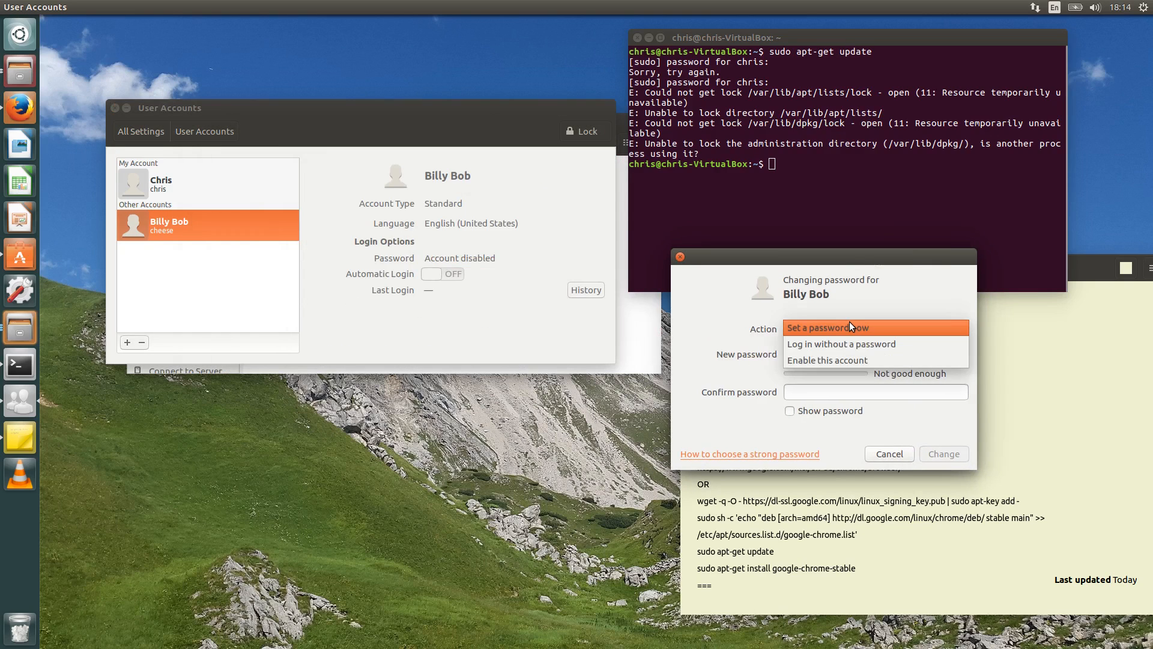
click(840, 344)
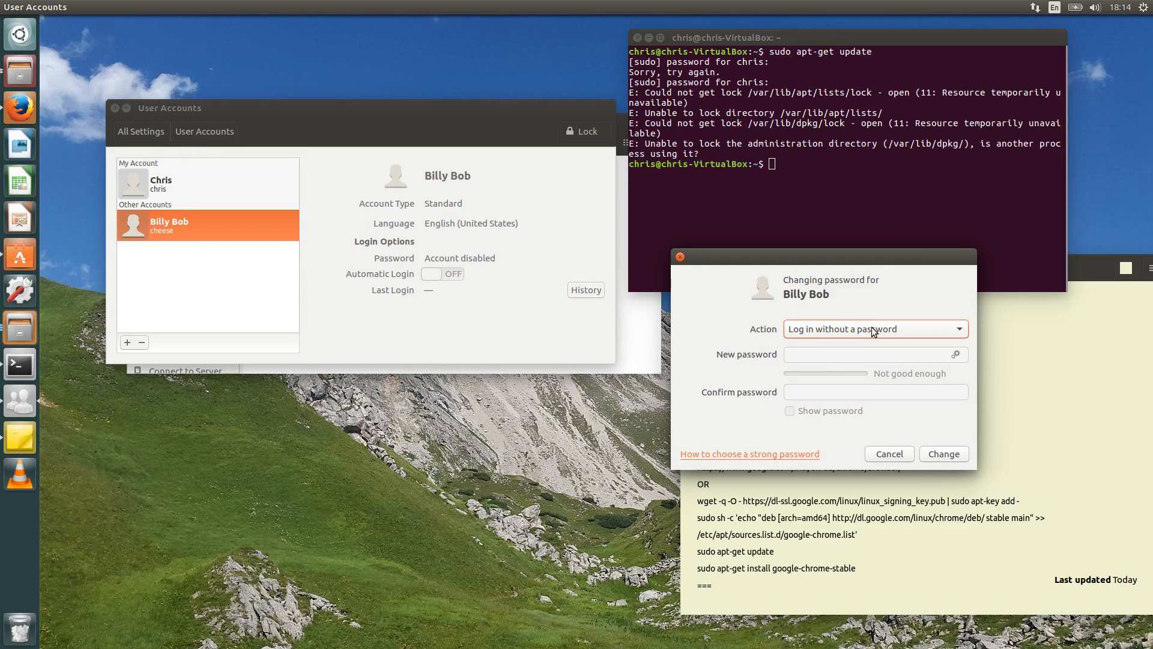
click(874, 328)
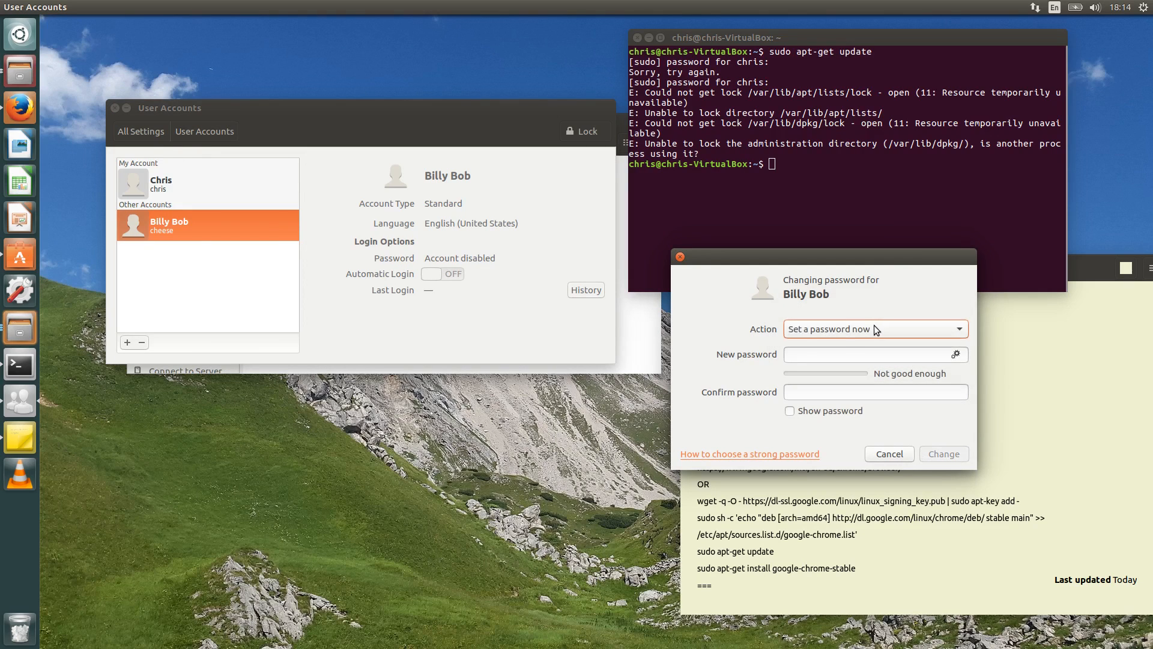
click(875, 328)
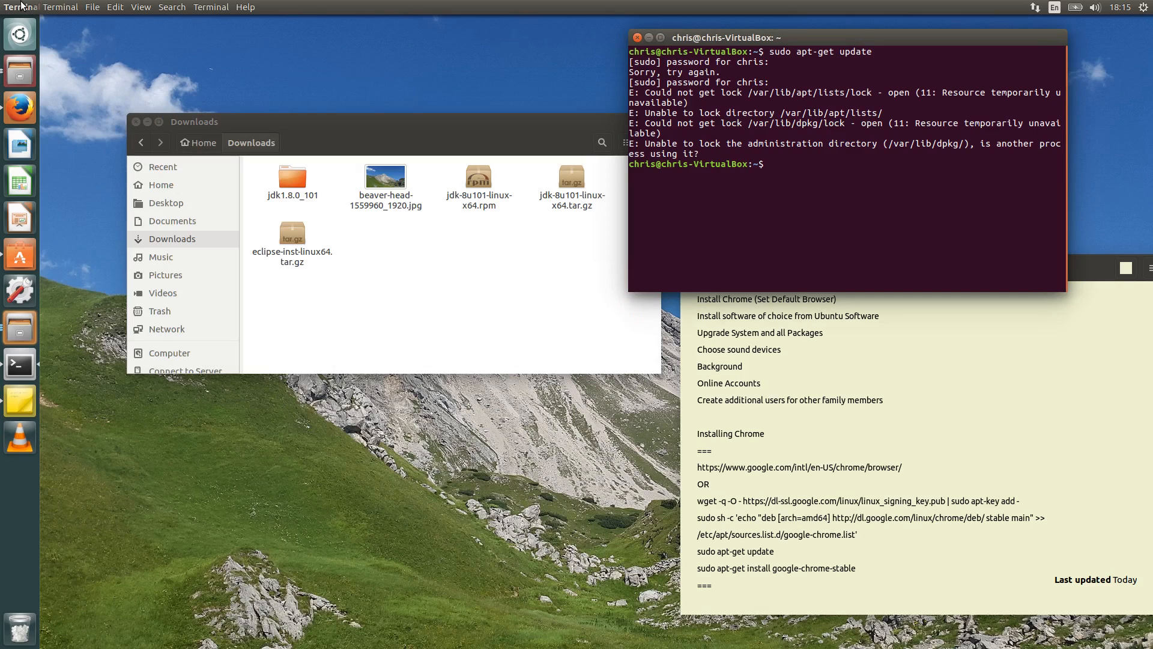
Step: Log Chris out from the gear menu and sign in as Billy Bob
click(1144, 7)
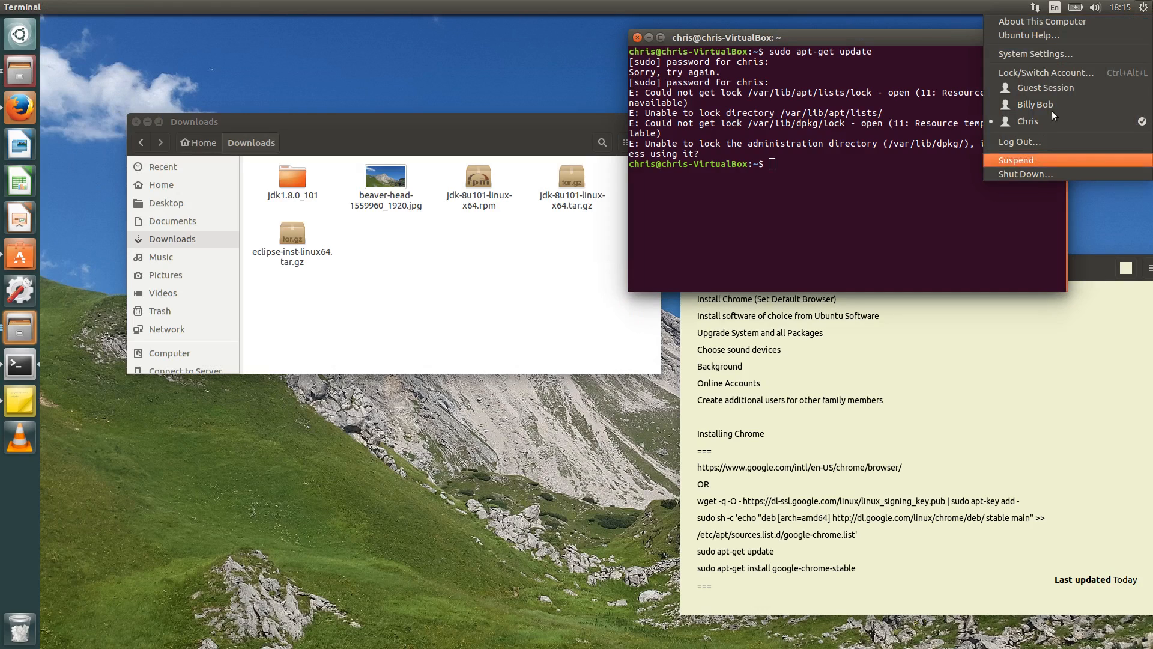
mouse_move(1042, 141)
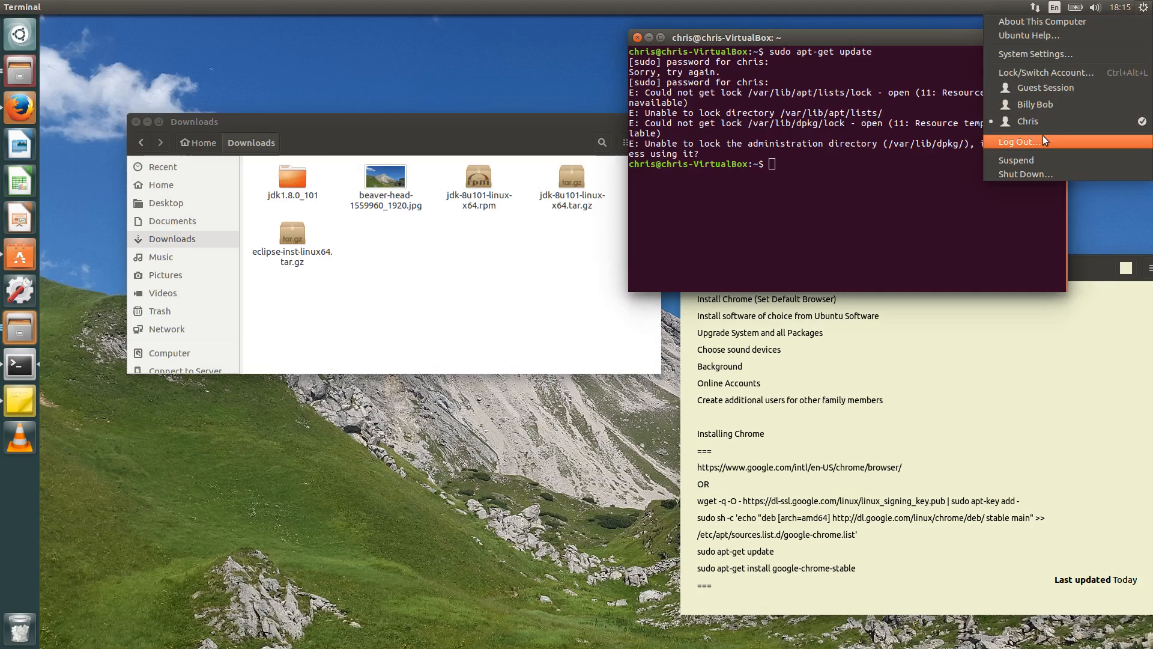
click(1019, 141)
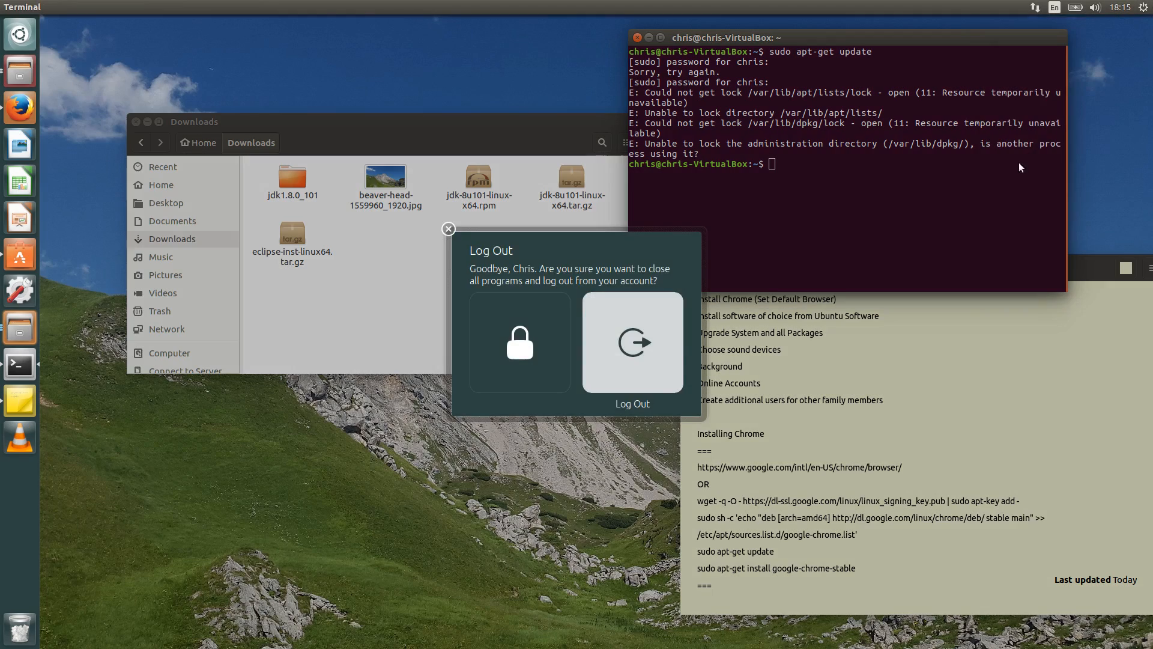
click(448, 229)
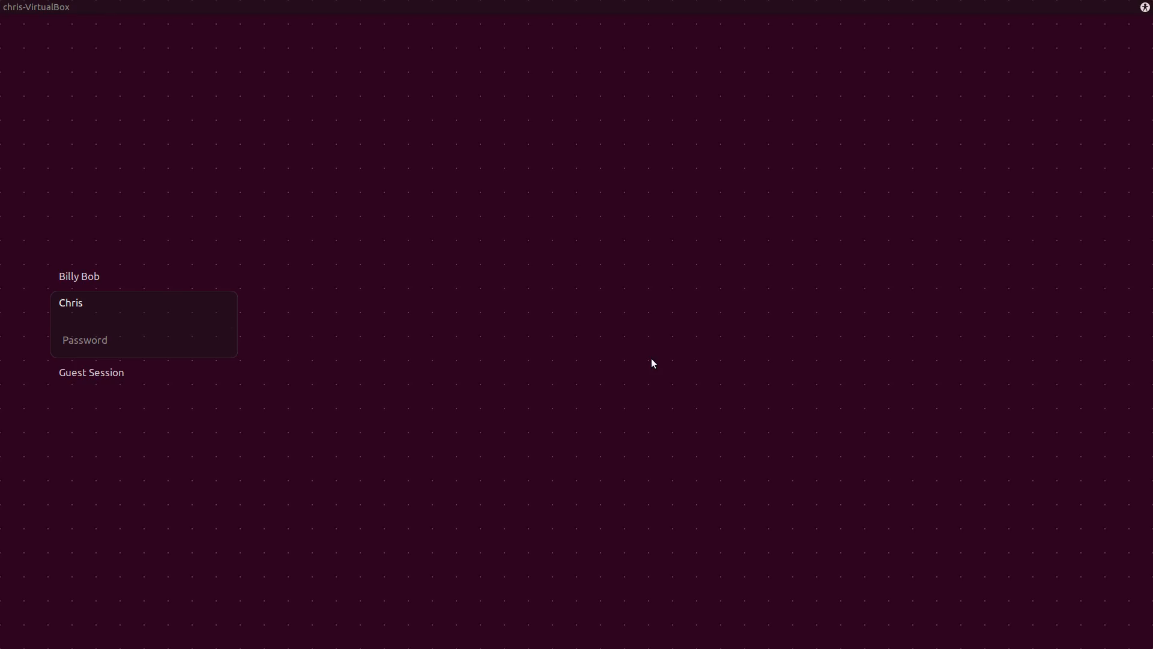
click(79, 276)
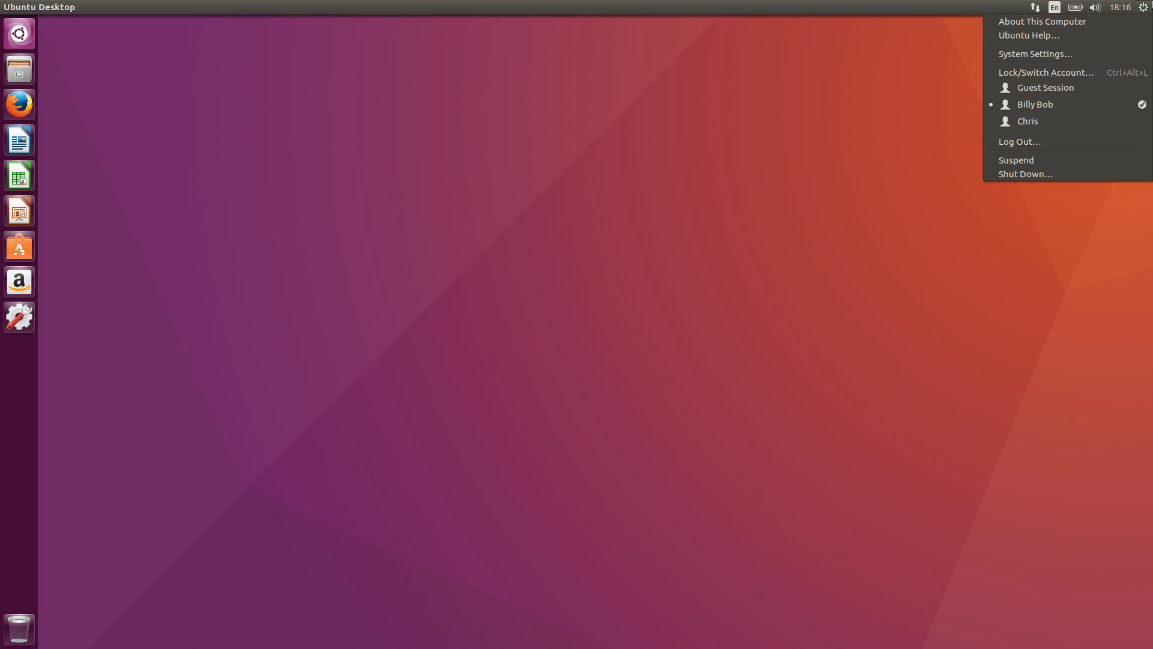
click(847, 171)
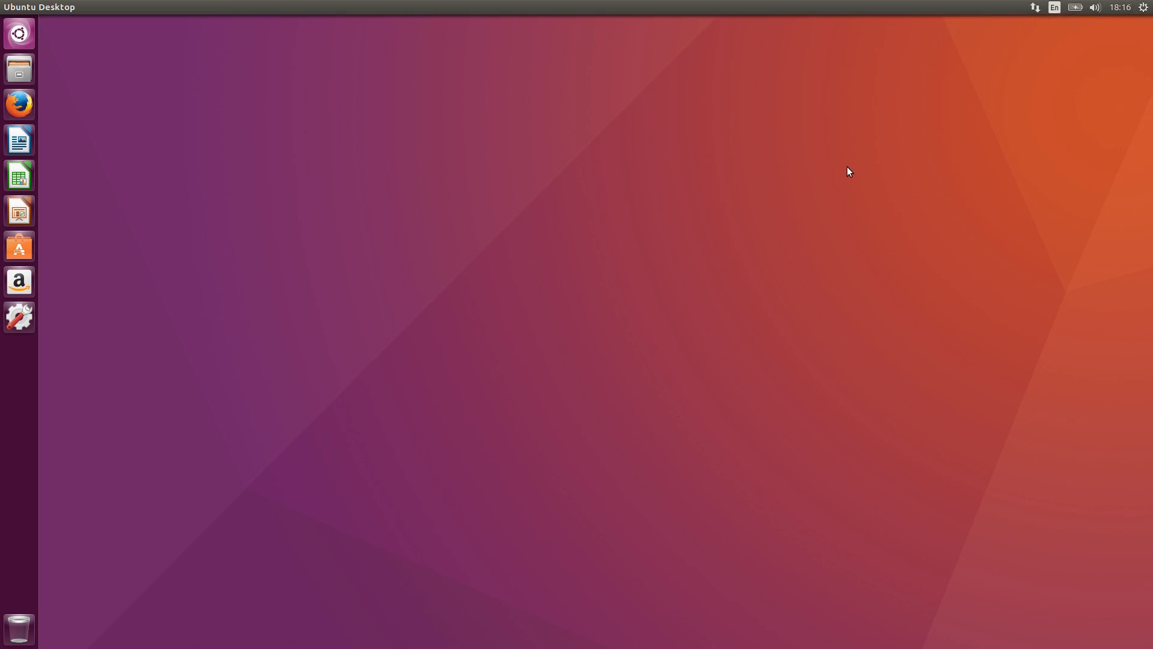